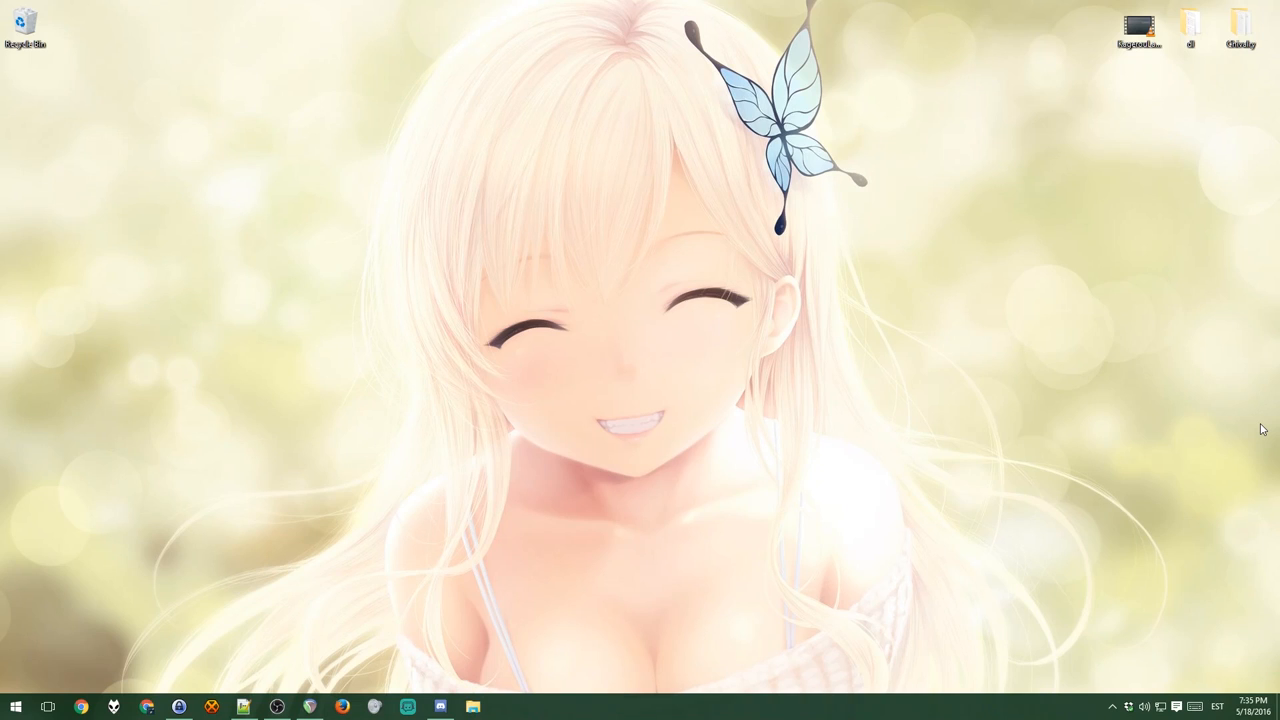
pyautogui.moveTo(148, 708)
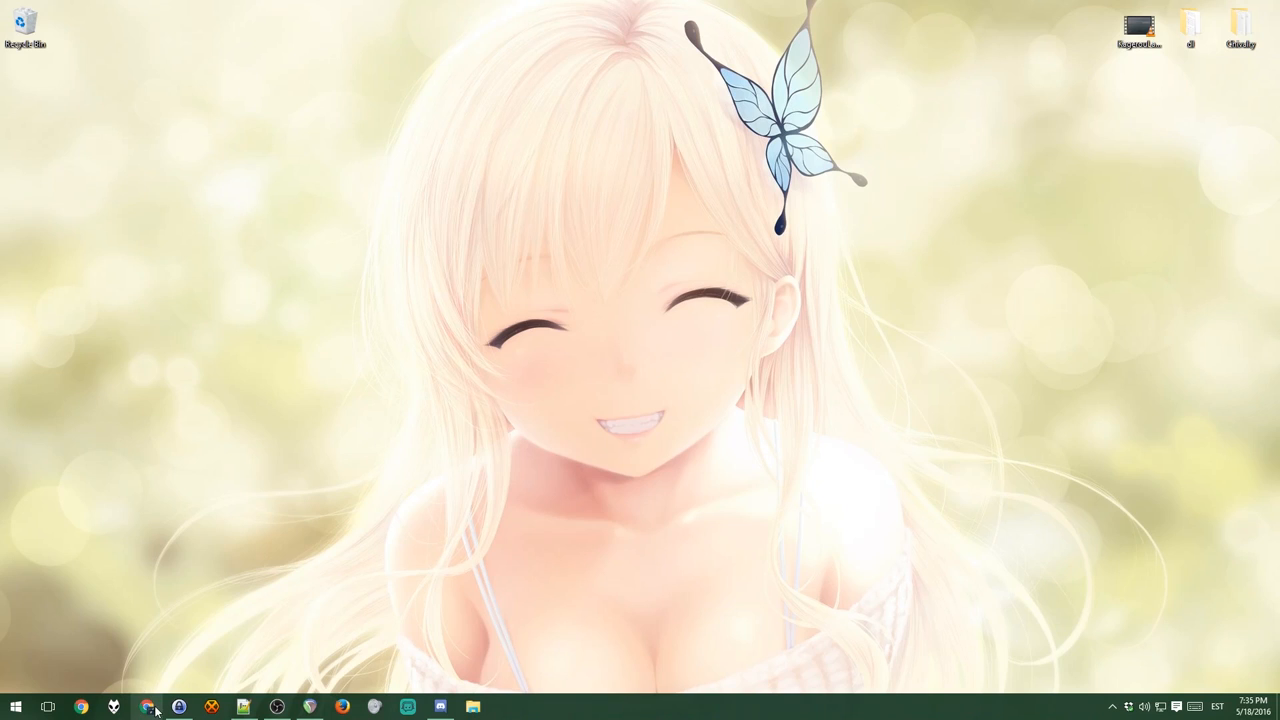
# Step: Launch Chrome, go to getpaint.net and reach the paint.net download page
pyautogui.click(148, 708)
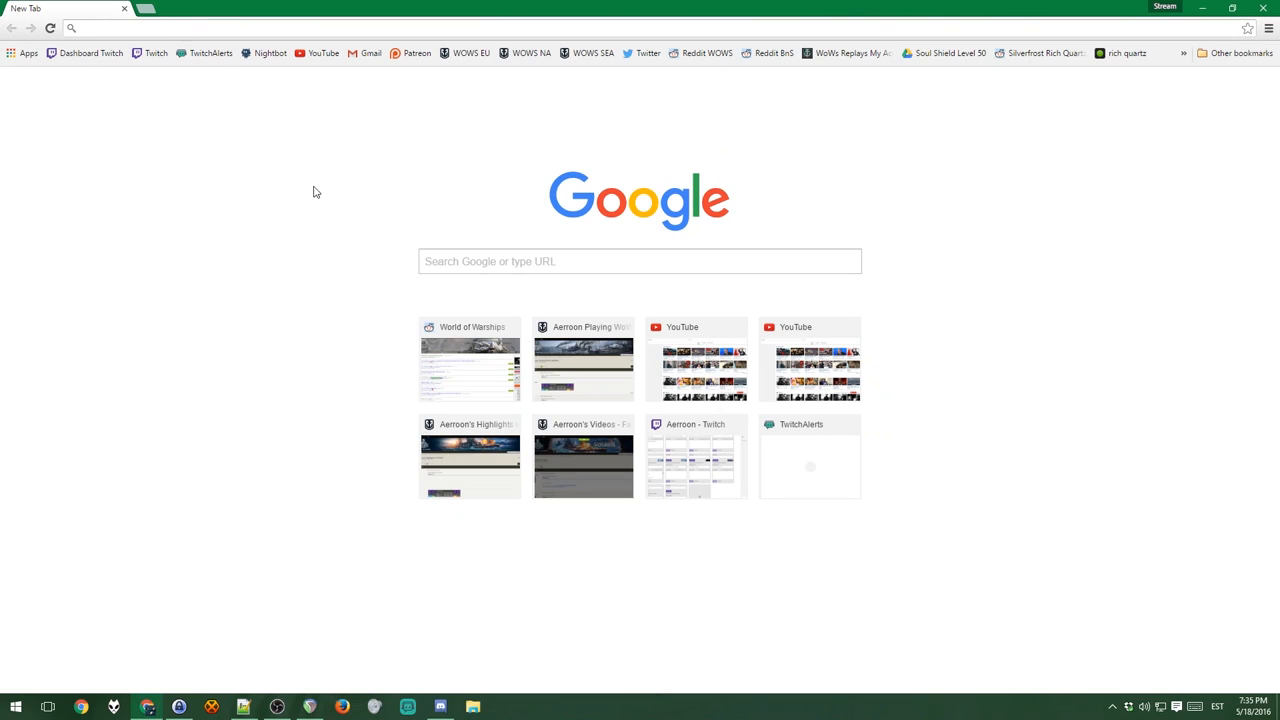
pyautogui.write('http://www.getpaint.net/index.html')
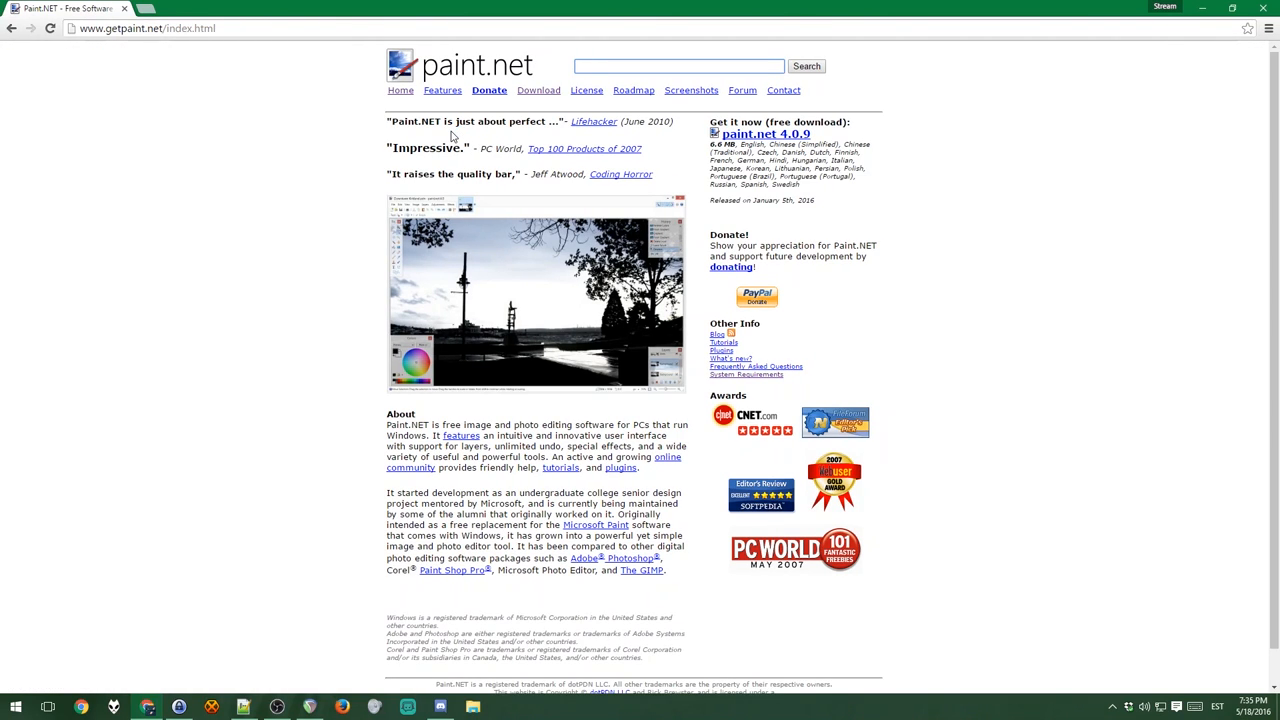
pyautogui.click(678, 66)
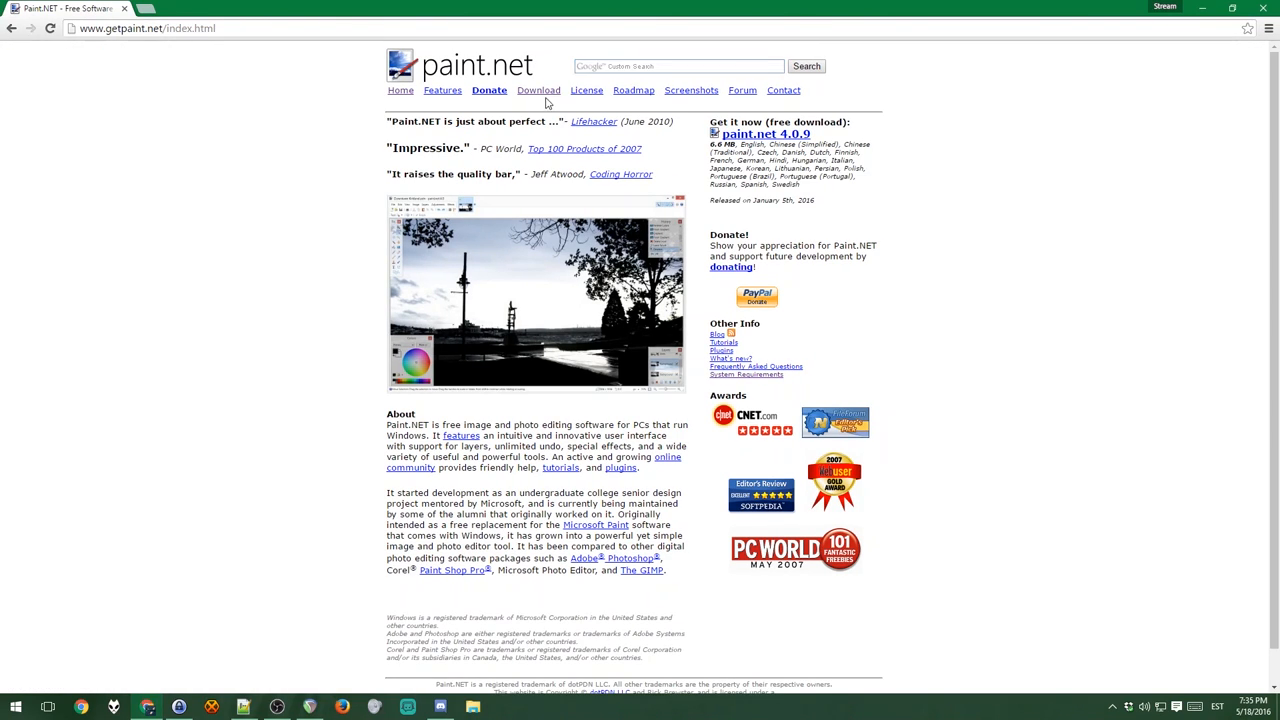
pyautogui.click(538, 90)
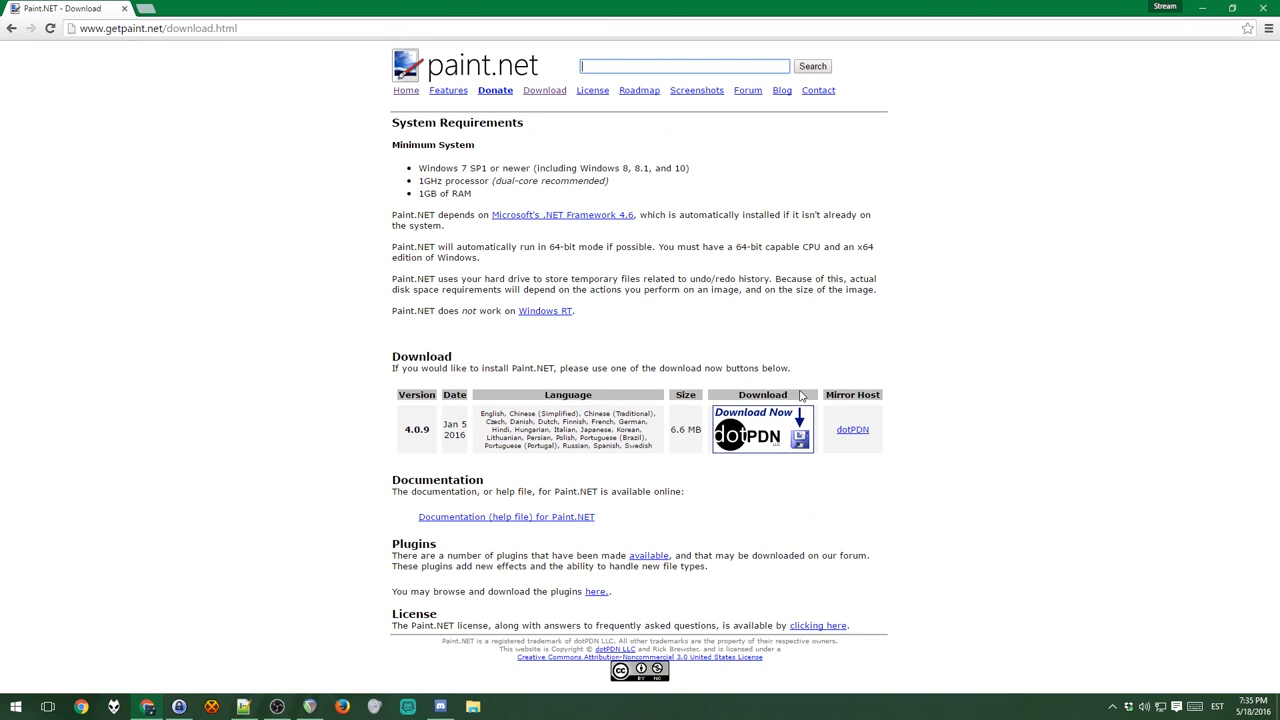
pyautogui.moveTo(1030, 556)
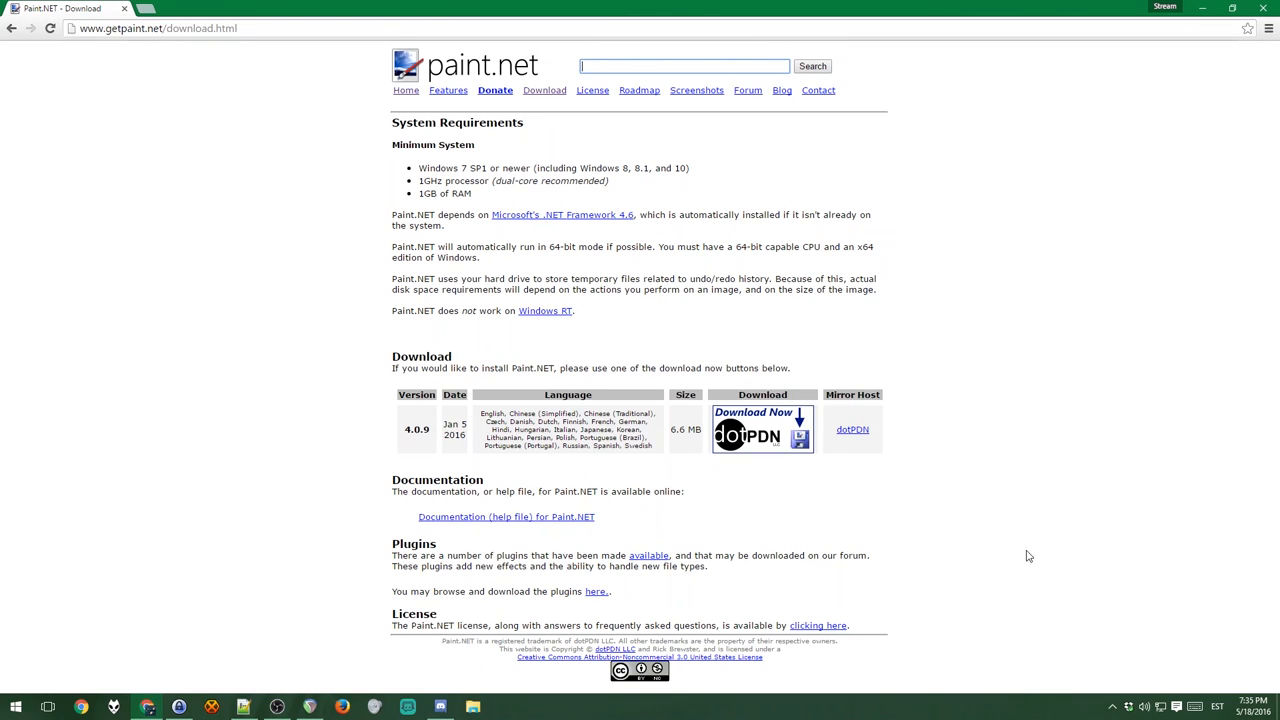
pyautogui.moveTo(10, 316)
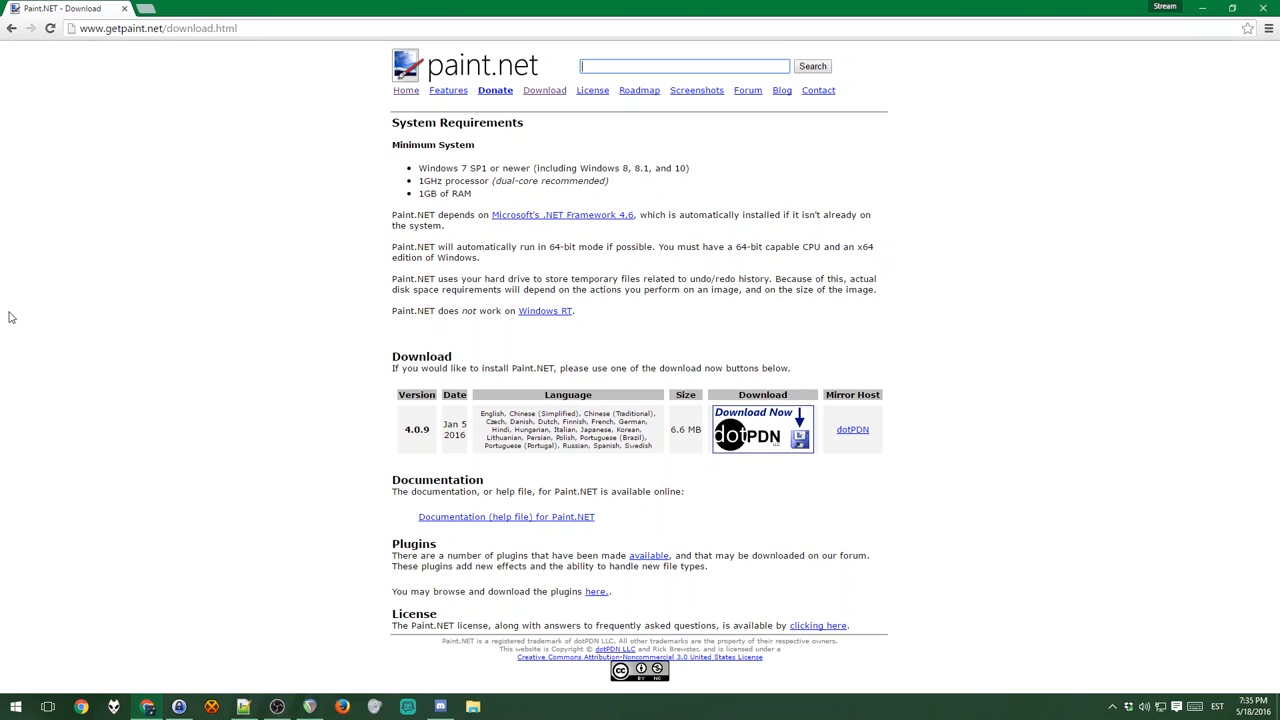
pyautogui.moveTo(1212, 20)
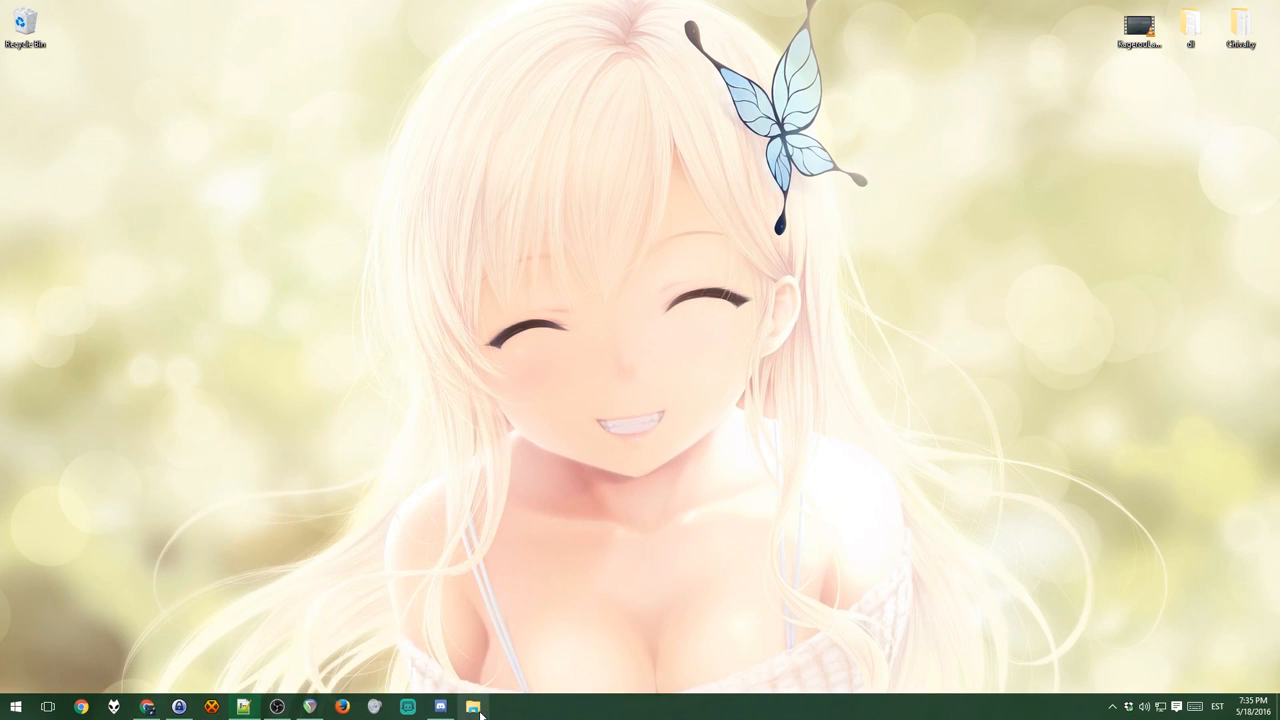
# Step: Browse the World of Warships folder down through res, content, gameplay into the cruiser textures
pyautogui.click(474, 708)
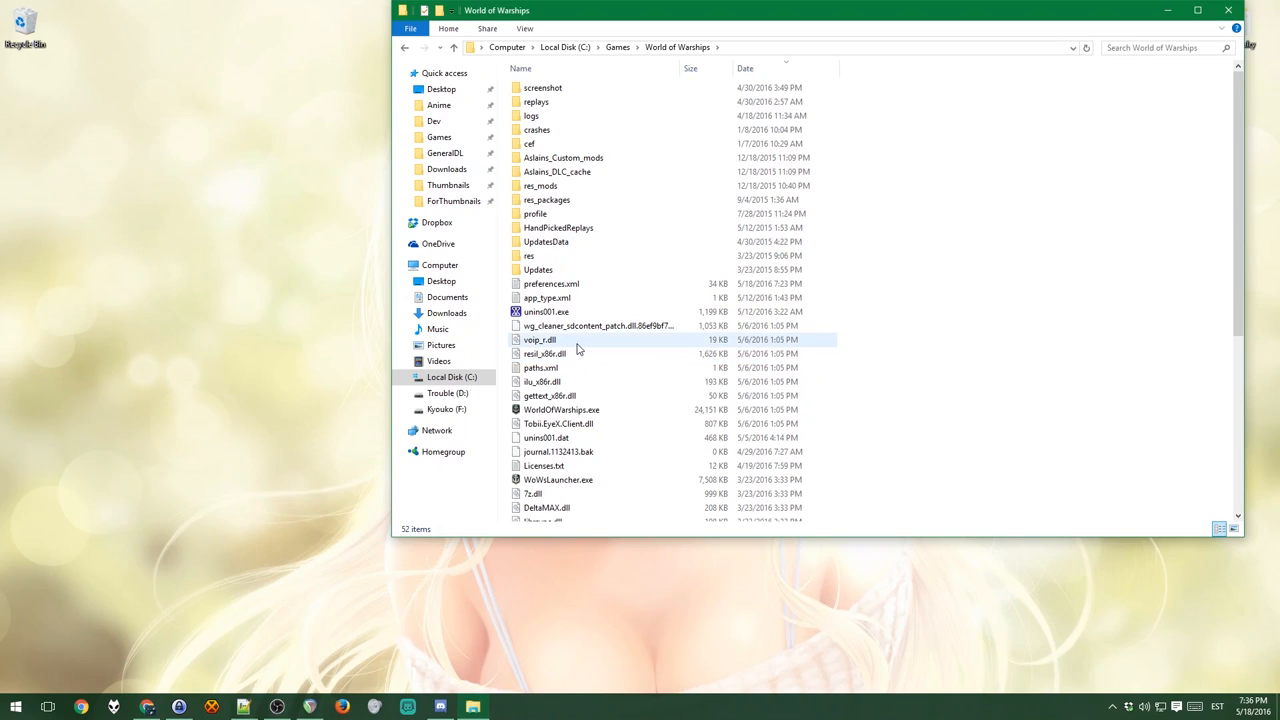
pyautogui.moveTo(558, 228)
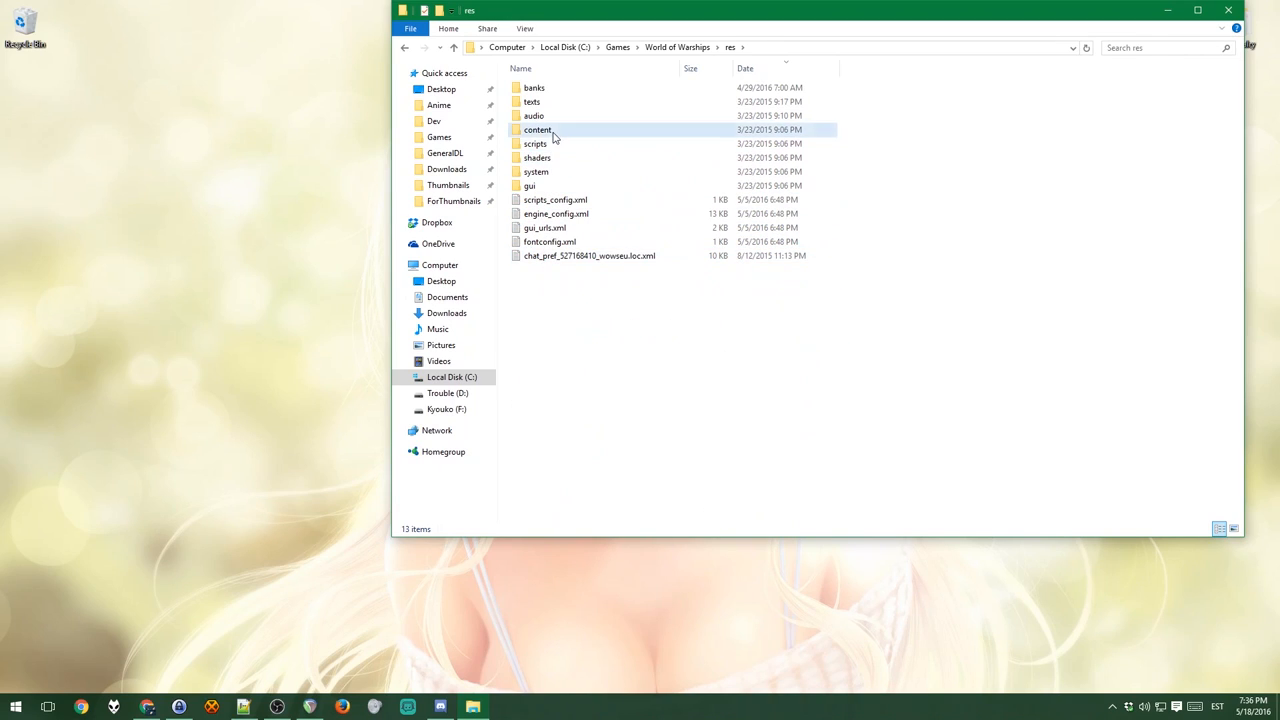
pyautogui.doubleClick(538, 128)
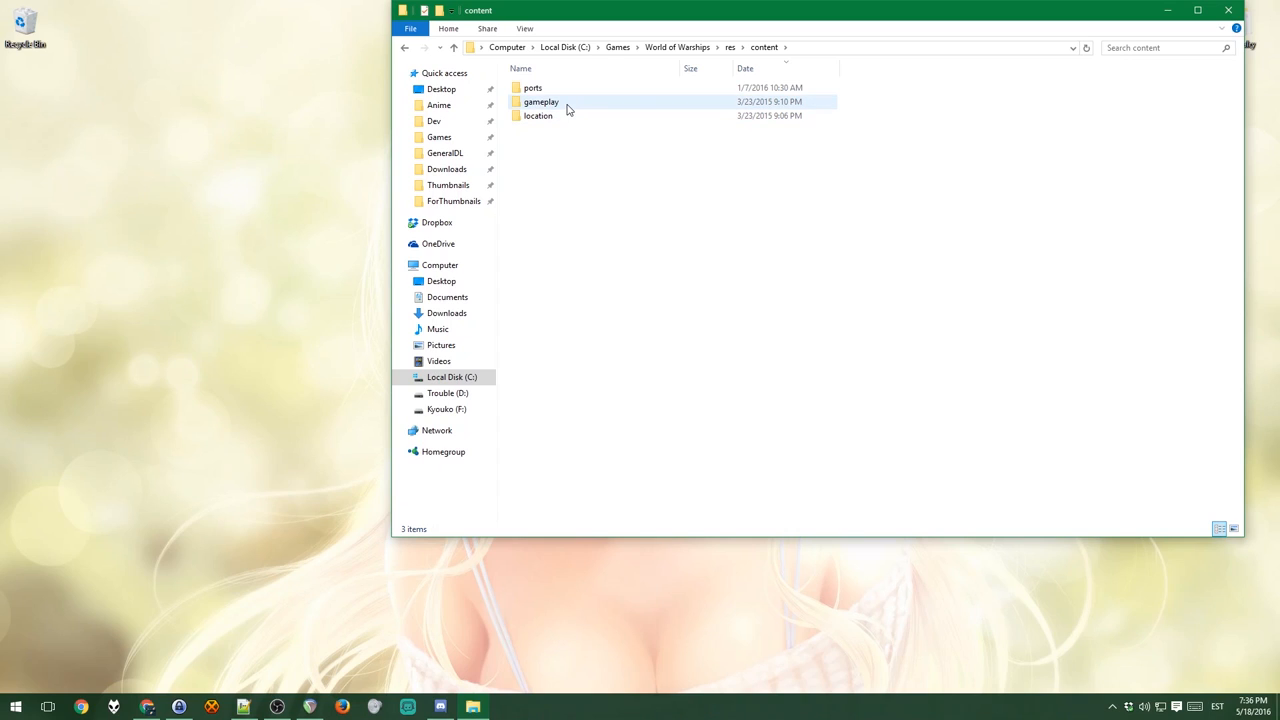
pyautogui.doubleClick(540, 100)
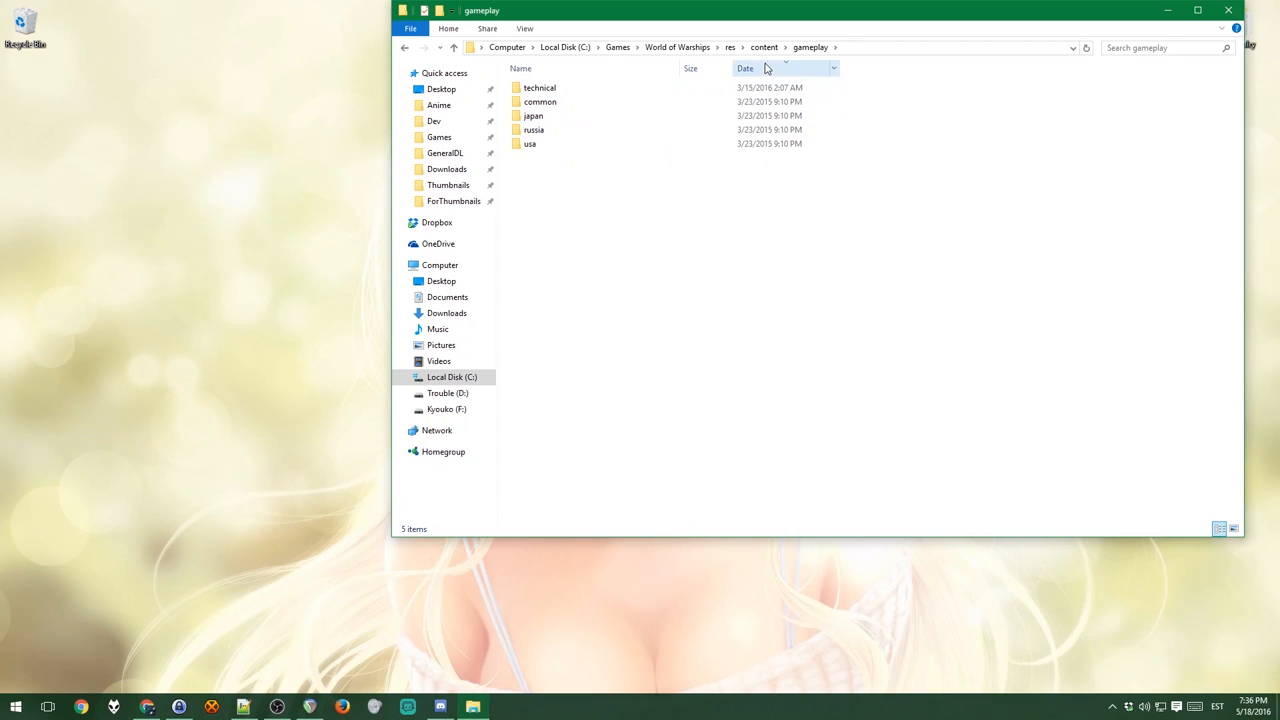
pyautogui.moveTo(532, 130)
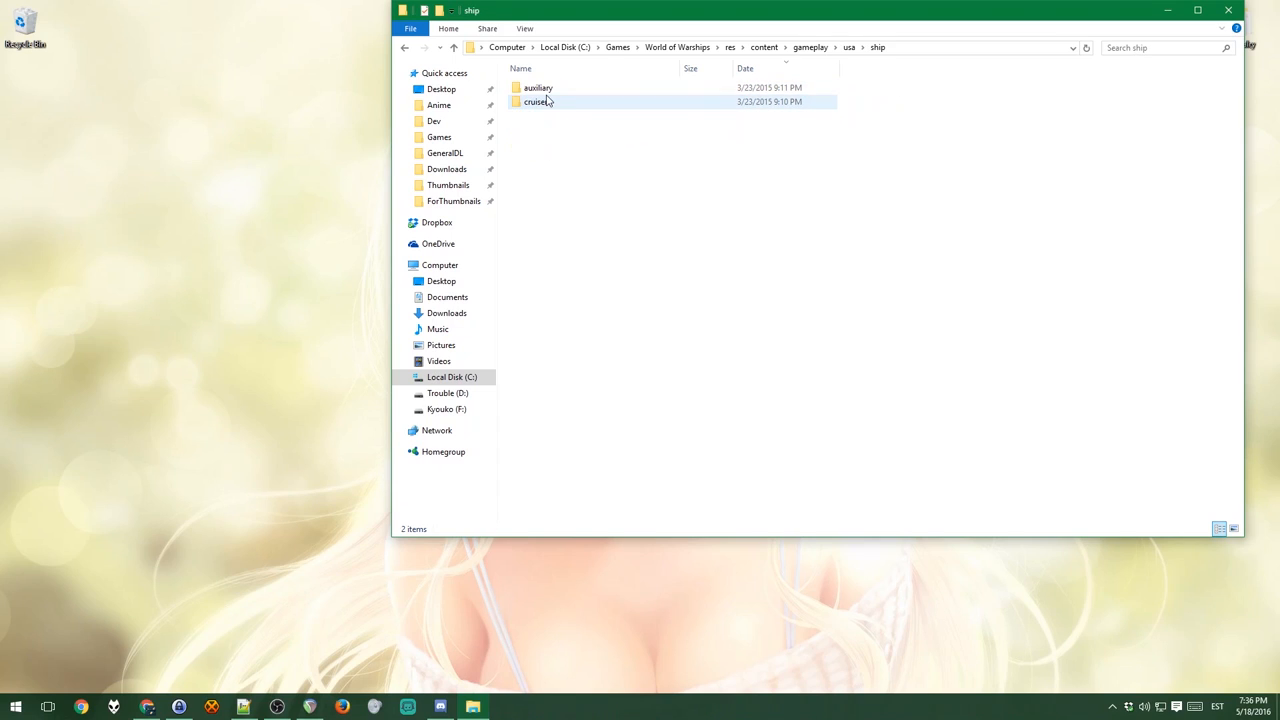
pyautogui.moveTo(540, 110); pyautogui.dragTo(870, 290)
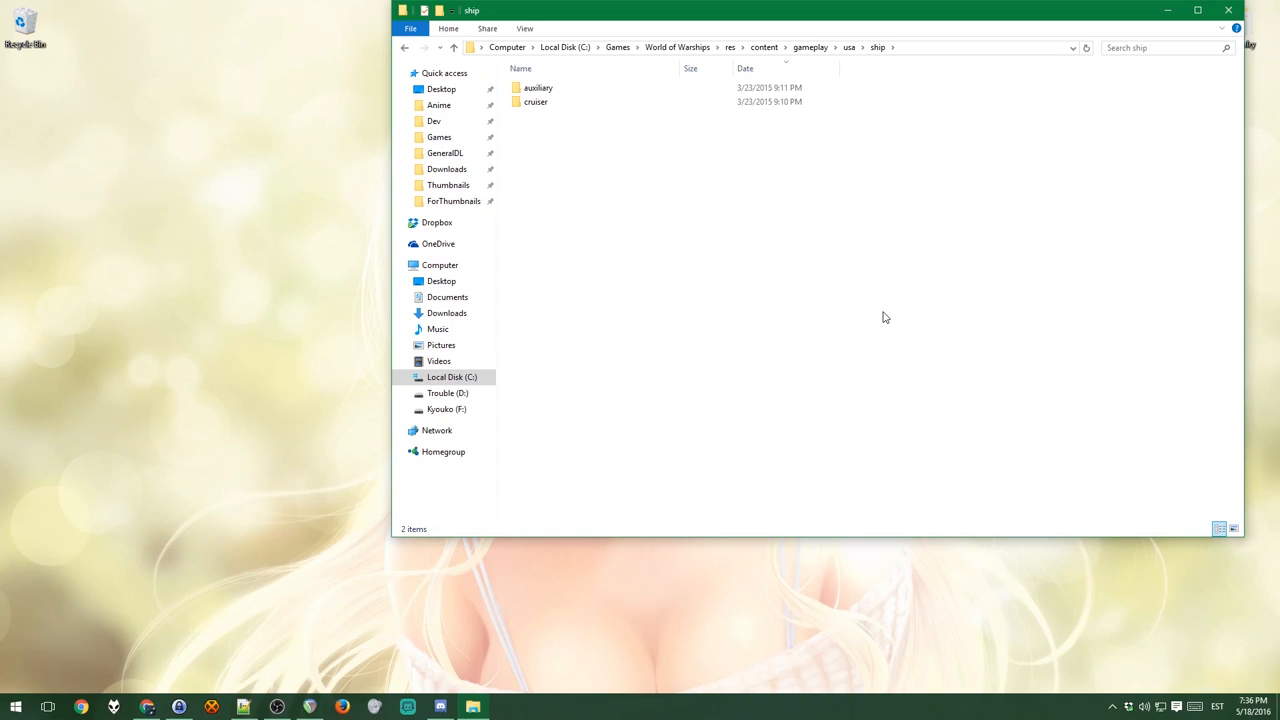
pyautogui.click(536, 100)
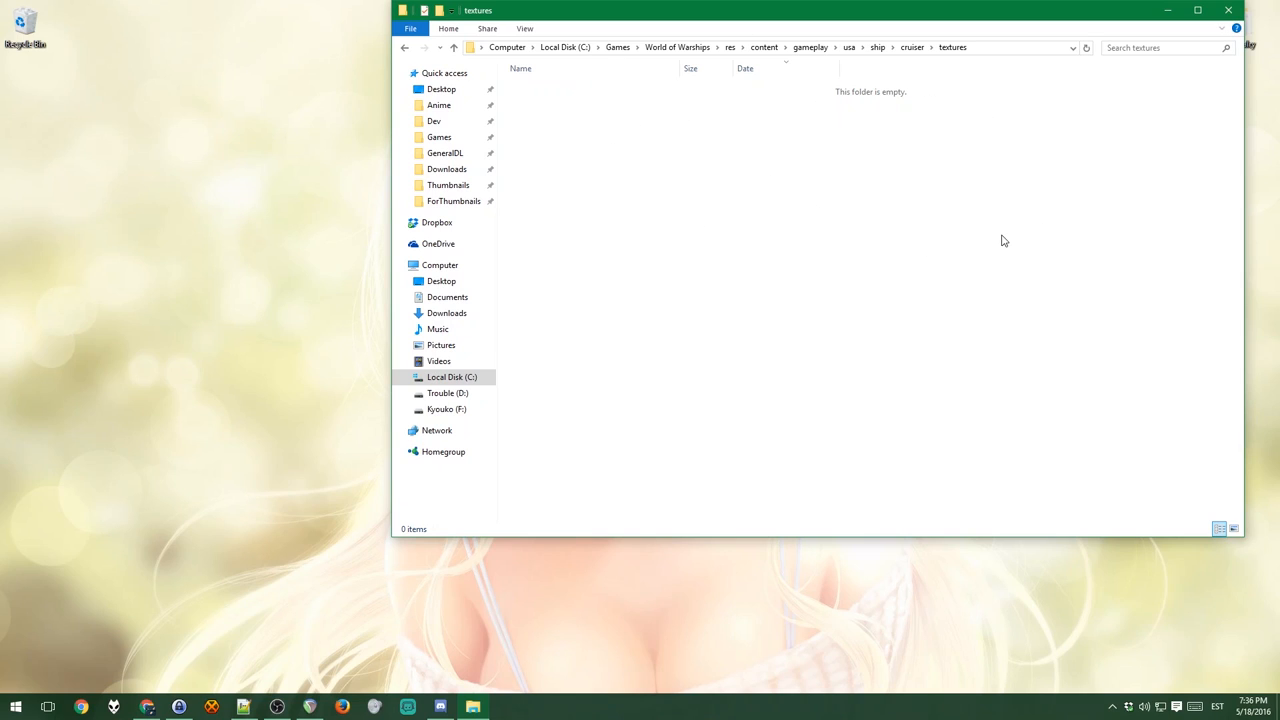
# Step: Navigate back up through ship, usa and res to the World of Warships folder
pyautogui.click(878, 48)
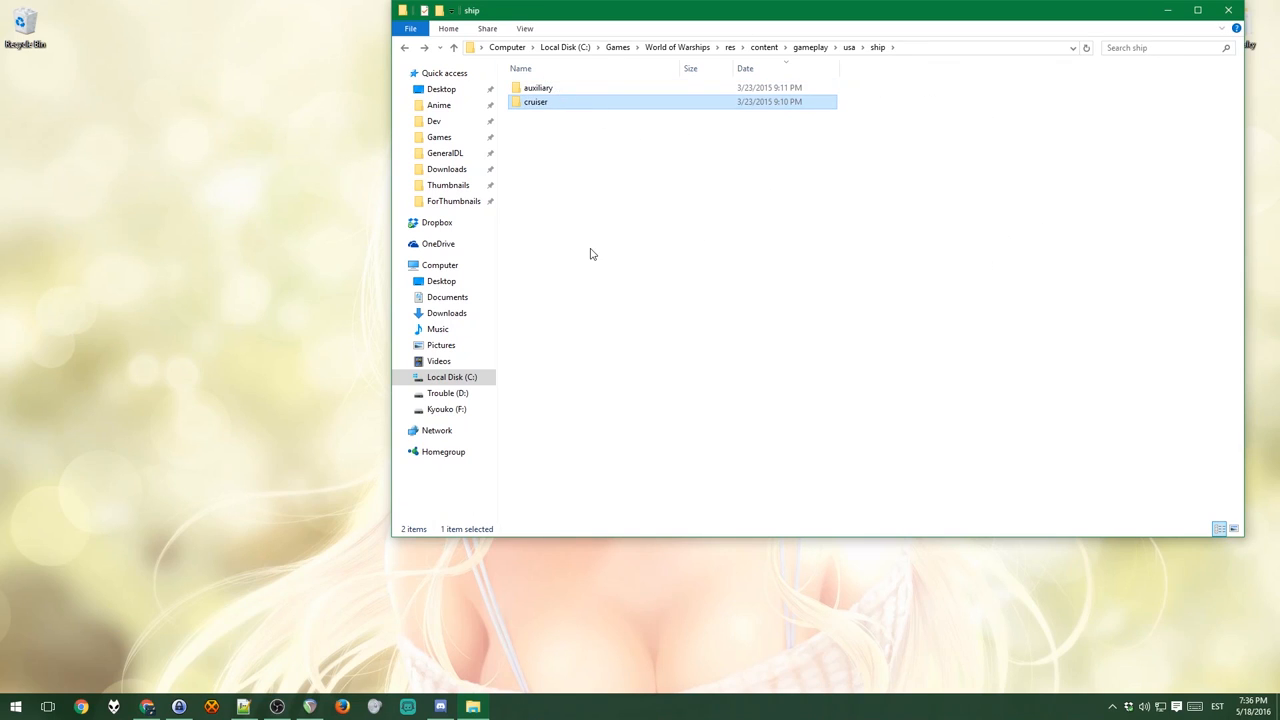
pyautogui.click(848, 48)
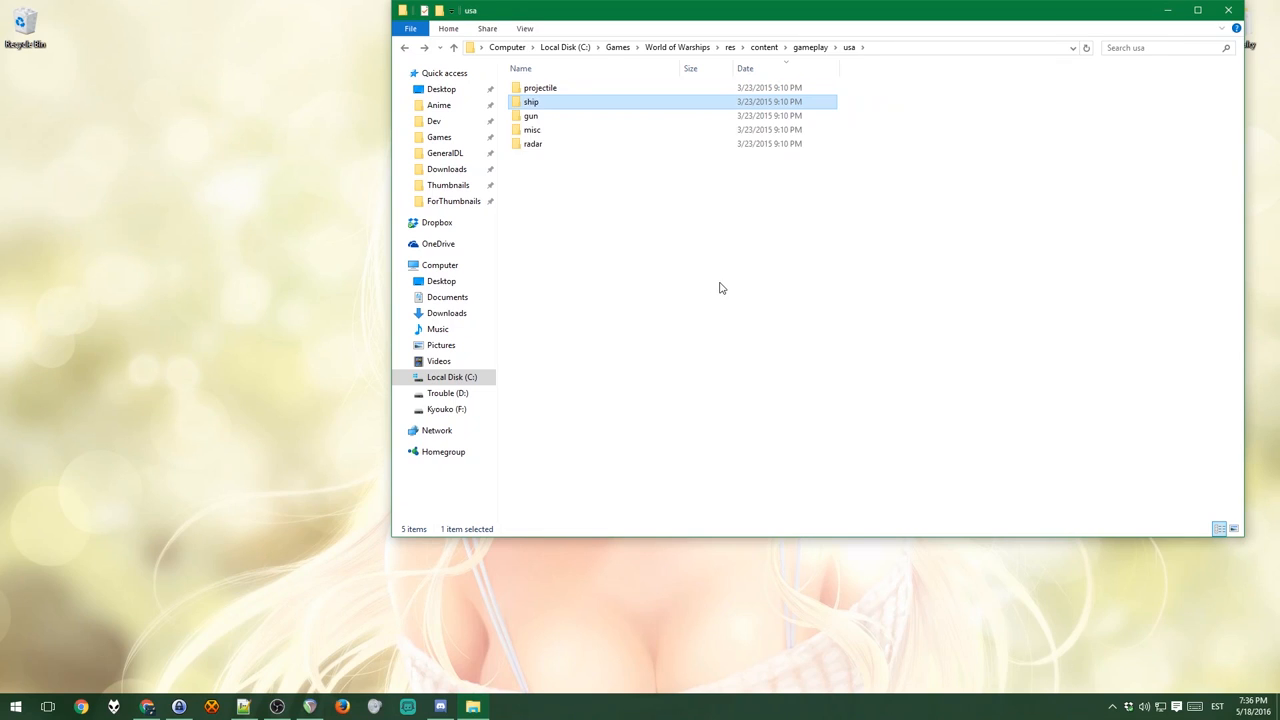
pyautogui.click(730, 48)
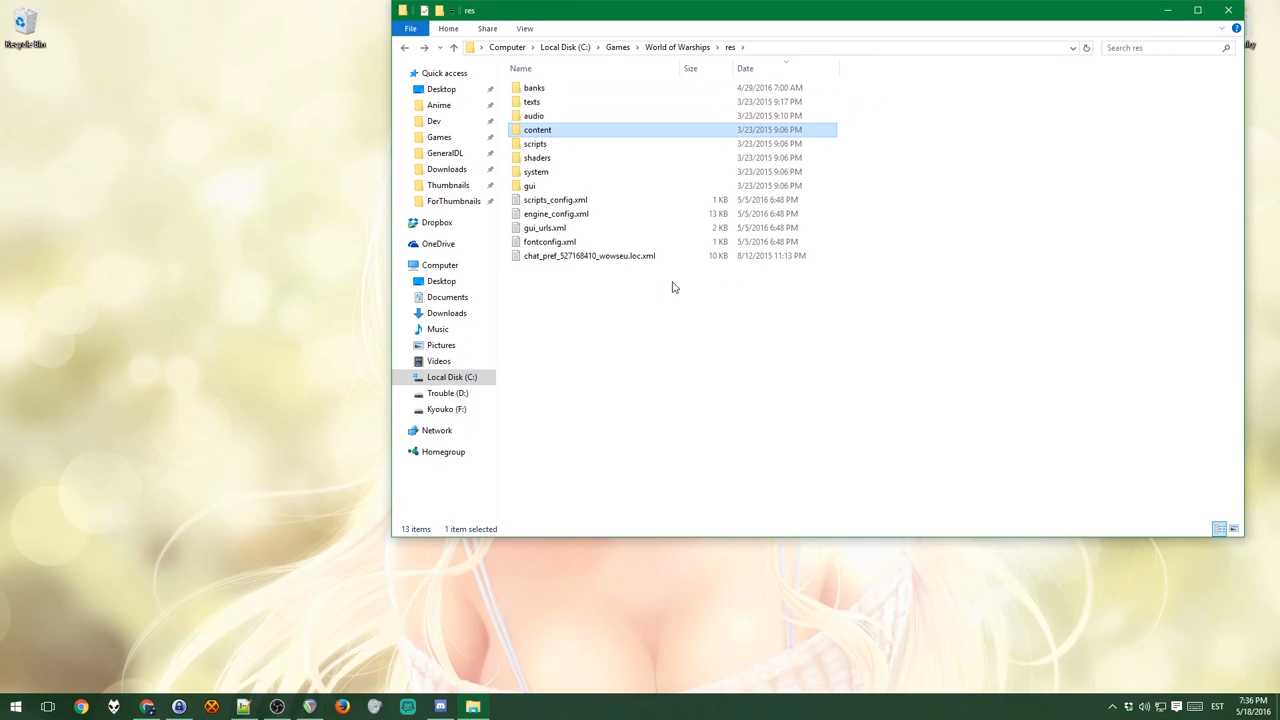
pyautogui.click(454, 48)
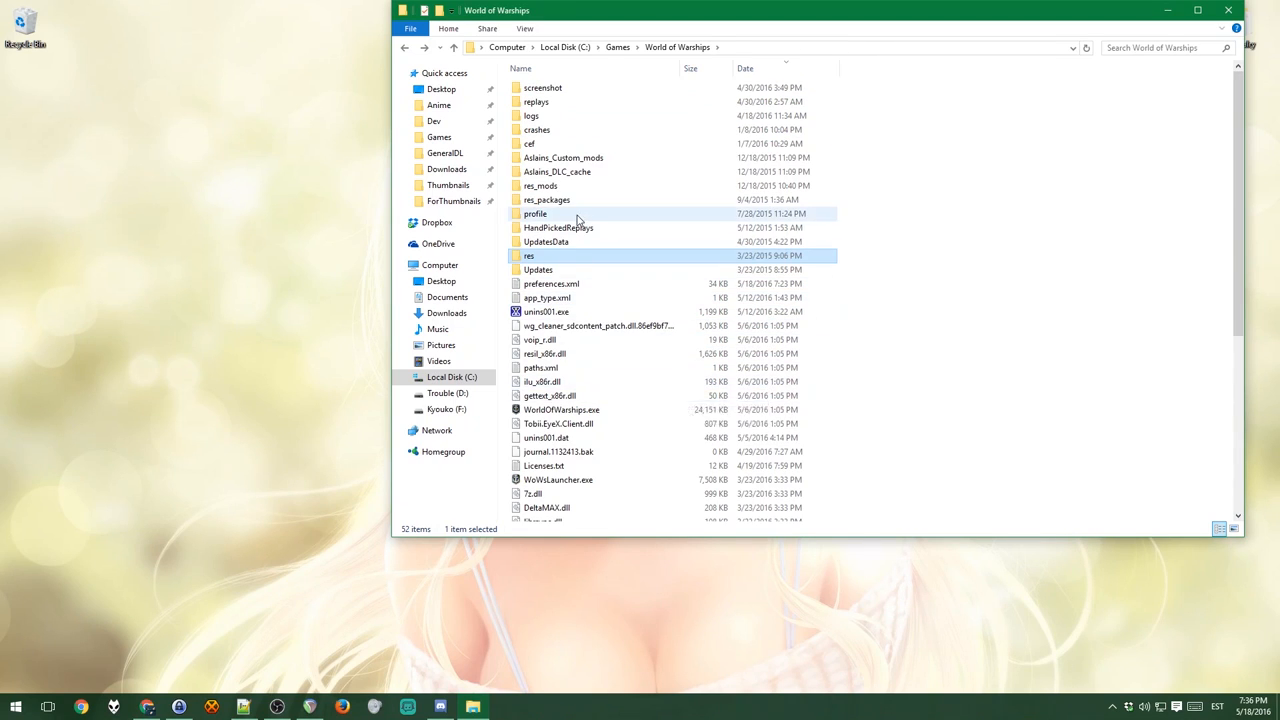
pyautogui.moveTo(564, 204)
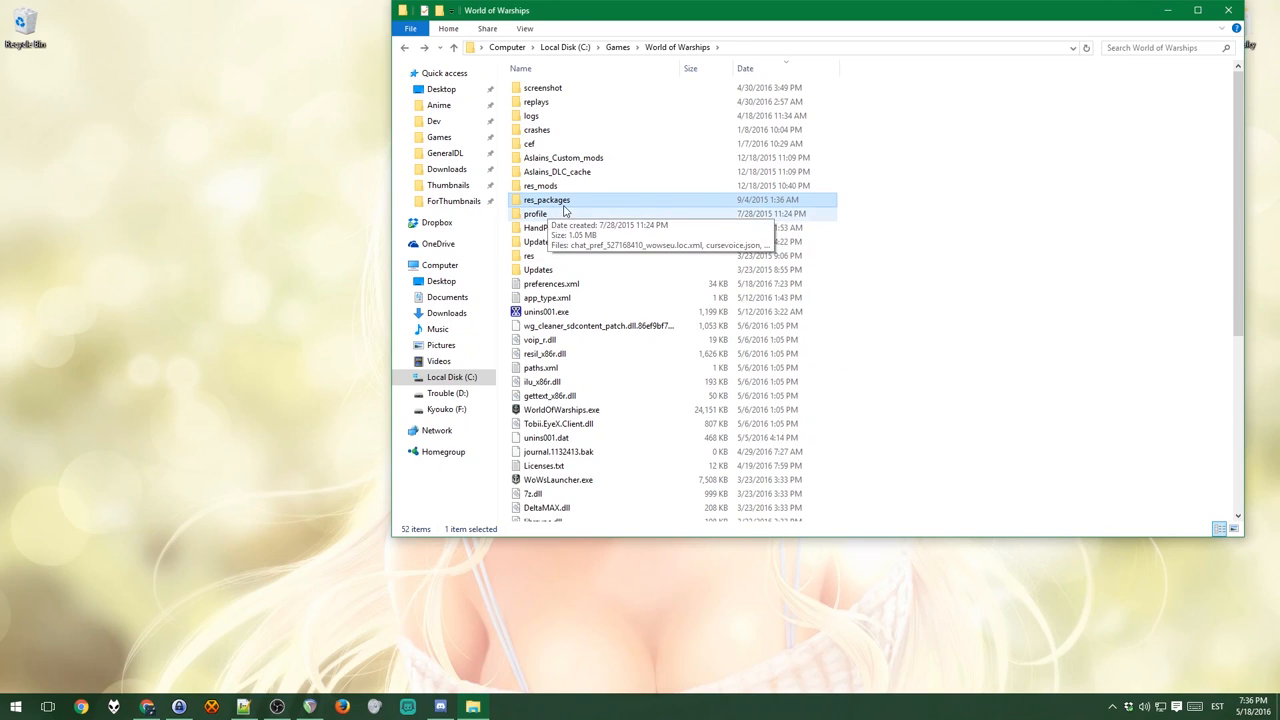
# Step: Open res_packages and look through the game's .pkg package files
pyautogui.doubleClick(548, 200)
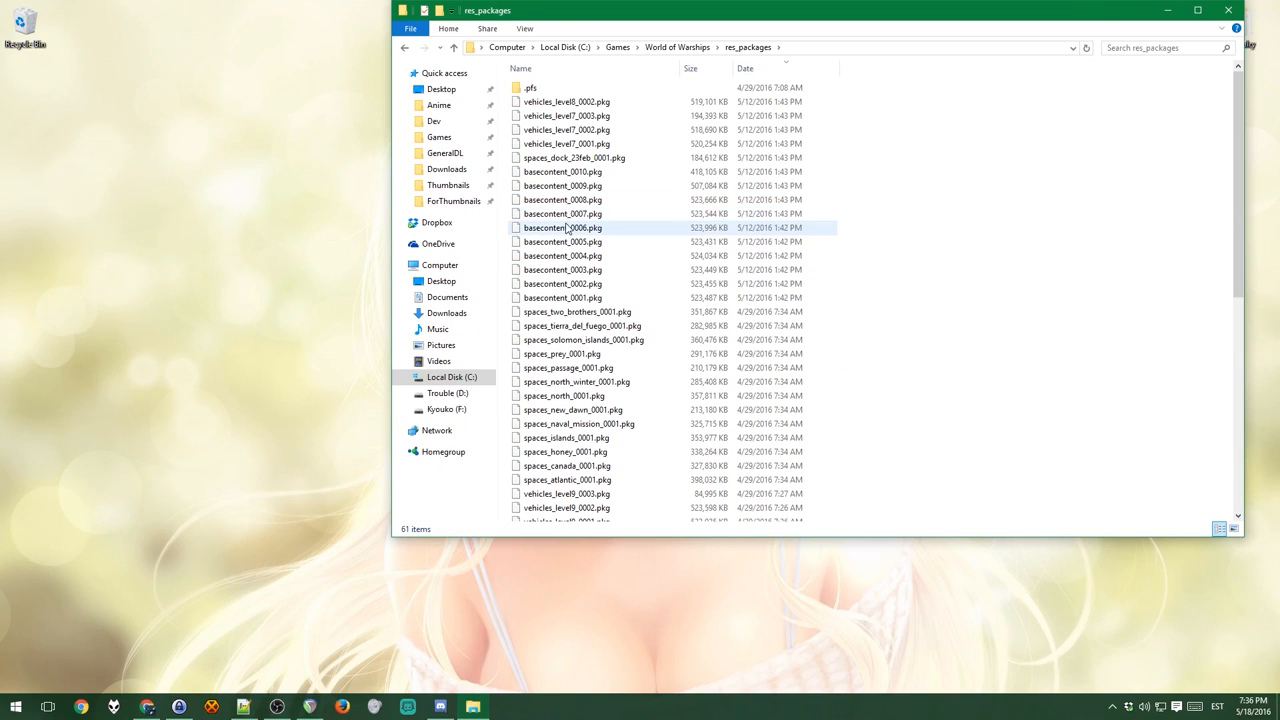
pyautogui.moveTo(580, 324)
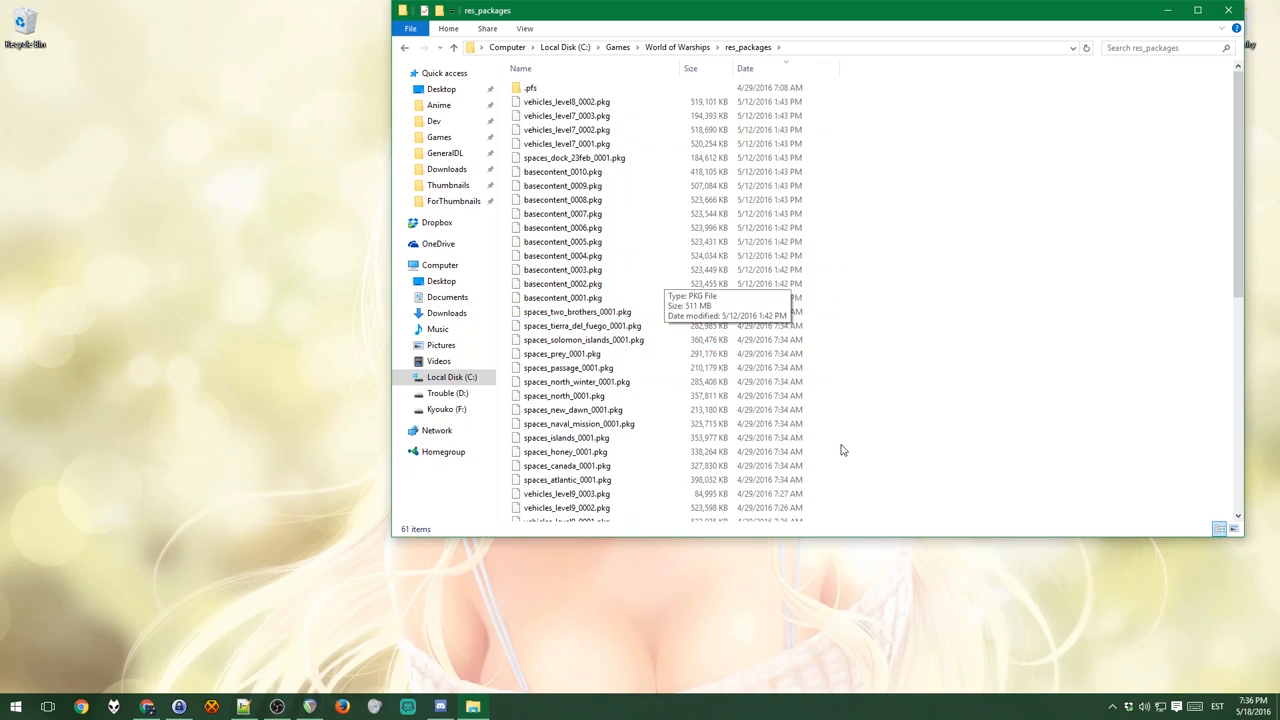
pyautogui.click(582, 324)
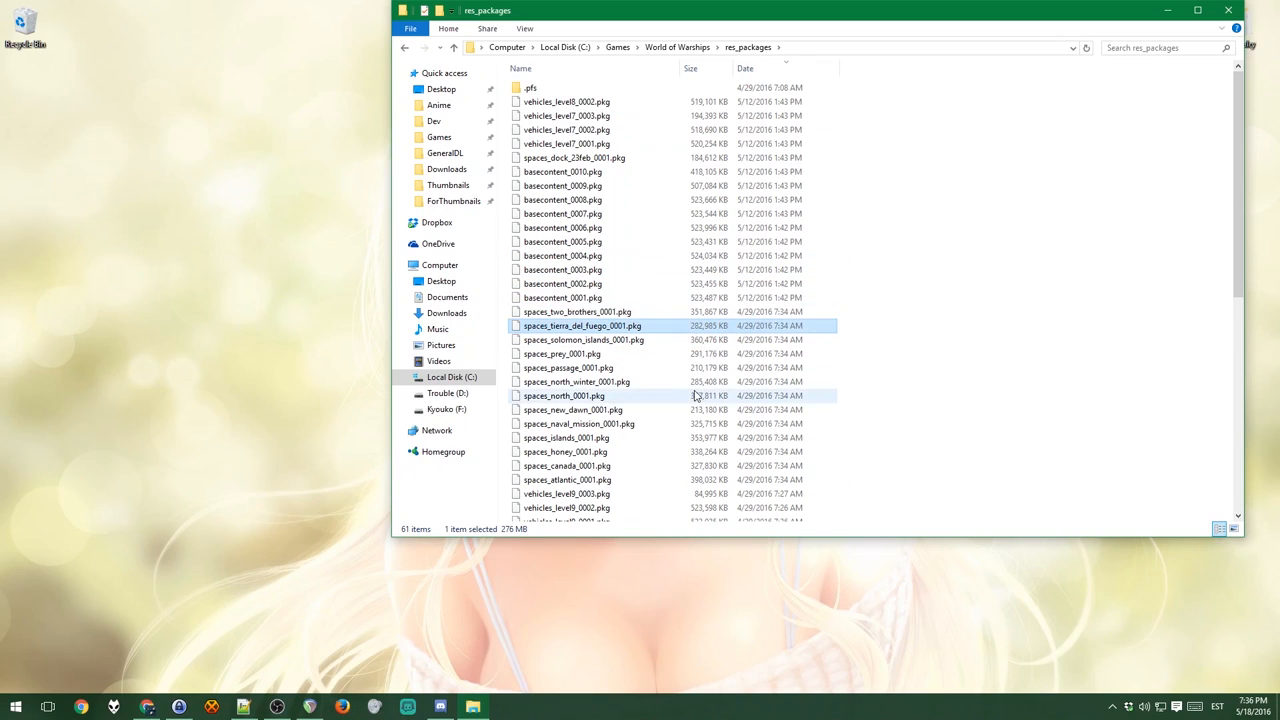
pyautogui.scroll(-3)
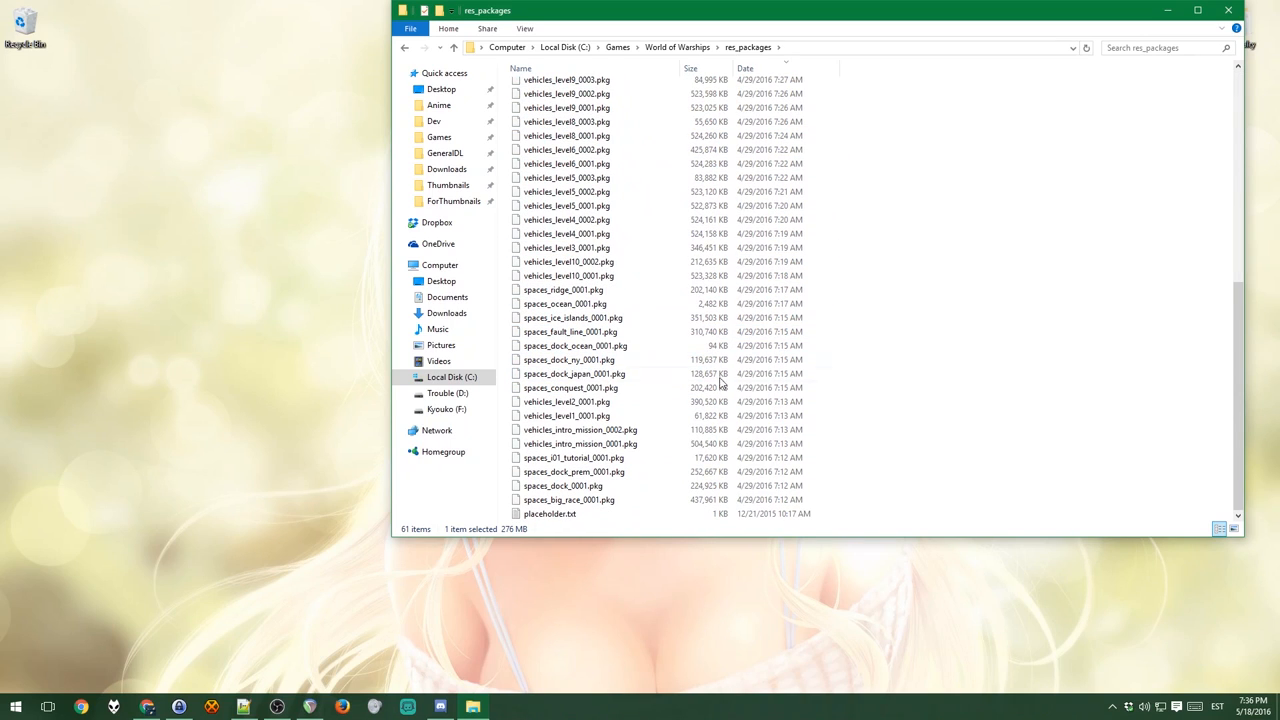
pyautogui.scroll(-3)
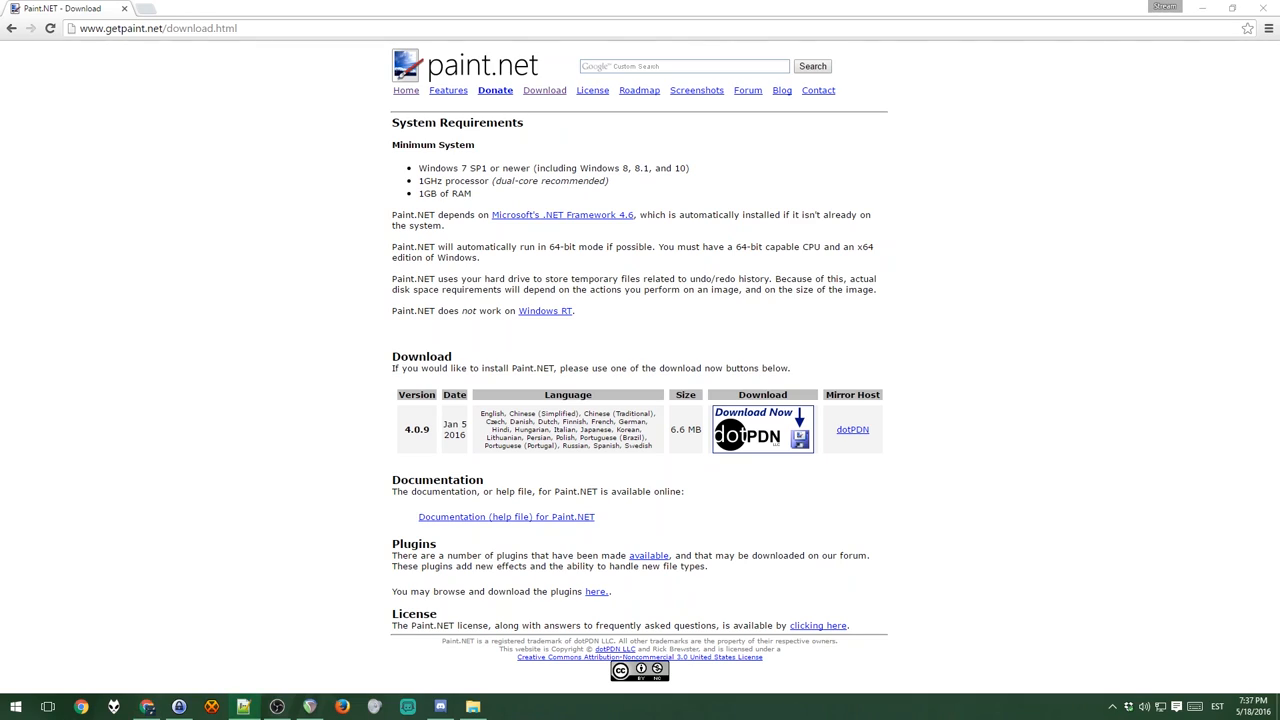
# Step: Load the files.wargaming.net ownCloud share listing the unpacker files
pyautogui.click(156, 28)
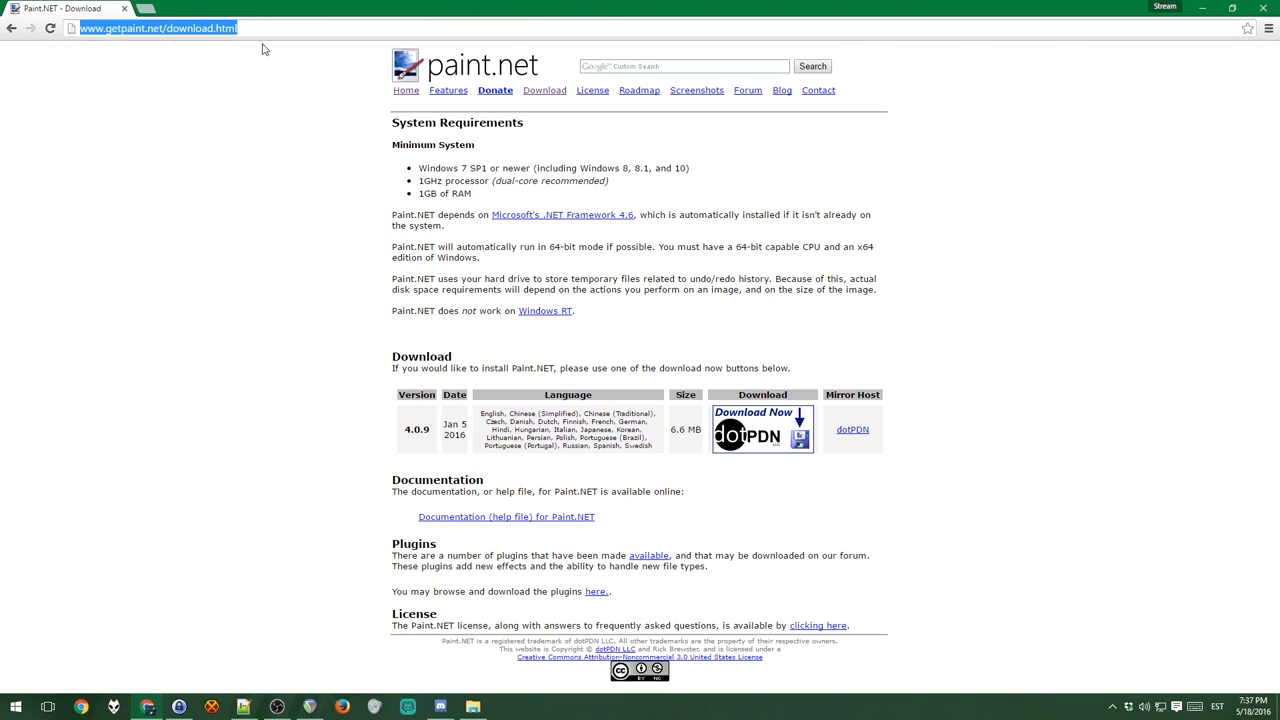
pyautogui.write('https://files.wargaming.net/public.php?service=files&t=287a9d29fdf989ad13cd965ce222a2dc&path=//EN')
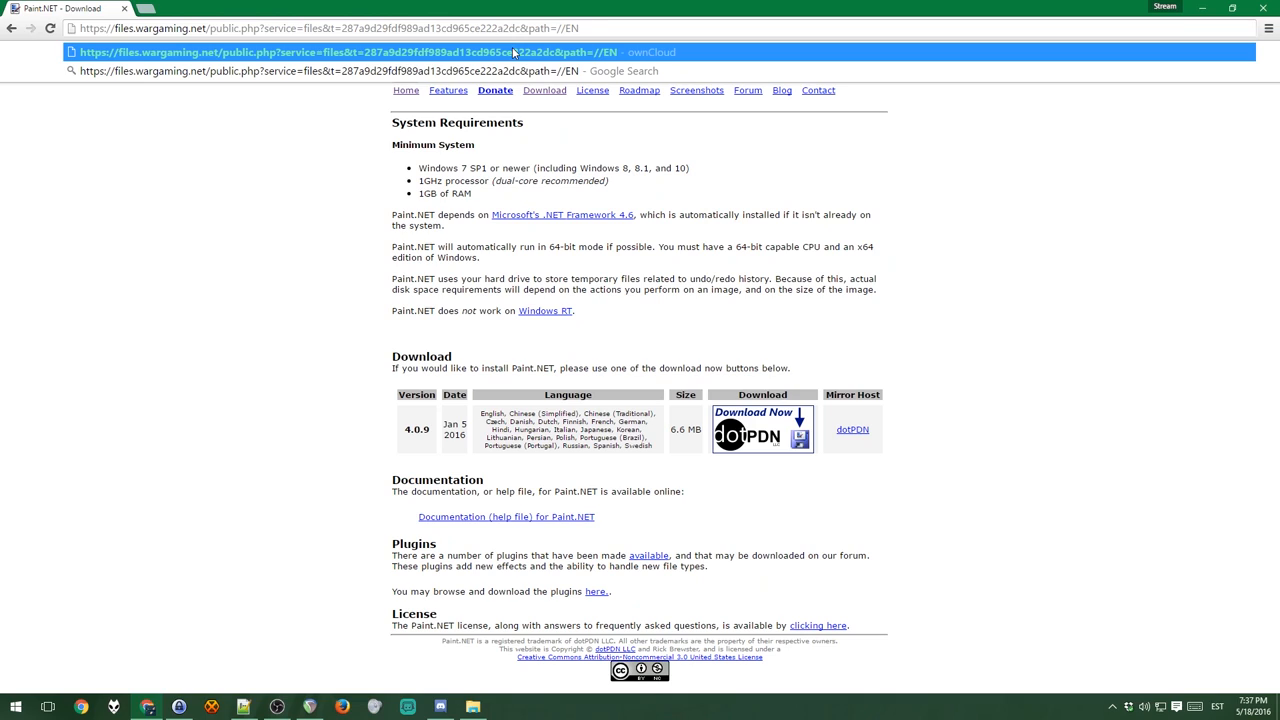
pyautogui.click(360, 52)
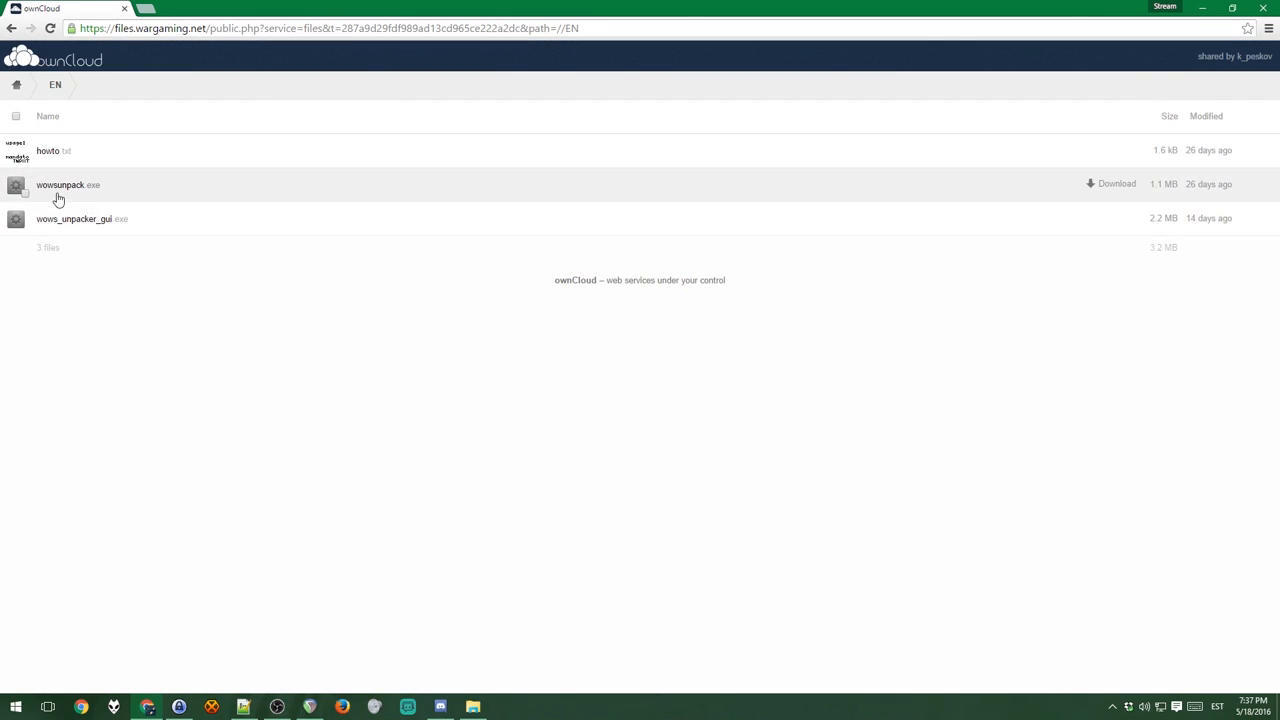
pyautogui.moveTo(120, 228)
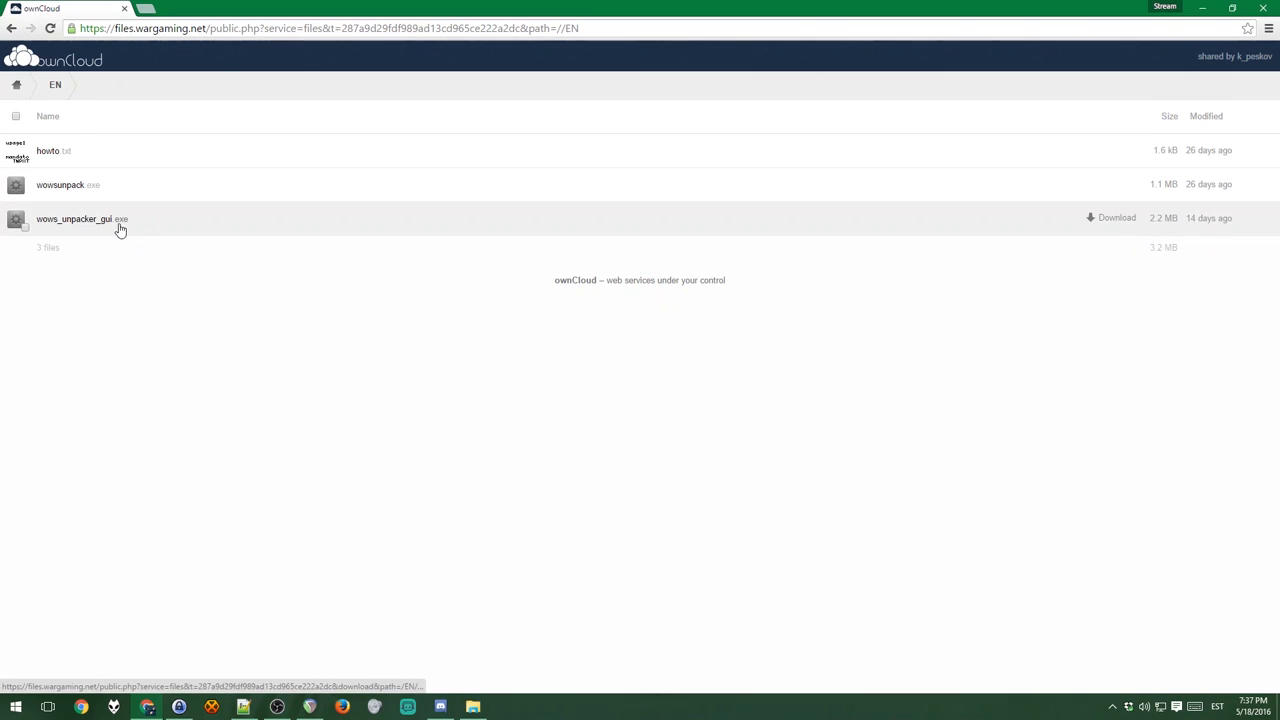
pyautogui.moveTo(112, 232)
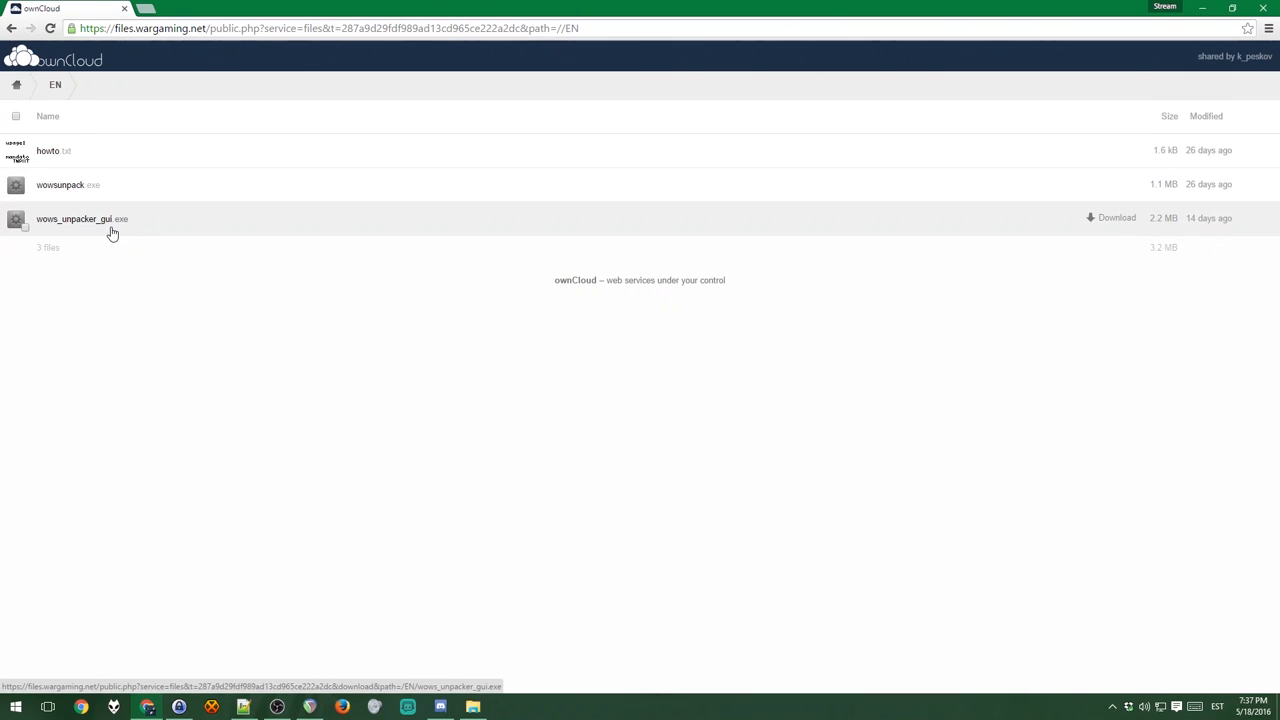
pyautogui.moveTo(60, 236)
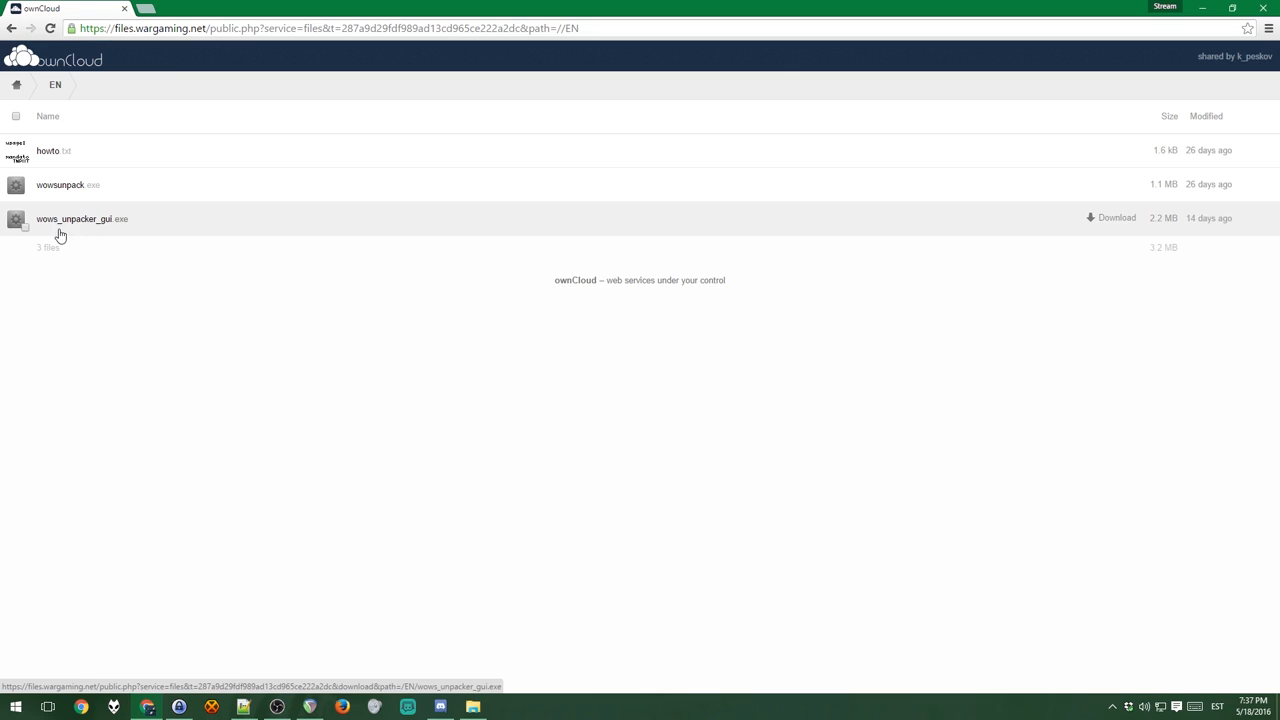
pyautogui.moveTo(100, 184)
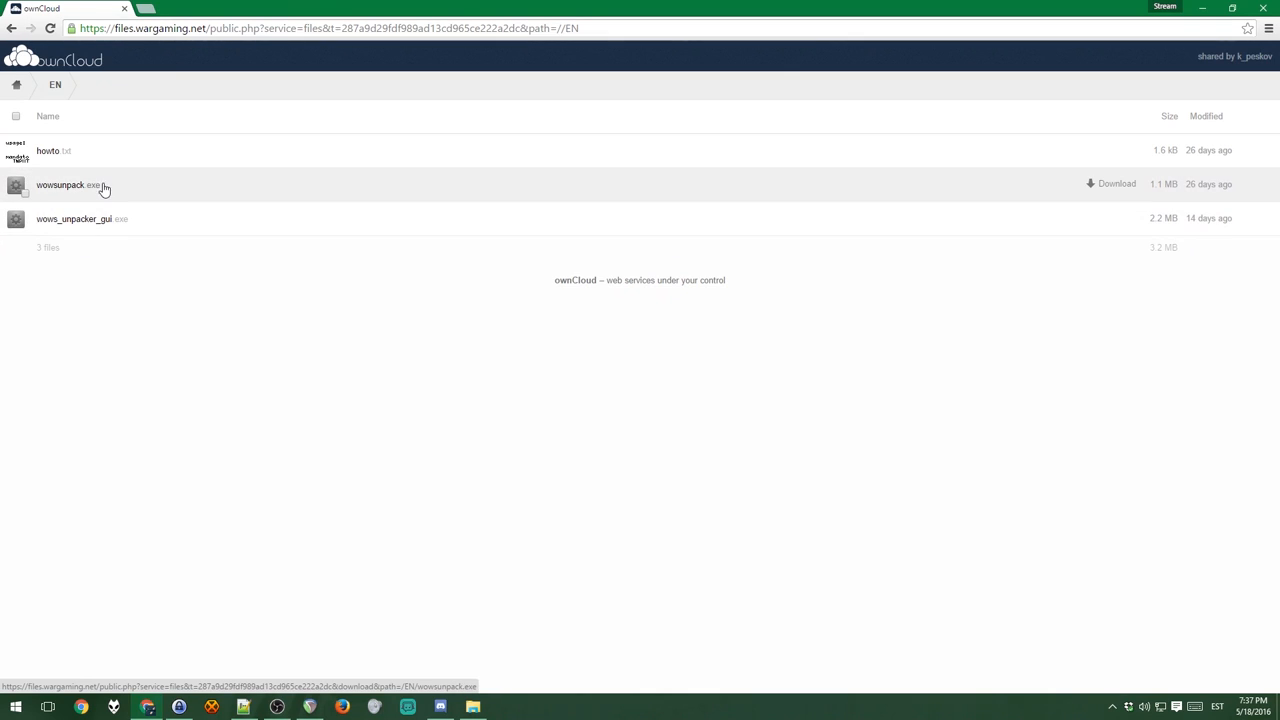
pyautogui.moveTo(50, 218)
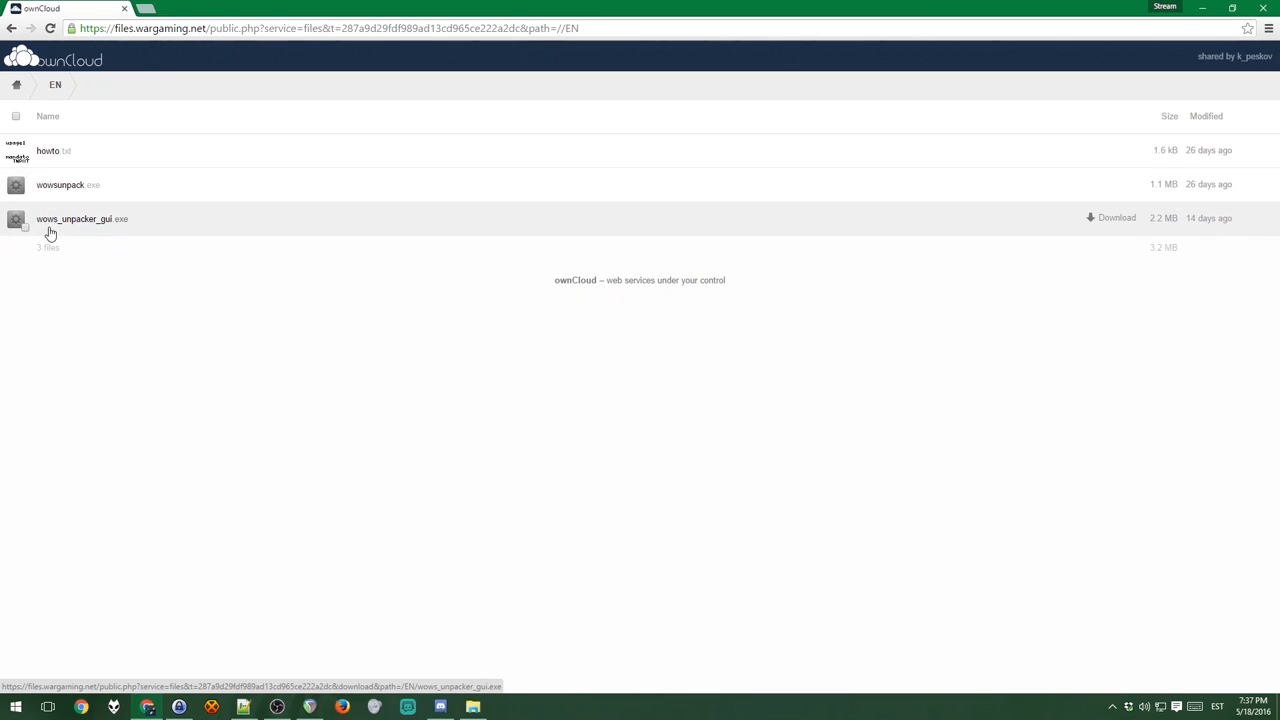
pyautogui.moveTo(108, 184)
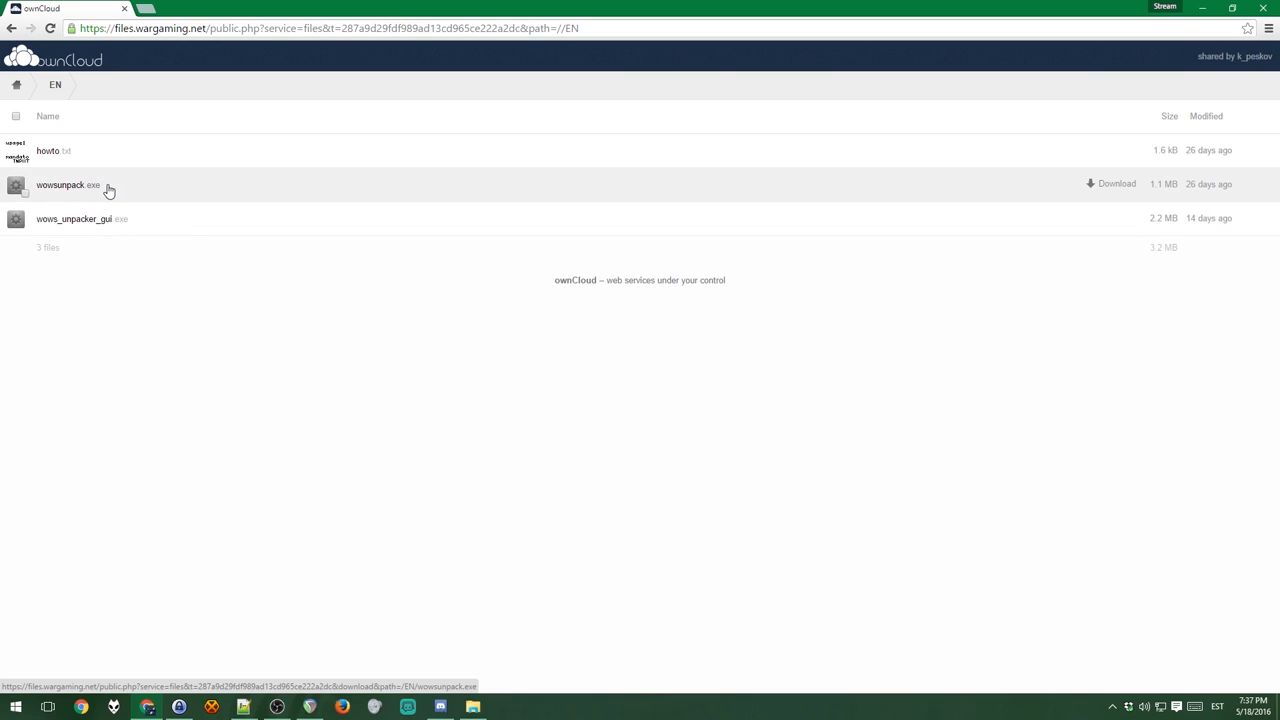
# Step: Download wowsunpack.exe and the unpacker GUI into a new Desktop folder named wowsunpacker
pyautogui.click(1116, 184)
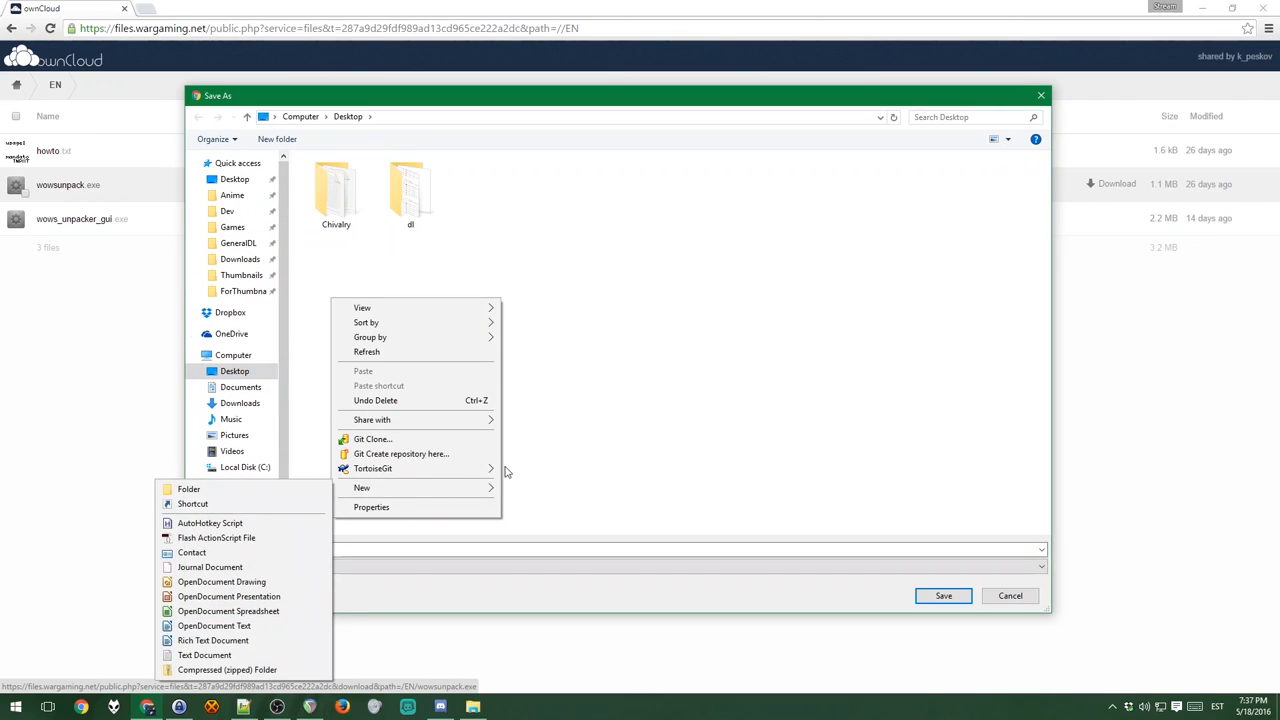
pyautogui.click(188, 488)
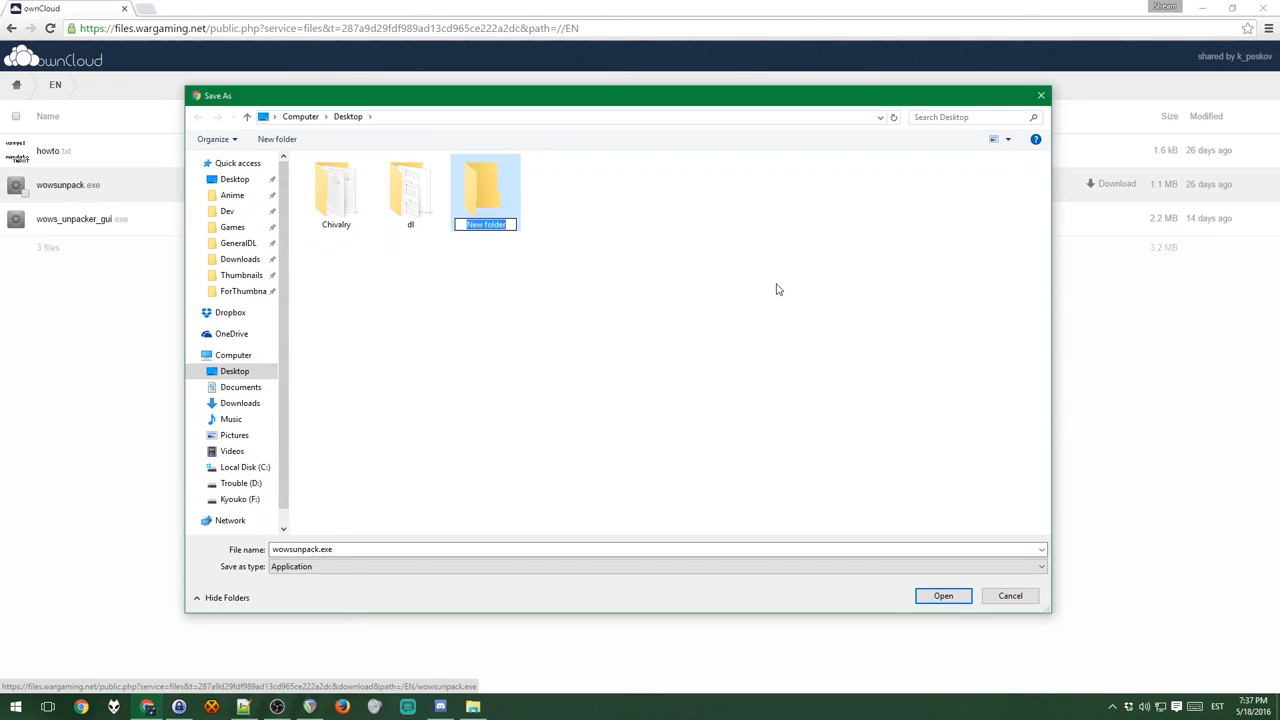
pyautogui.write('wowsunpack')
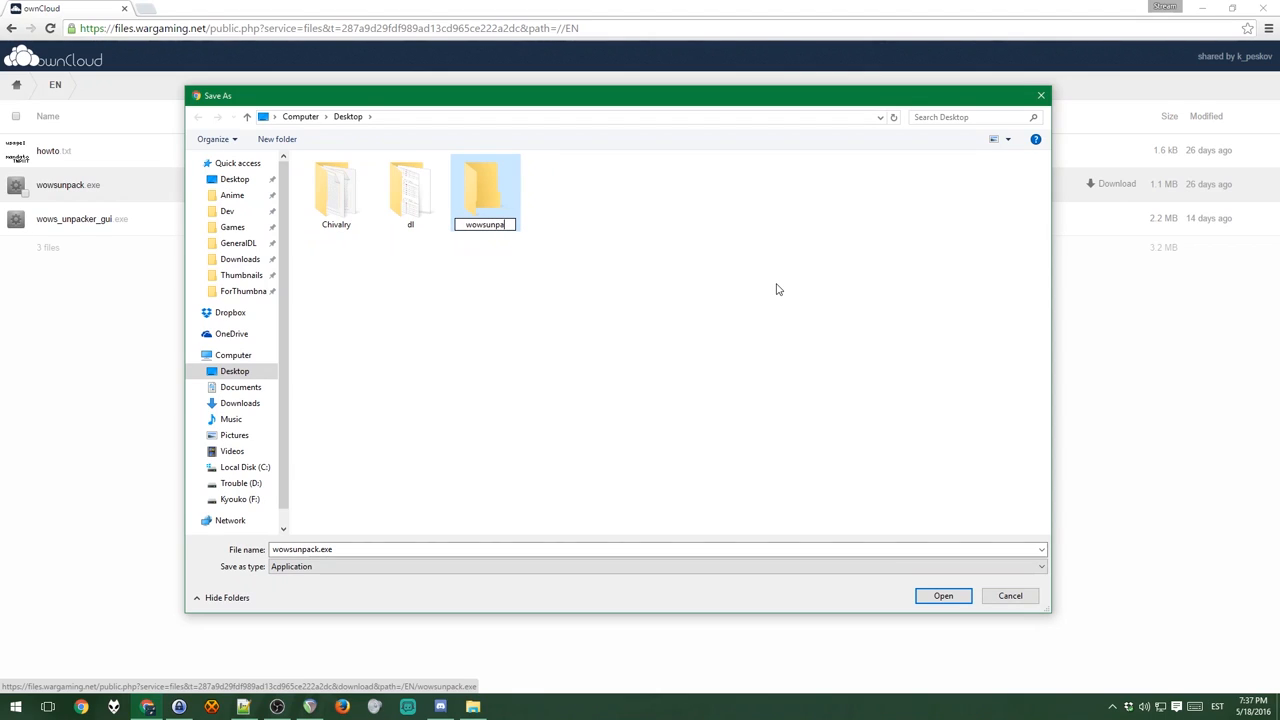
pyautogui.doubleClick(484, 184)
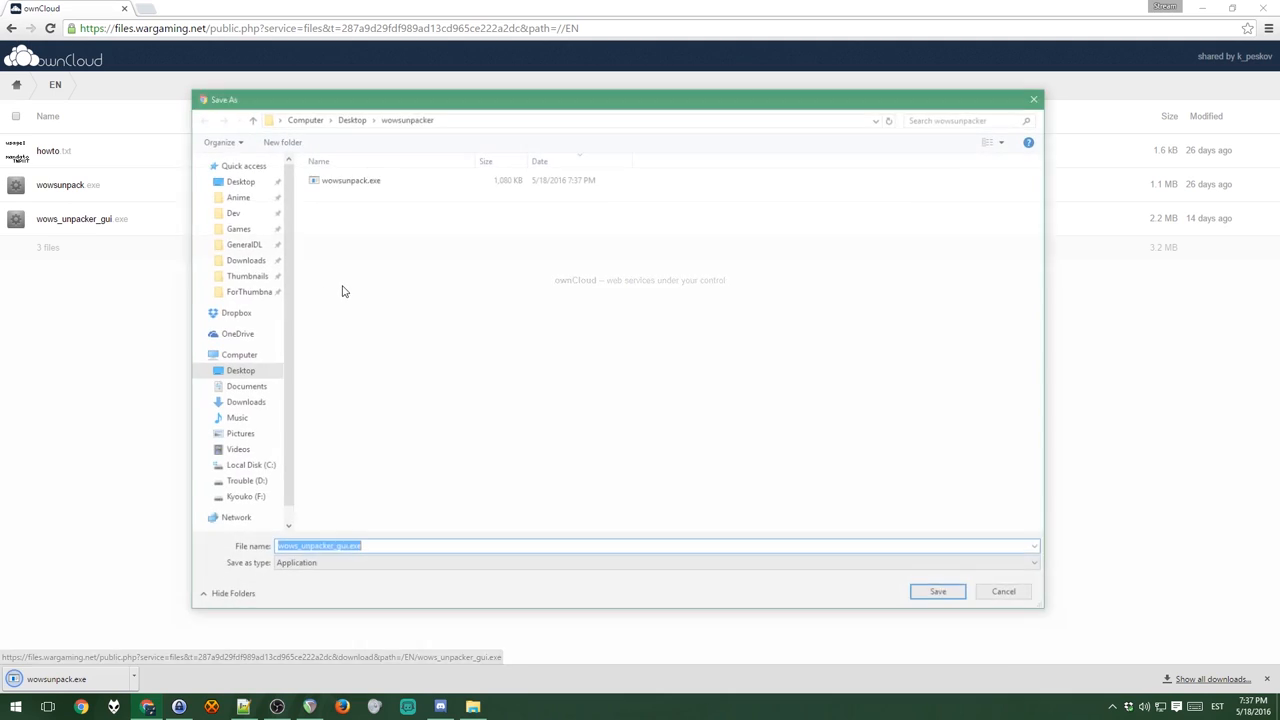
pyautogui.click(936, 592)
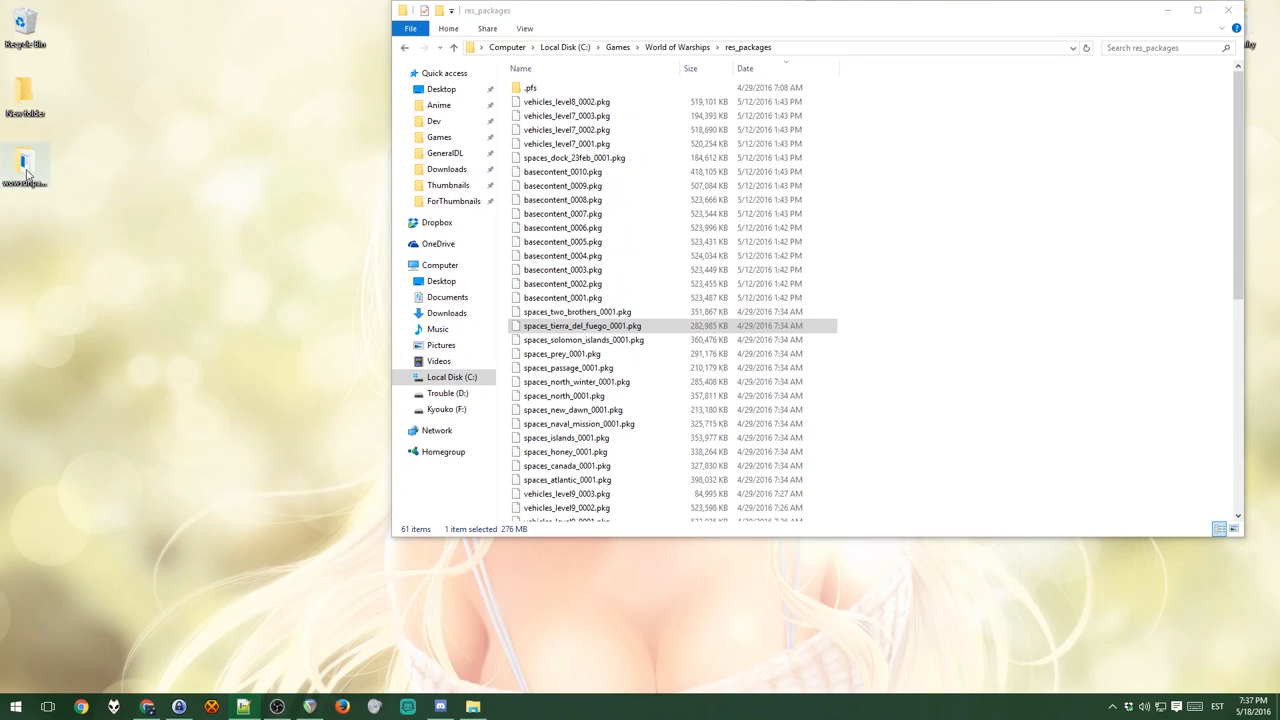
# Step: Launch wows_unpacker_gui.exe from the wowsunpacker folder on the Desktop
pyautogui.doubleClick(24, 164)
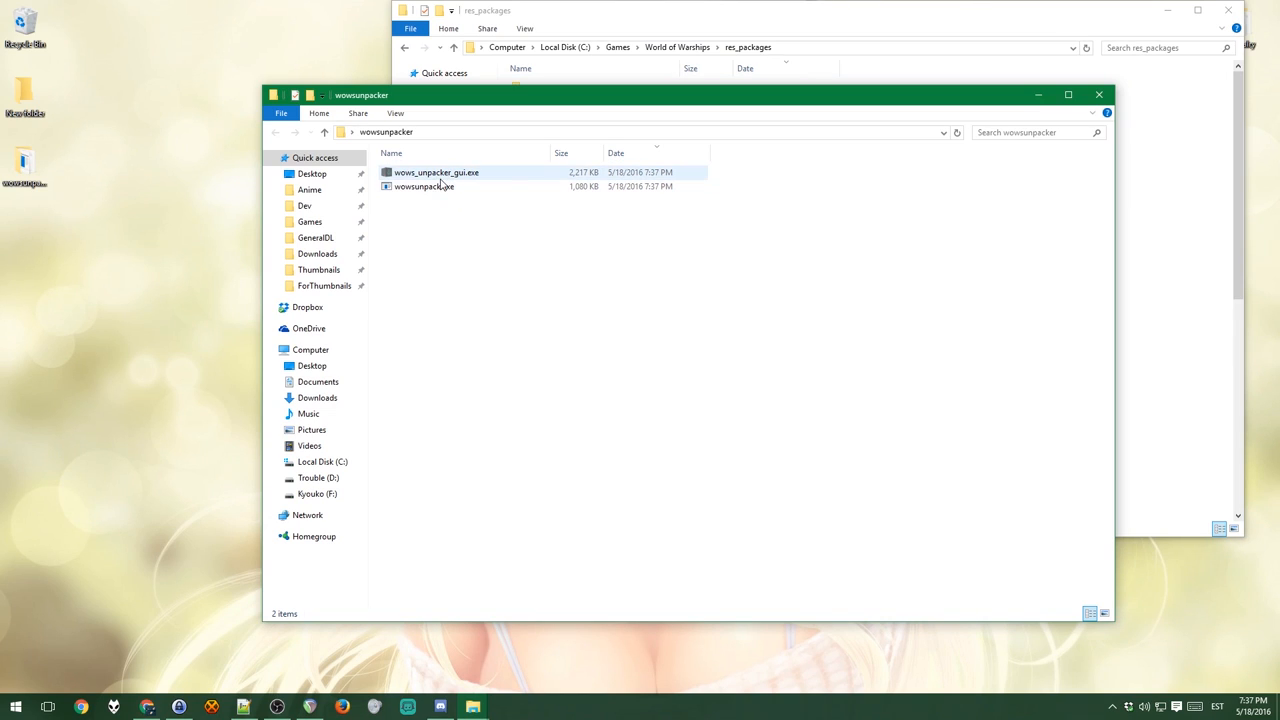
pyautogui.click(436, 172)
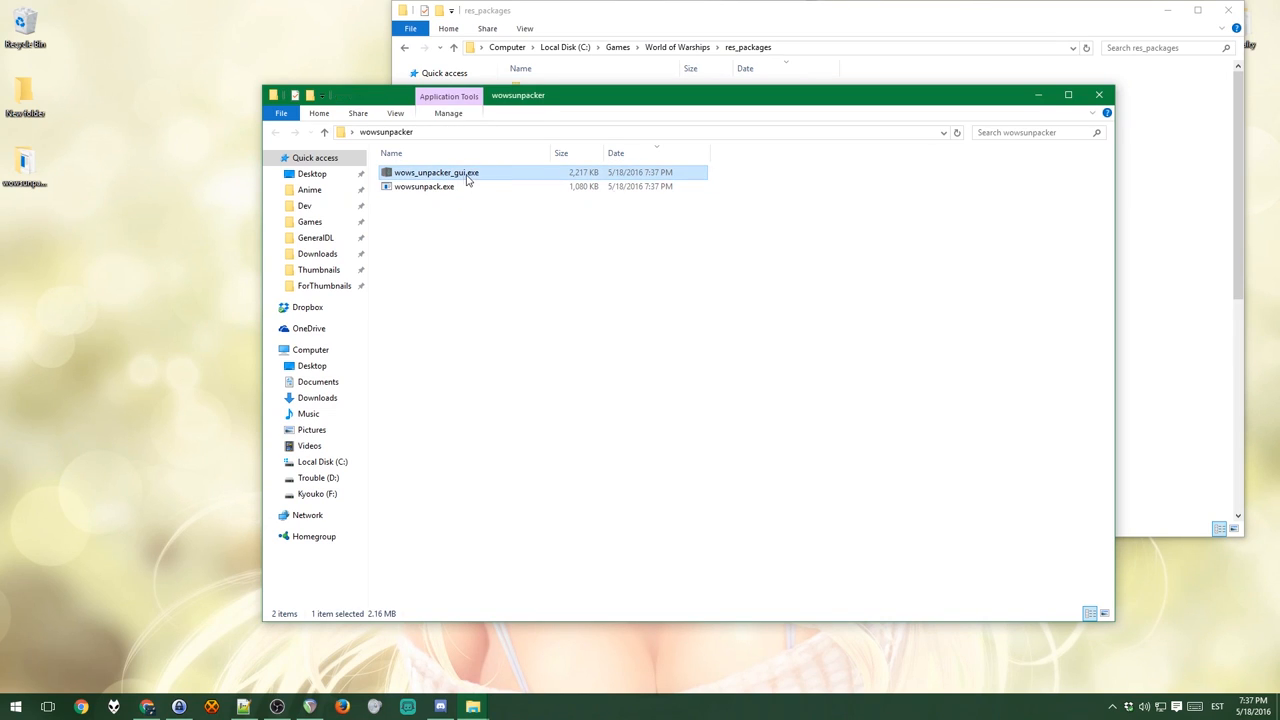
pyautogui.doubleClick(436, 172)
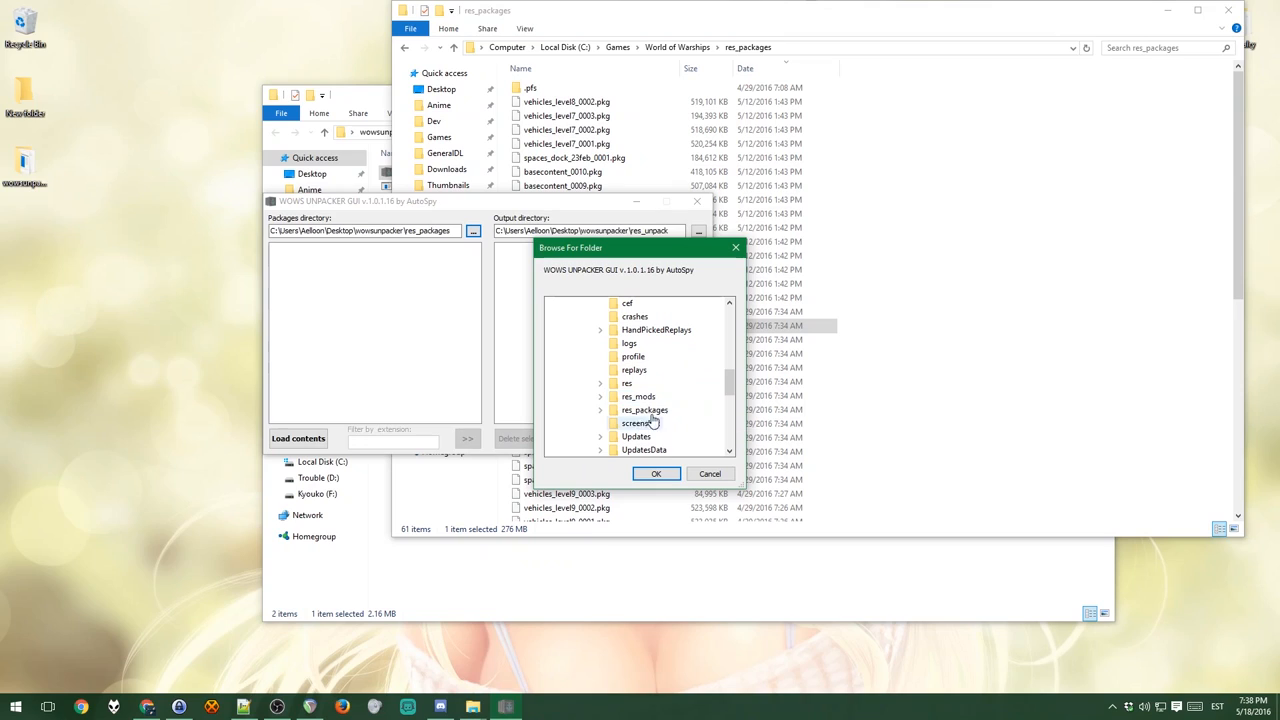
# Step: Point the packages directory at World of Warships' res_packages folder
pyautogui.click(644, 448)
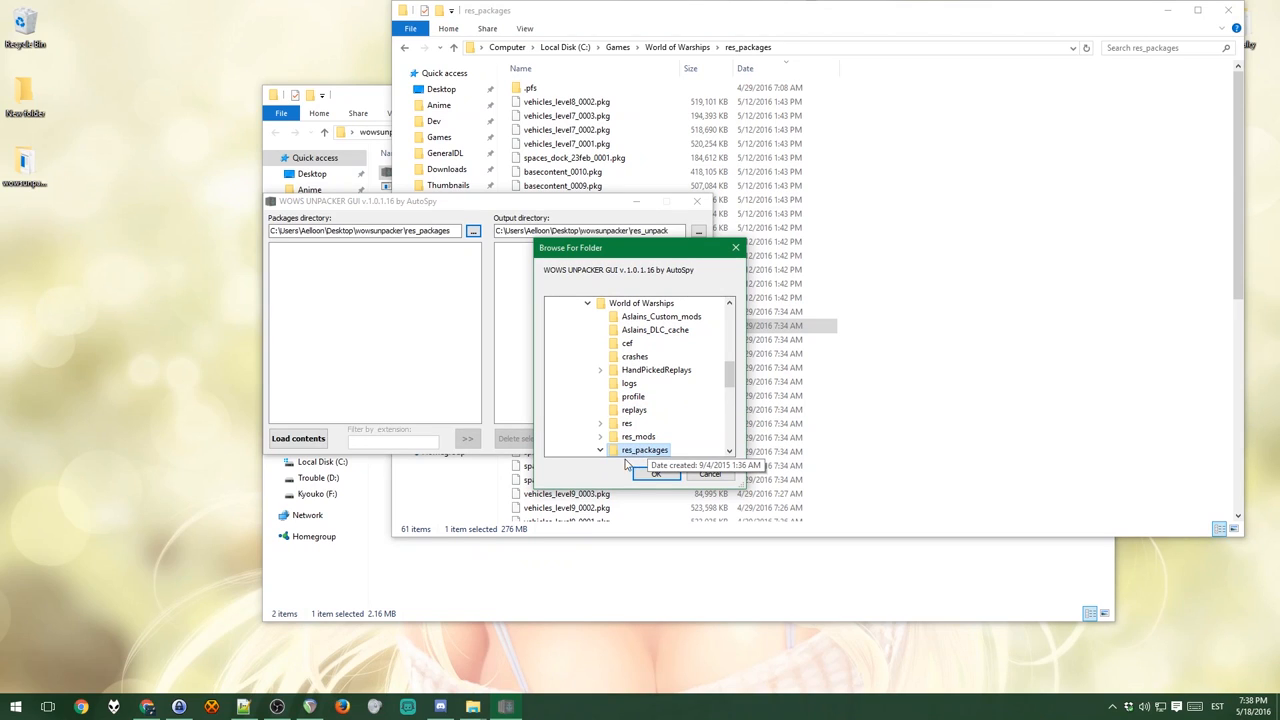
pyautogui.click(656, 472)
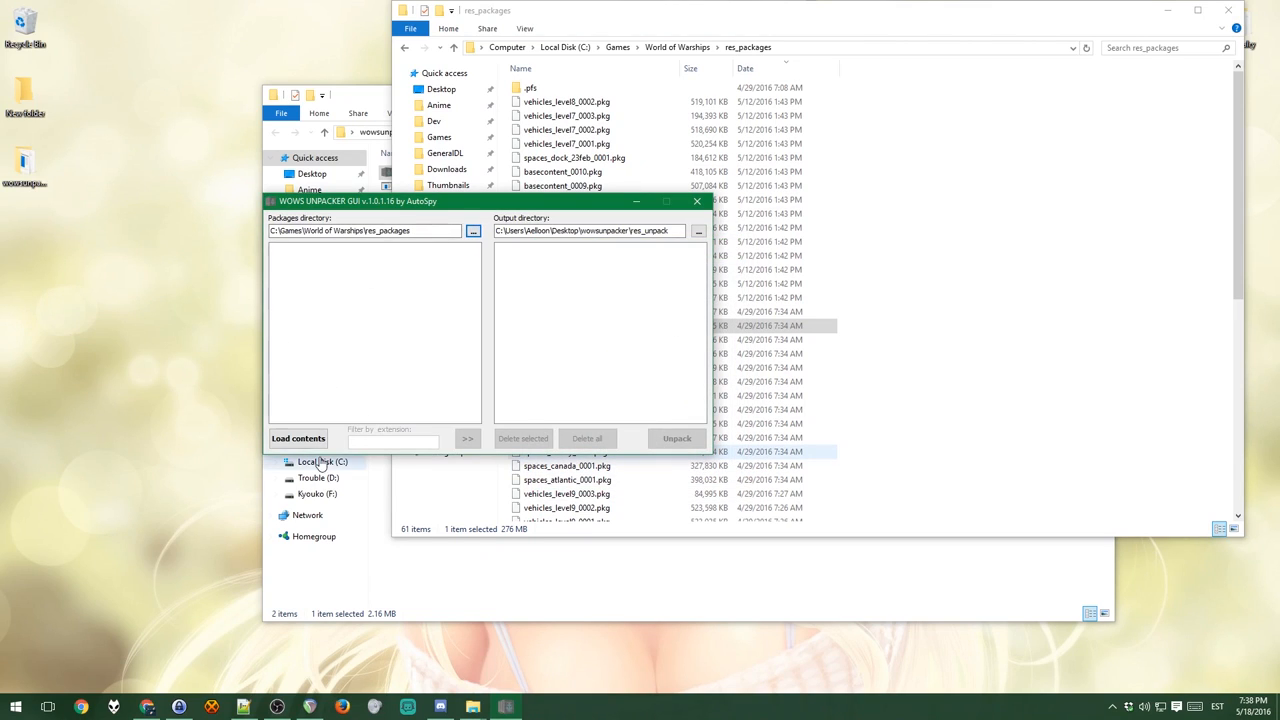
# Step: Load the contents of the game packages into the tree
pyautogui.click(296, 438)
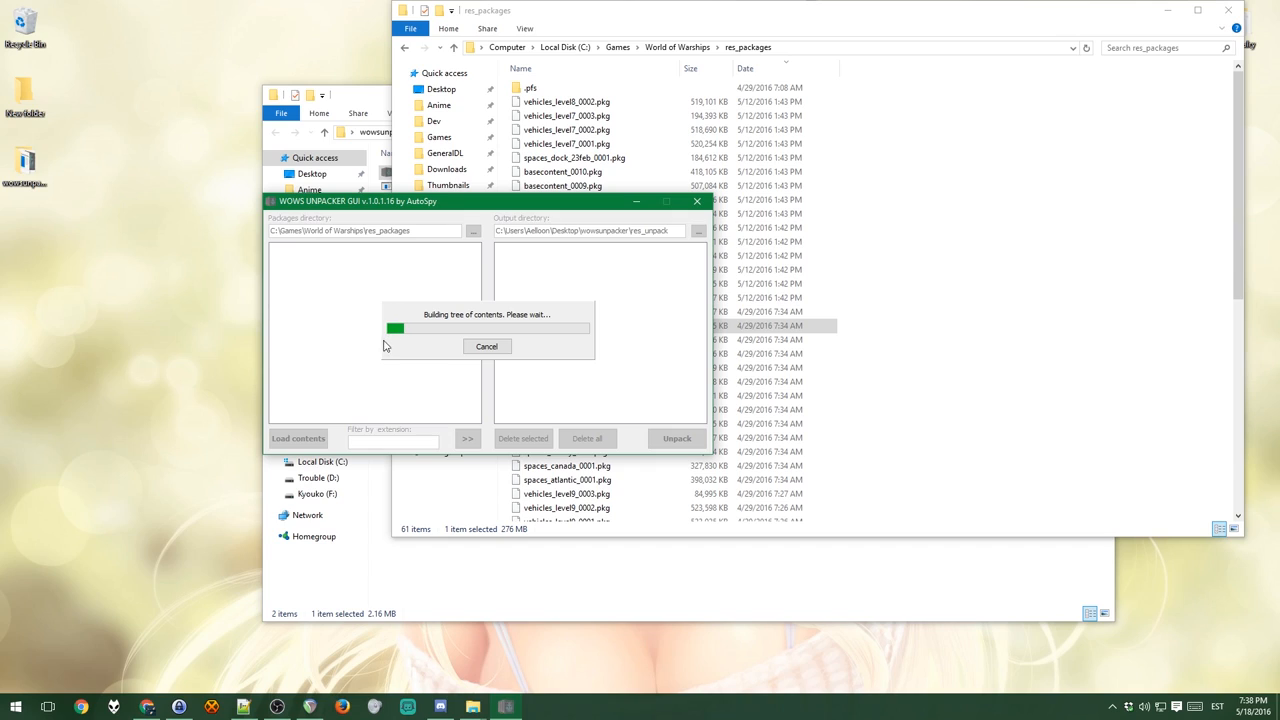
pyautogui.moveTo(380, 336)
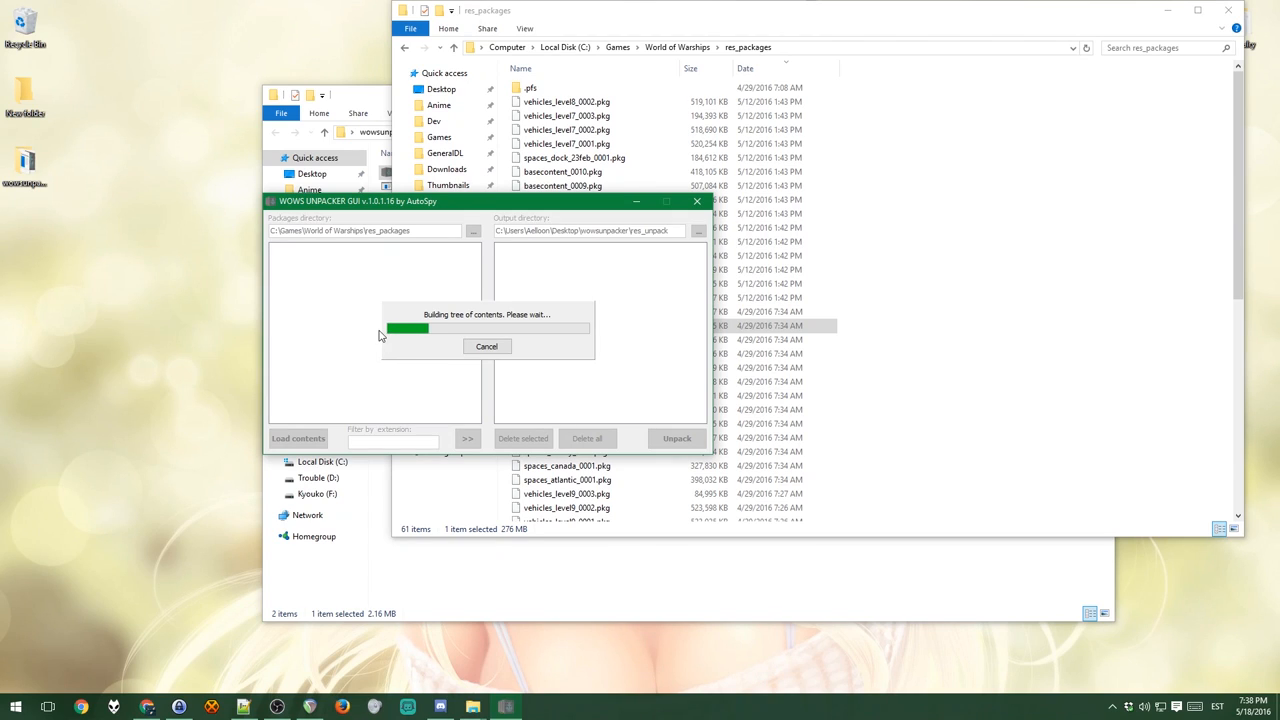
pyautogui.moveTo(344, 388)
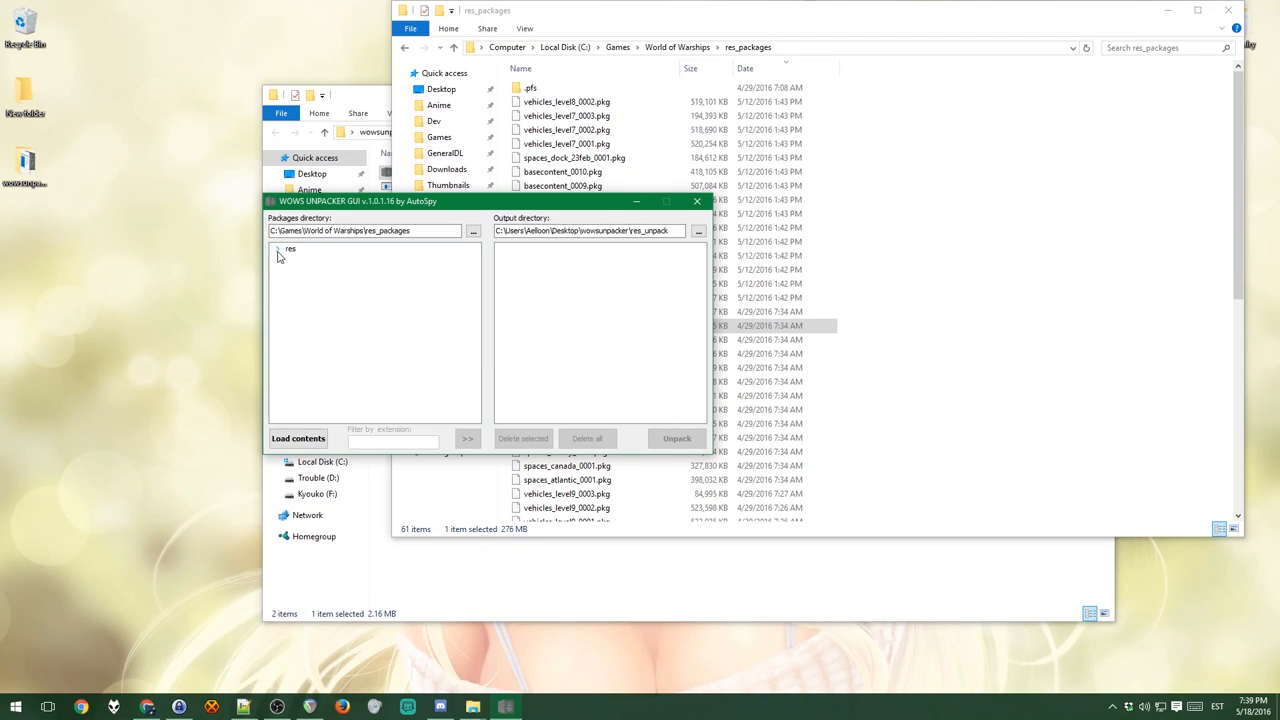
# Step: Queue res\content\gameplay filtered by the dds extension as an unpack entry
pyautogui.click(278, 248)
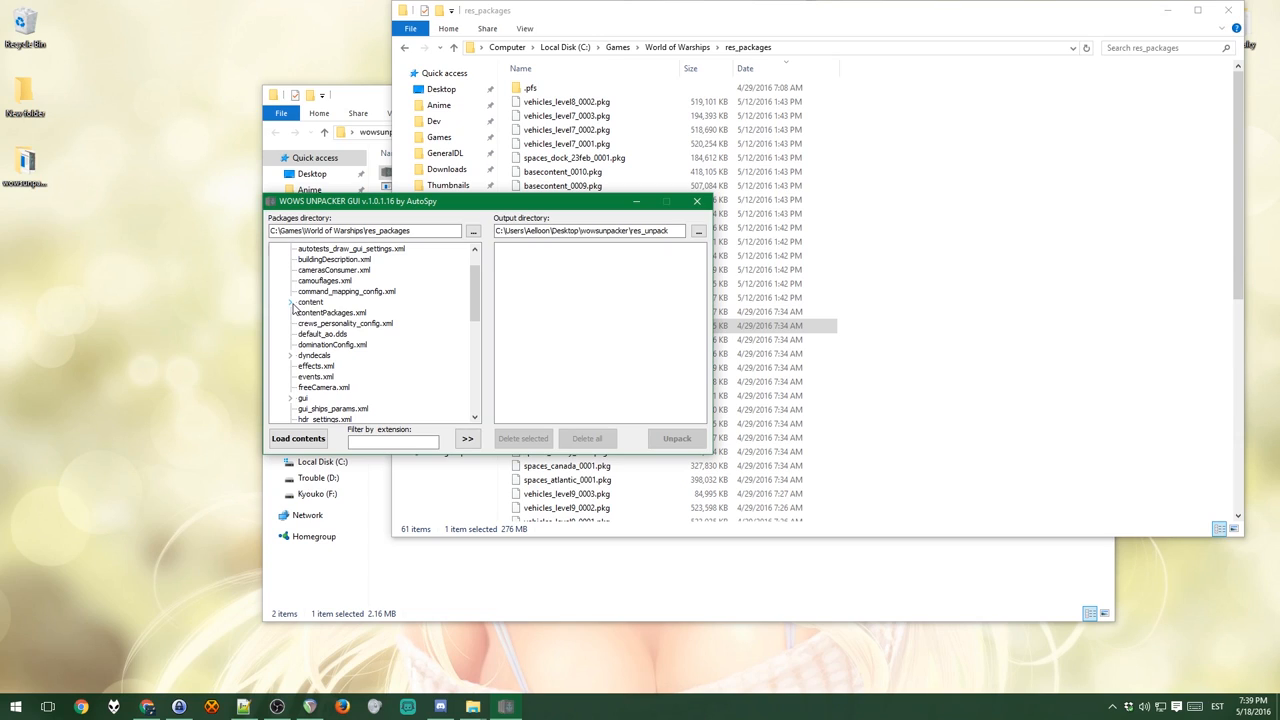
pyautogui.click(292, 302)
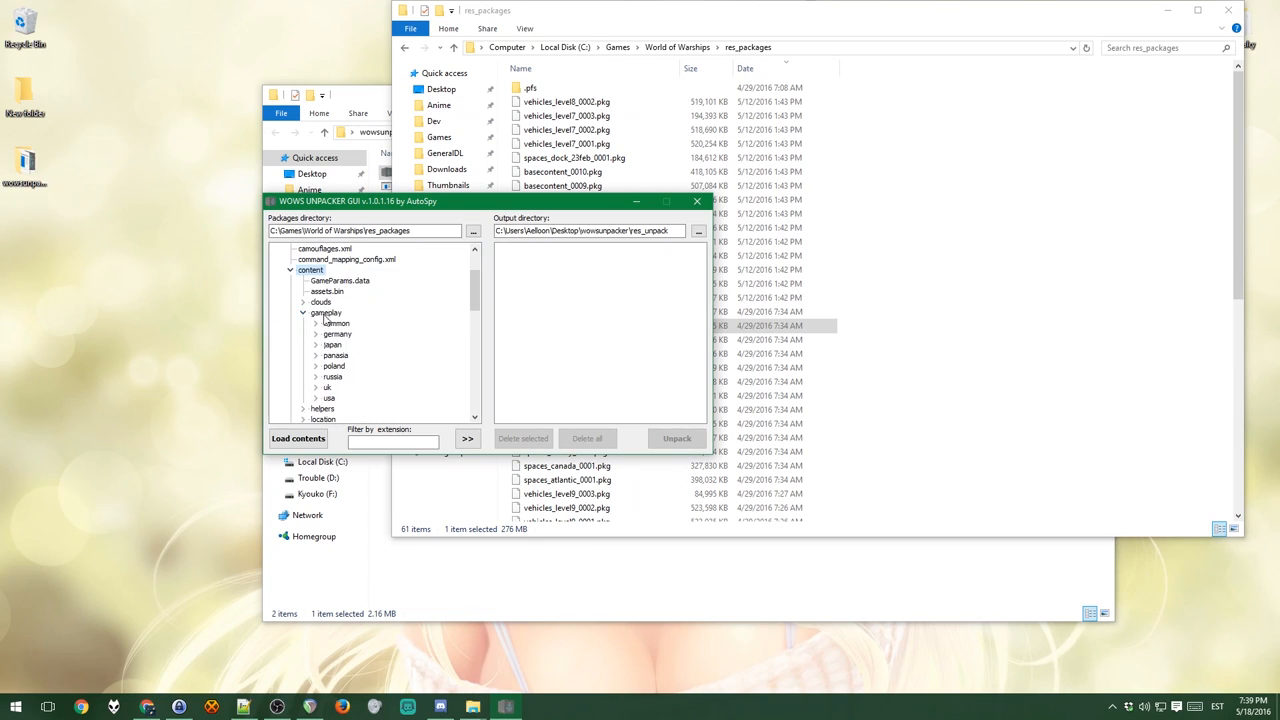
pyautogui.click(326, 312)
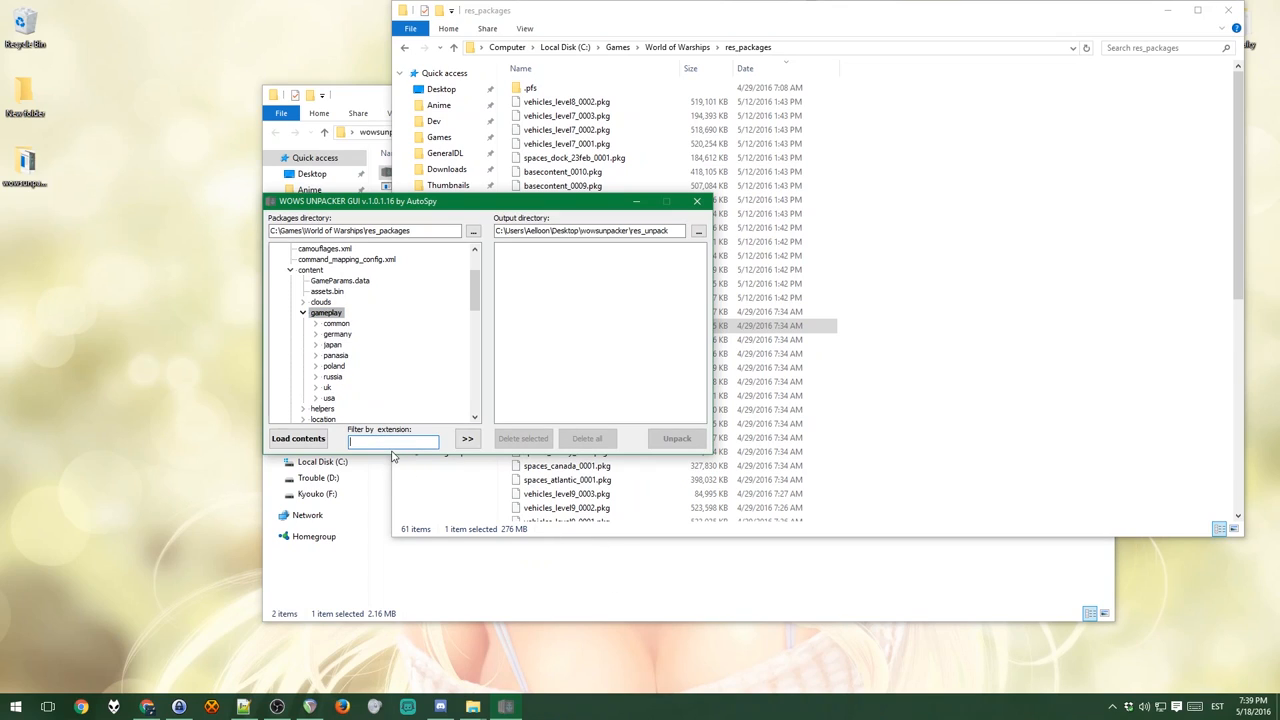
pyautogui.write('dds')
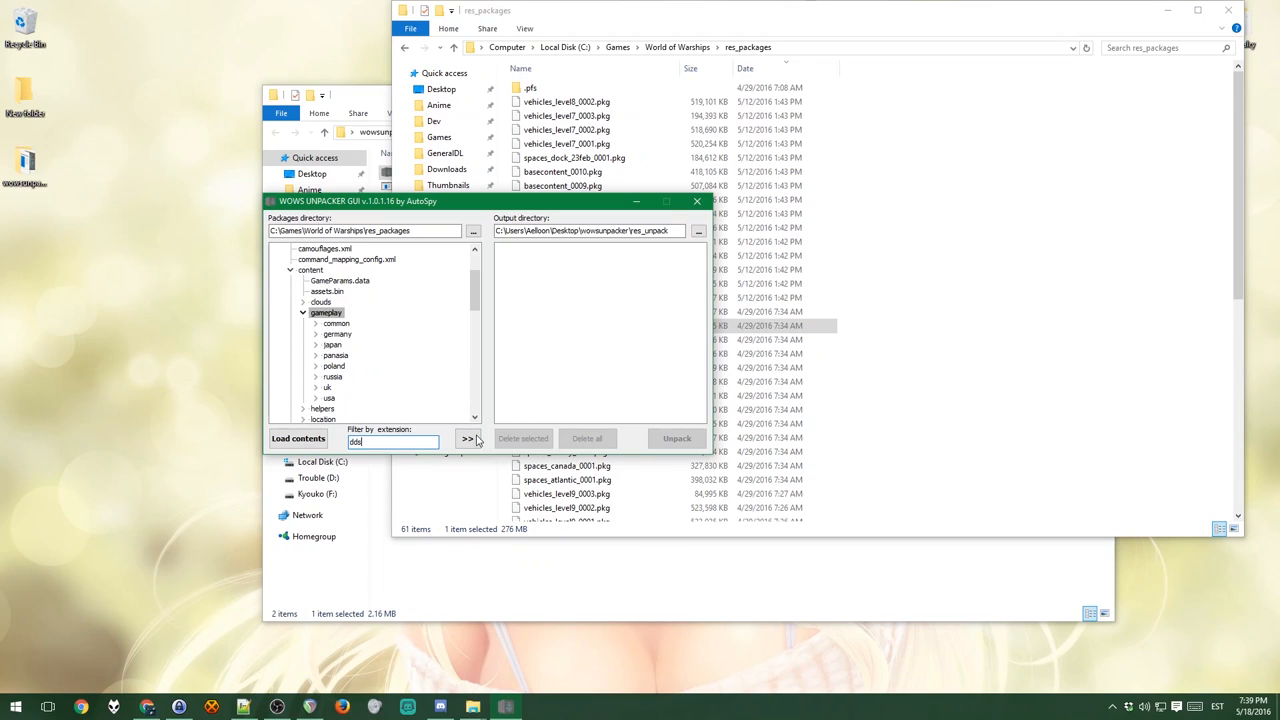
pyautogui.click(468, 440)
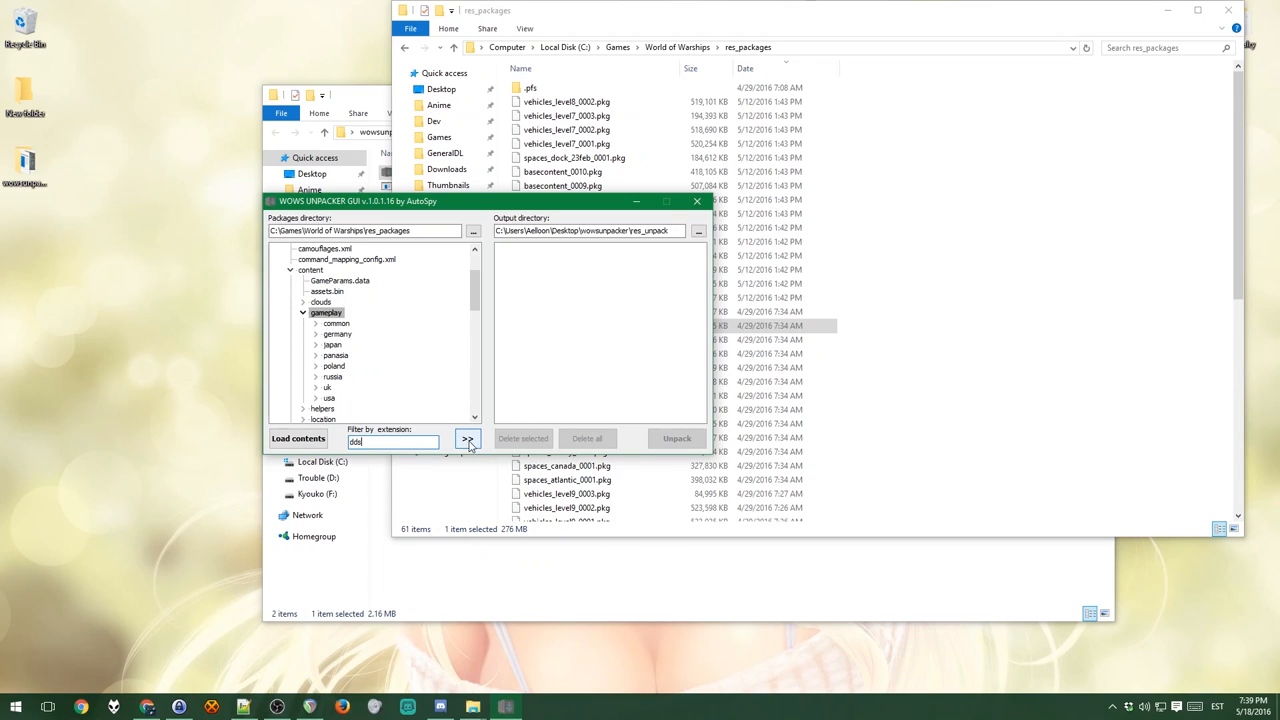
pyautogui.click(468, 438)
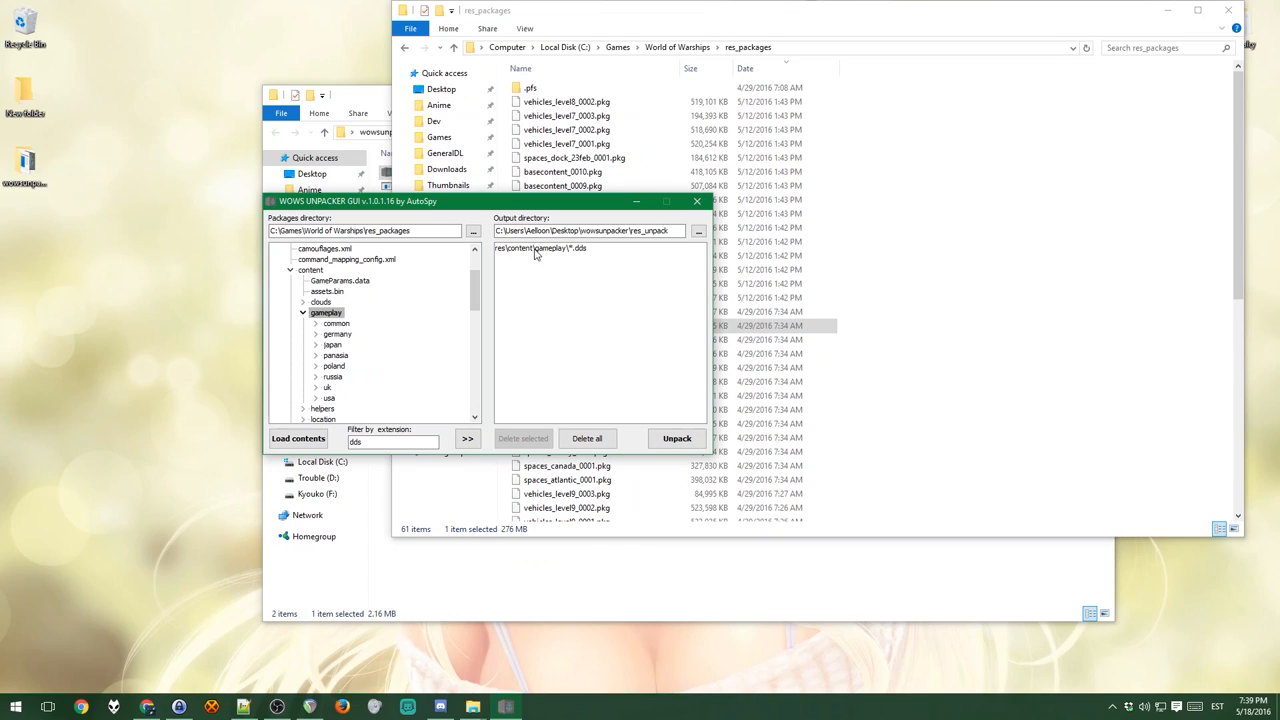
pyautogui.moveTo(588, 280)
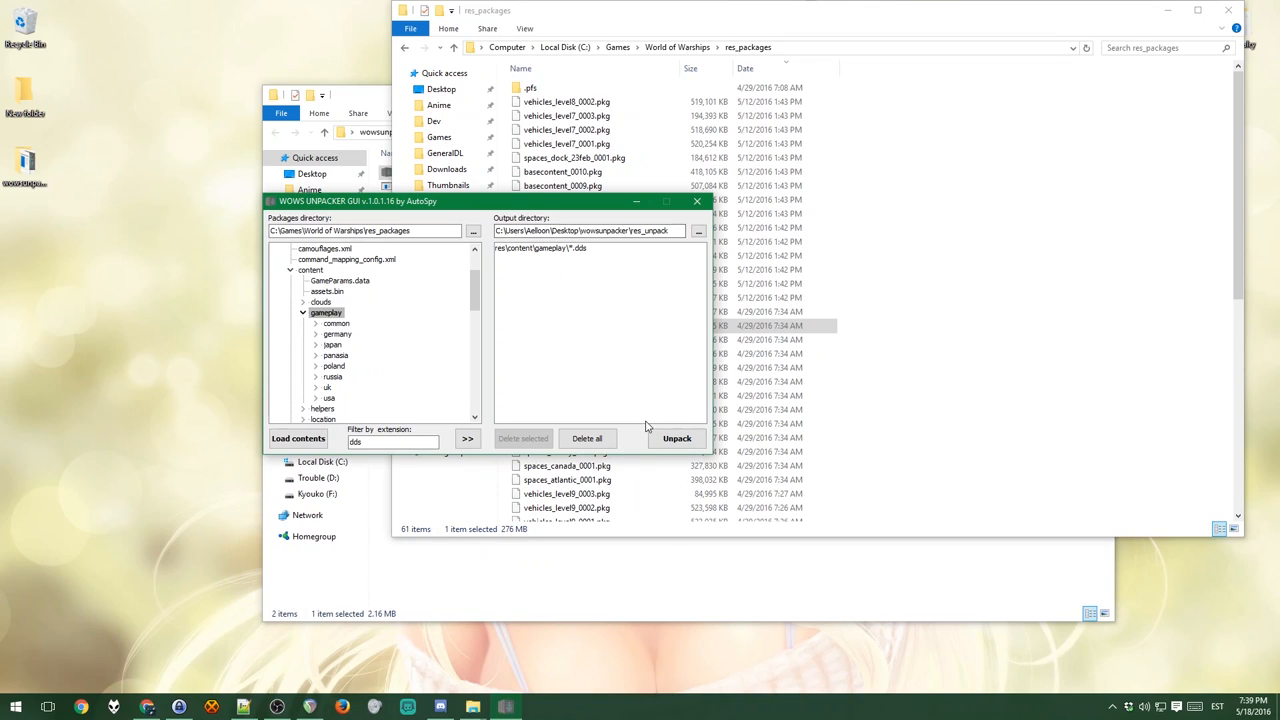
pyautogui.click(590, 232)
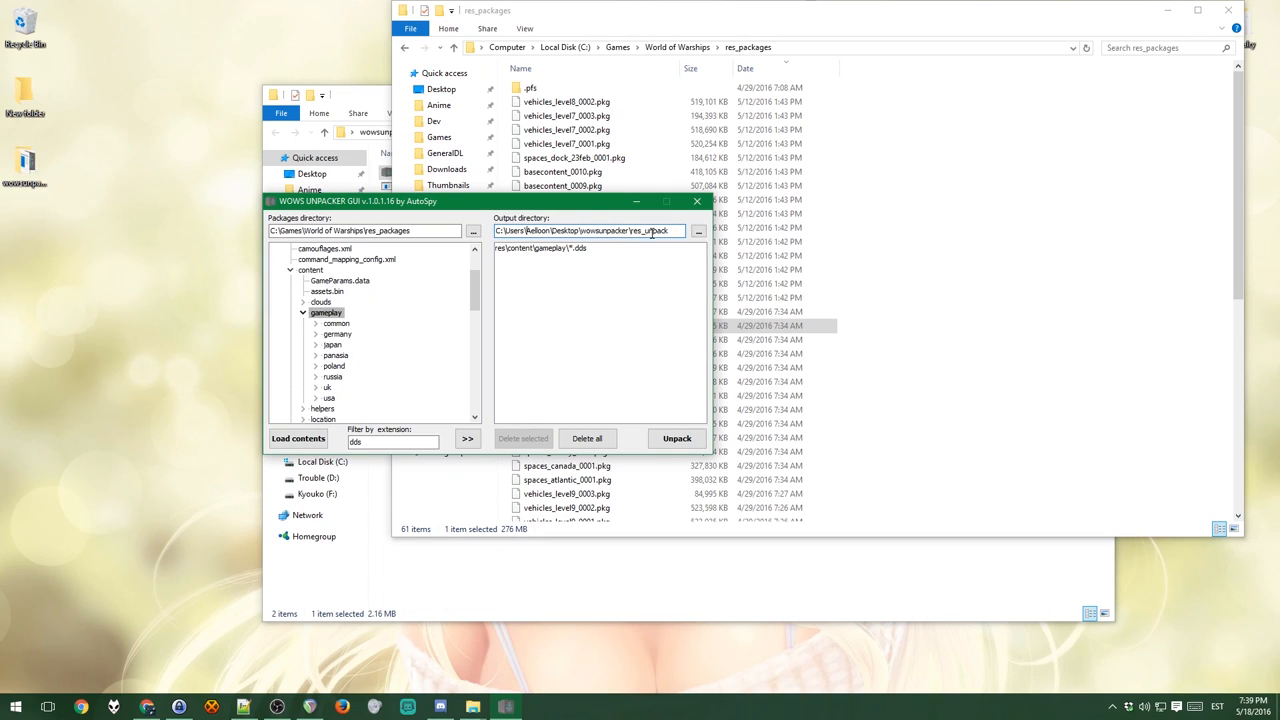
# Step: Start unpacking the queued gameplay .dds textures, allowing wowsunpack.exe to run
pyautogui.click(676, 438)
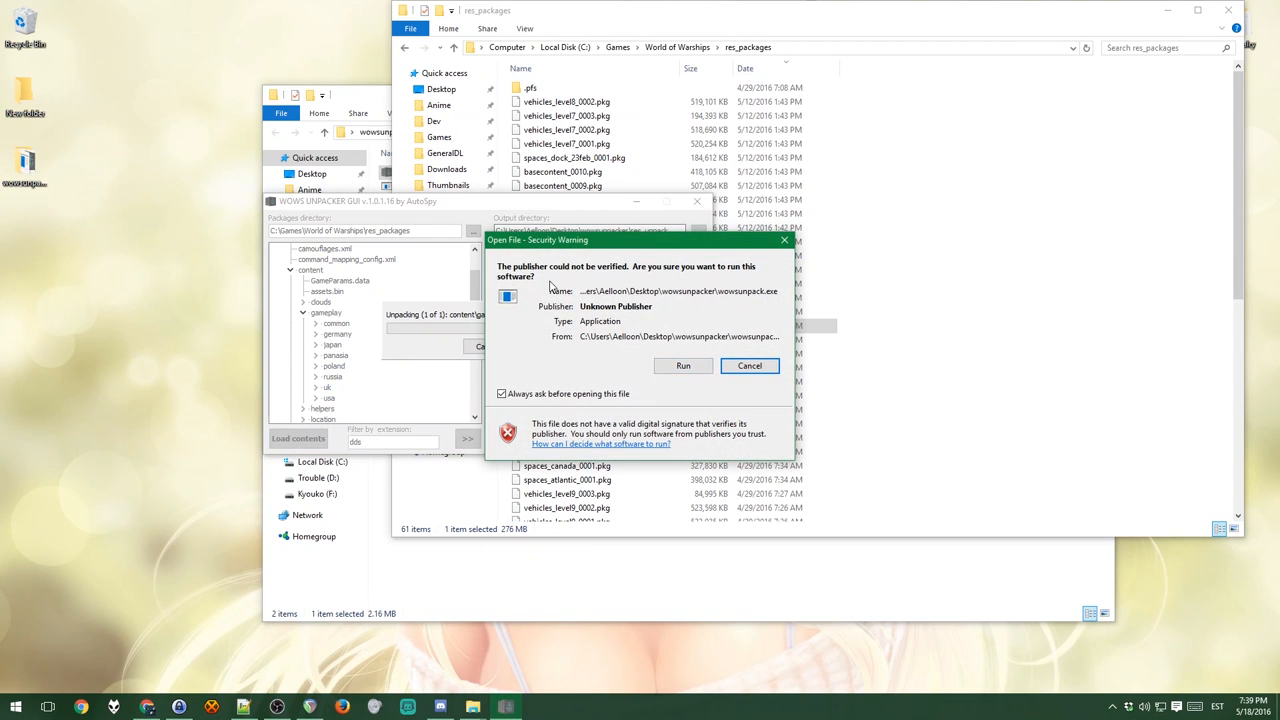
pyautogui.moveTo(664, 394)
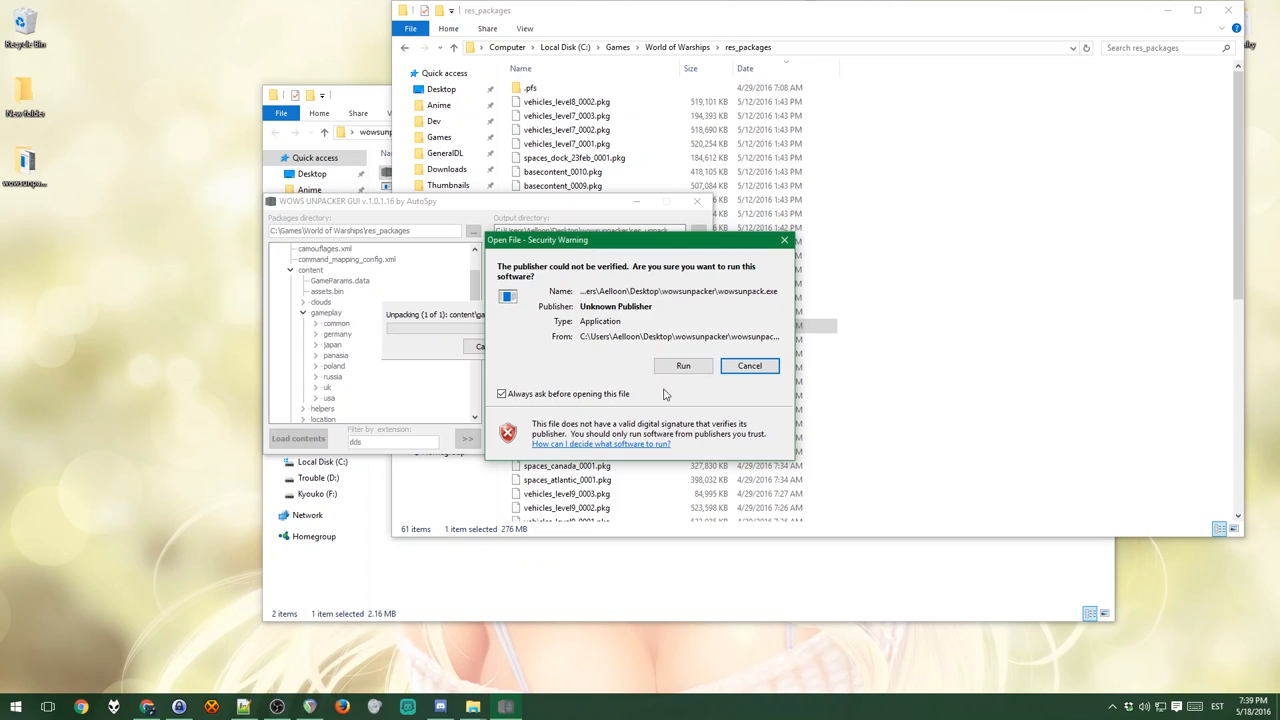
pyautogui.click(684, 364)
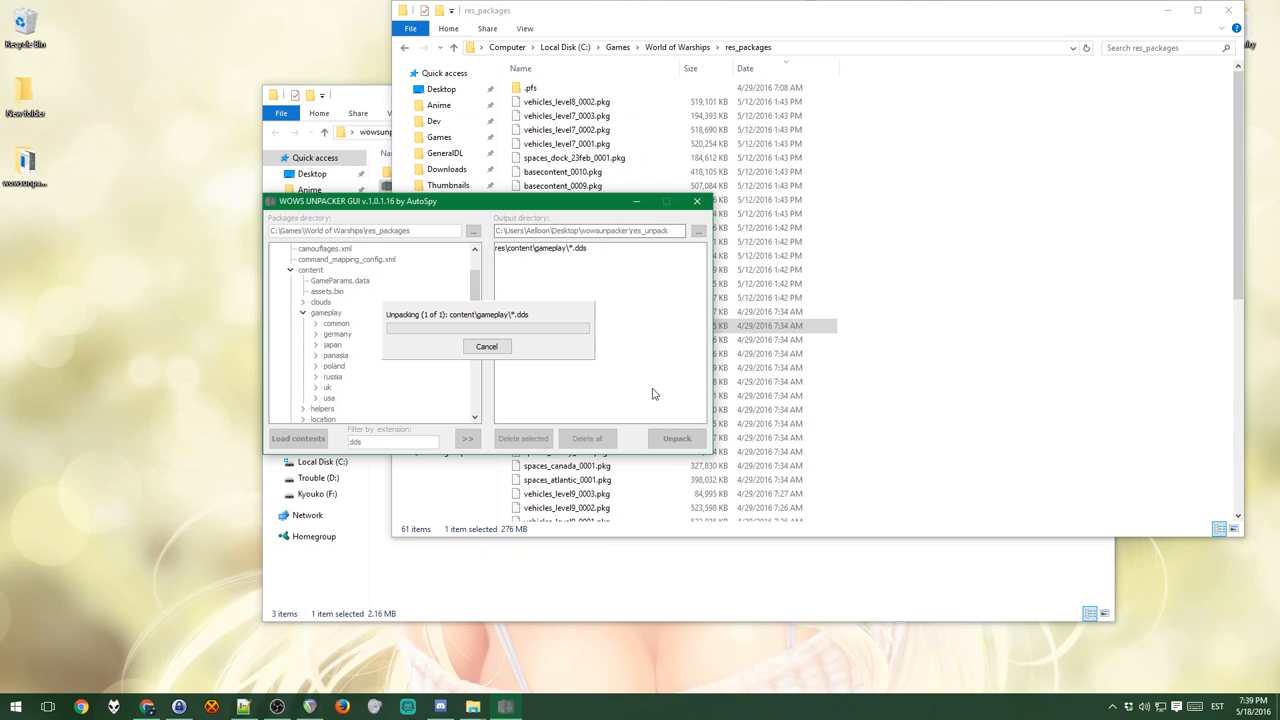
pyautogui.moveTo(610, 384)
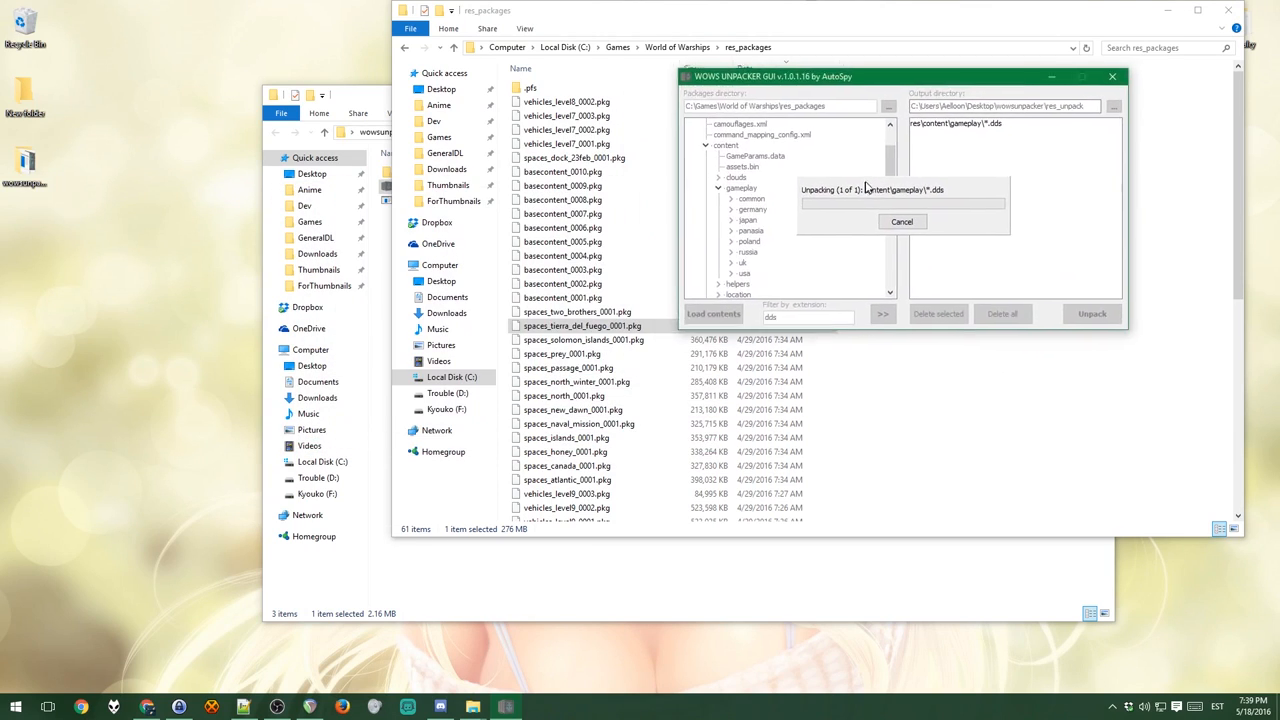
pyautogui.moveTo(770, 76); pyautogui.dragTo(850, 40)
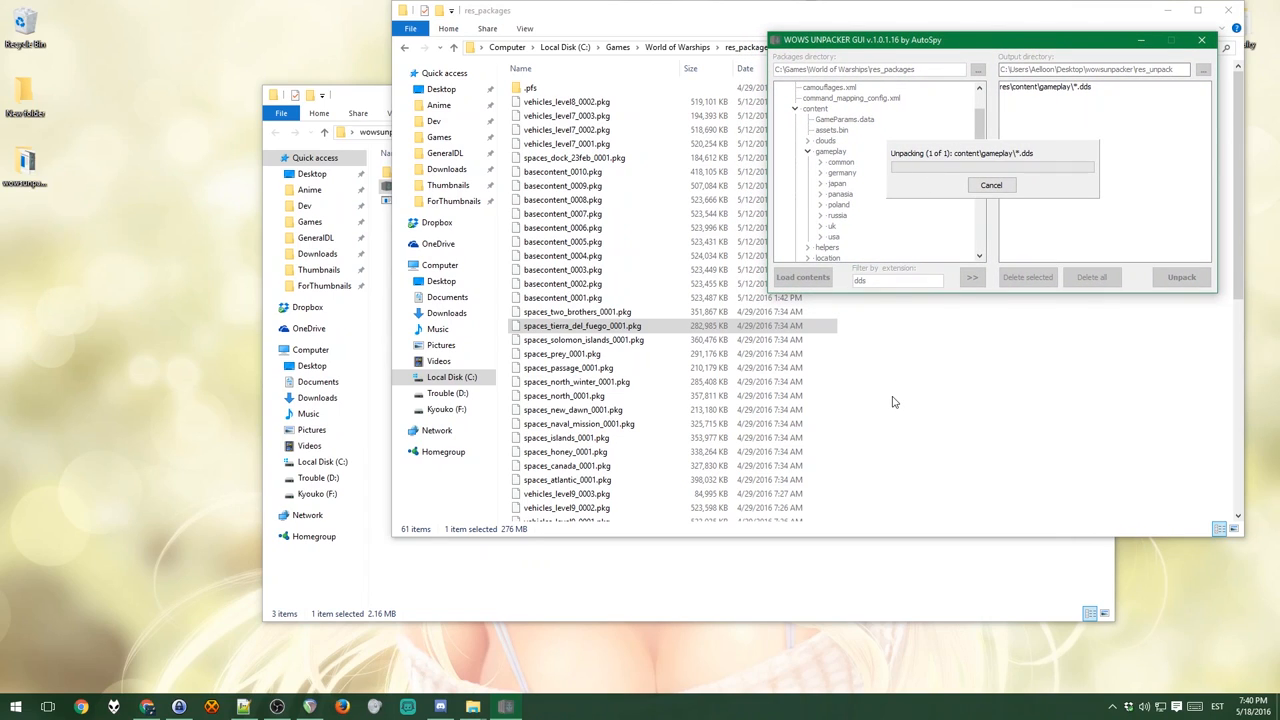
pyautogui.moveTo(956, 432)
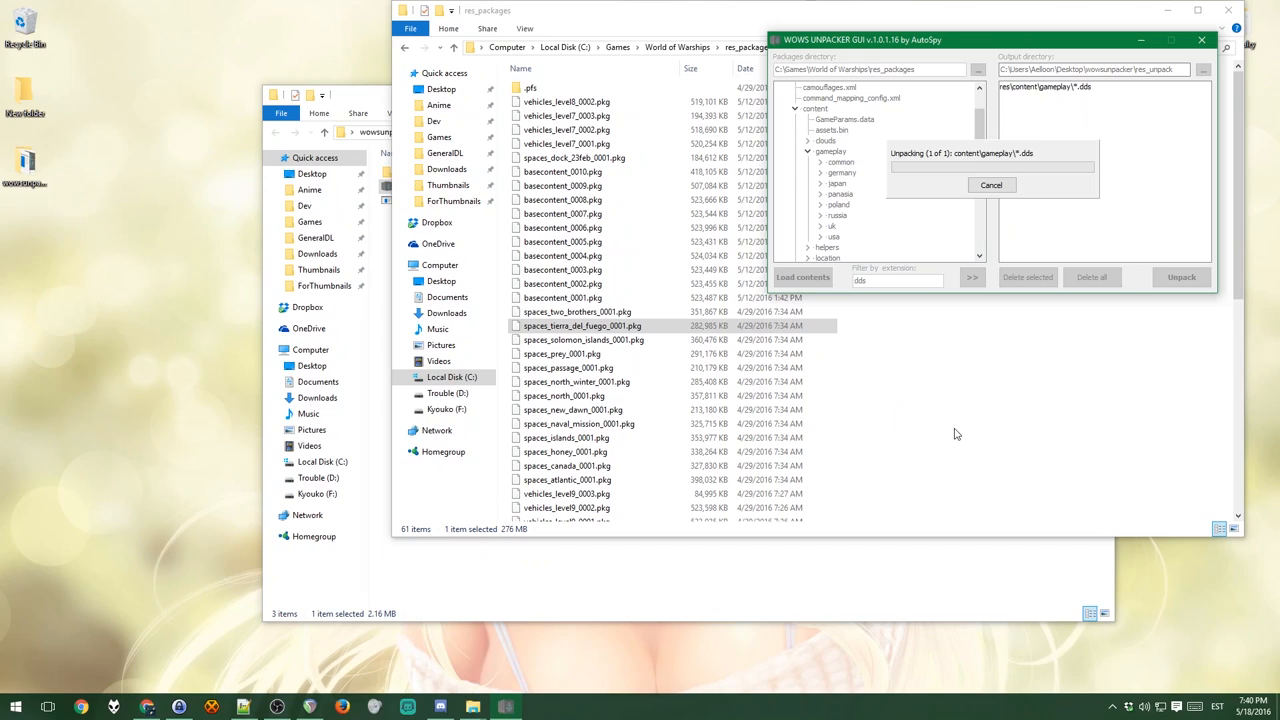
pyautogui.moveTo(898, 164)
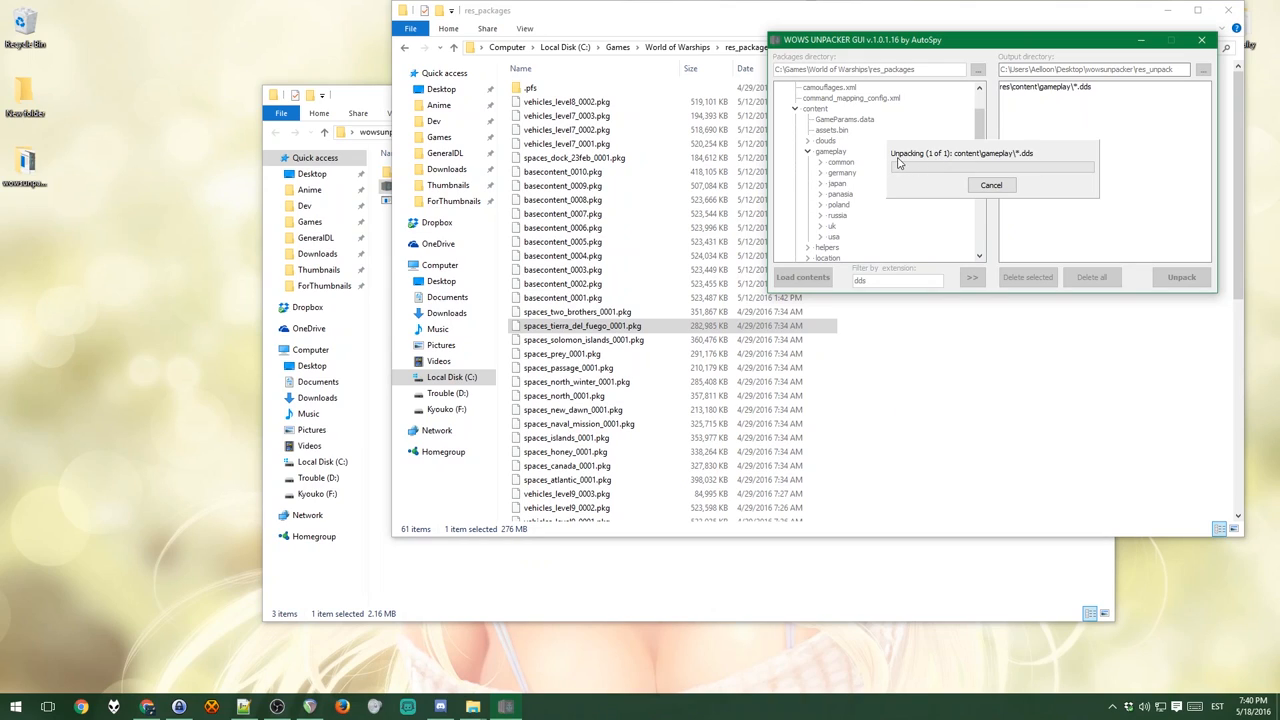
pyautogui.moveTo(904, 168)
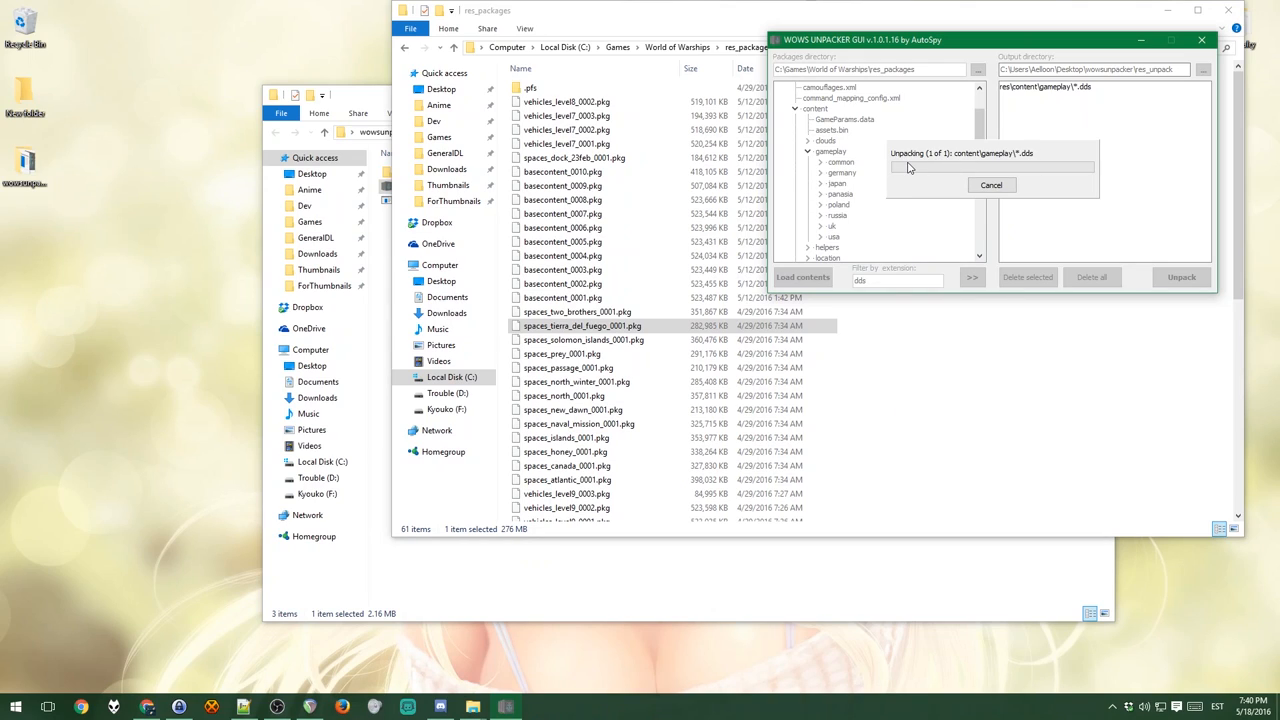
pyautogui.moveTo(1096, 248)
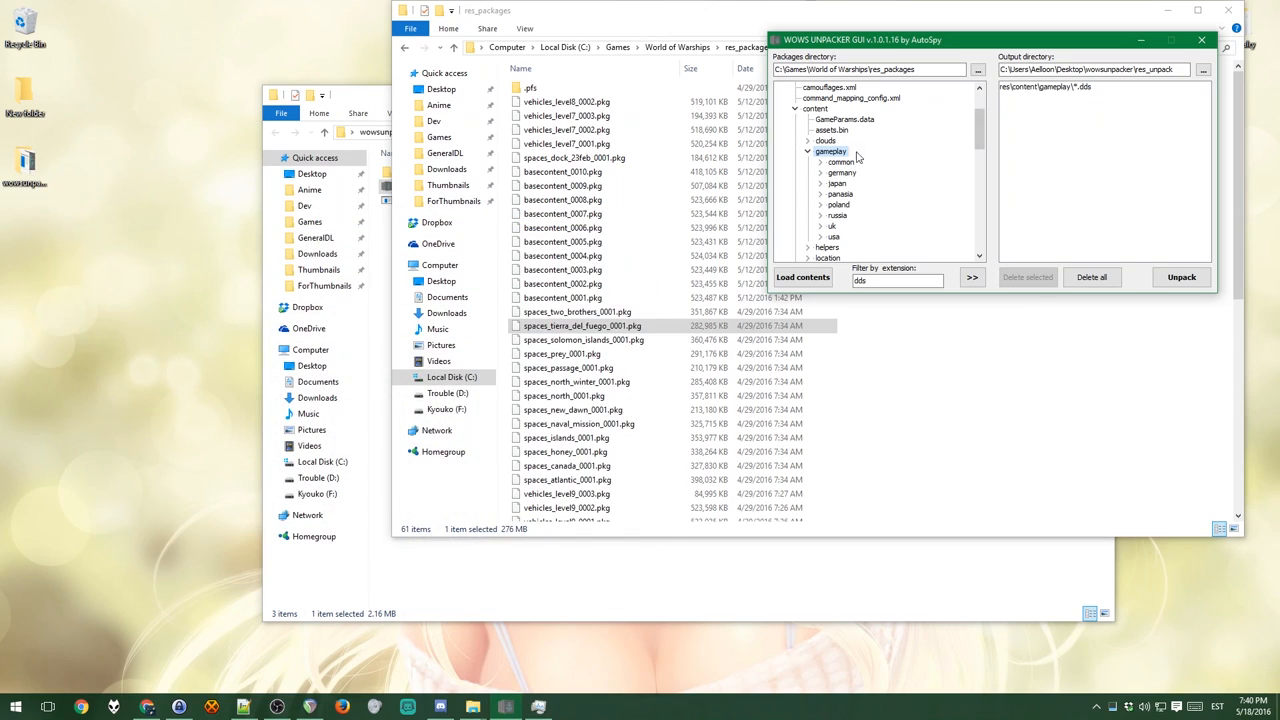
pyautogui.moveTo(930, 128)
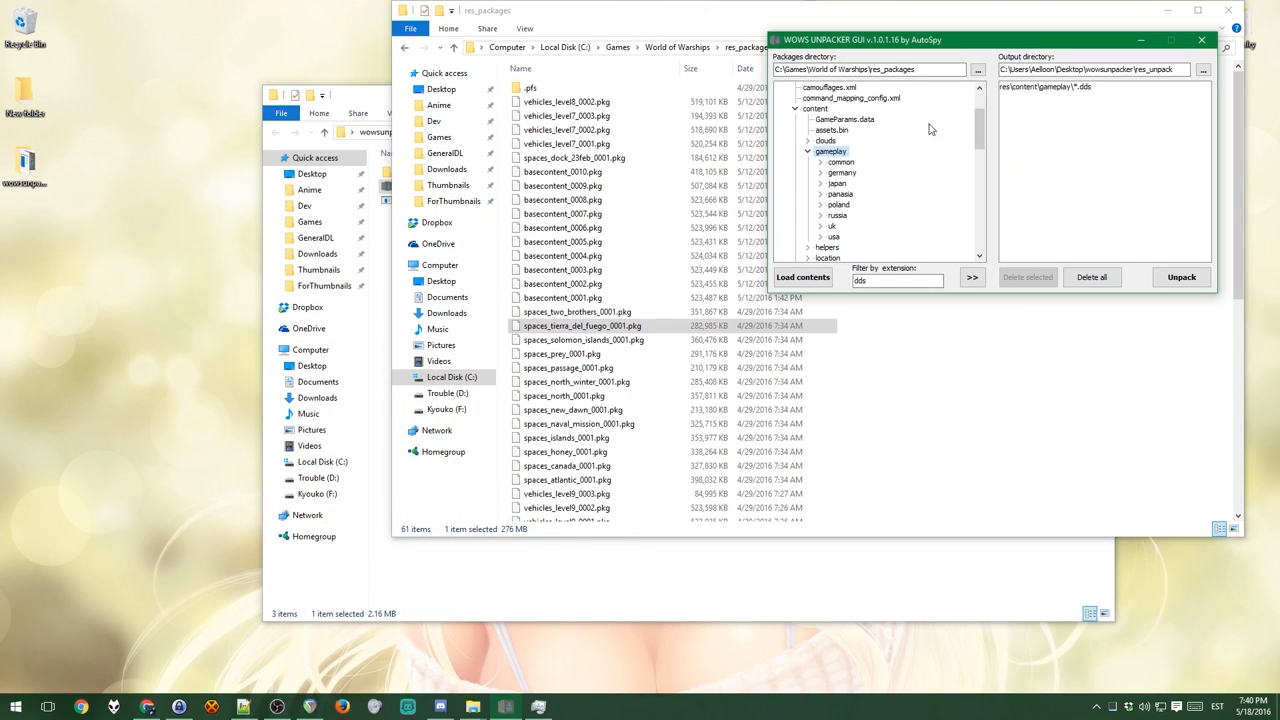
pyautogui.moveTo(956, 172)
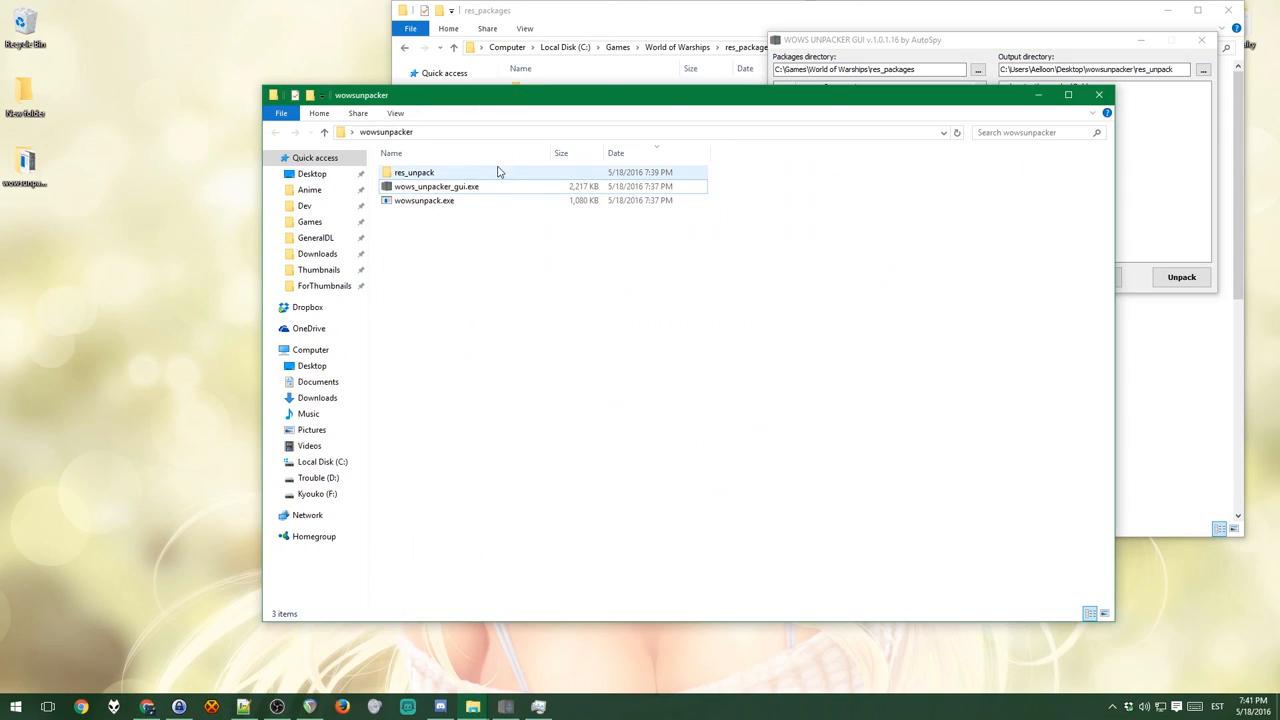
# Step: Browse res_unpack through content, gameplay, usa, ship, battleship to its textures folder of .dds files
pyautogui.doubleClick(414, 172)
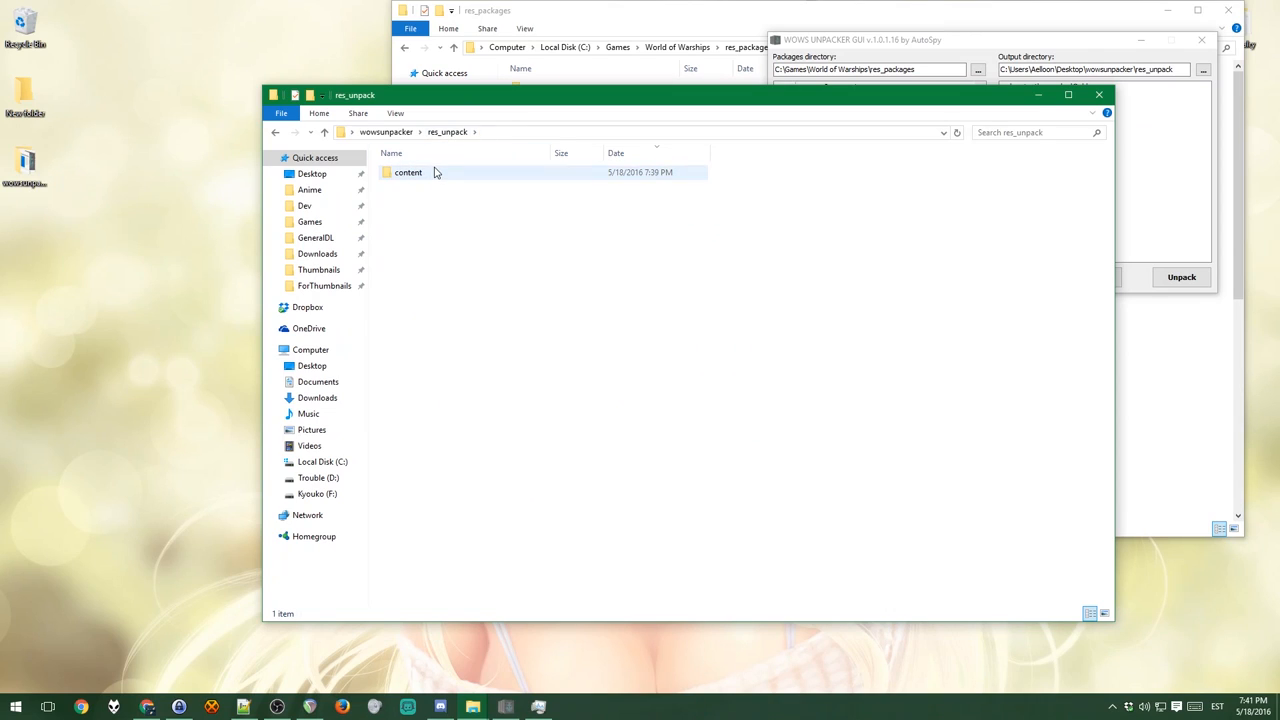
pyautogui.doubleClick(408, 172)
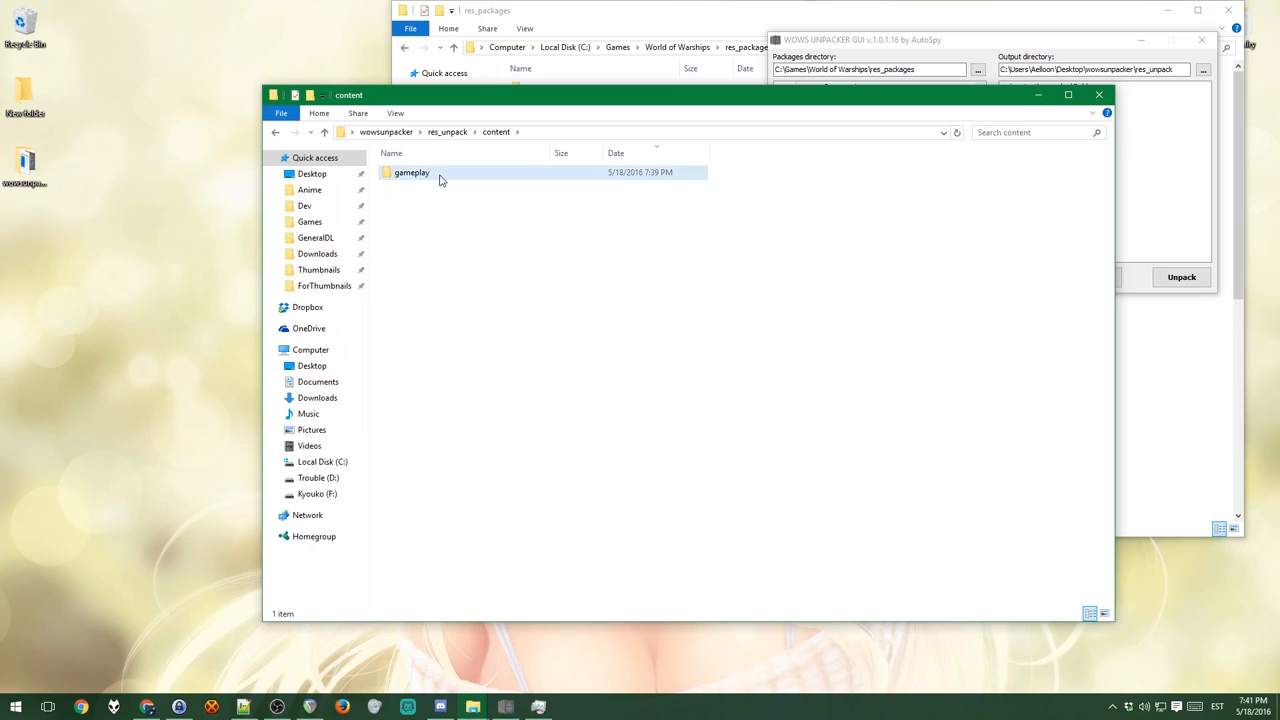
pyautogui.doubleClick(412, 172)
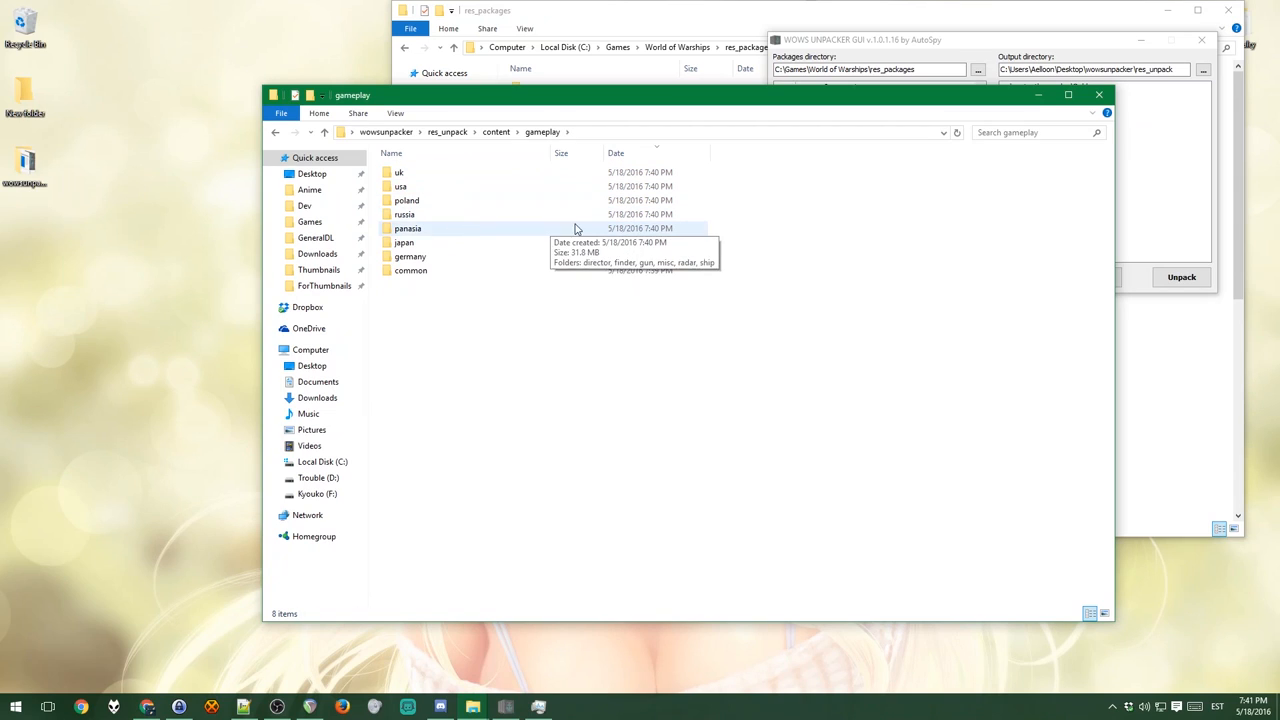
pyautogui.moveTo(600, 332)
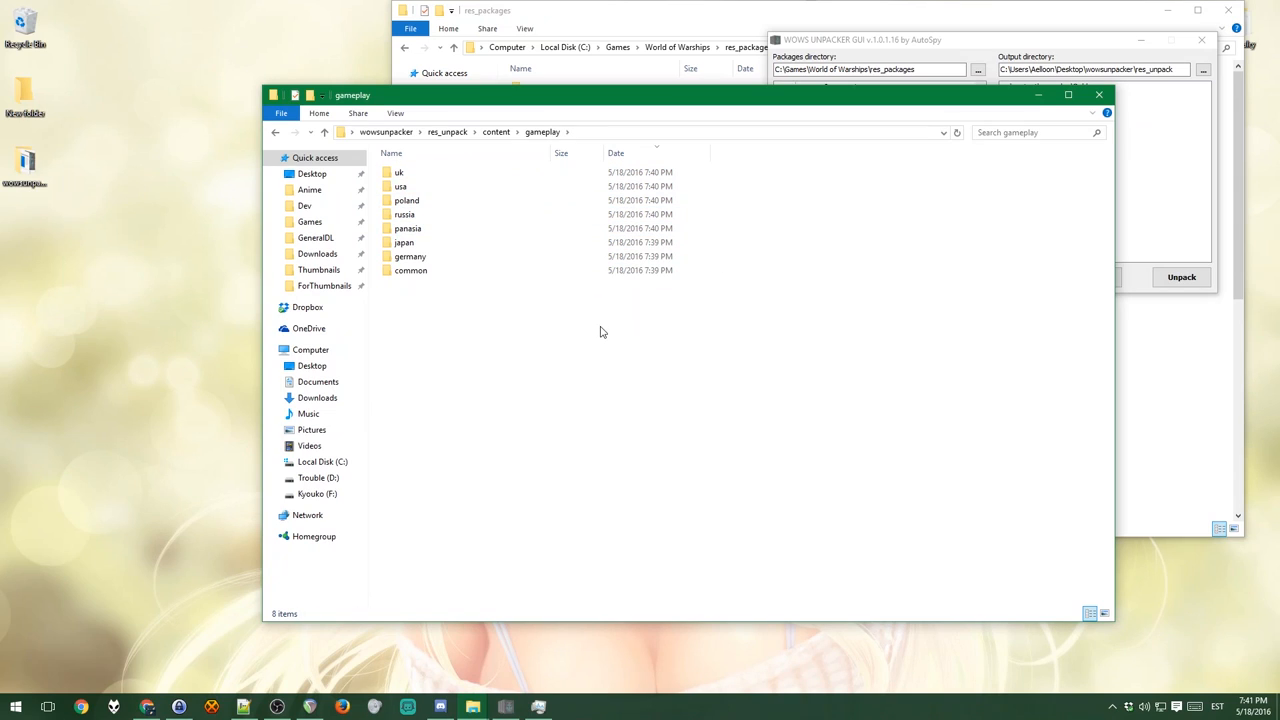
pyautogui.moveTo(512, 370)
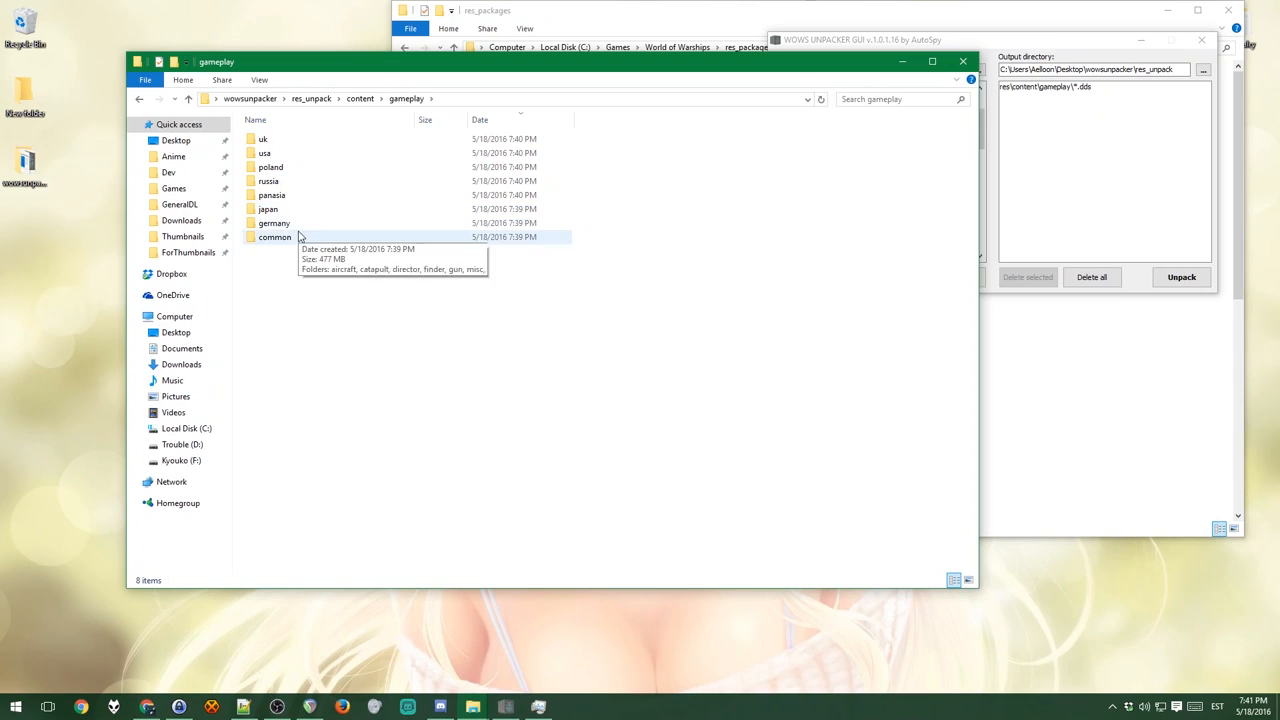
pyautogui.doubleClick(264, 152)
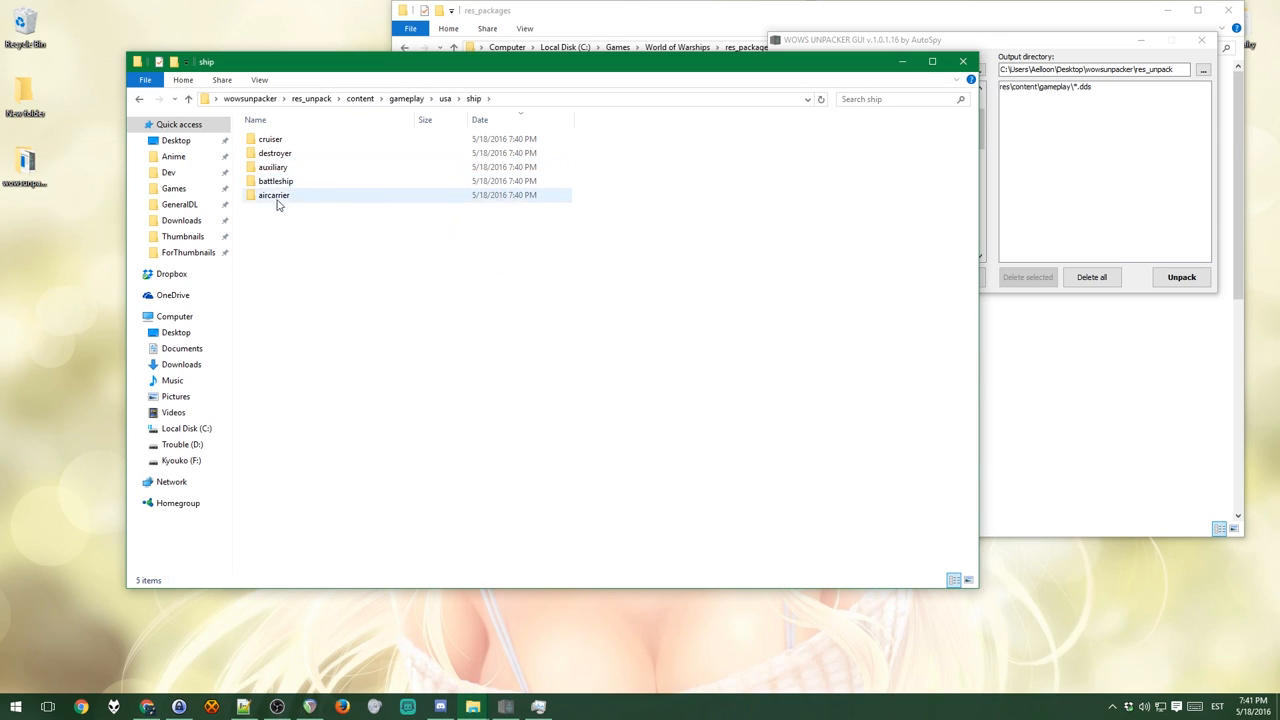
pyautogui.doubleClick(276, 180)
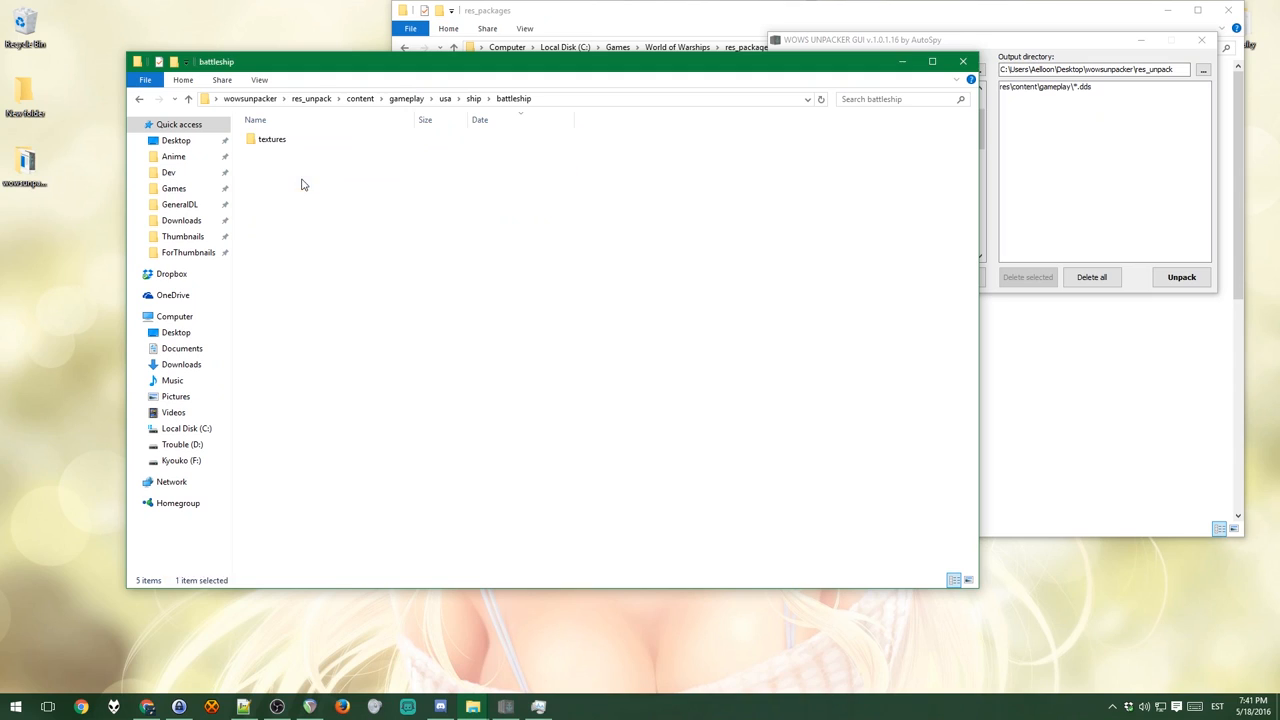
pyautogui.doubleClick(272, 140)
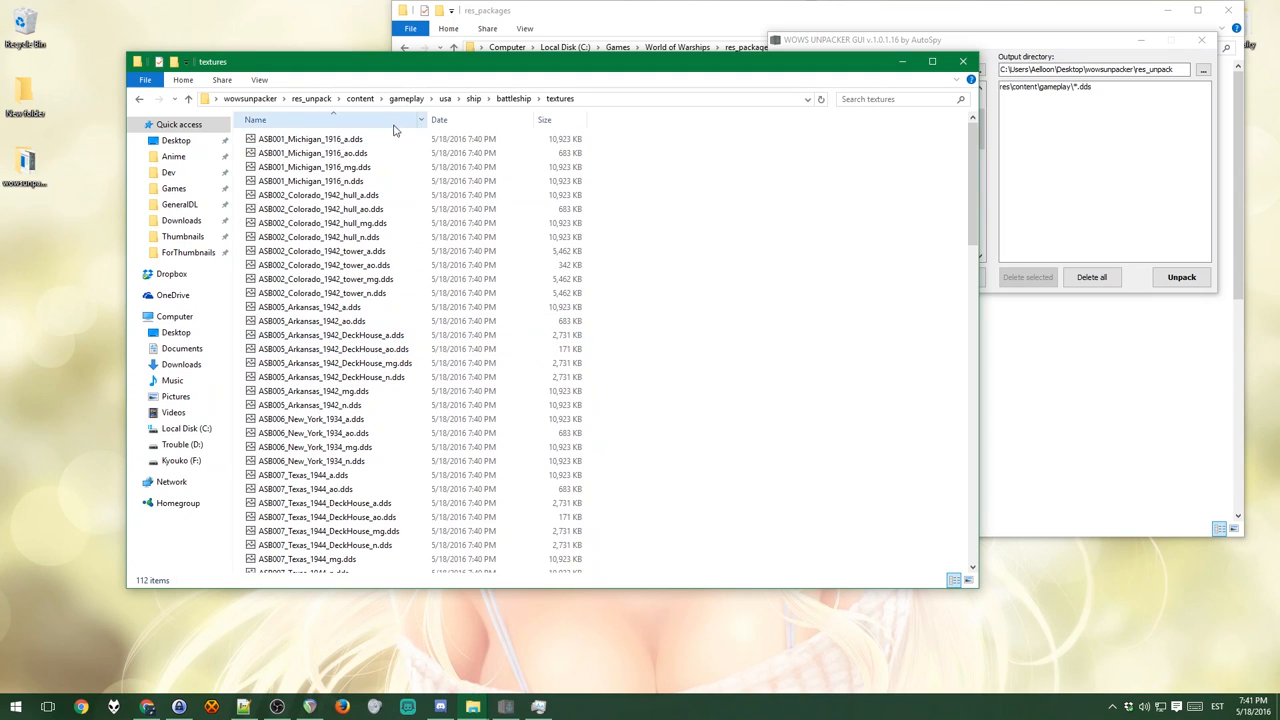
pyautogui.click(332, 336)
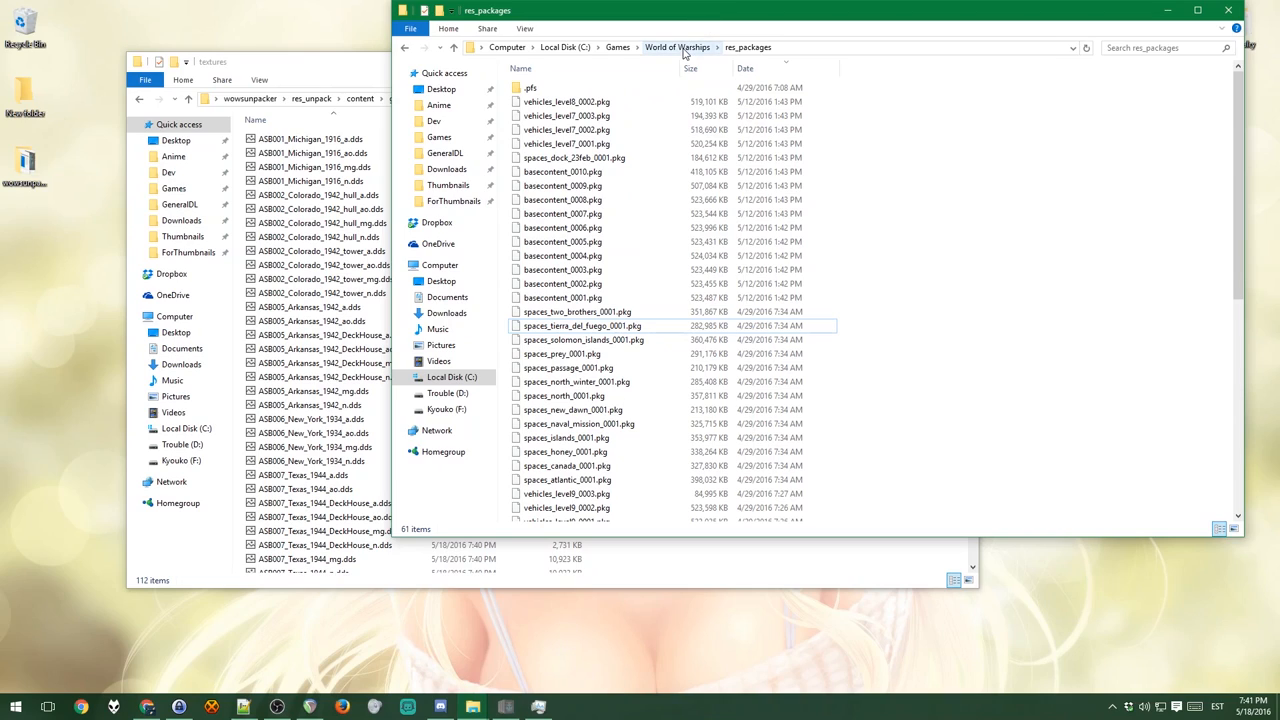
# Step: Browse from the World of Warships folder into res_mods and its 0.5.5.1 version folder
pyautogui.click(676, 48)
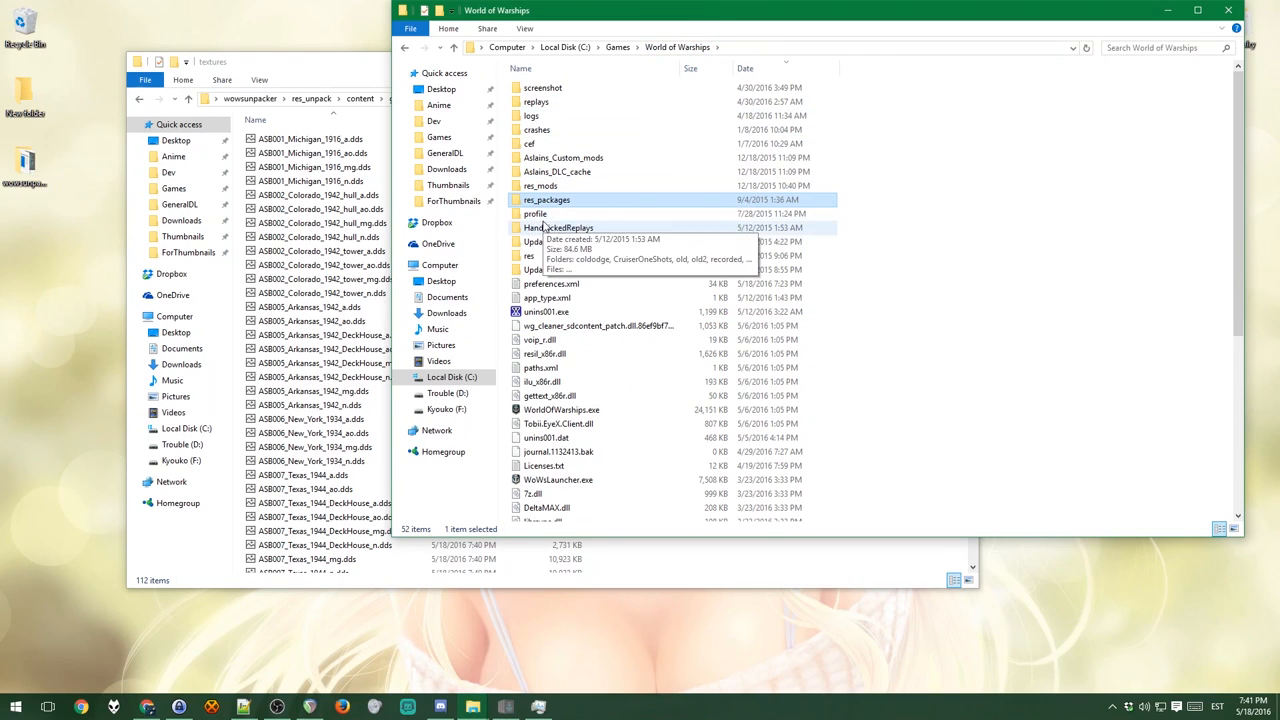
pyautogui.doubleClick(540, 184)
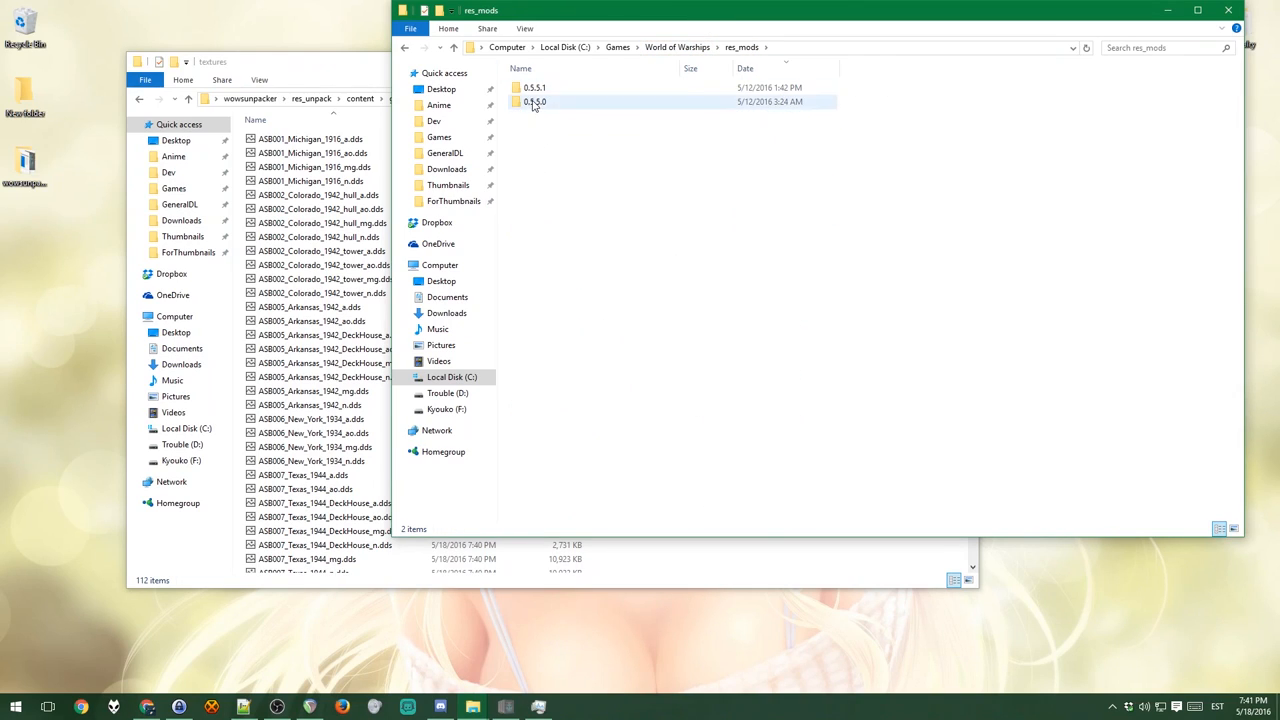
pyautogui.click(536, 88)
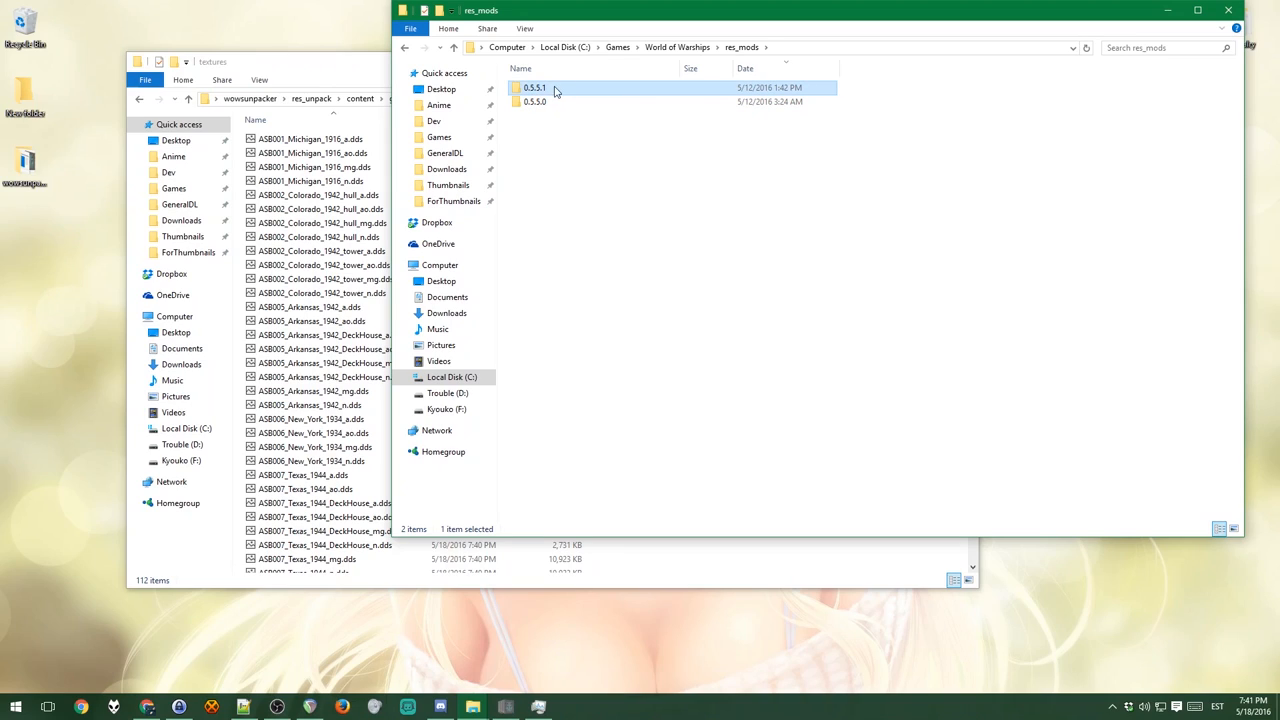
pyautogui.moveTo(556, 92)
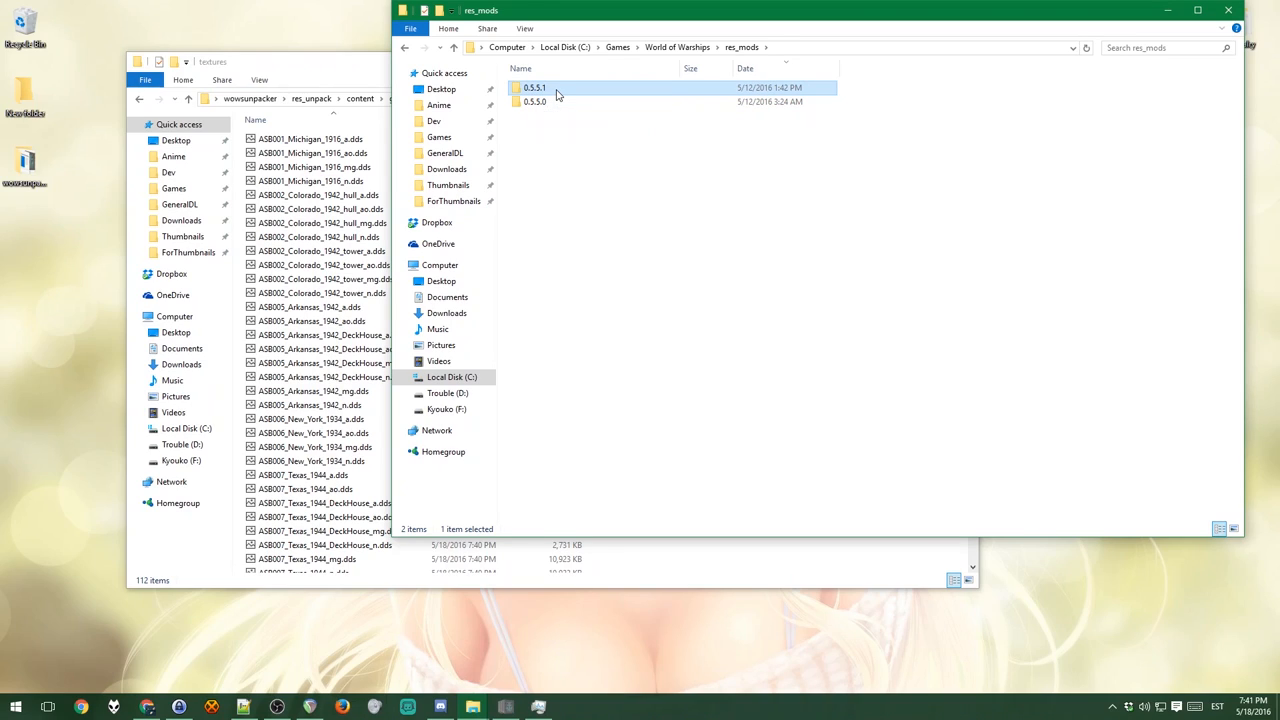
pyautogui.doubleClick(534, 88)
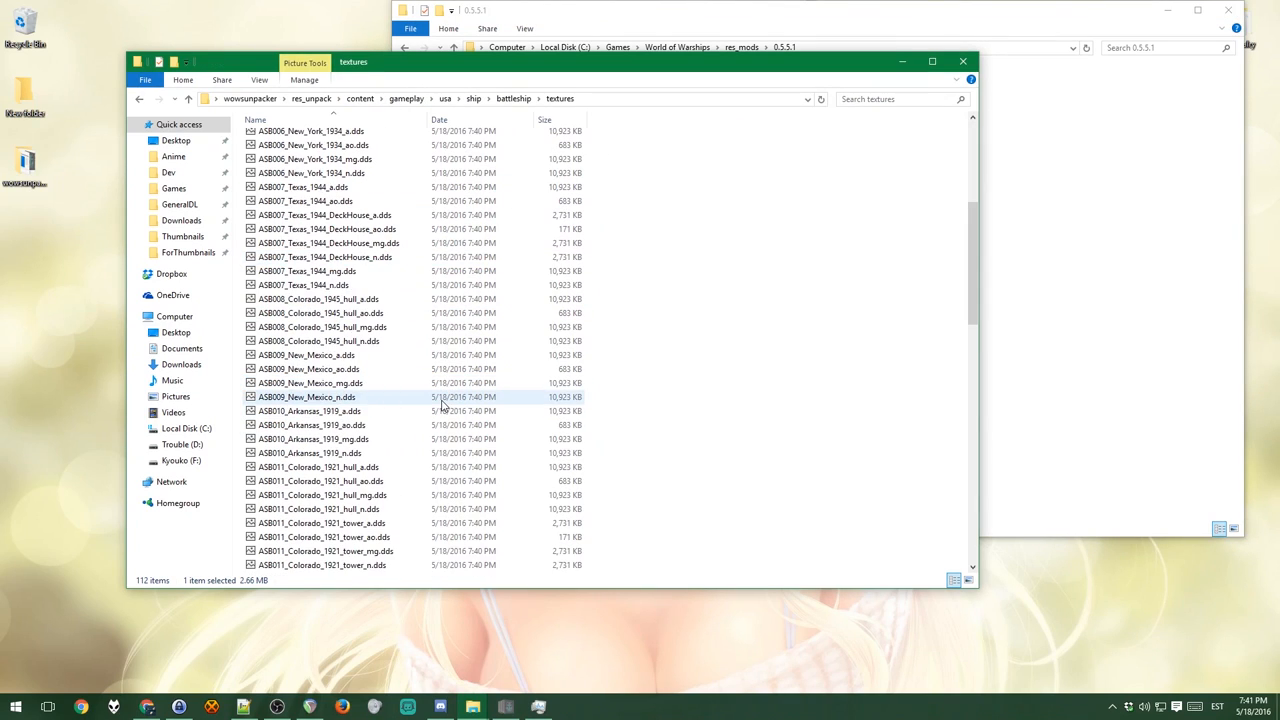
# Step: Scroll the textures list to the ASB017 Montana files and begin selecting them
pyautogui.scroll(-3)
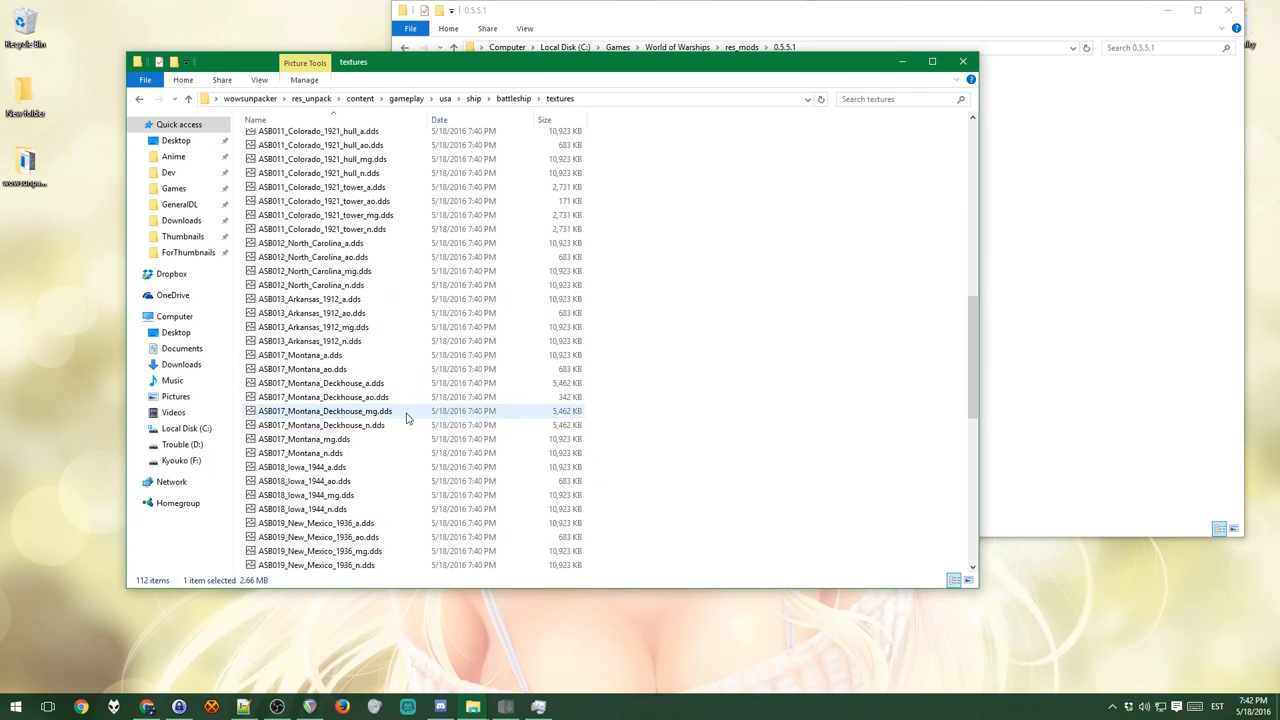
pyautogui.click(300, 356)
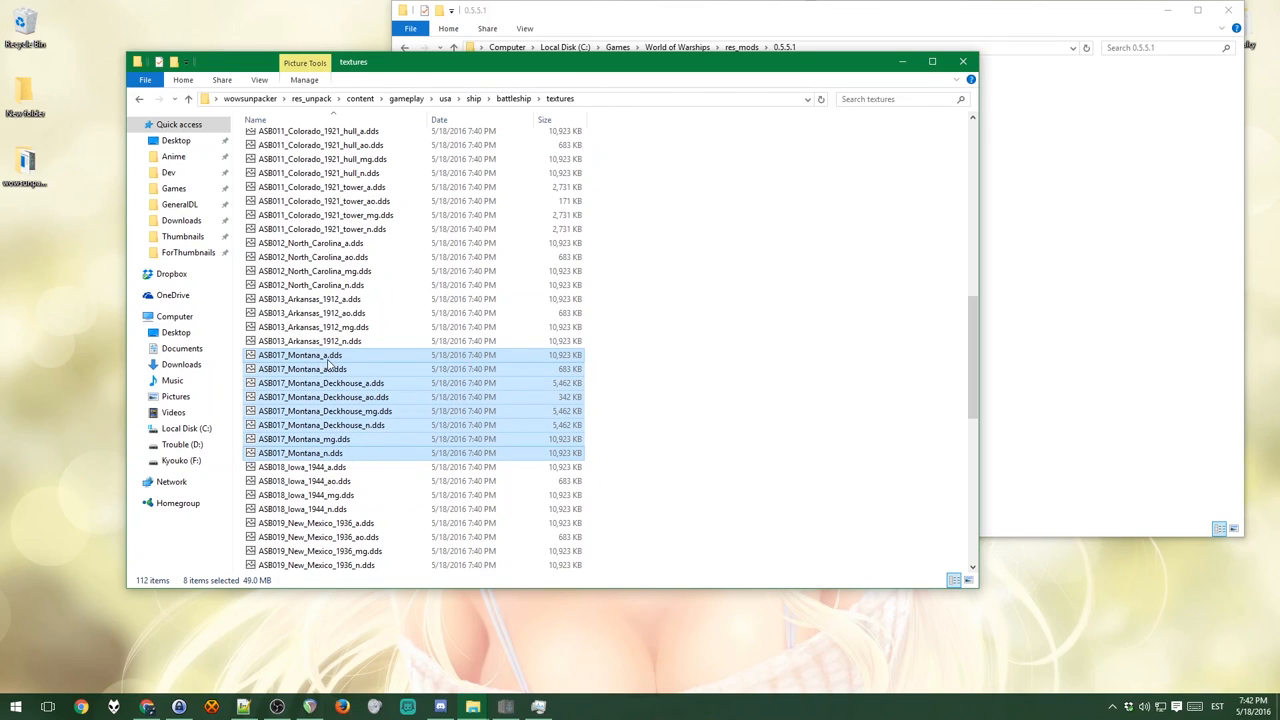
pyautogui.moveTo(300, 368)
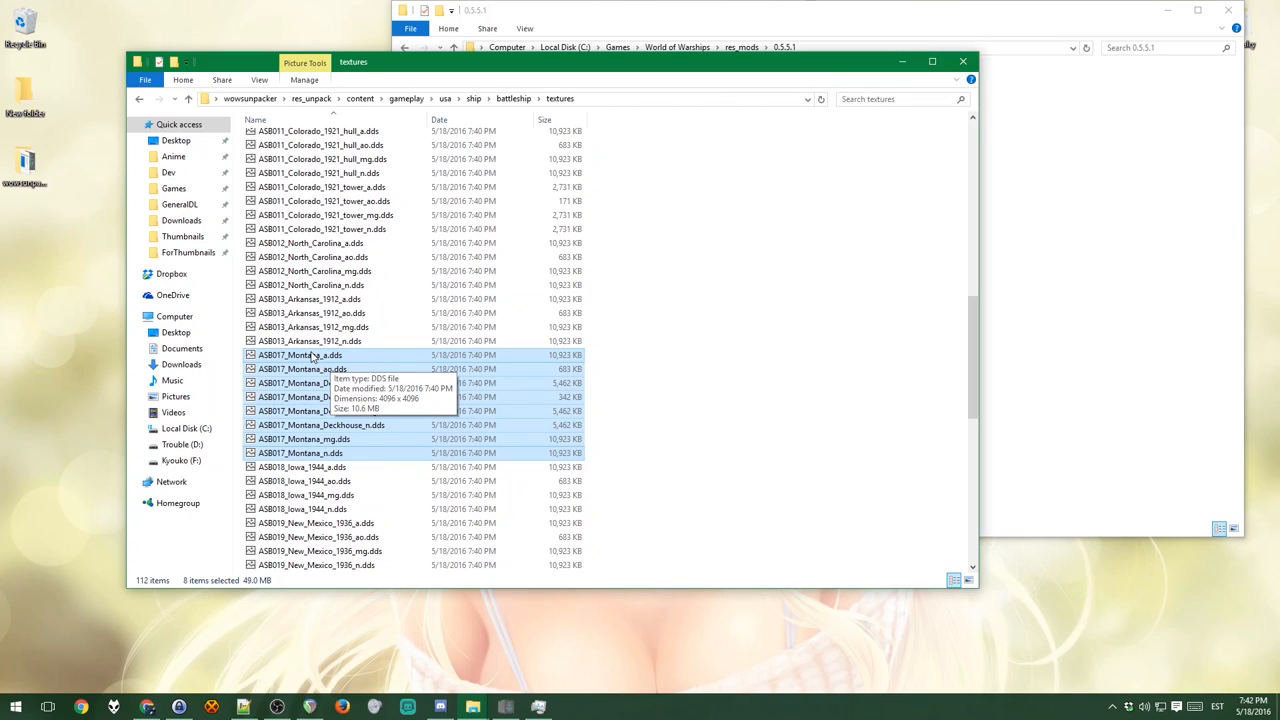
pyautogui.moveTo(322, 356)
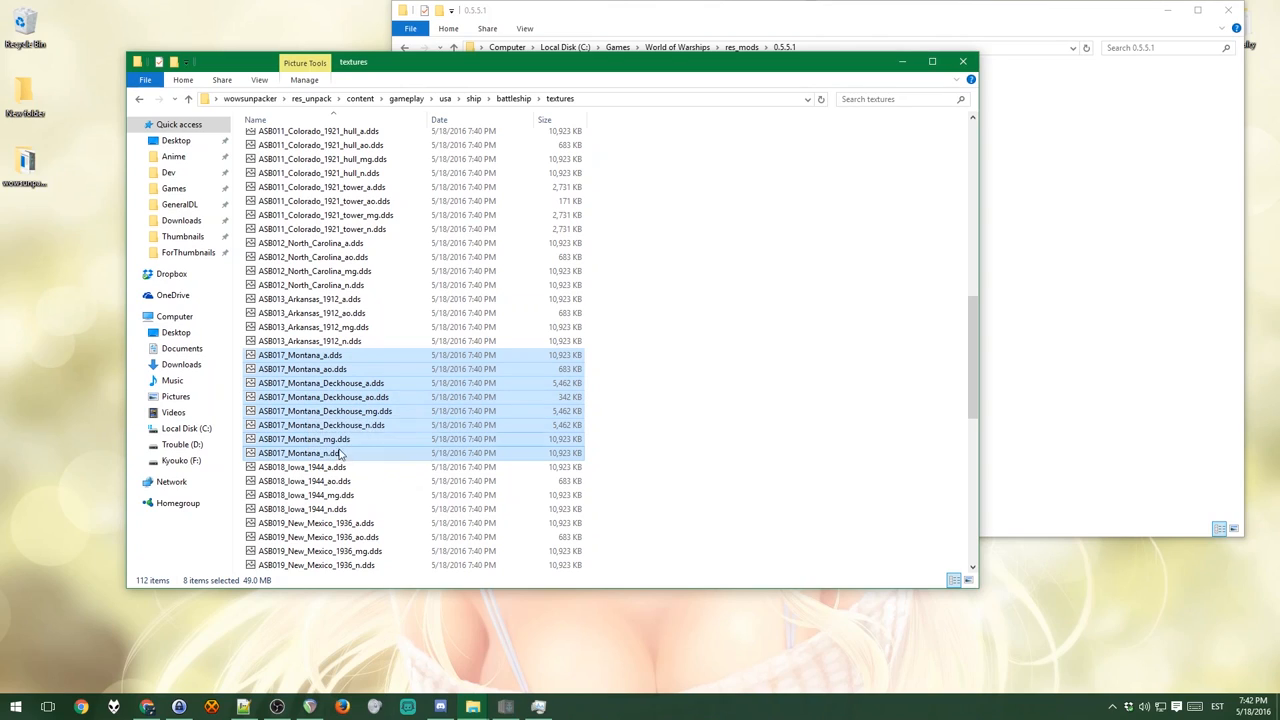
pyautogui.moveTo(320, 452)
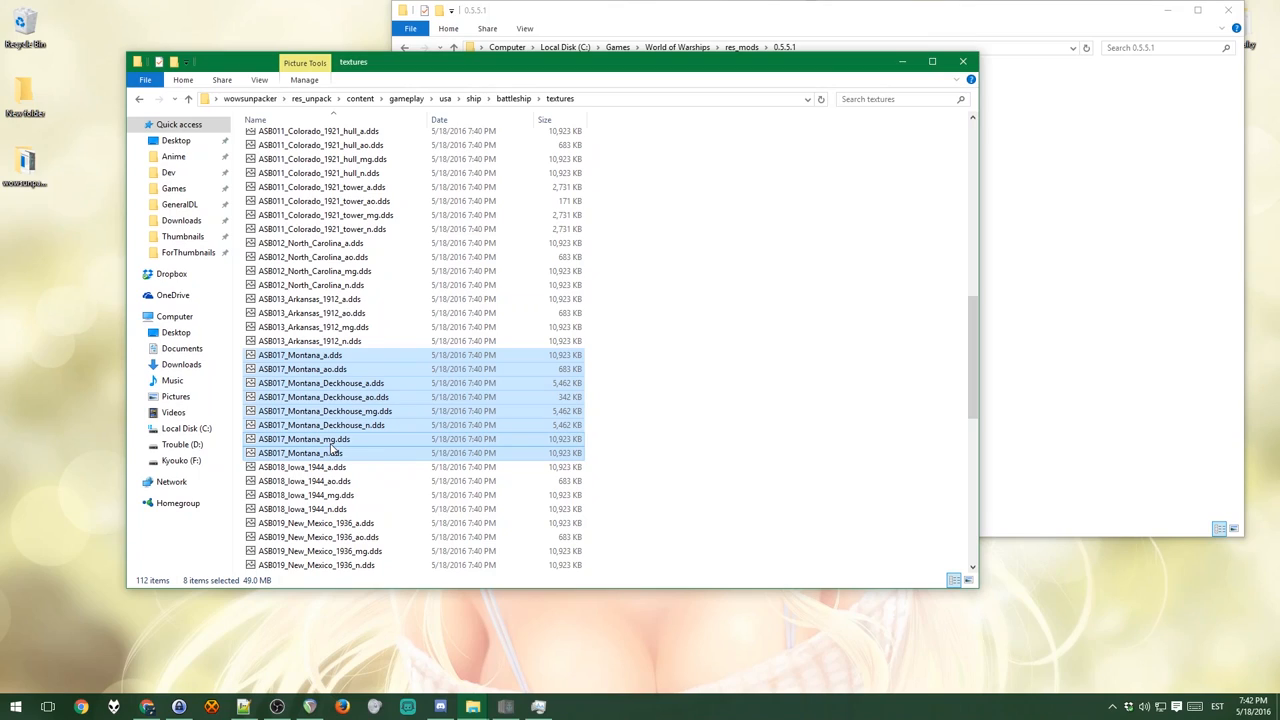
pyautogui.moveTo(300, 452)
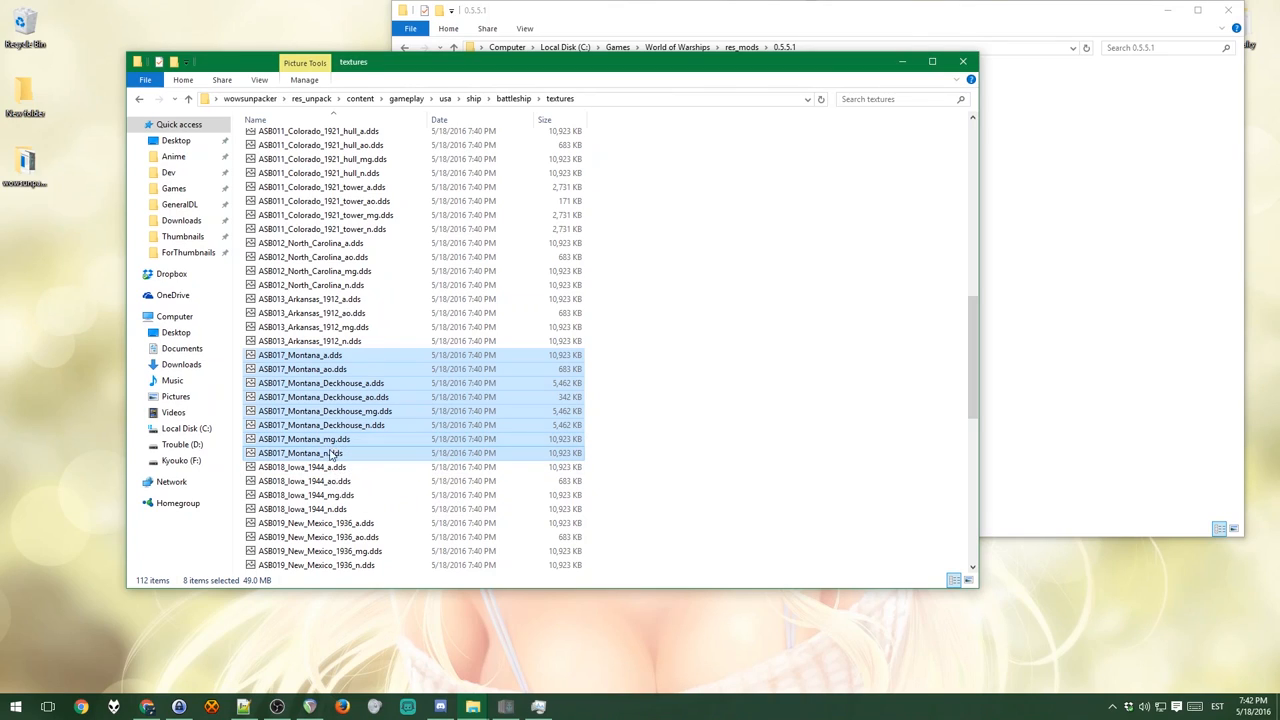
pyautogui.moveTo(302, 468)
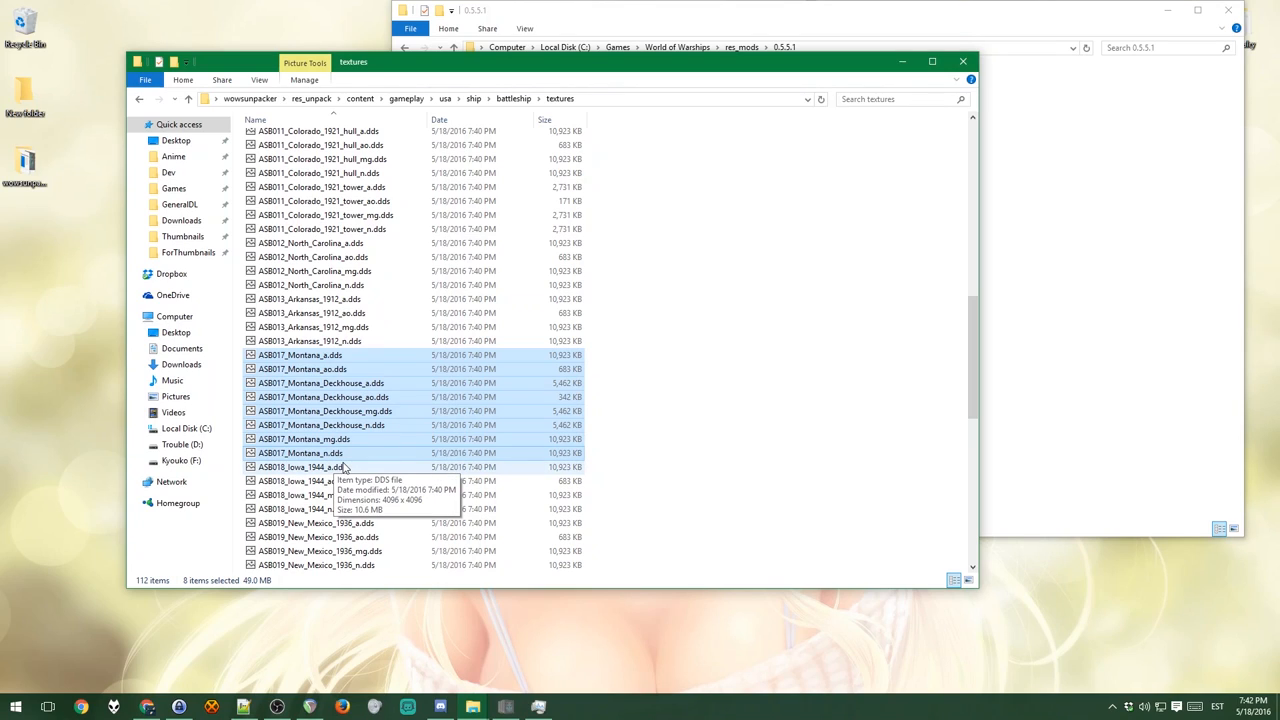
pyautogui.moveTo(556, 424)
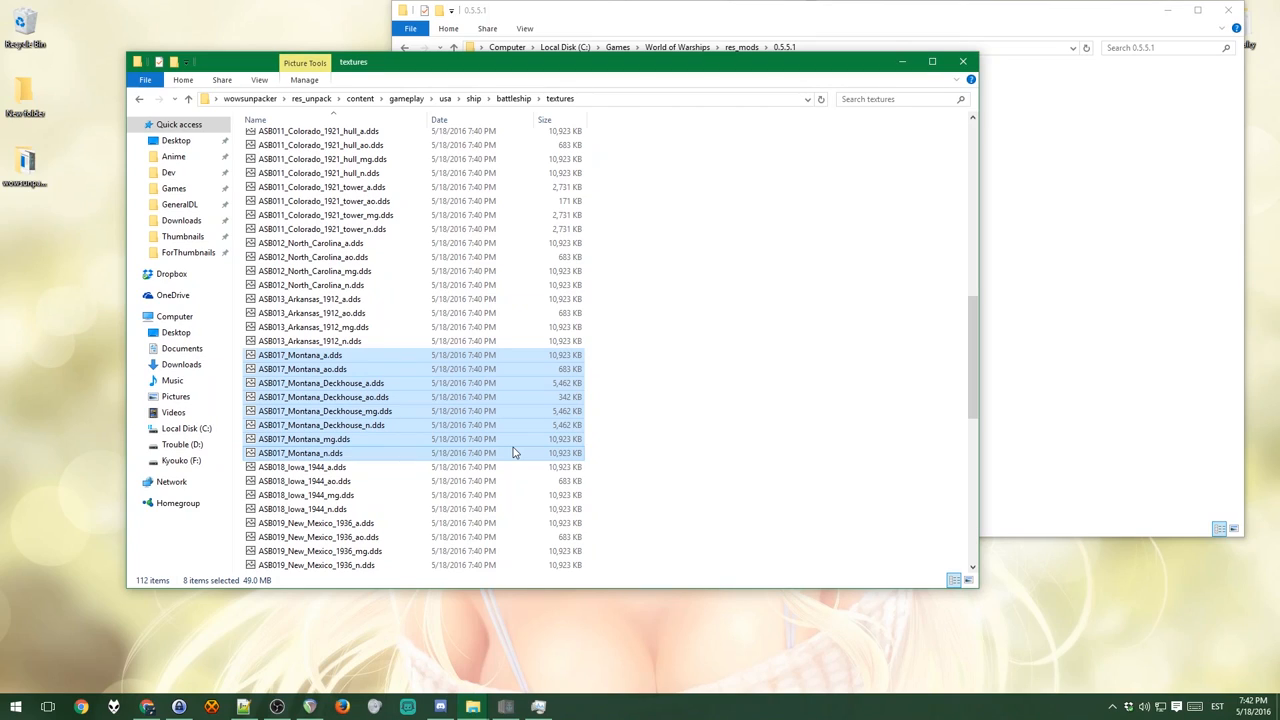
pyautogui.moveTo(1038, 390)
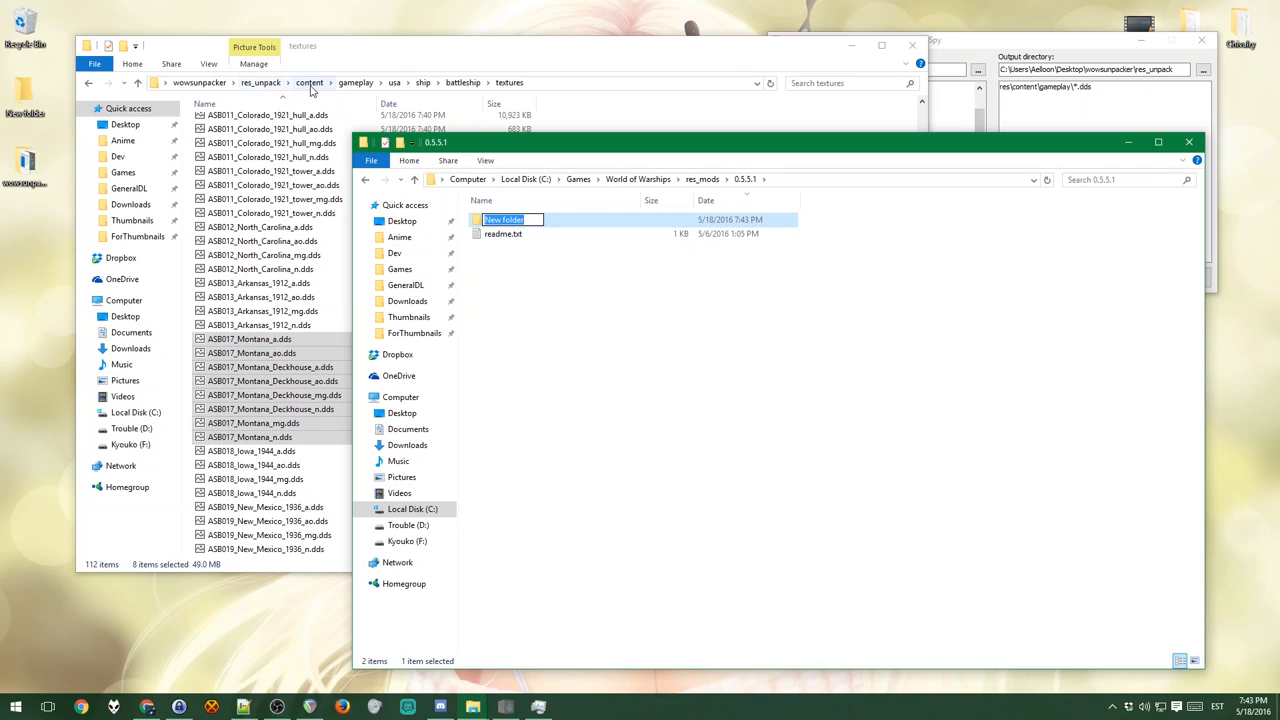
# Step: Create the nested content, usa and battleship folders by naming new folders
pyautogui.write('conte')
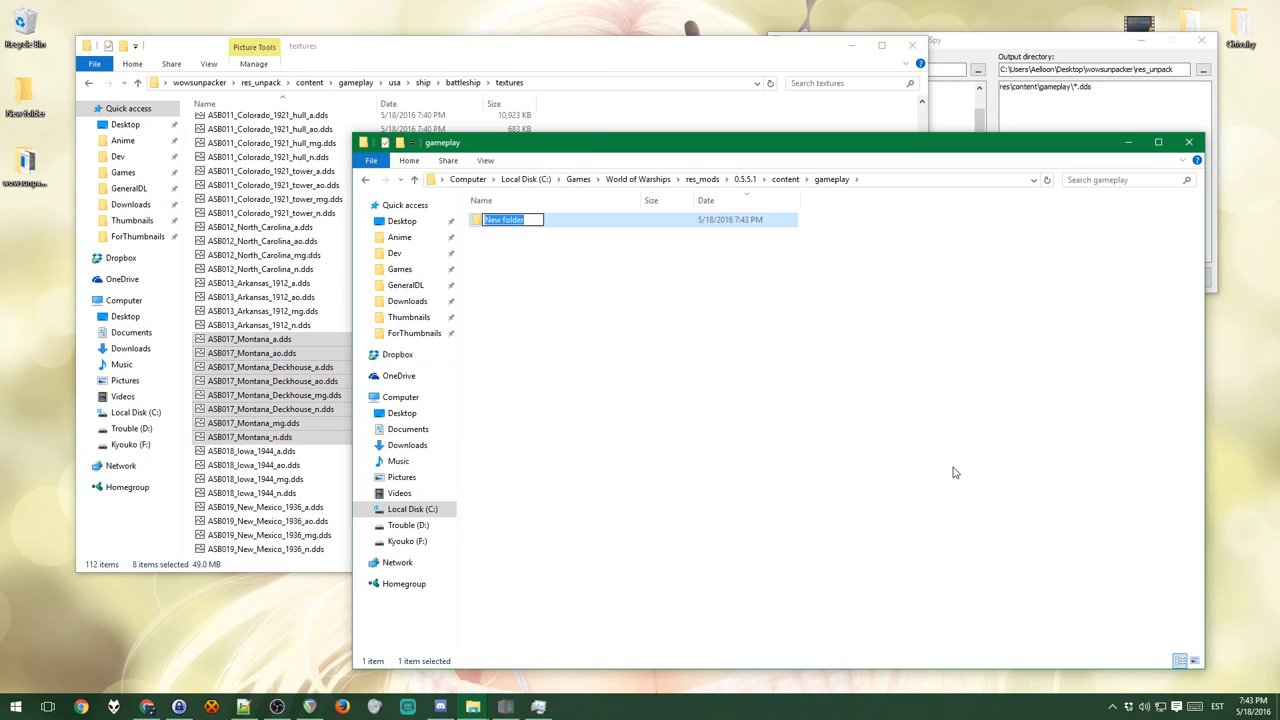
pyautogui.write('usa')
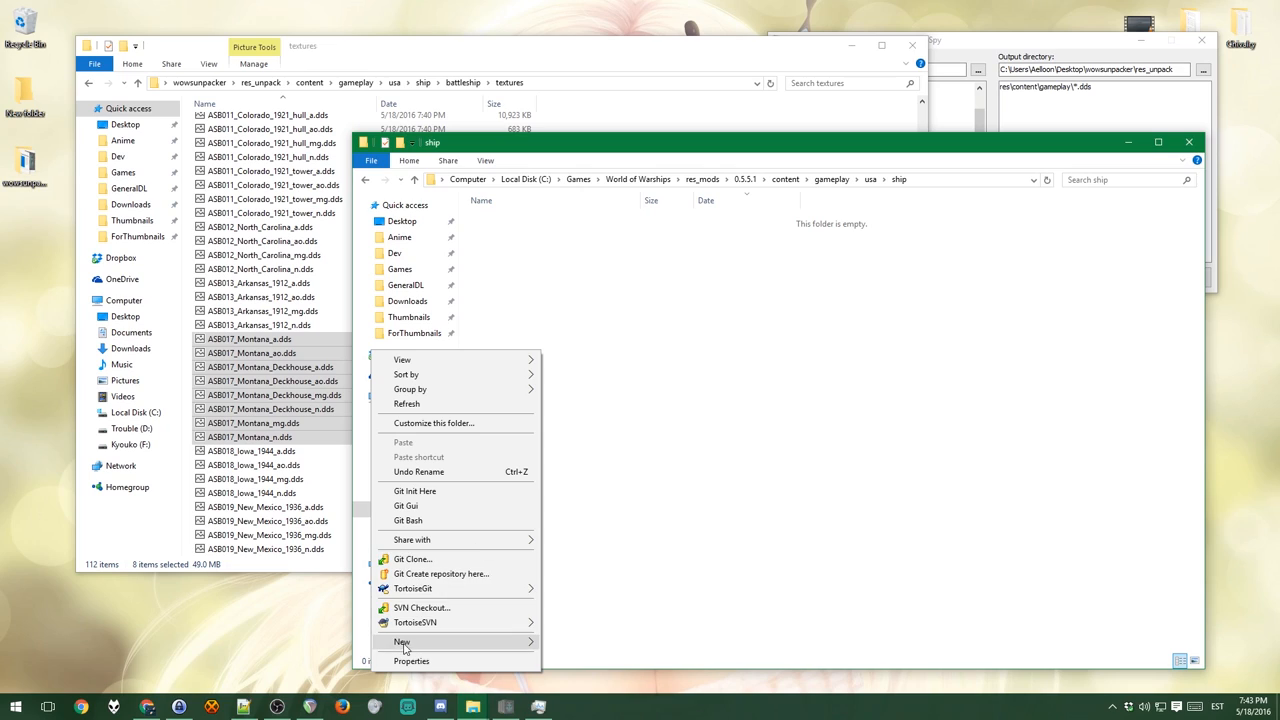
pyautogui.write('bat')
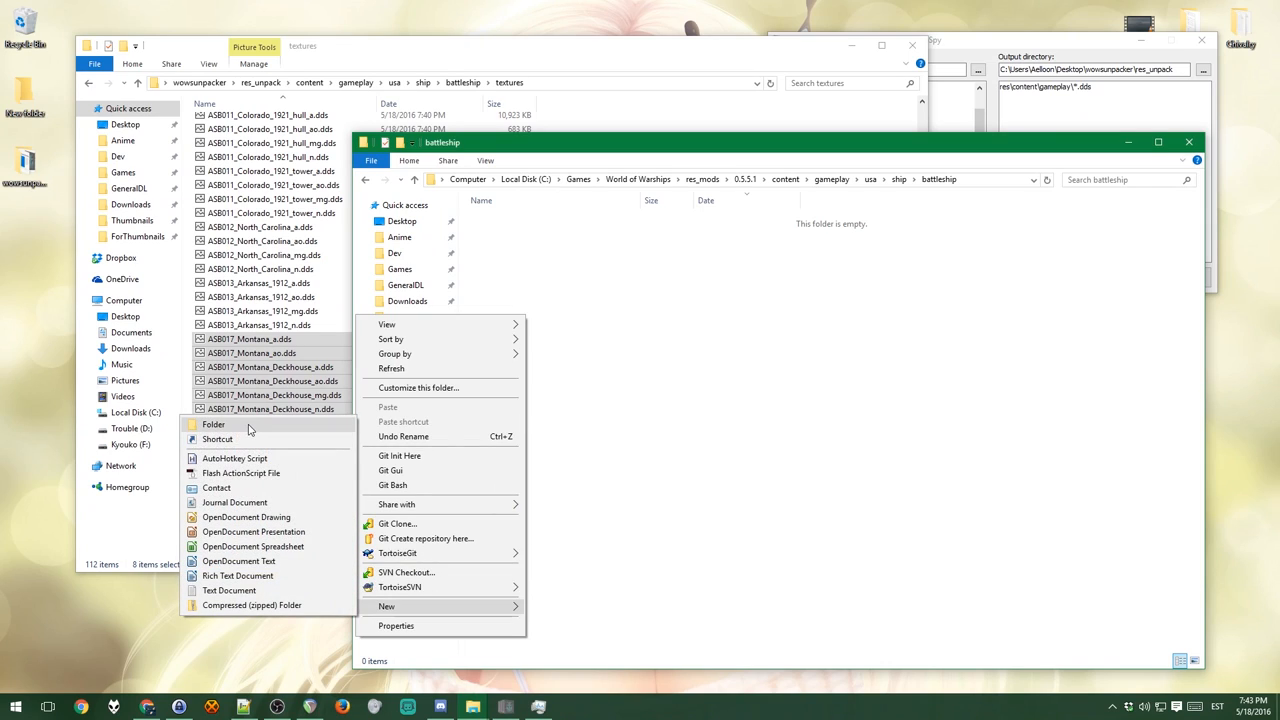
# Step: Create a textures folder inside battleship and open it
pyautogui.click(212, 424)
pyautogui.write('textures')
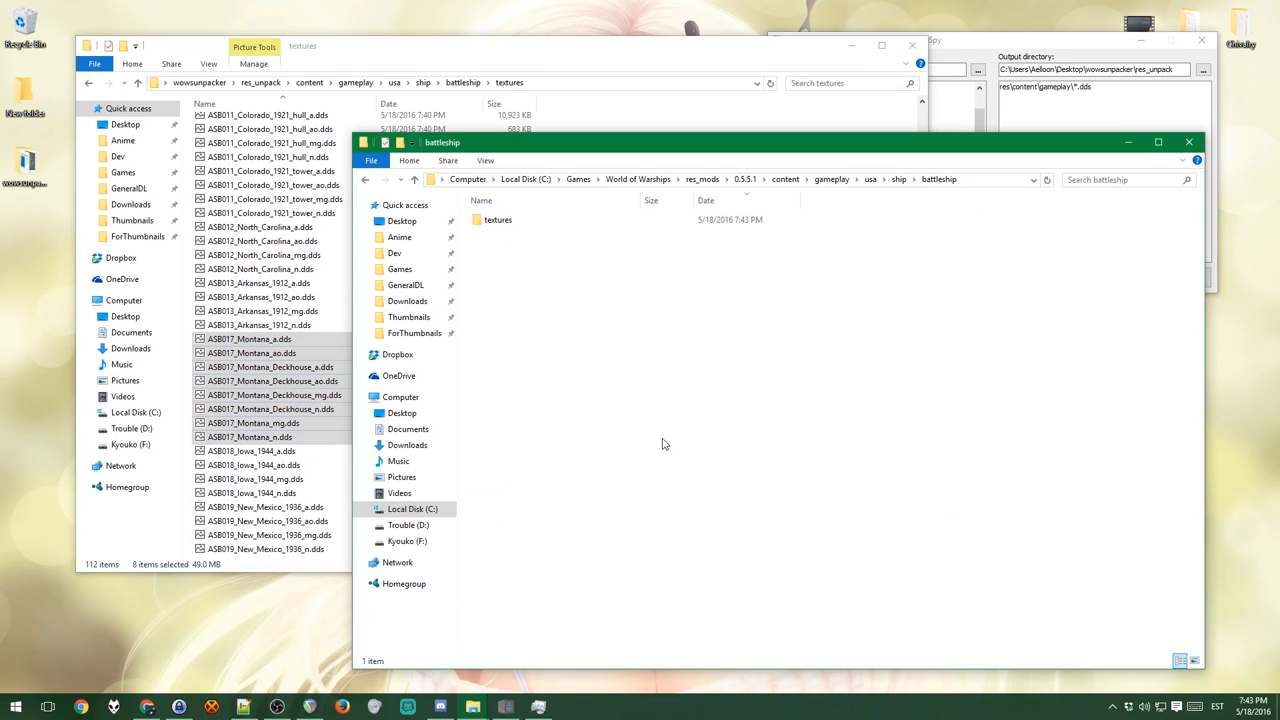
pyautogui.click(496, 218)
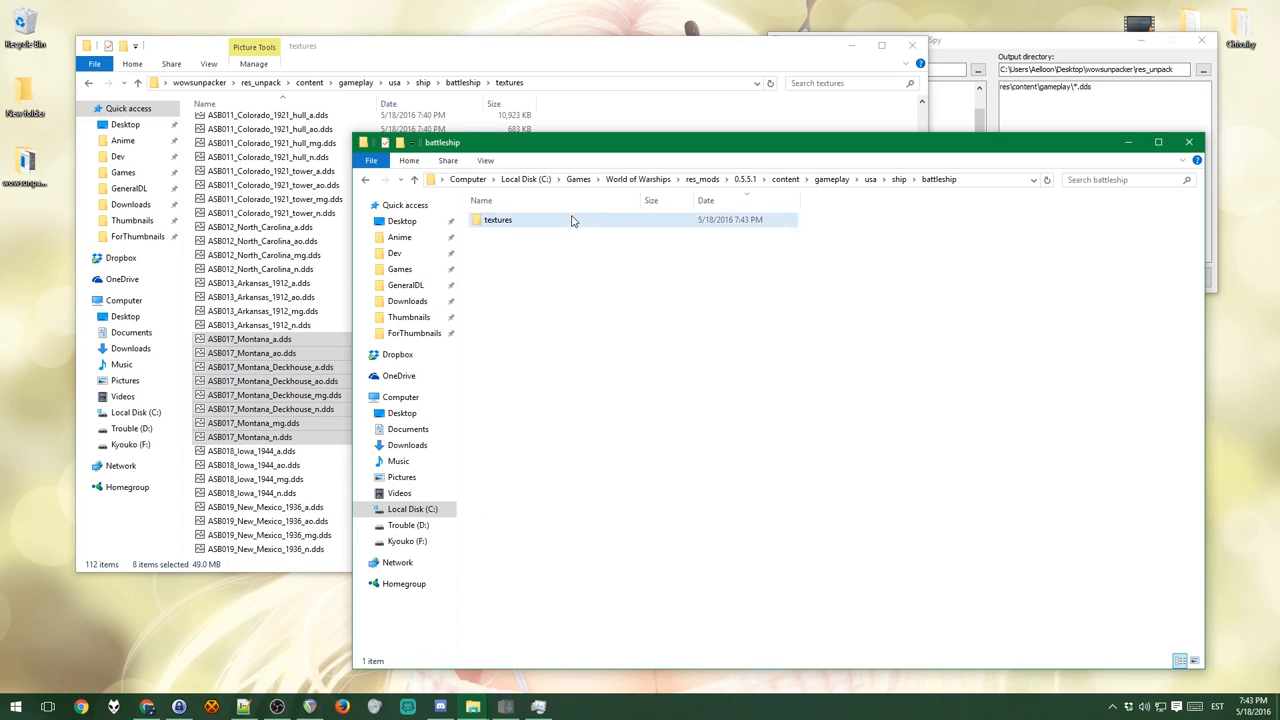
pyautogui.doubleClick(498, 218)
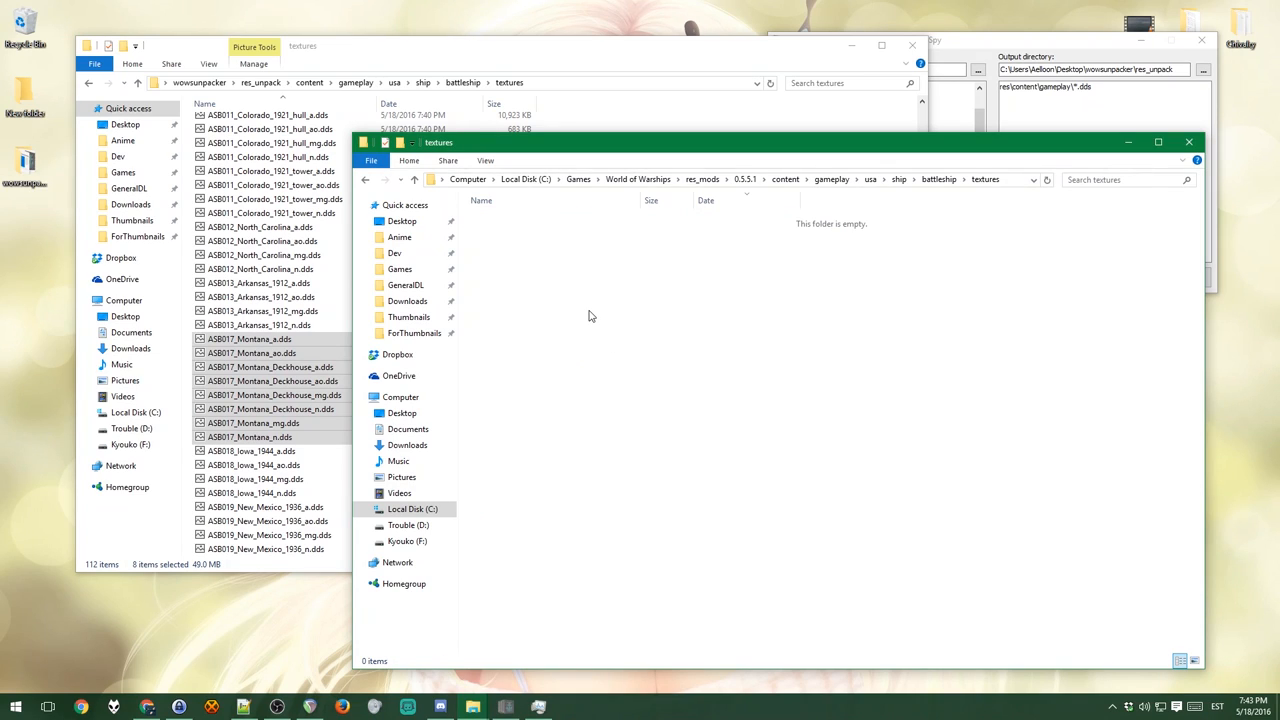
# Step: Browse the unpacked usa gun main textures folder and look through its files
pyautogui.click(264, 368)
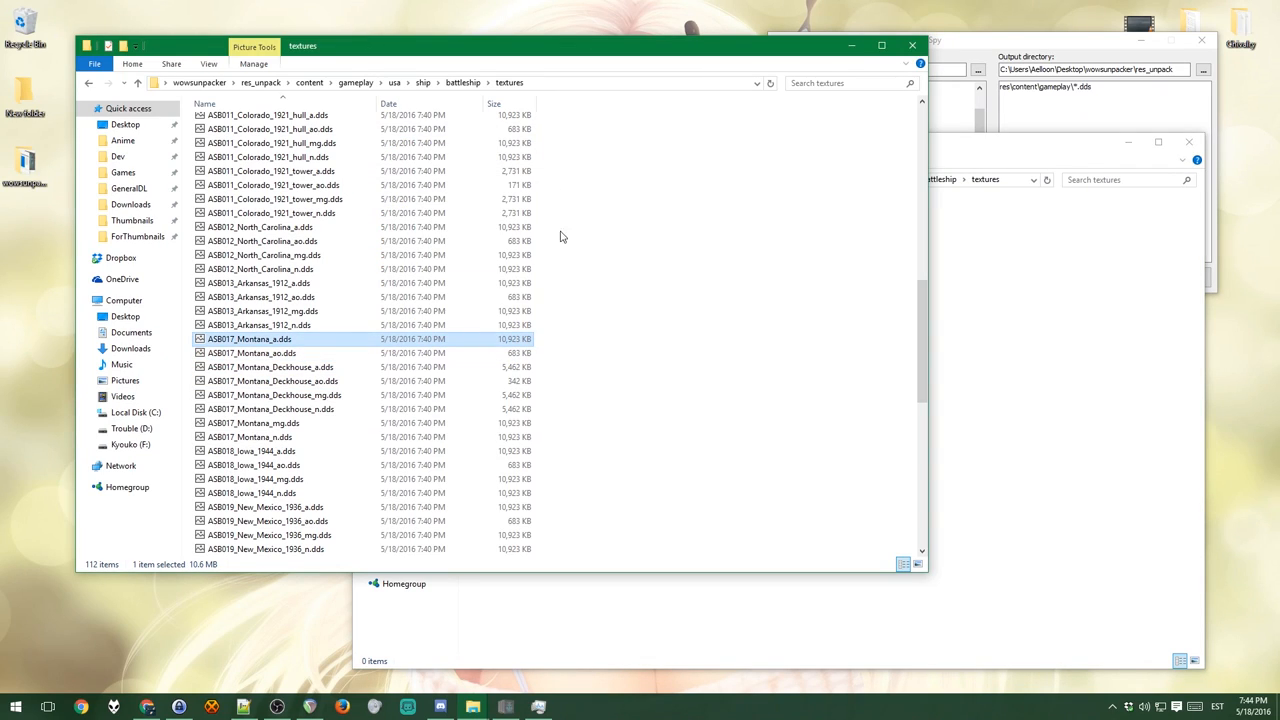
pyautogui.moveTo(424, 84)
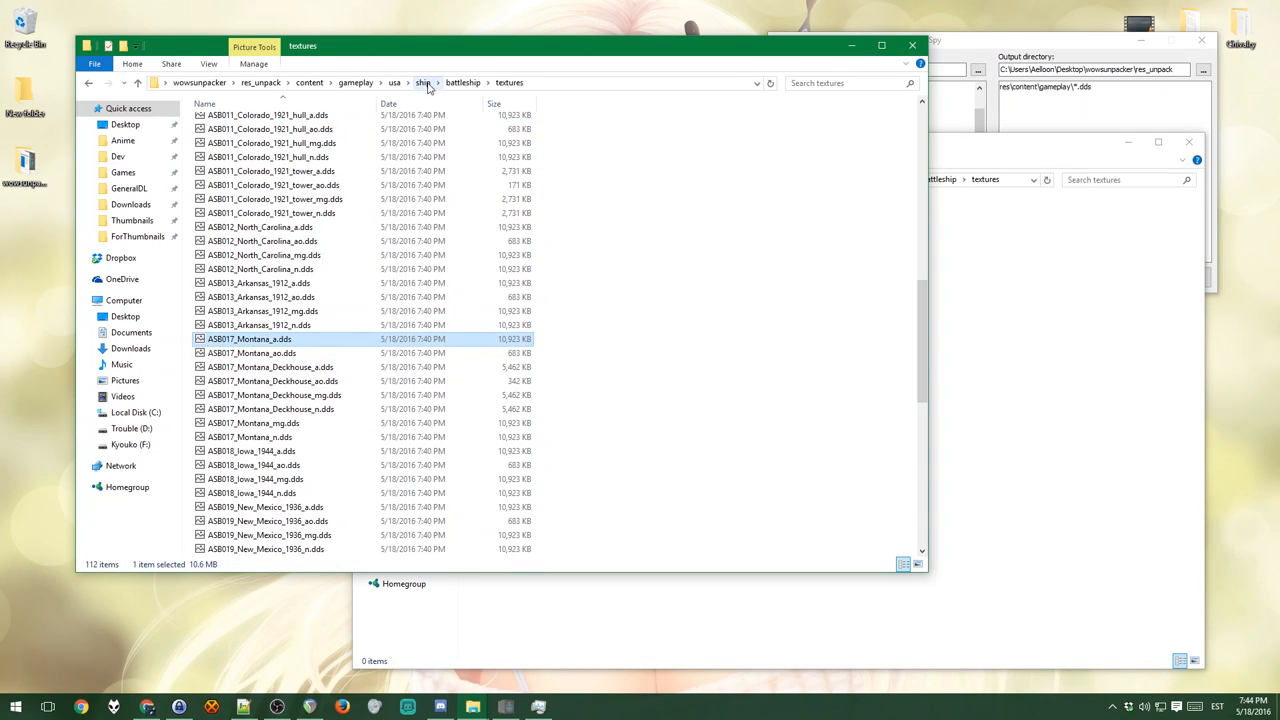
pyautogui.click(424, 82)
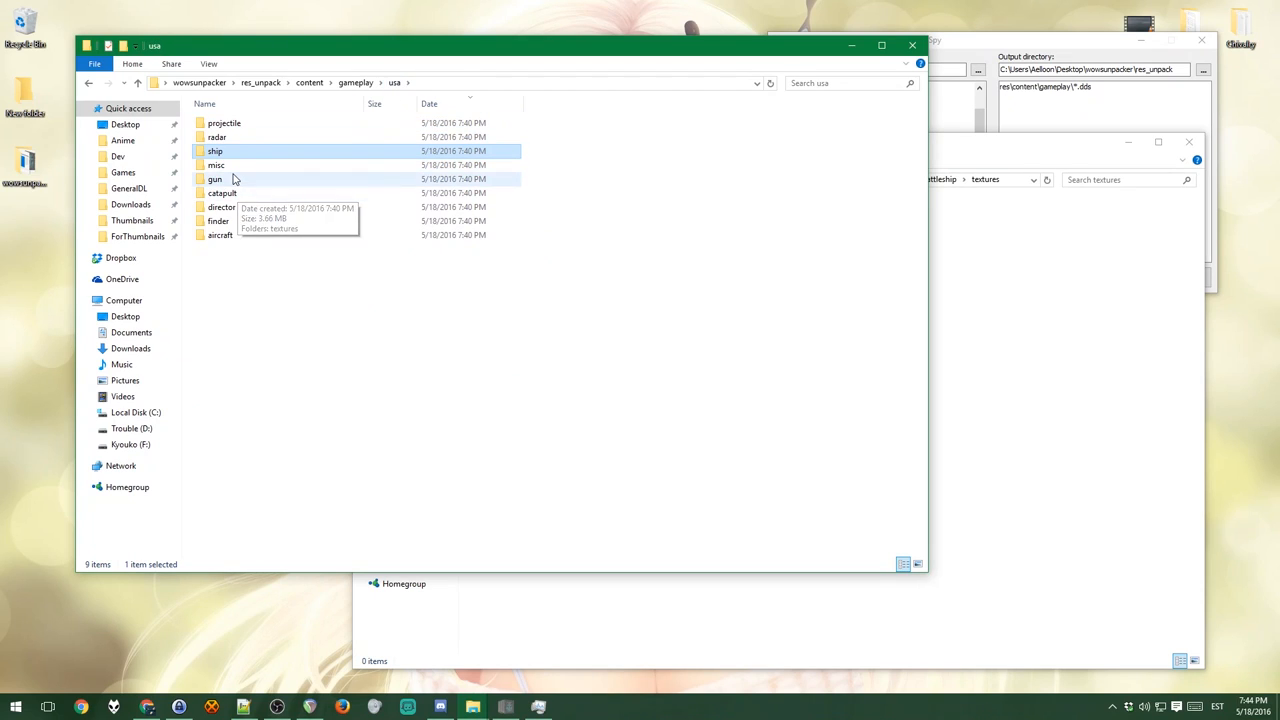
pyautogui.doubleClick(216, 178)
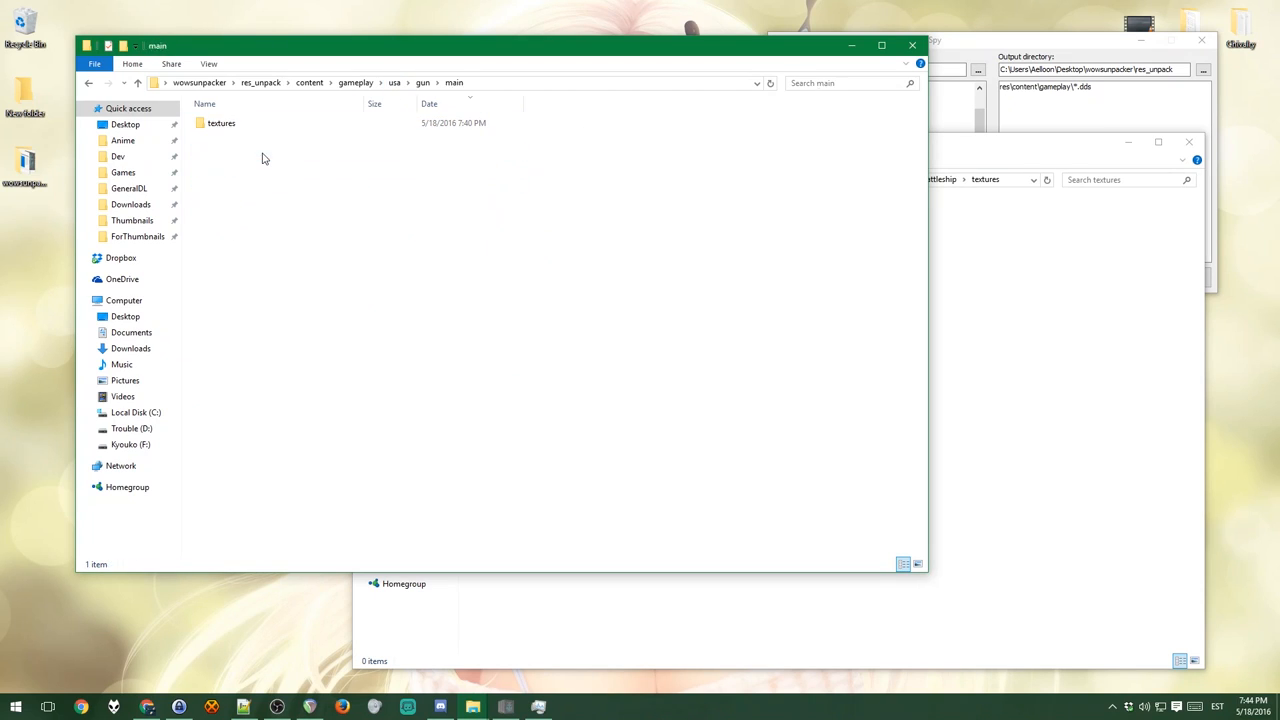
pyautogui.doubleClick(220, 124)
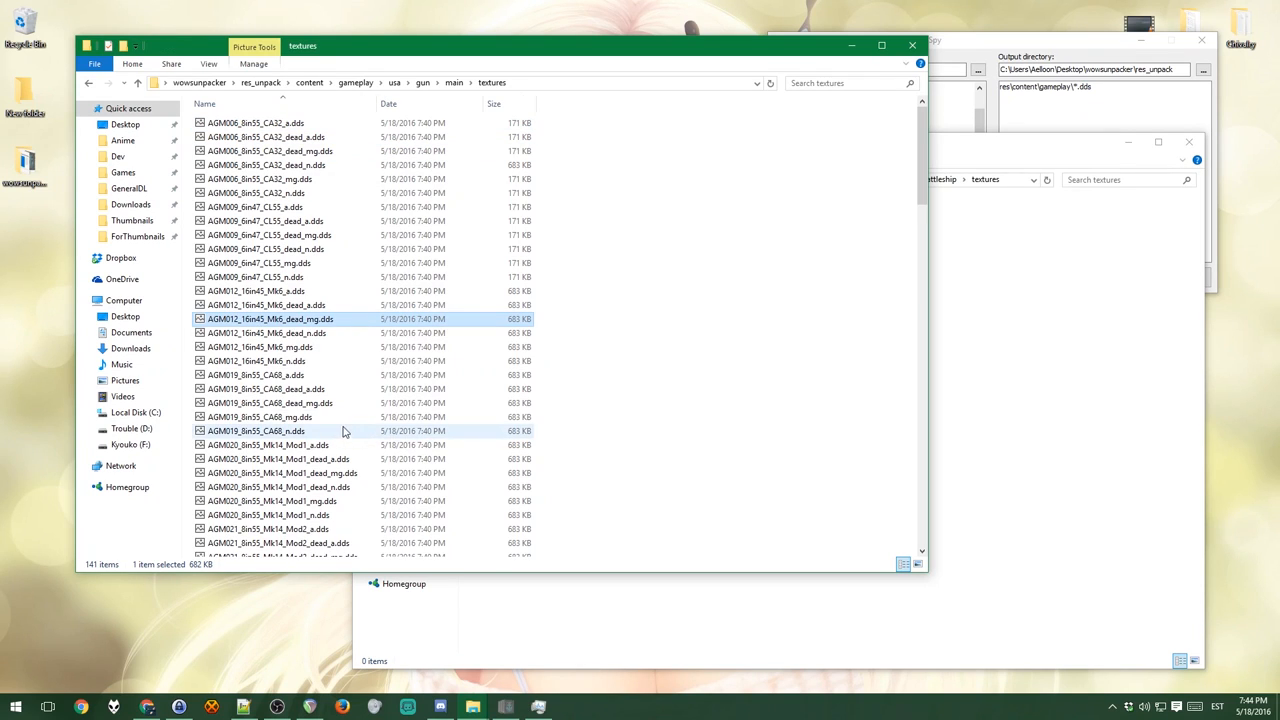
pyautogui.scroll(-3)
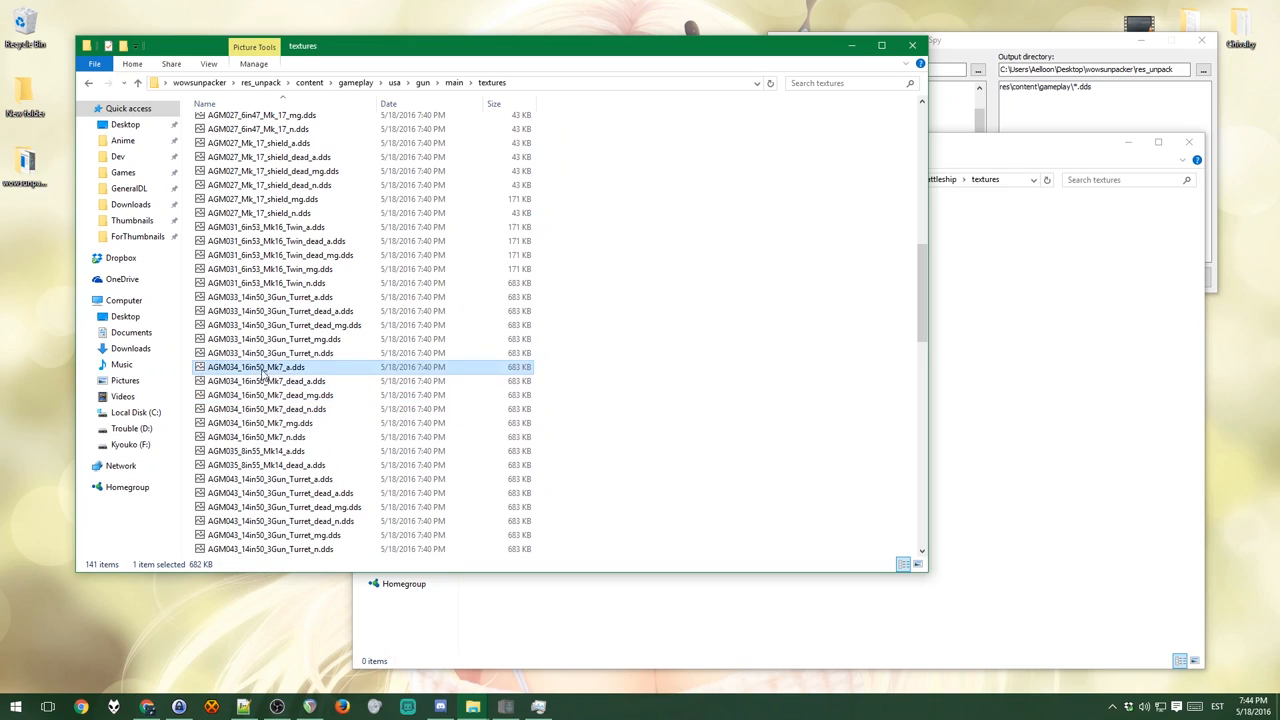
pyautogui.moveTo(296, 372)
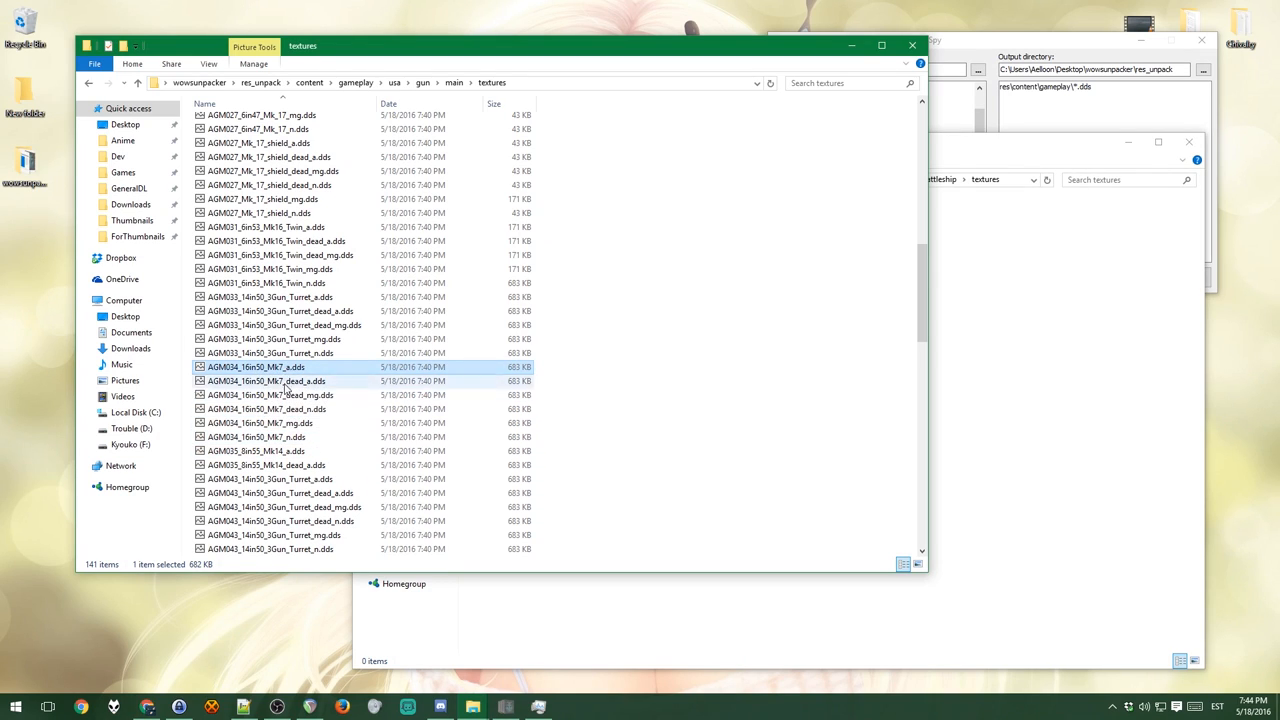
# Step: Return to the unpacked usa folder and go into its ship folder
pyautogui.click(422, 82)
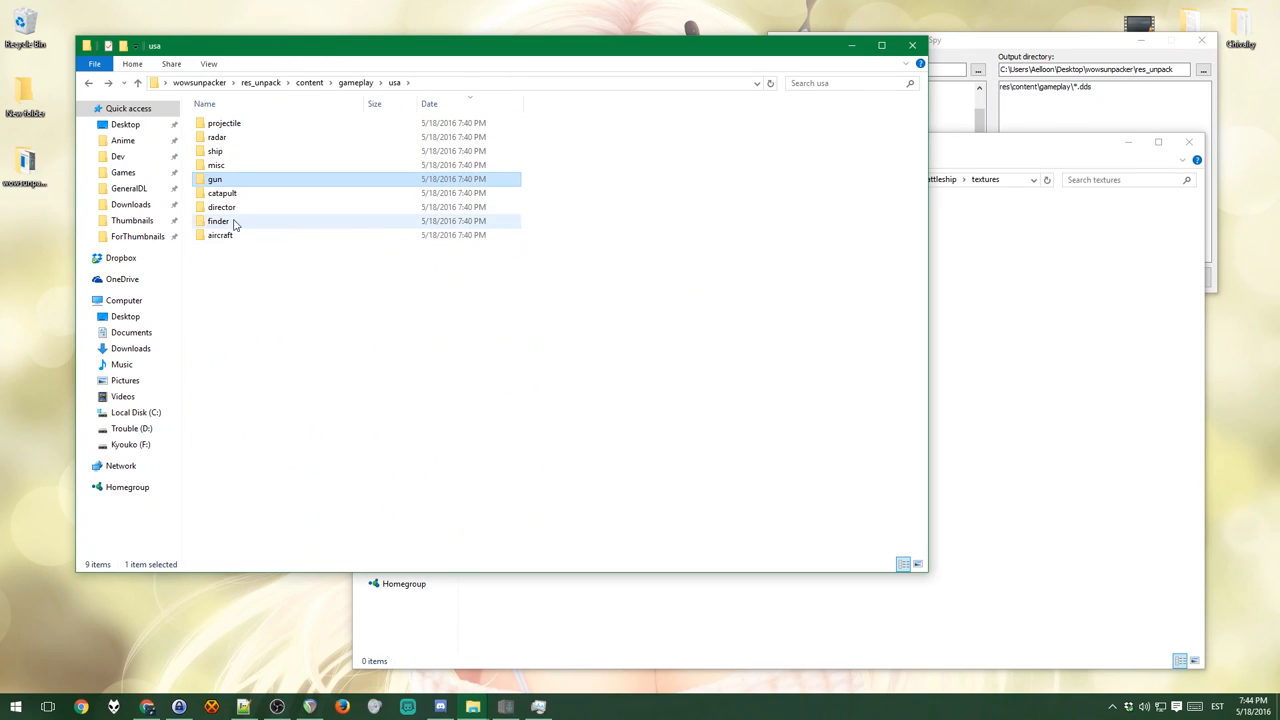
pyautogui.doubleClick(216, 152)
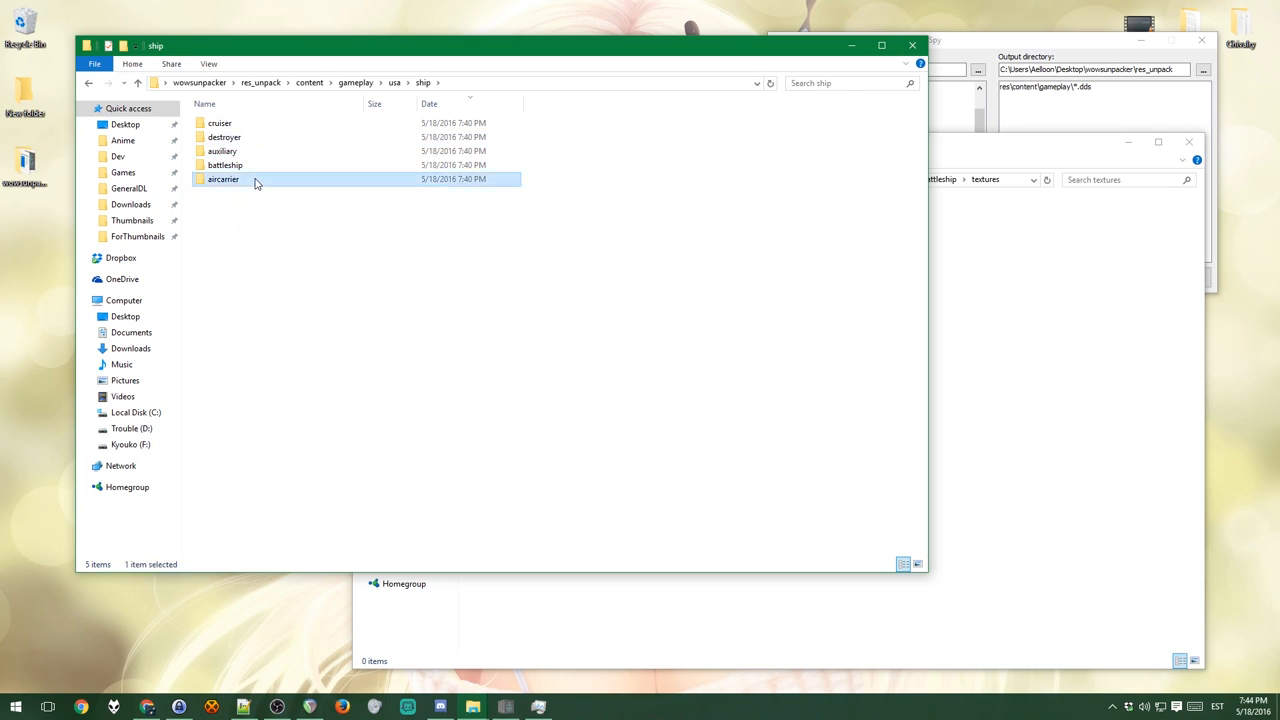
# Step: Locate ASB017_Montana_a.dds in the unpacked battleship textures folder
pyautogui.doubleClick(224, 164)
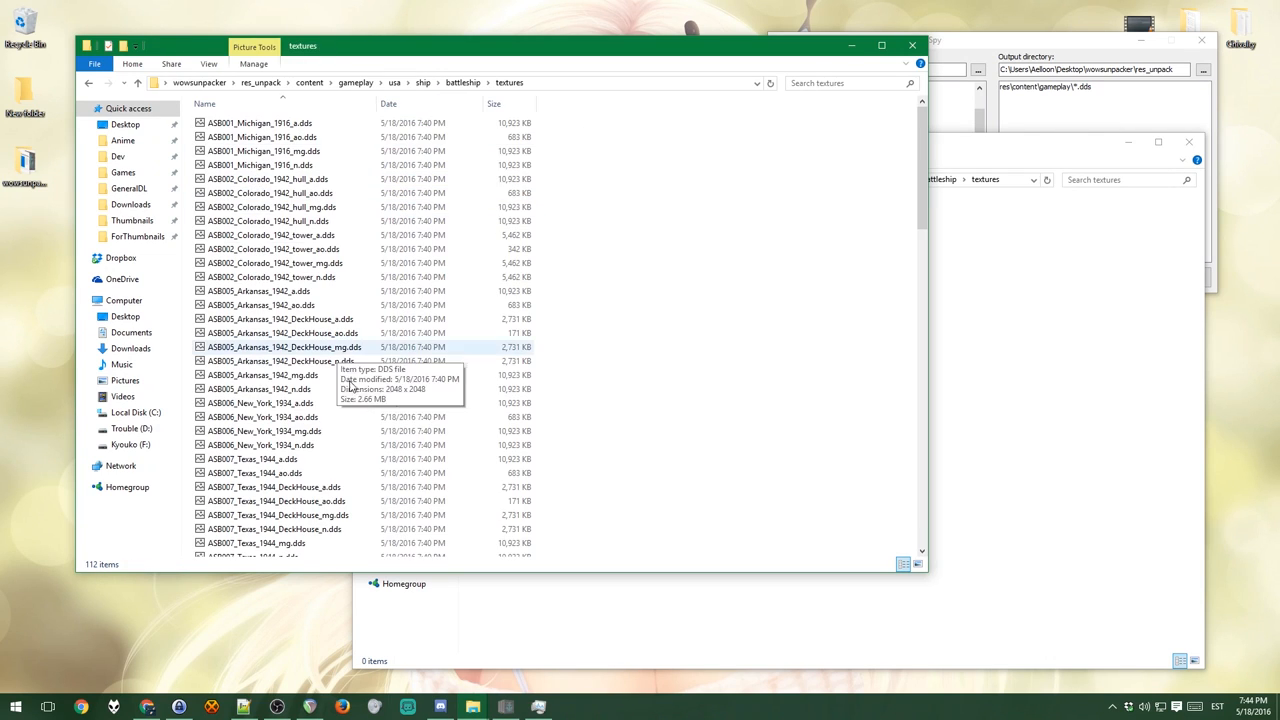
pyautogui.scroll(-3)
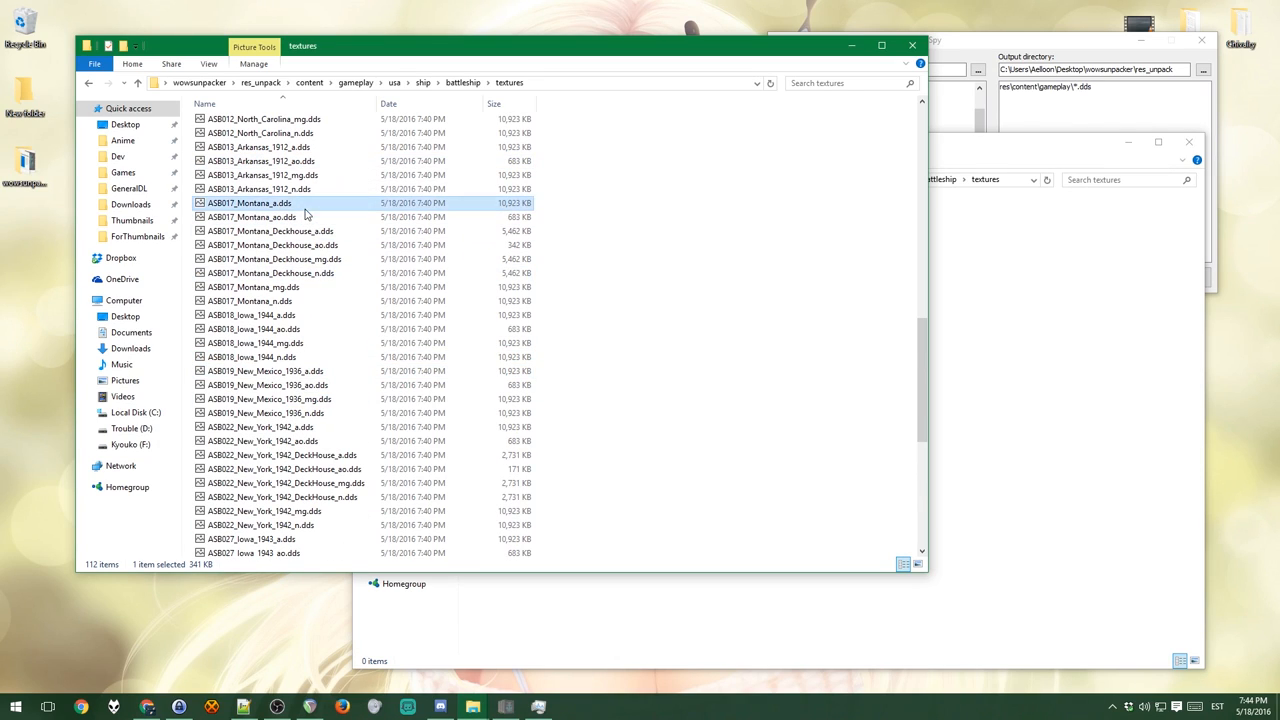
pyautogui.click(250, 216)
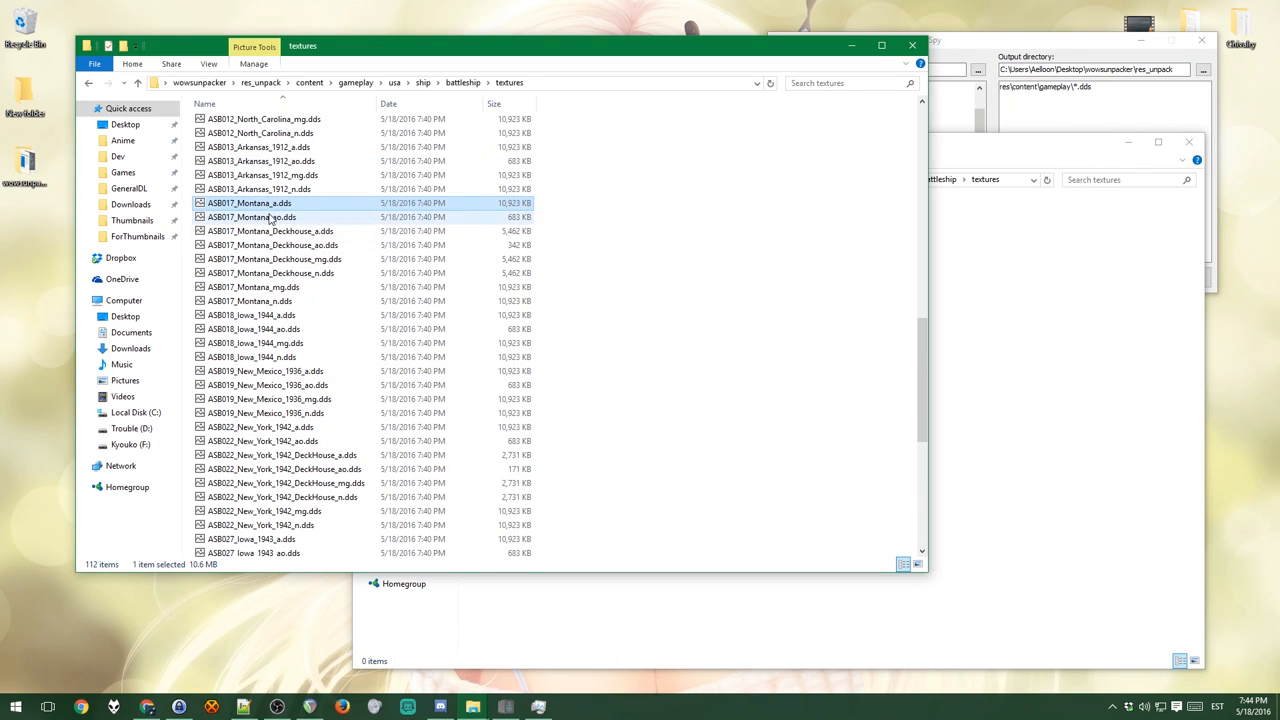
pyautogui.moveTo(270, 216)
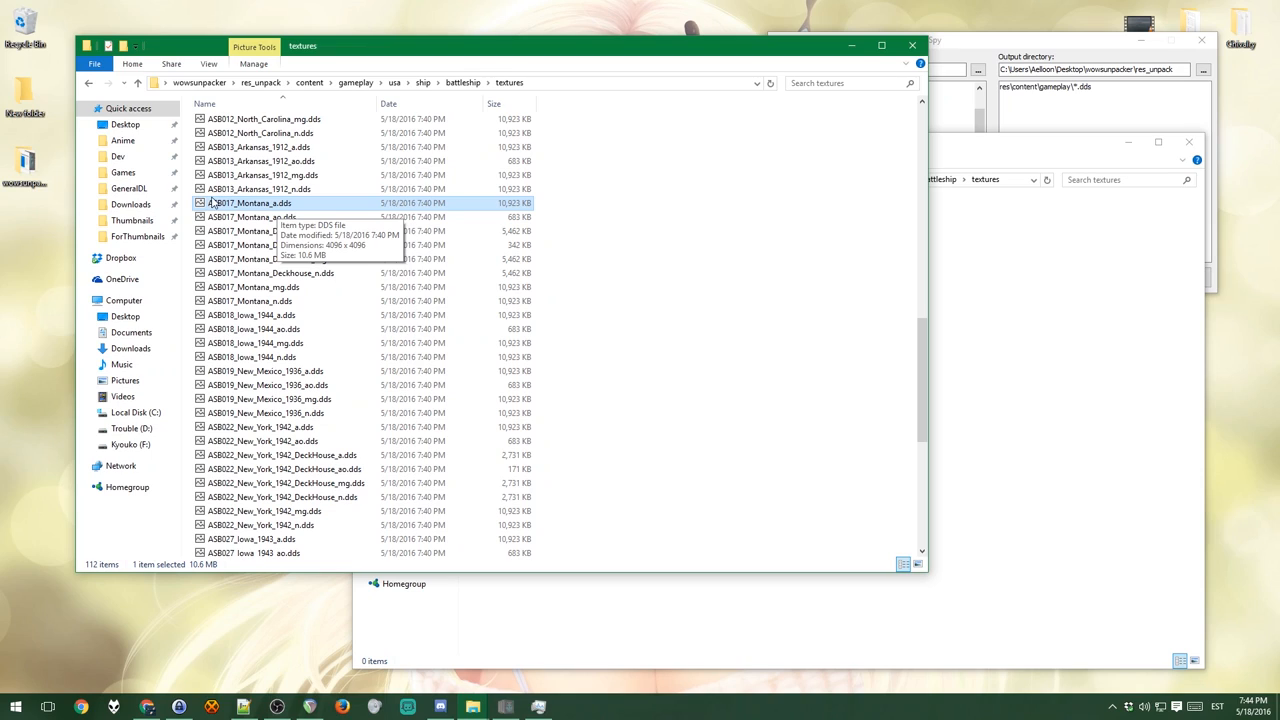
pyautogui.moveTo(304, 216)
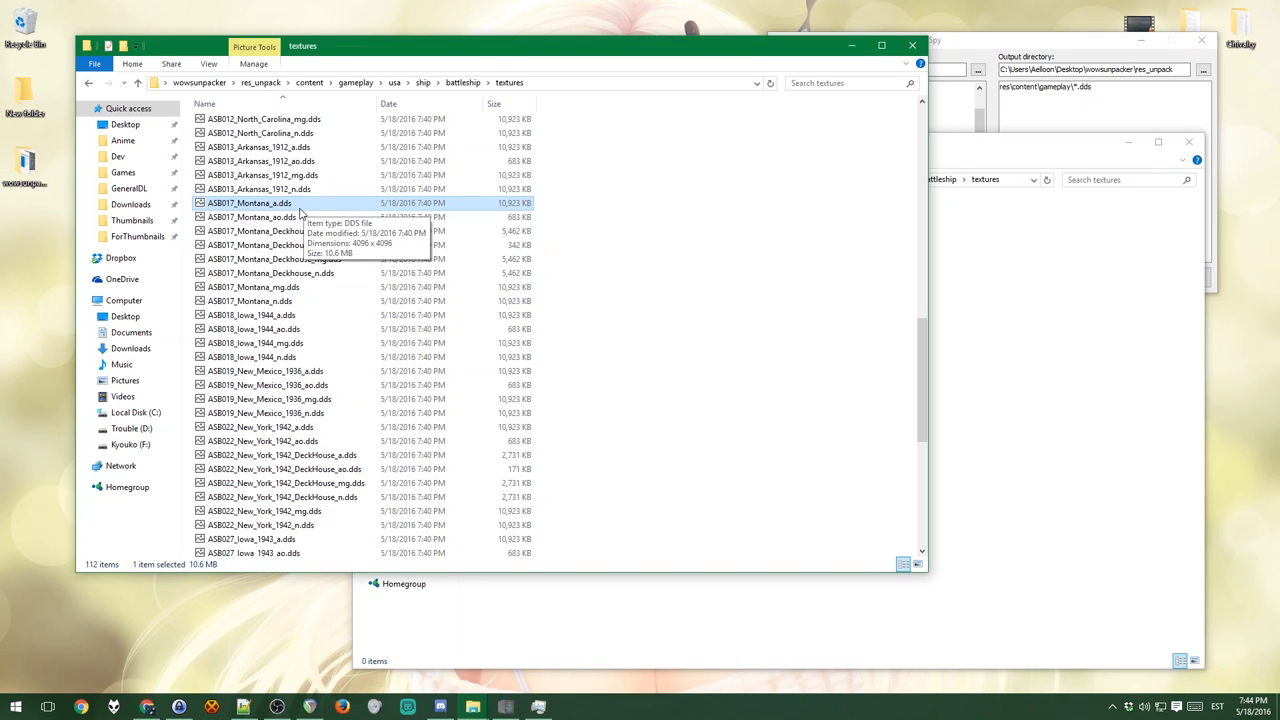
# Step: Open the Montana texture with paint.net, making it the default app for .dds files
pyautogui.rightClick(248, 204)
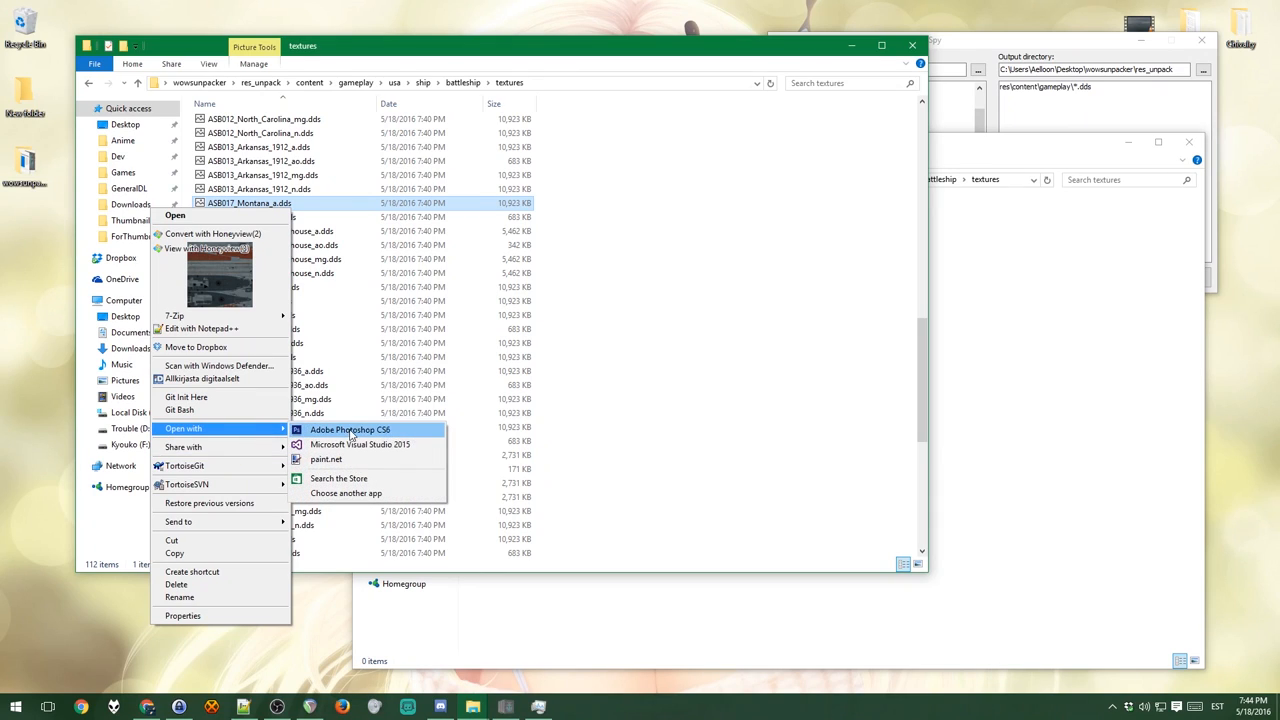
pyautogui.click(346, 492)
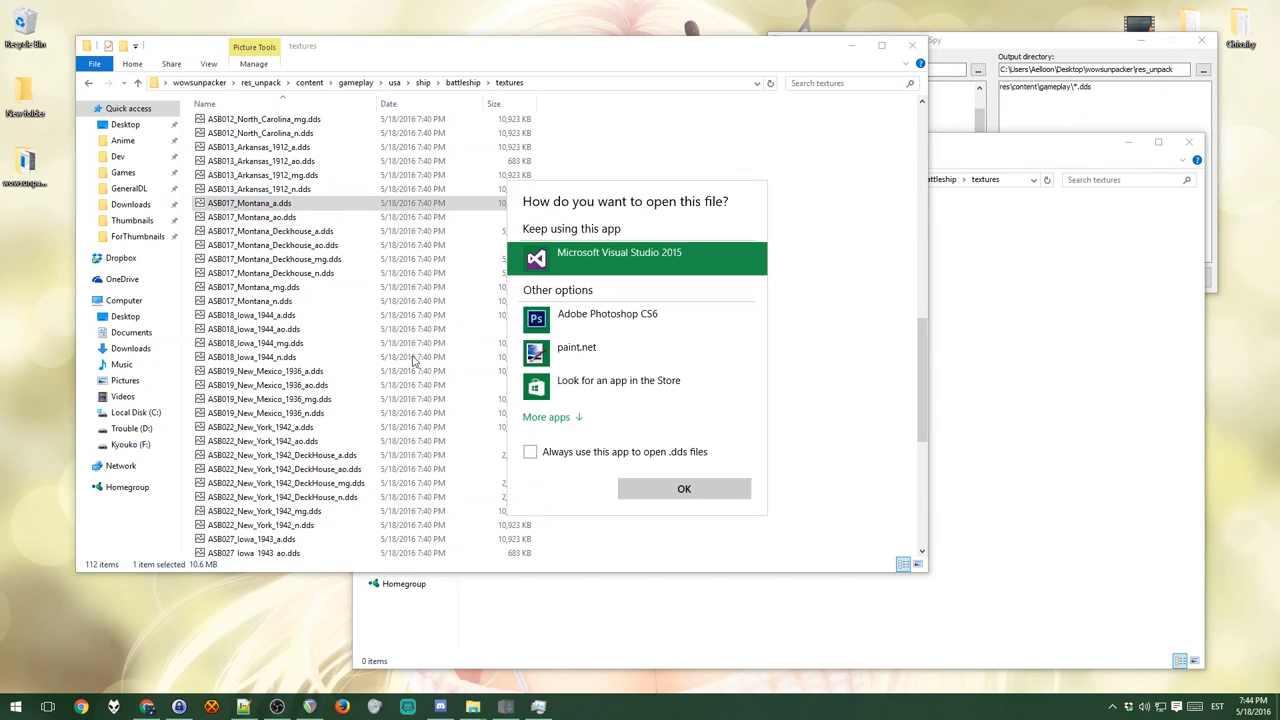
pyautogui.moveTo(572, 264)
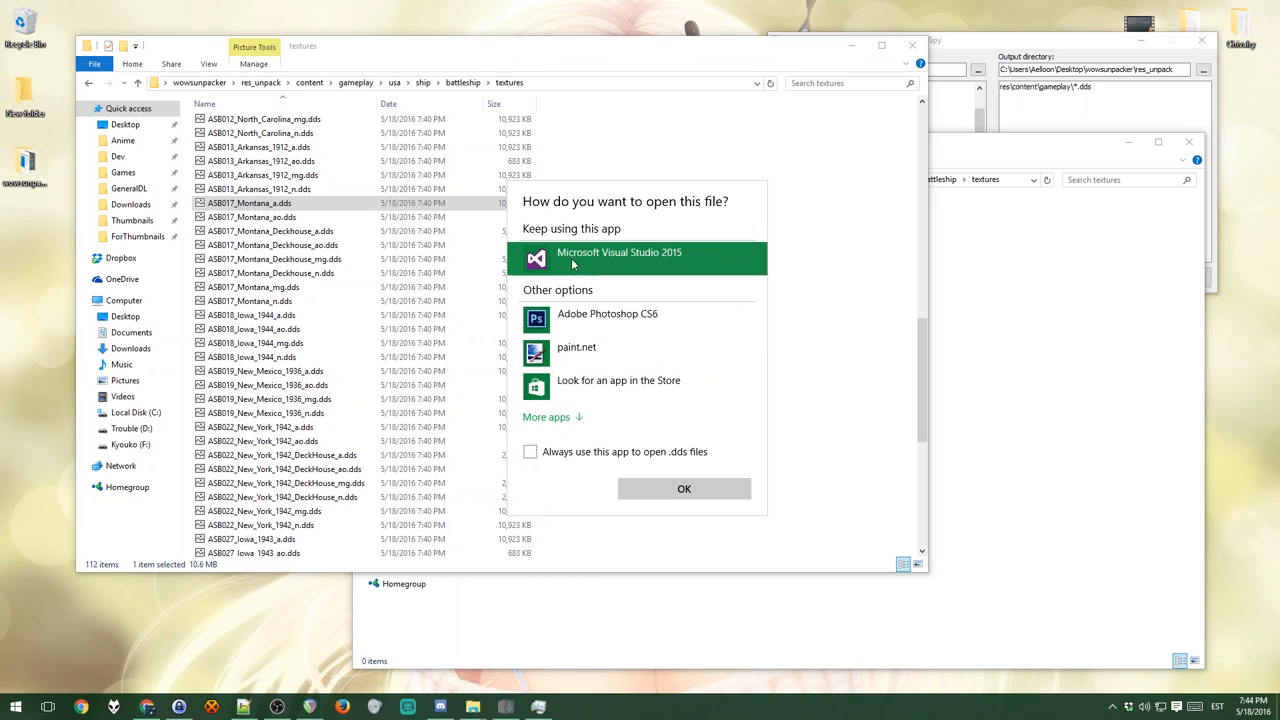
pyautogui.moveTo(620, 264)
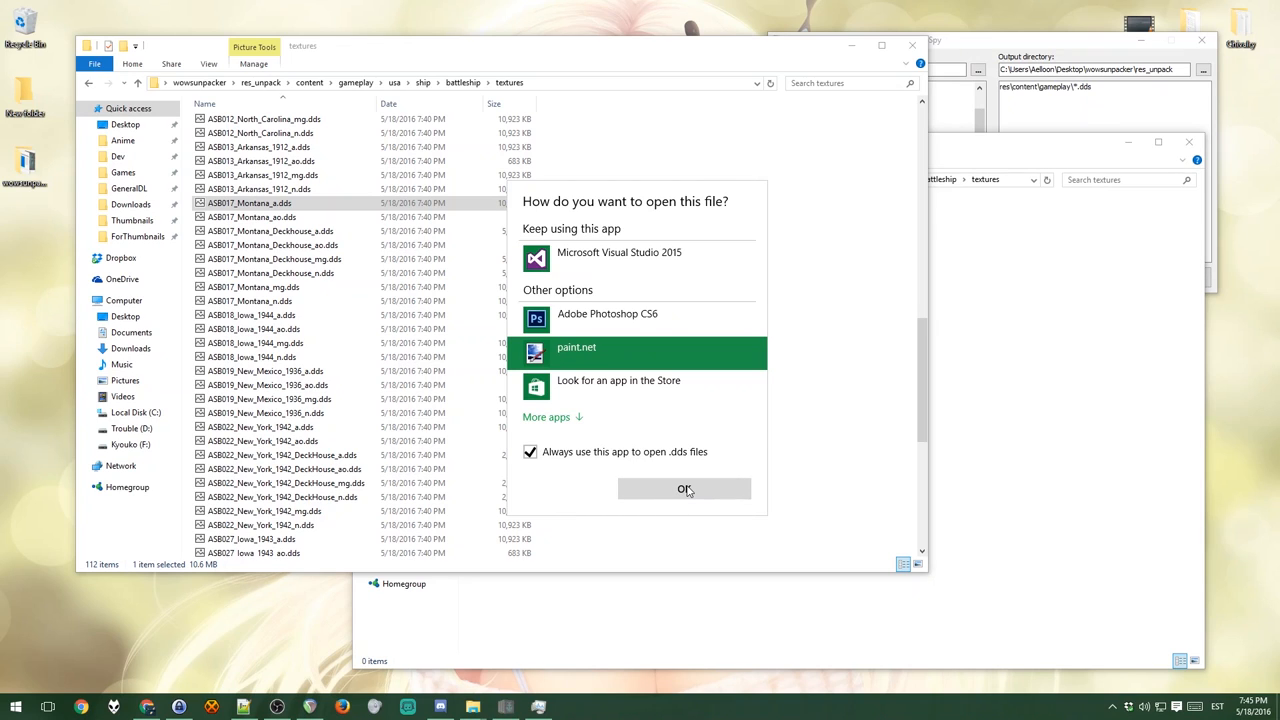
pyautogui.click(684, 488)
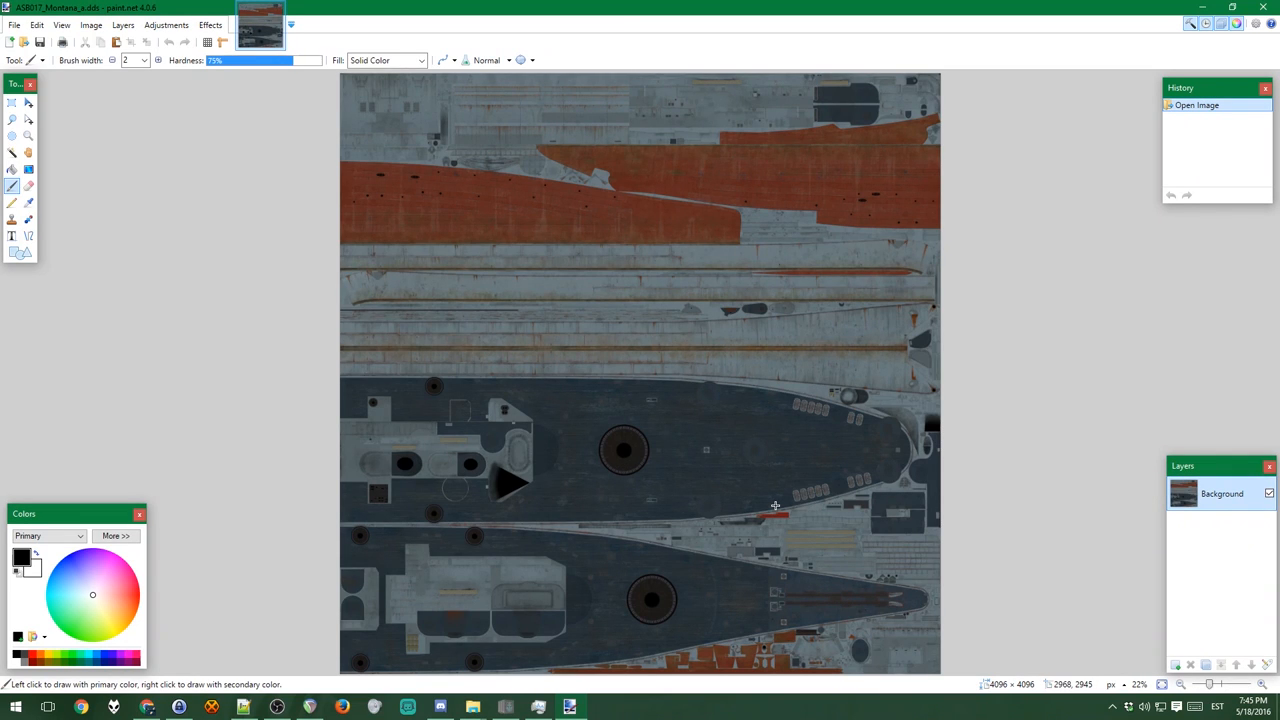
pyautogui.moveTo(774, 492)
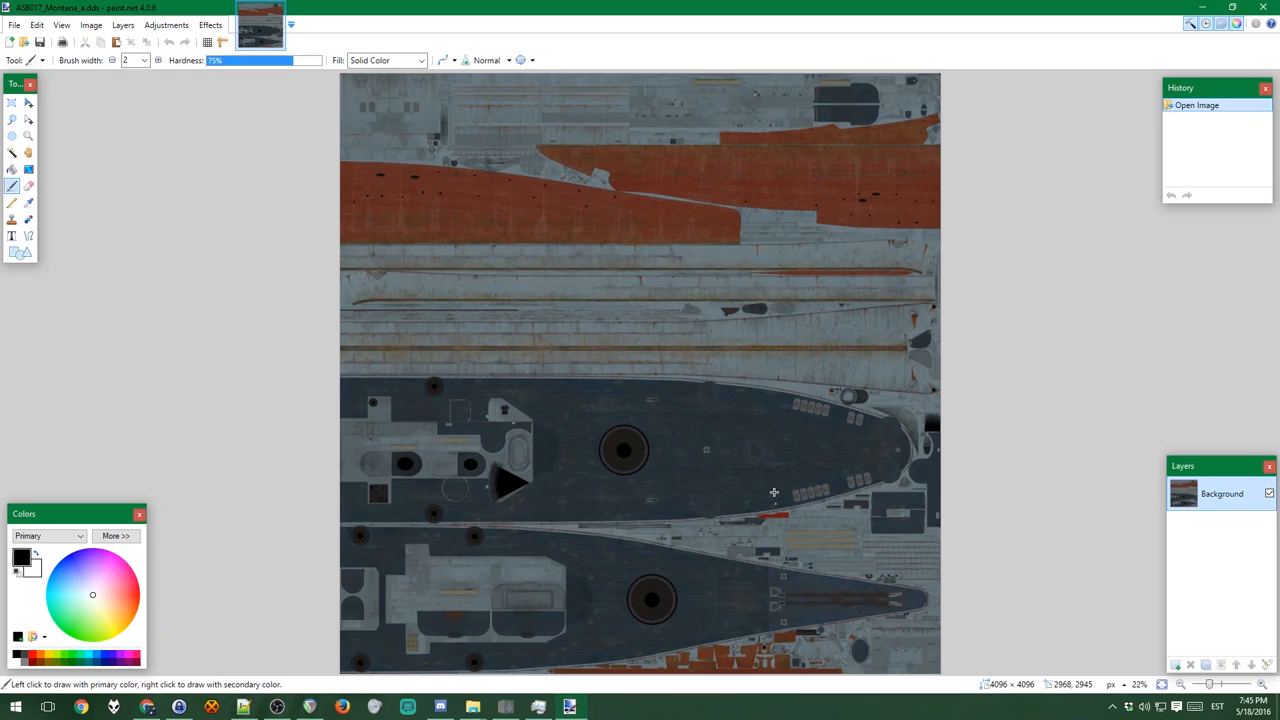
pyautogui.moveTo(436, 412)
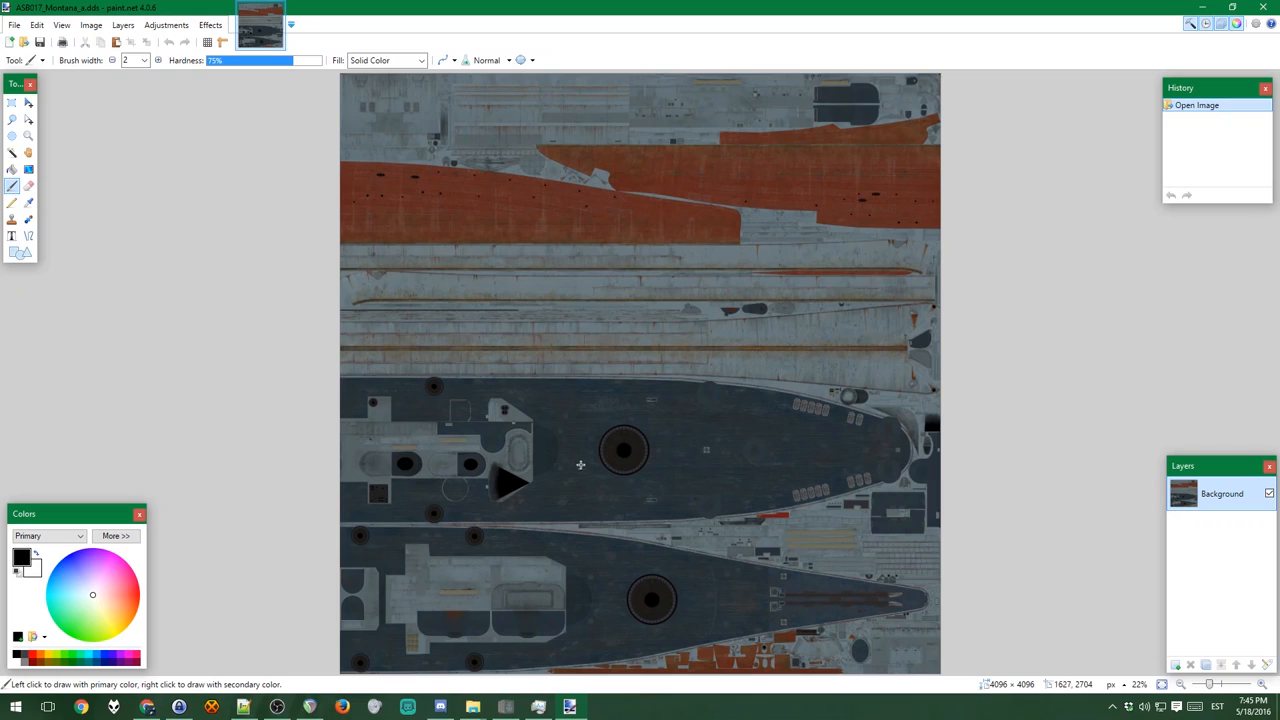
pyautogui.moveTo(612, 516)
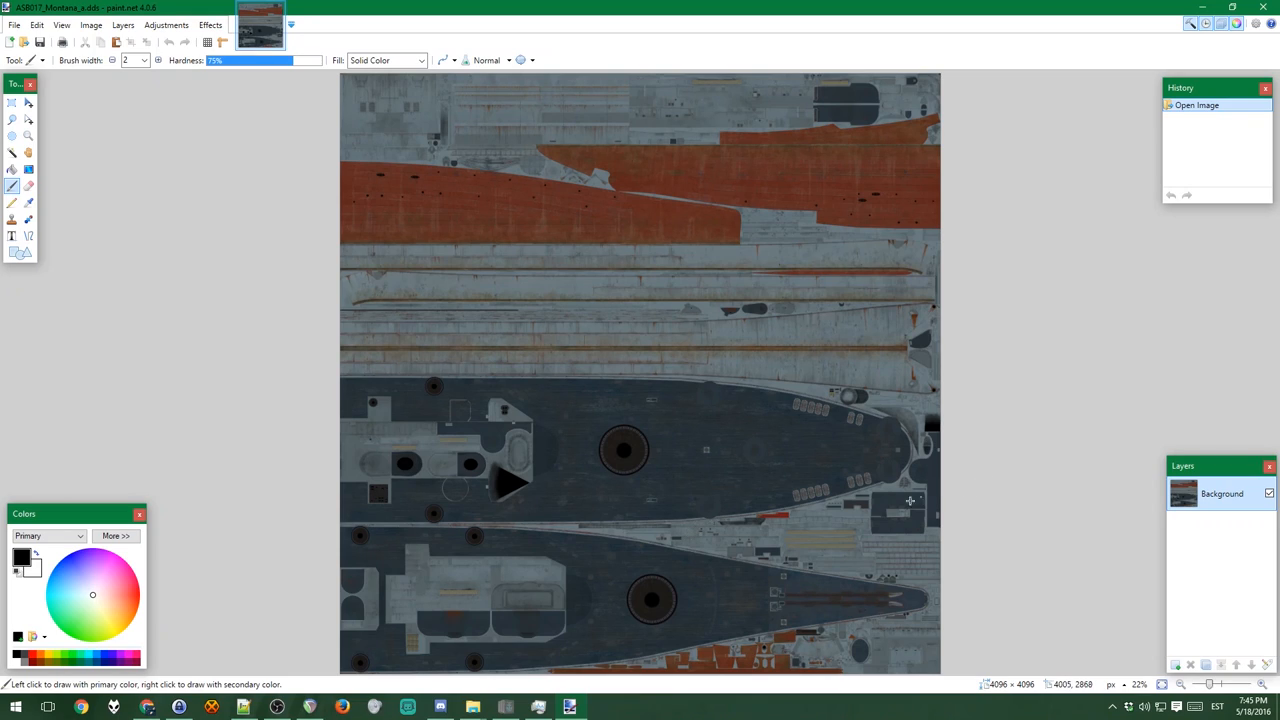
pyautogui.moveTo(838, 490)
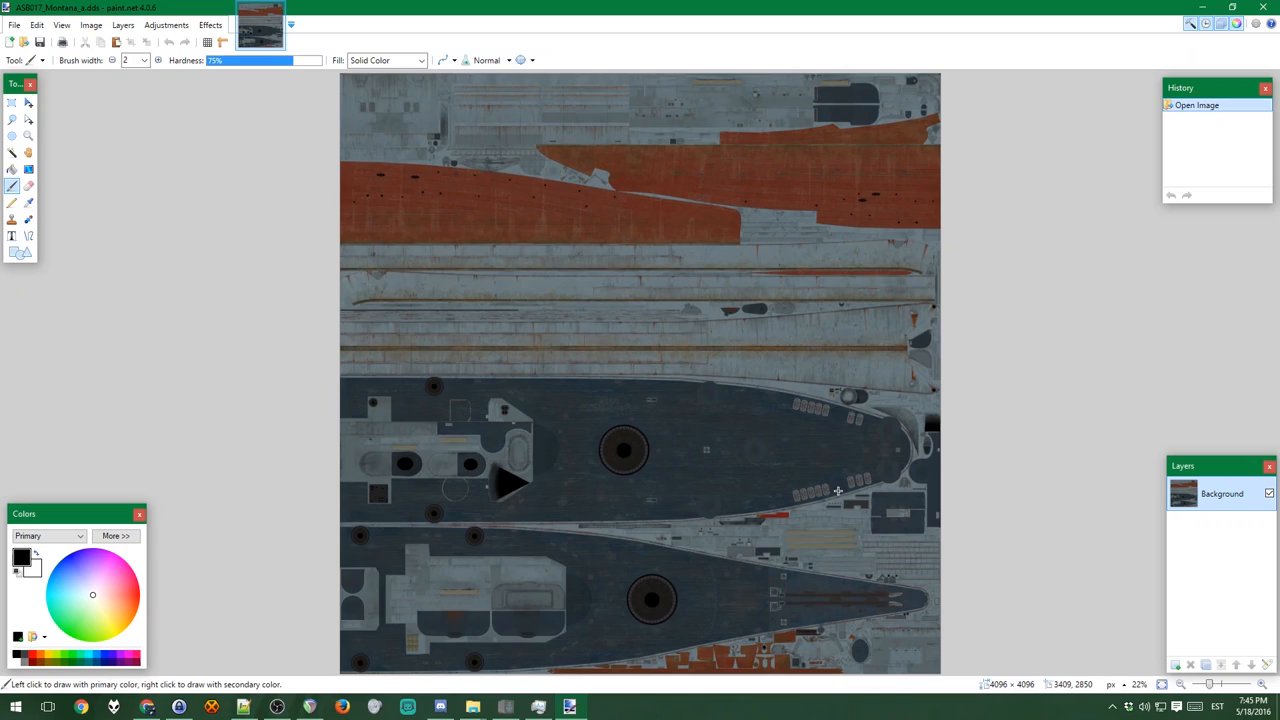
pyautogui.moveTo(622, 284)
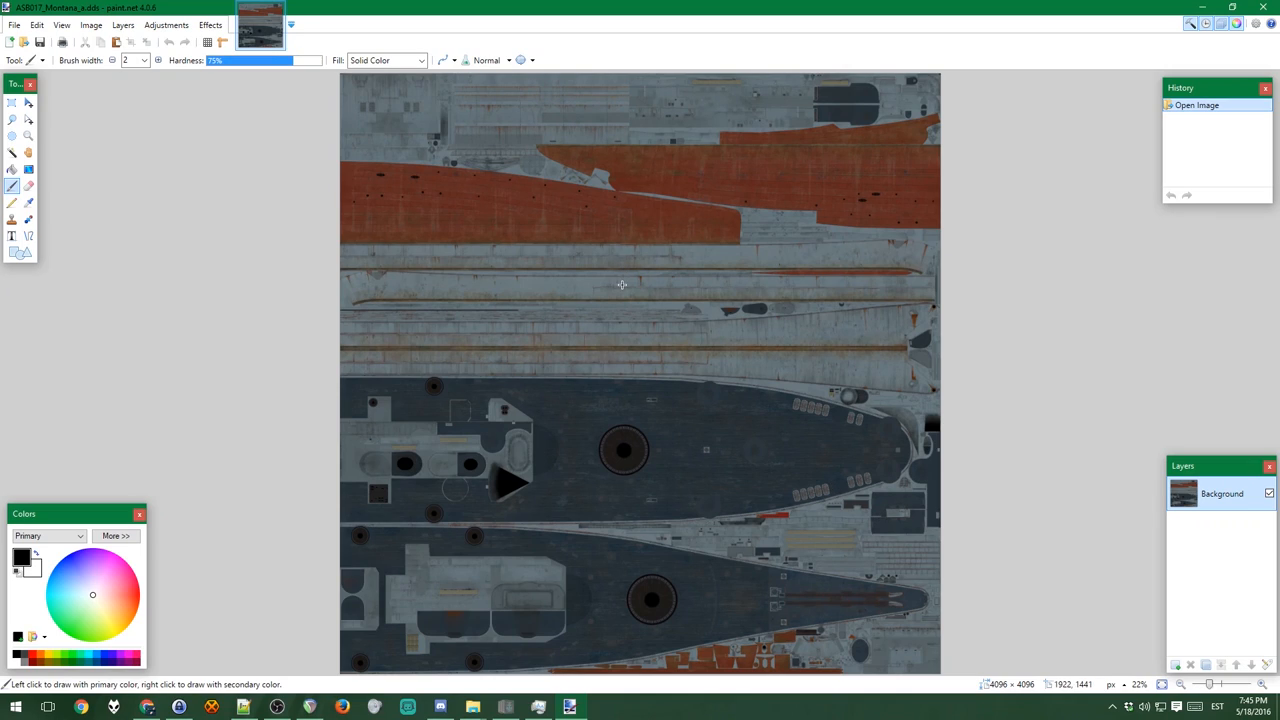
pyautogui.moveTo(860, 404)
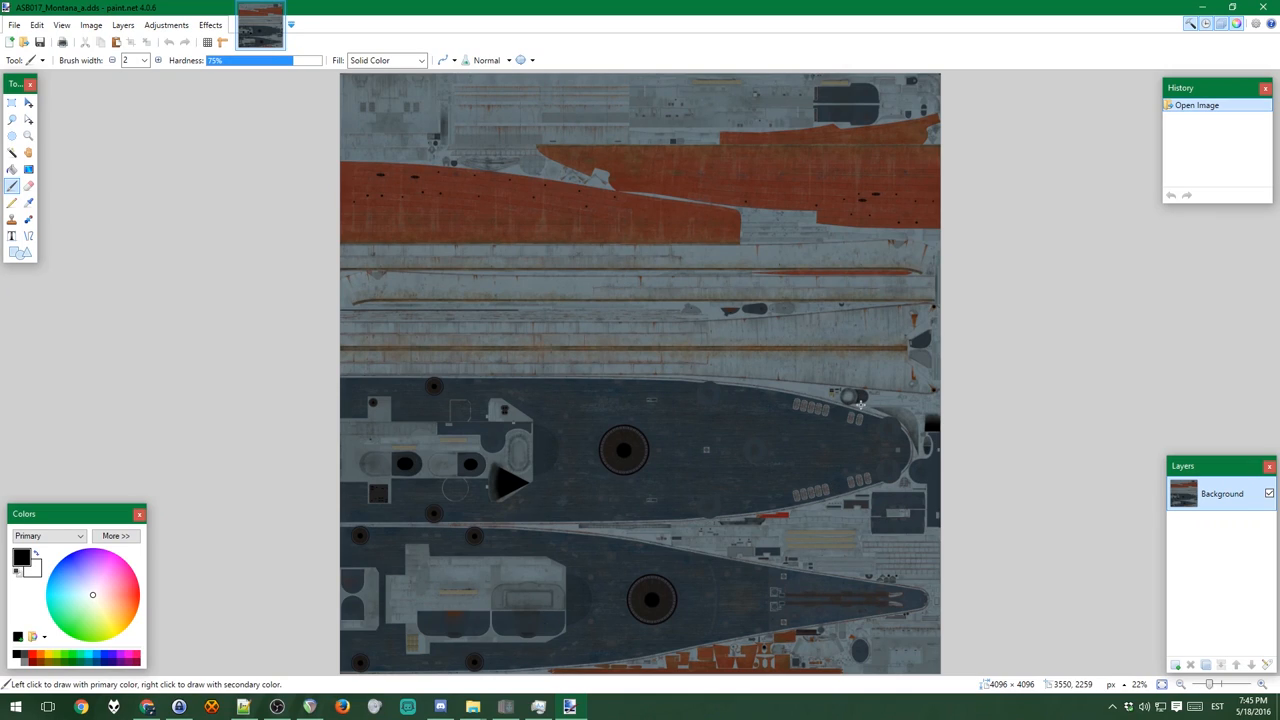
pyautogui.moveTo(708, 528)
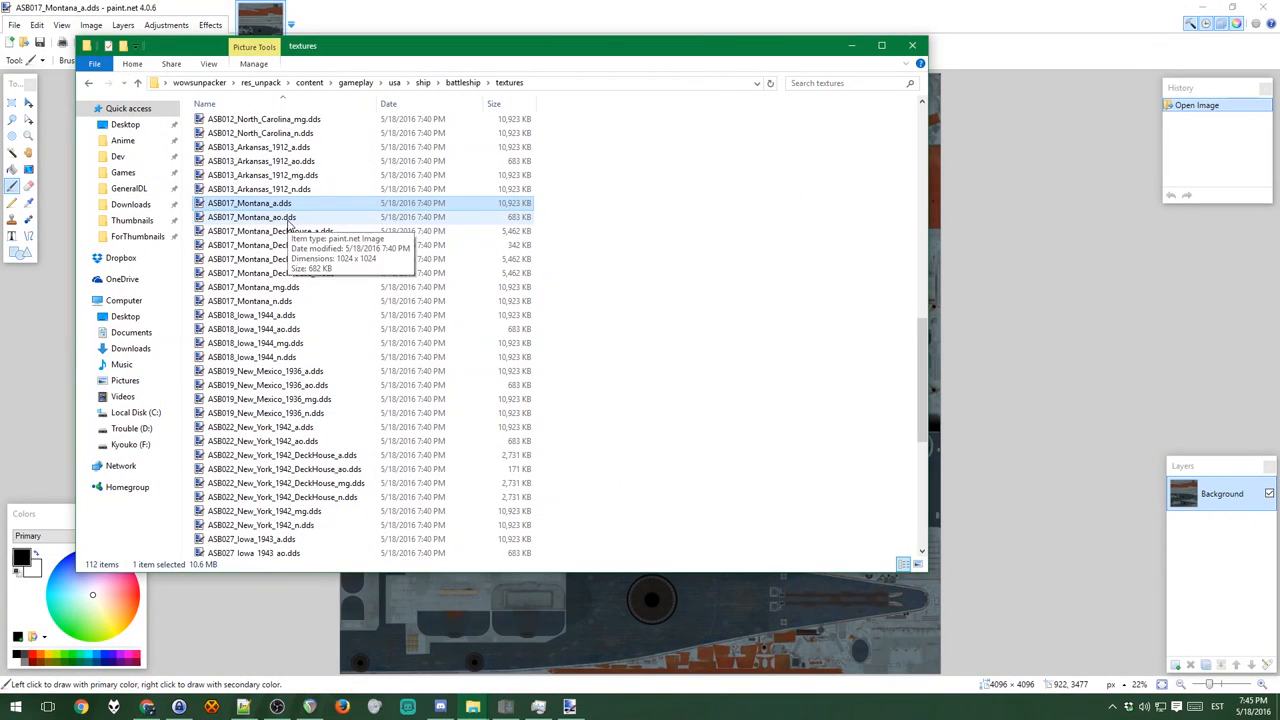
# Step: Open the Montana_ao ambient-occlusion texture in paint.net and return to the textures folder
pyautogui.rightClick(252, 216)
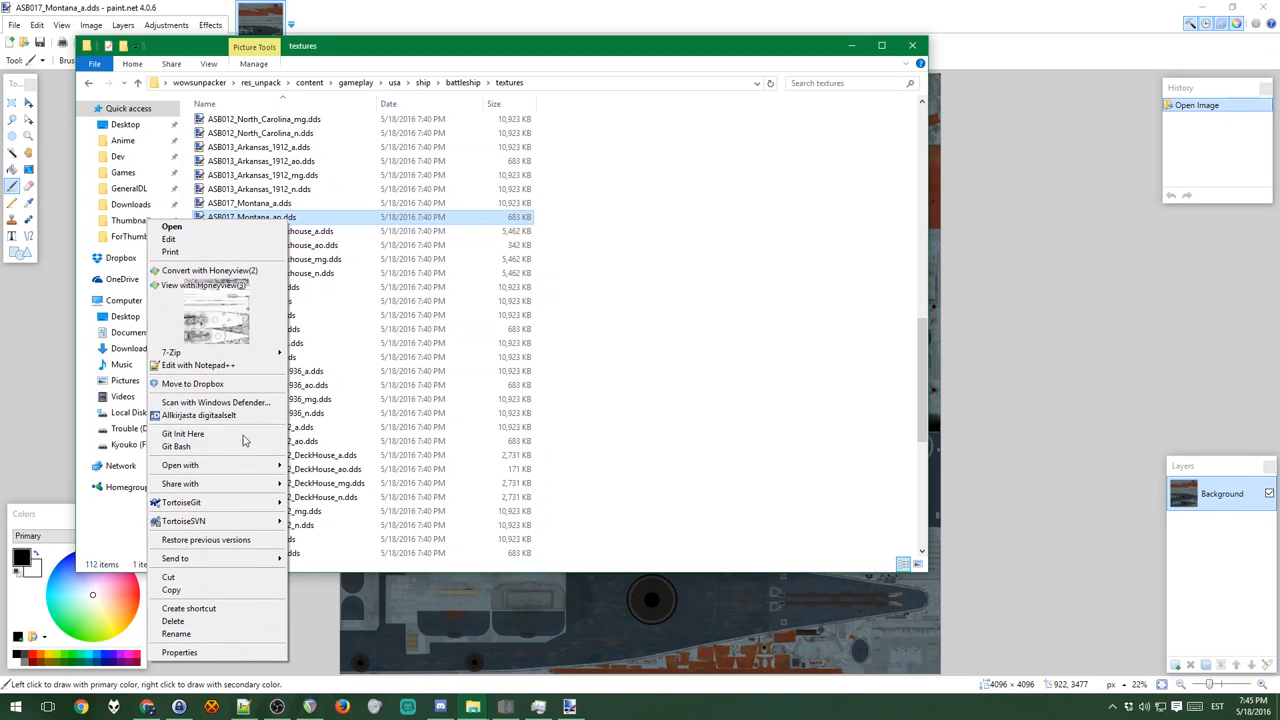
pyautogui.click(172, 226)
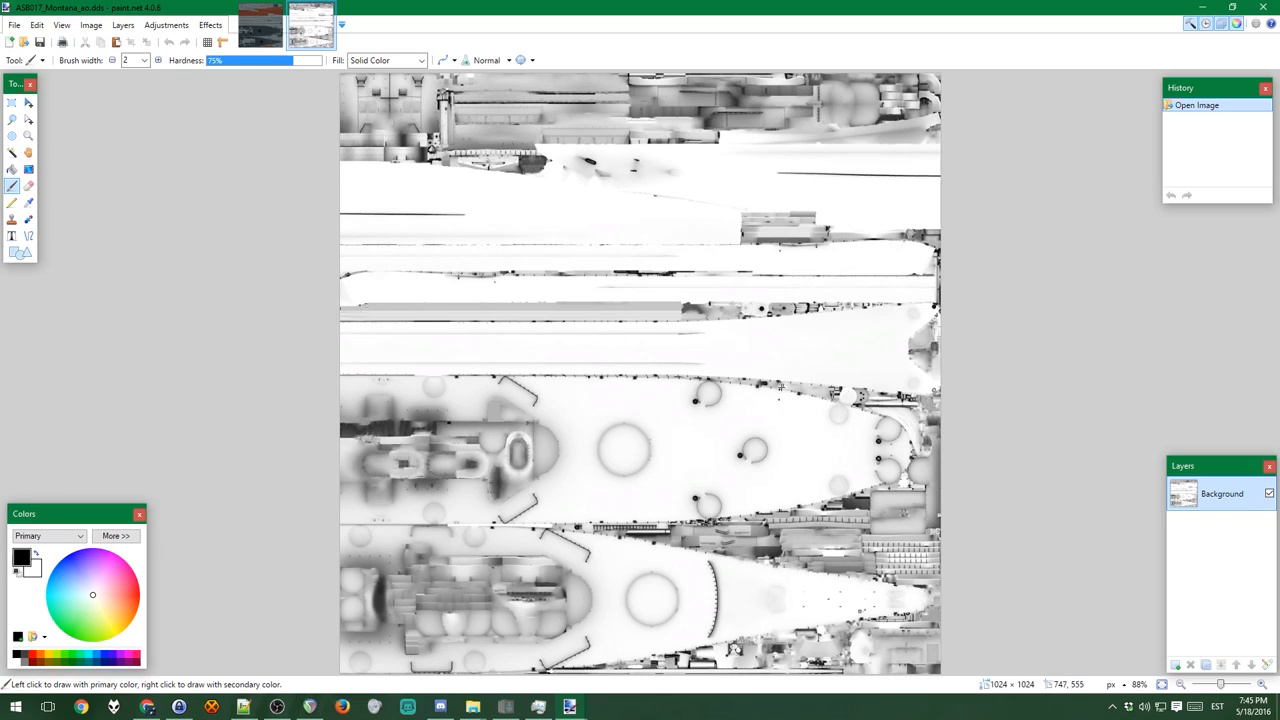
pyautogui.moveTo(516, 636)
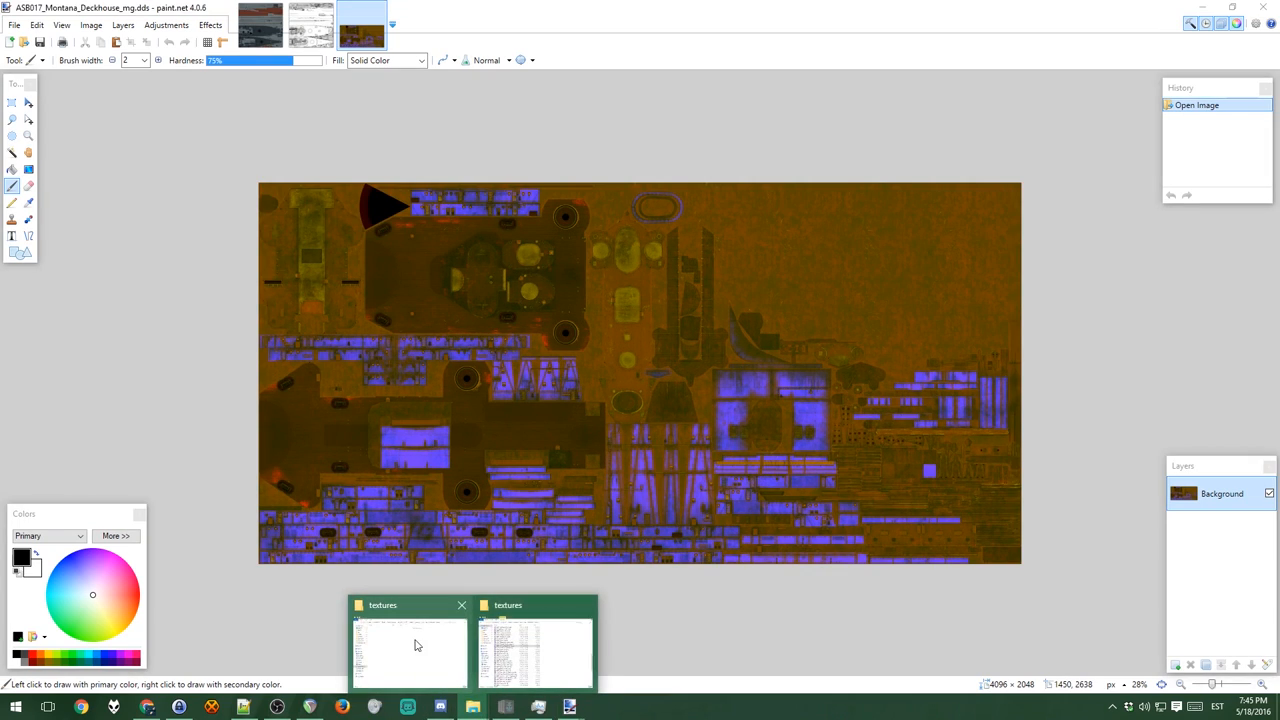
pyautogui.click(408, 644)
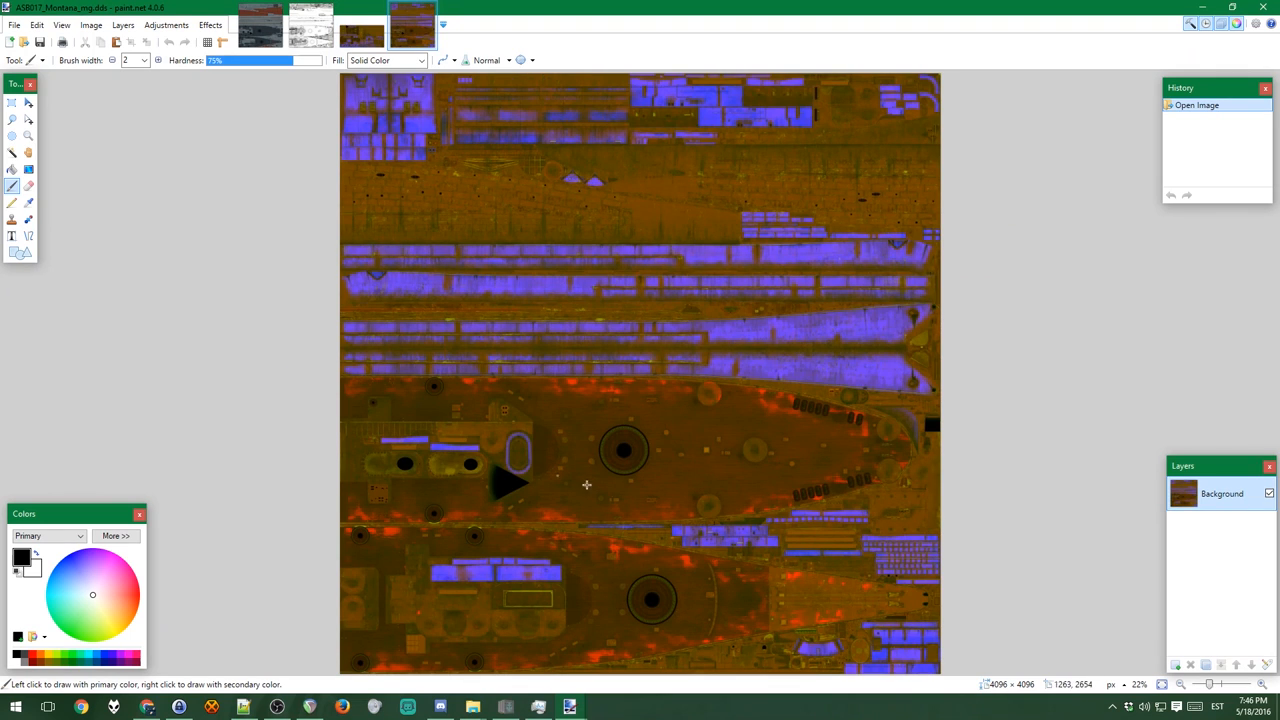
pyautogui.moveTo(692, 442)
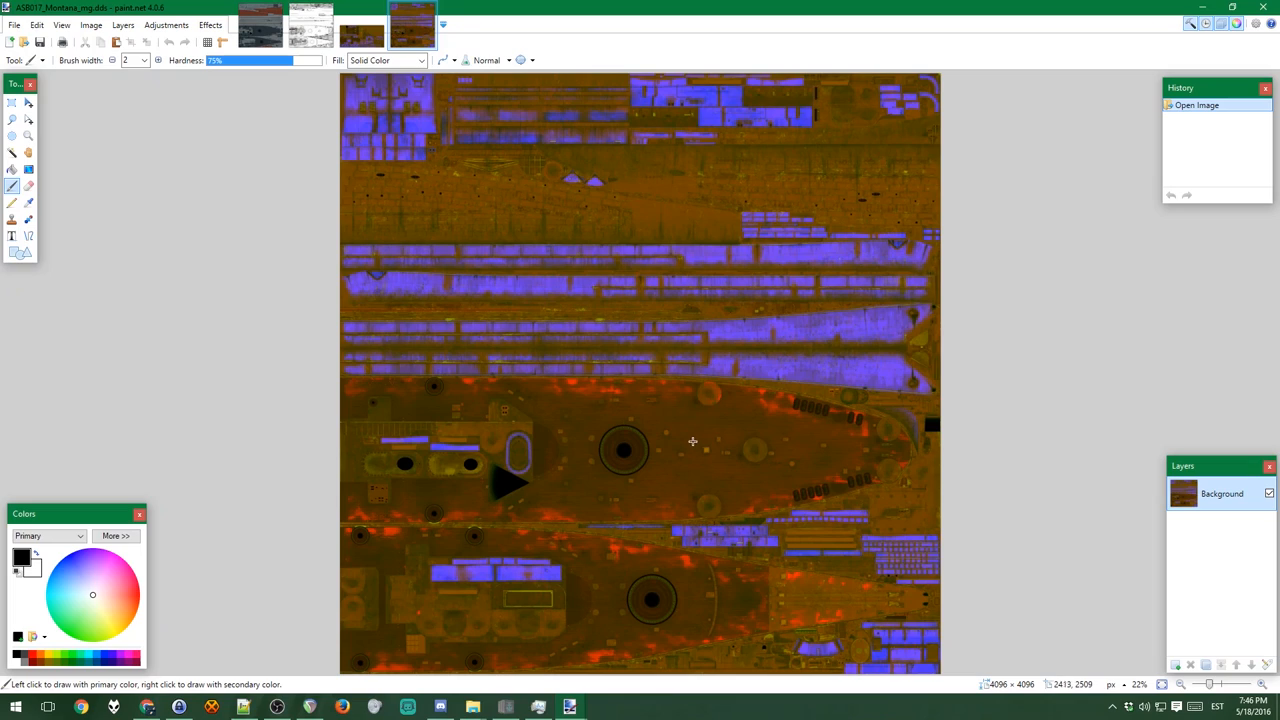
pyautogui.moveTo(538, 506)
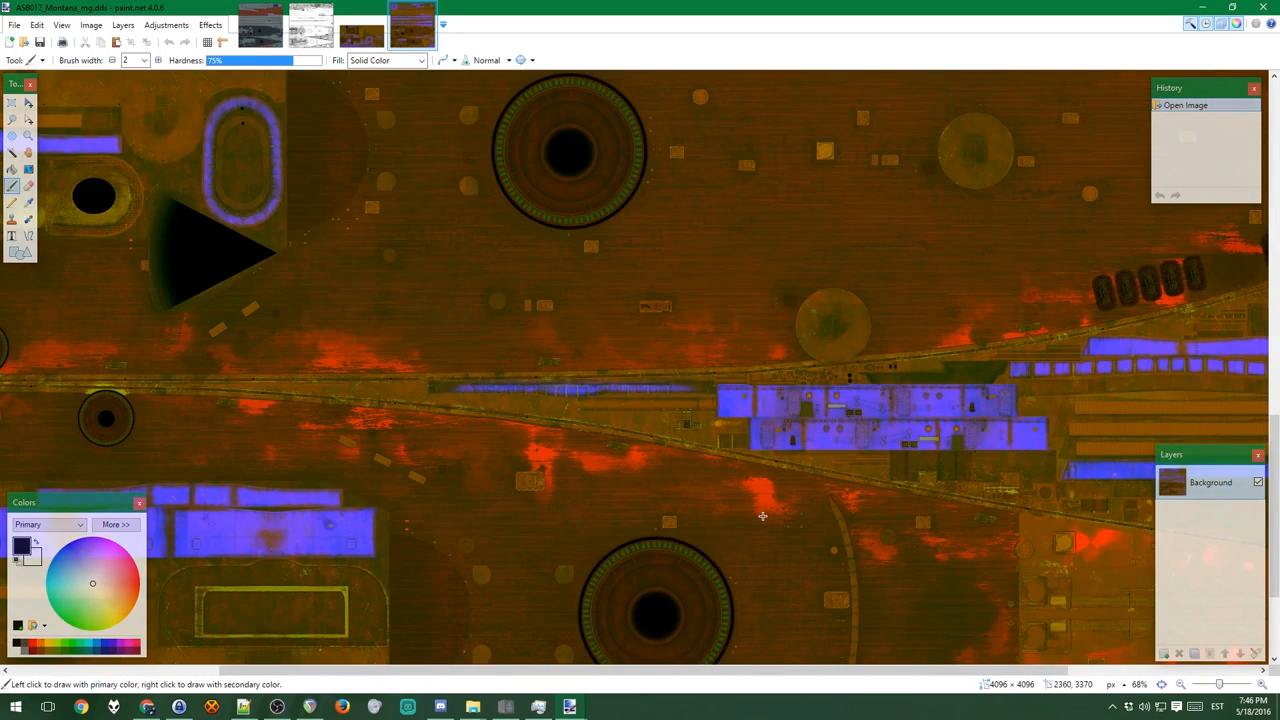
pyautogui.moveTo(770, 530)
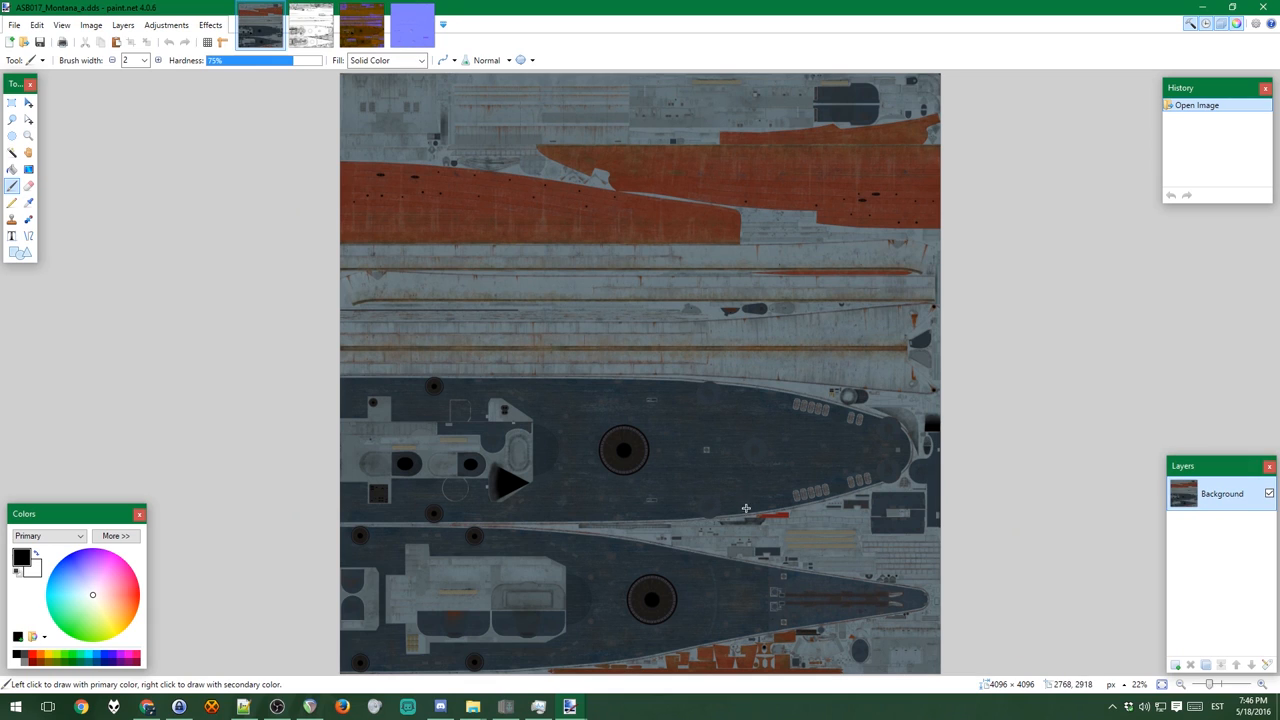
pyautogui.moveTo(748, 600)
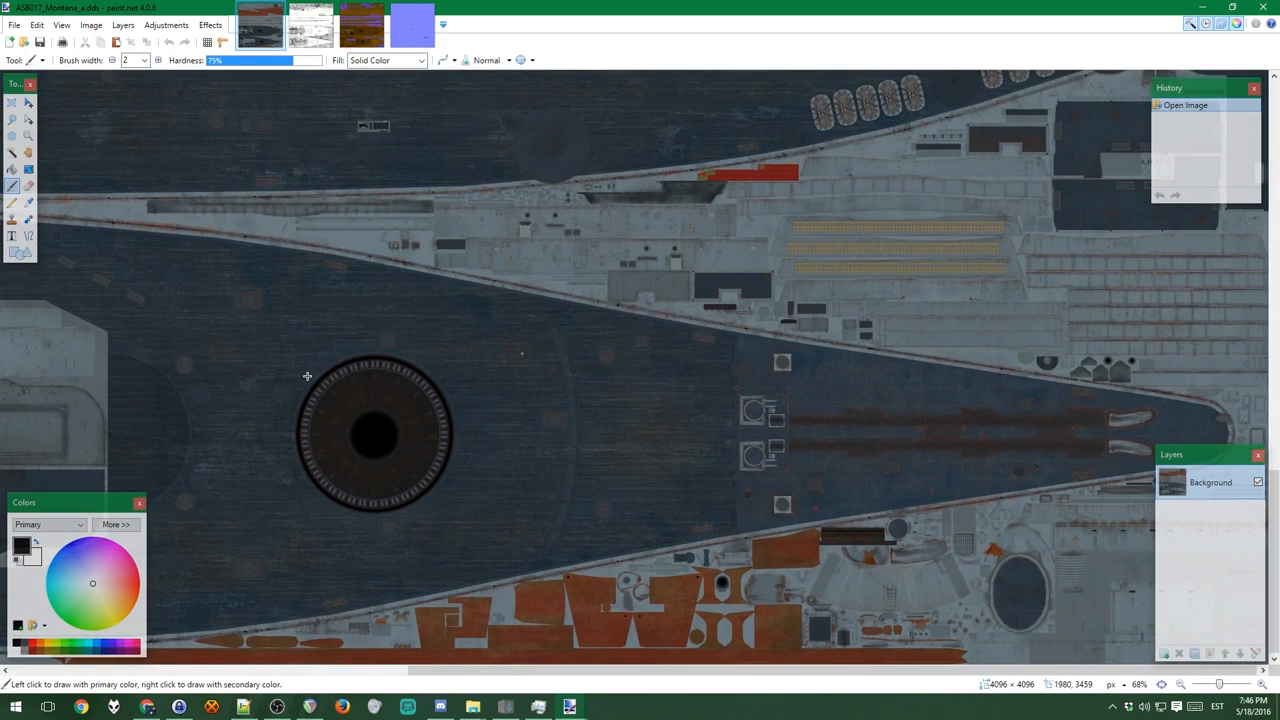
pyautogui.moveTo(172, 548)
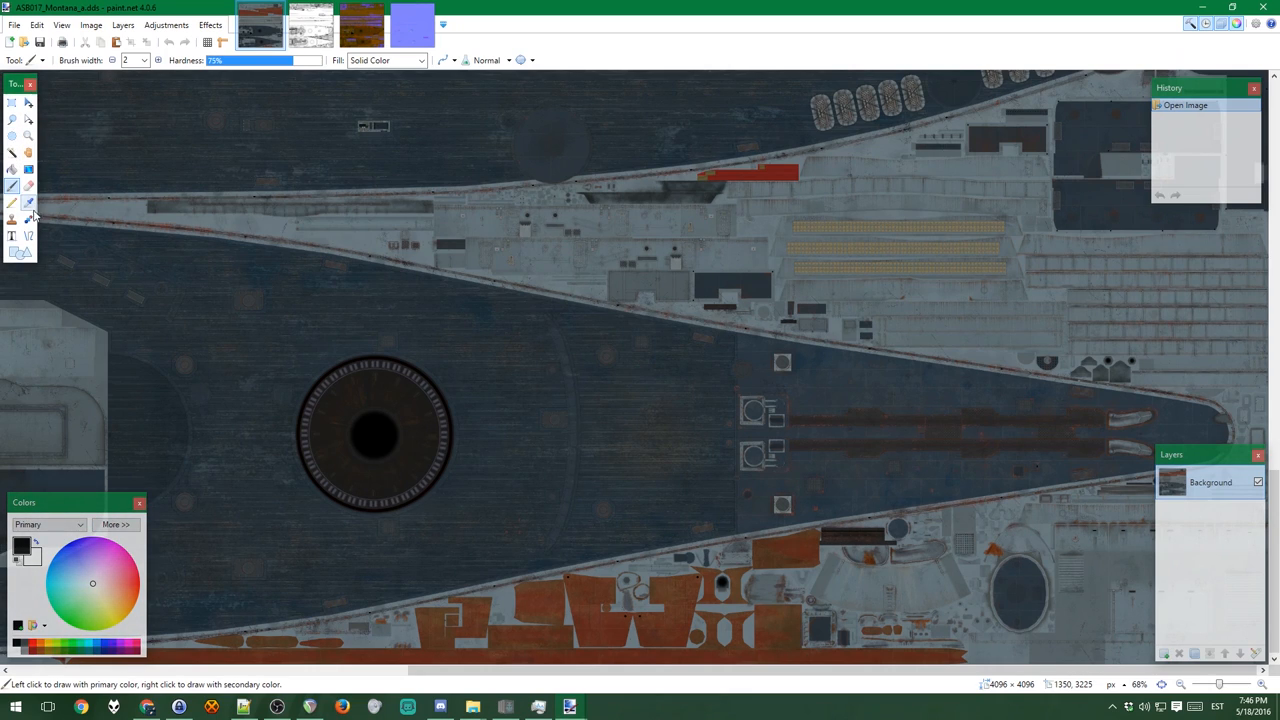
# Step: Switch to the Color Picker to sample a colour from the Montana hull texture
pyautogui.click(28, 202)
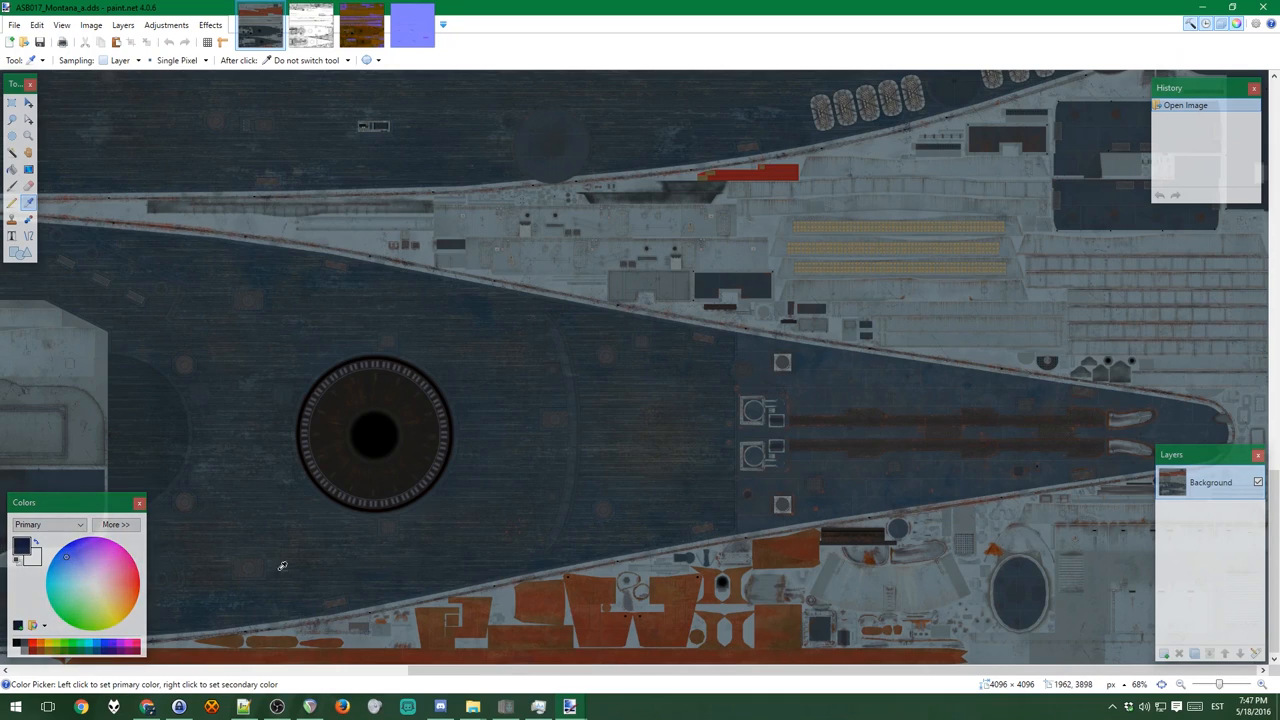
pyautogui.moveTo(28, 118)
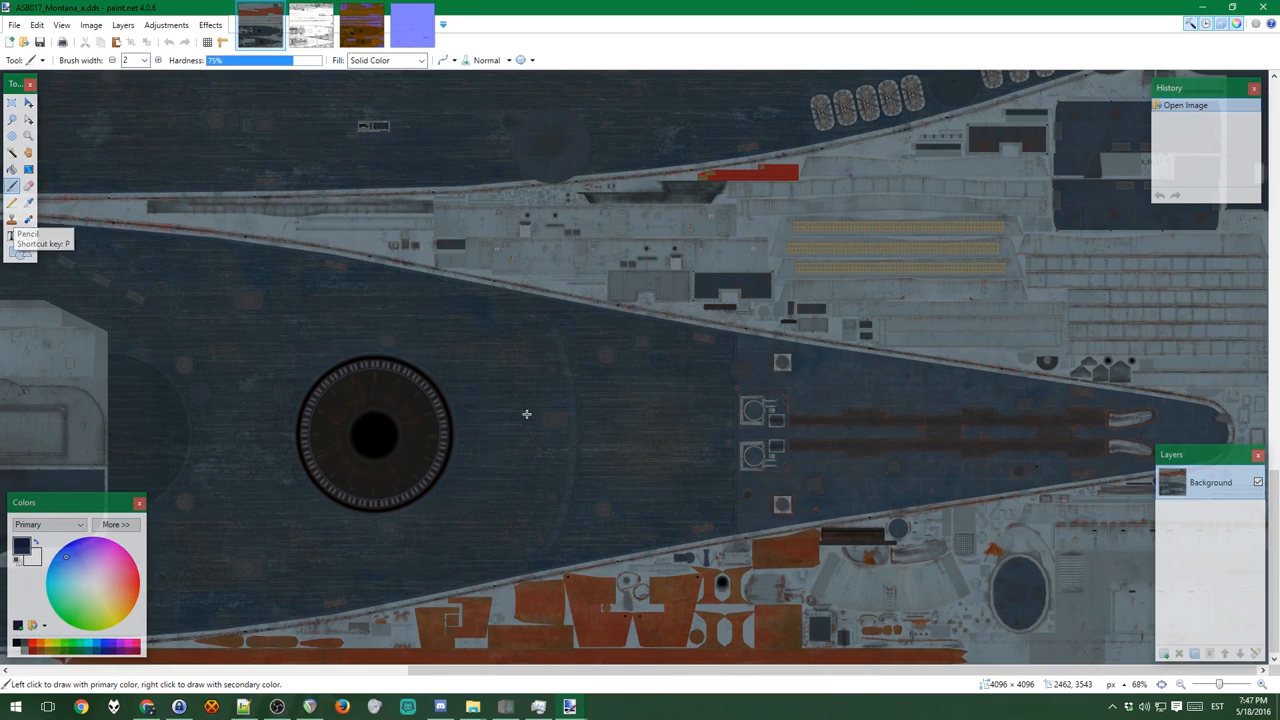
# Step: Paint the letters AE on the deck with a 15-pixel Paintbrush in the sampled dark blue
pyautogui.click(144, 60)
pyautogui.write('10')
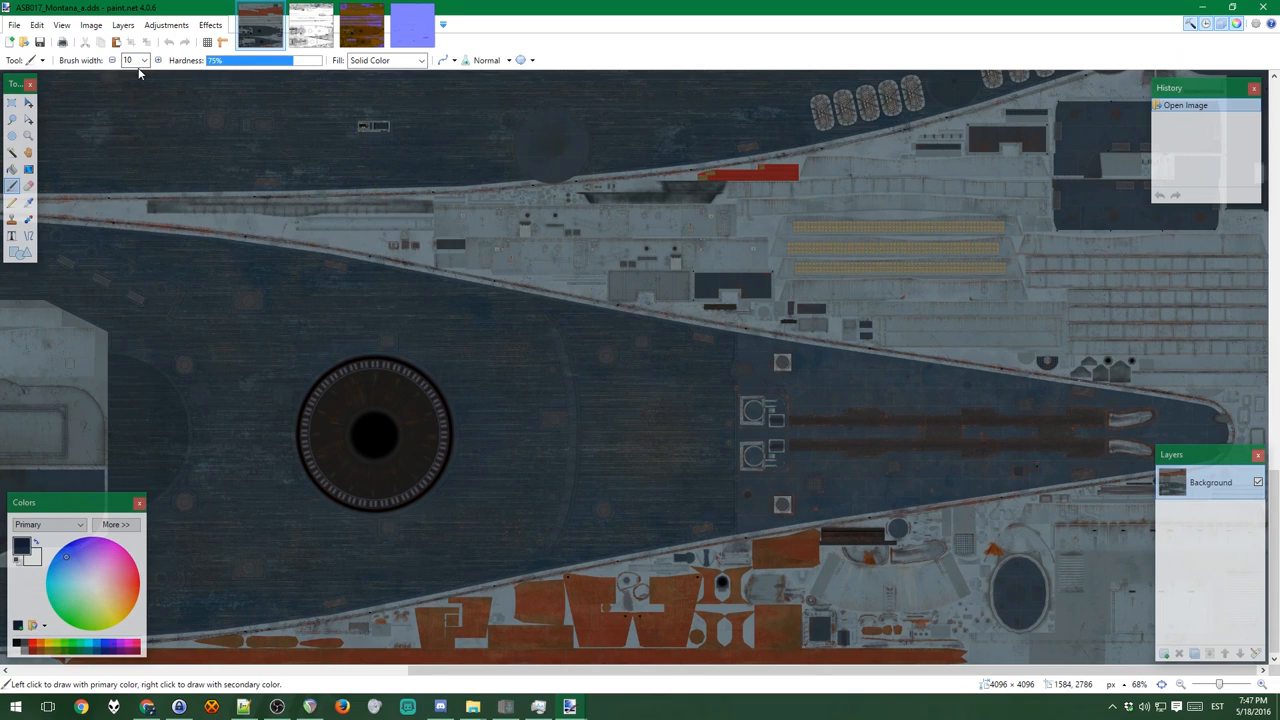
pyautogui.click(144, 60)
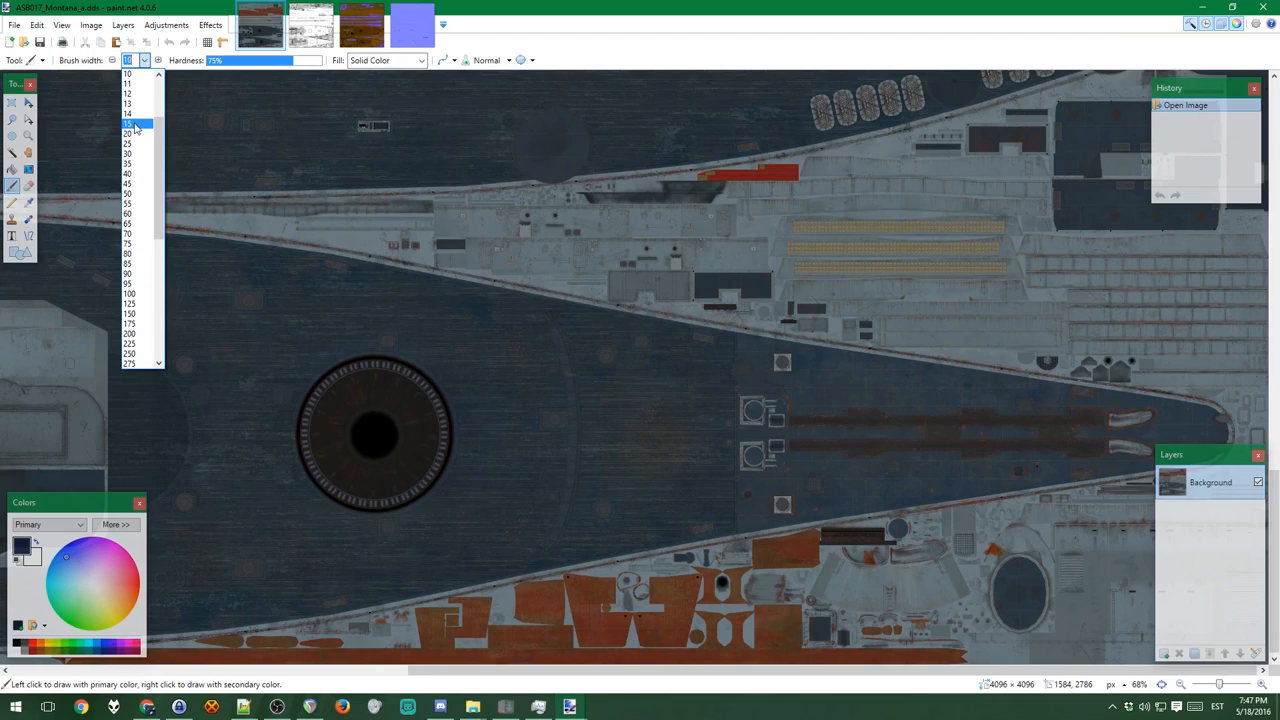
pyautogui.click(128, 124)
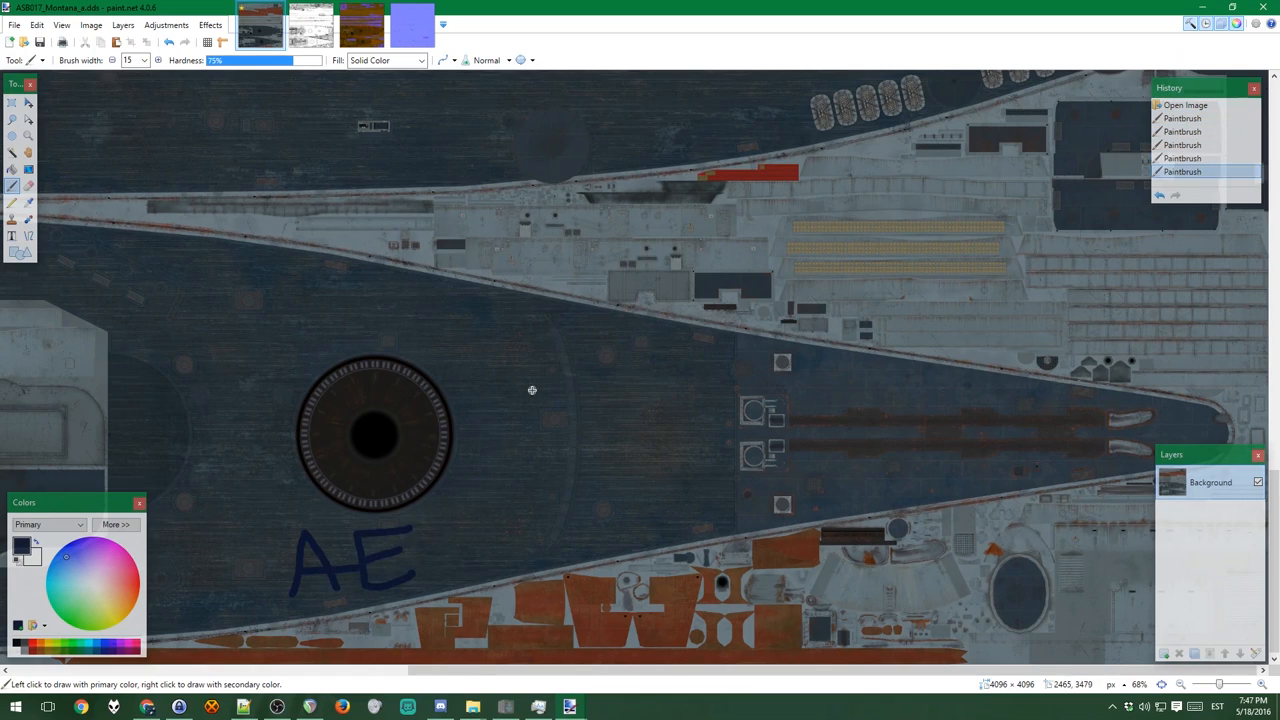
pyautogui.click(14, 24)
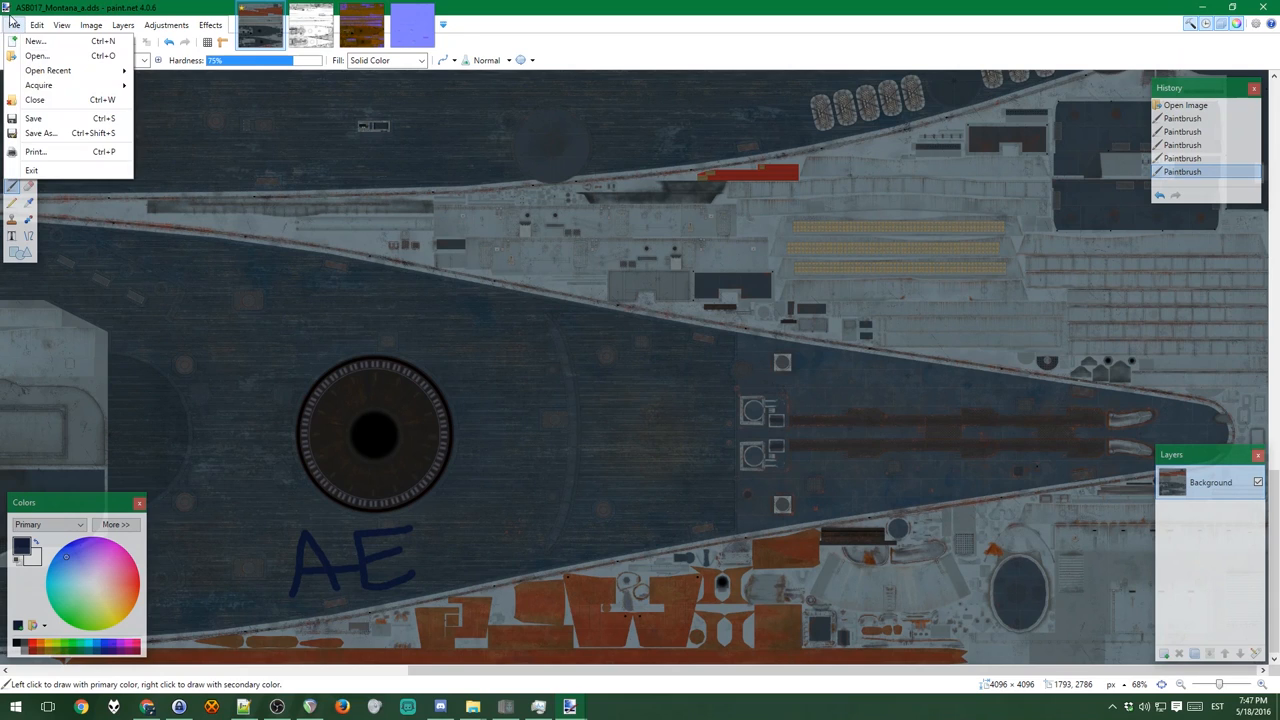
# Step: Save As into the res_mods 0.5.5.1 usa ship battleship textures folder, keeping the Montana file name
pyautogui.click(40, 132)
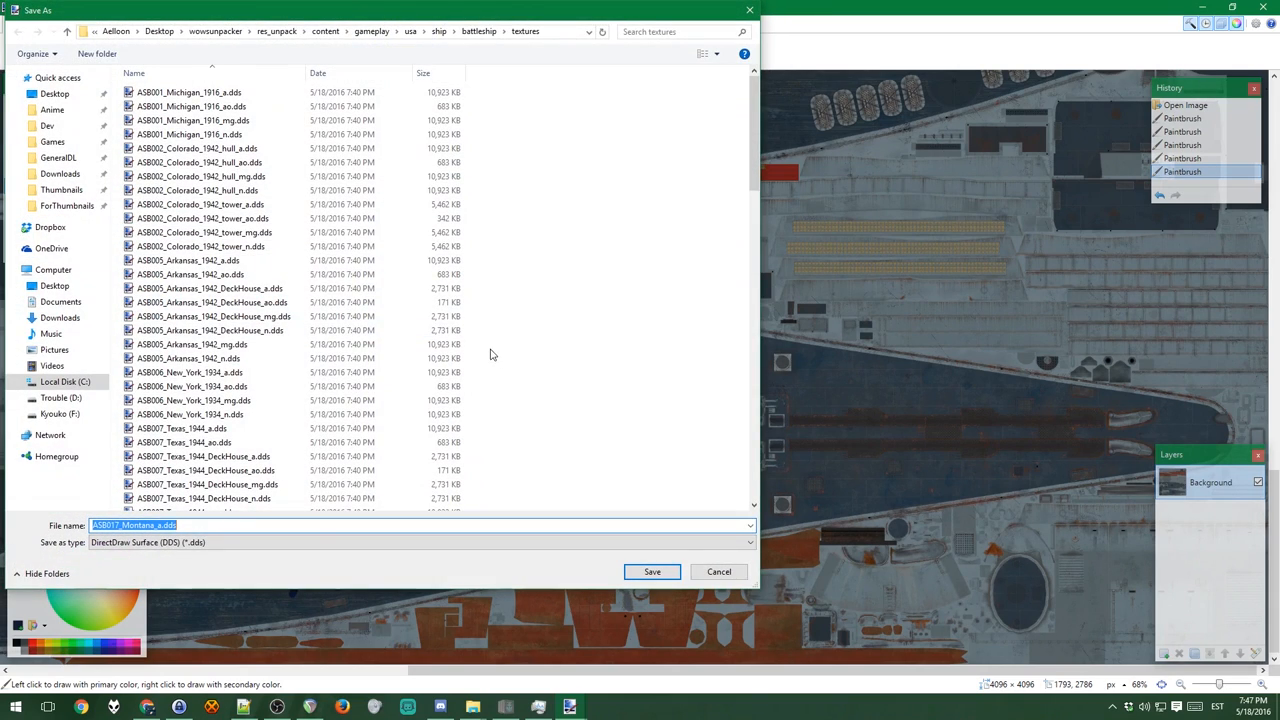
pyautogui.moveTo(568, 296)
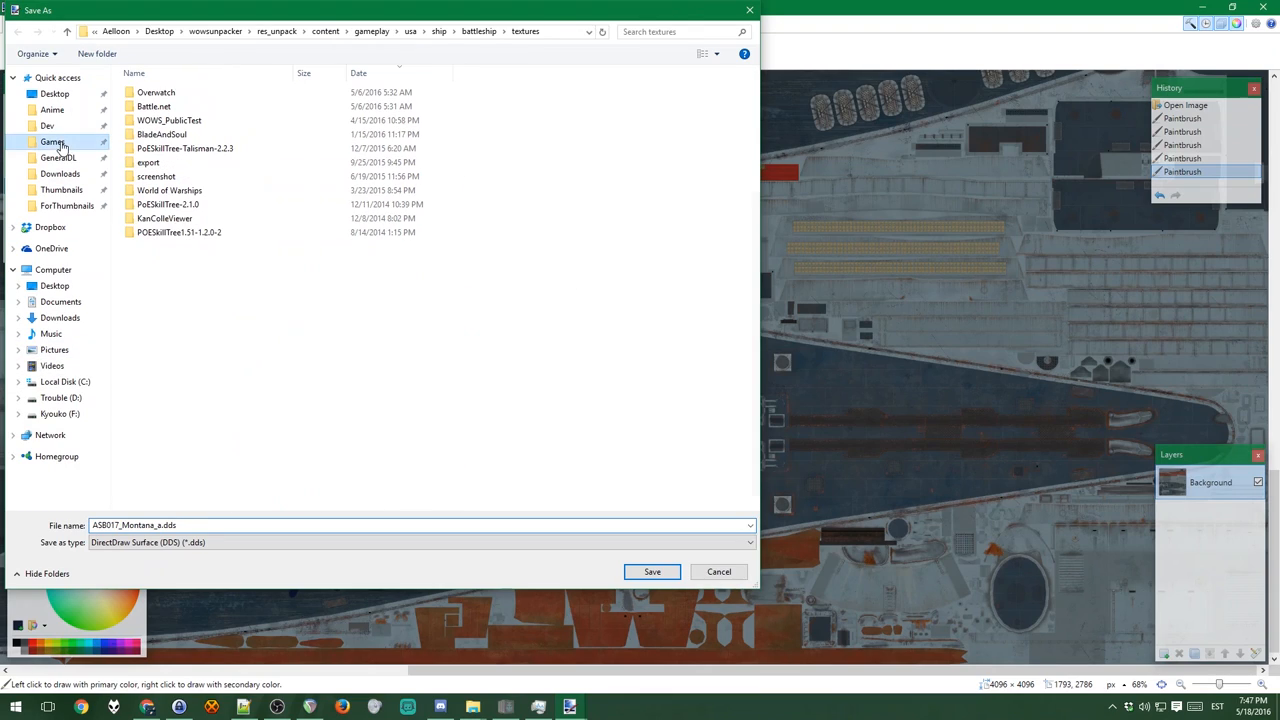
pyautogui.doubleClick(168, 190)
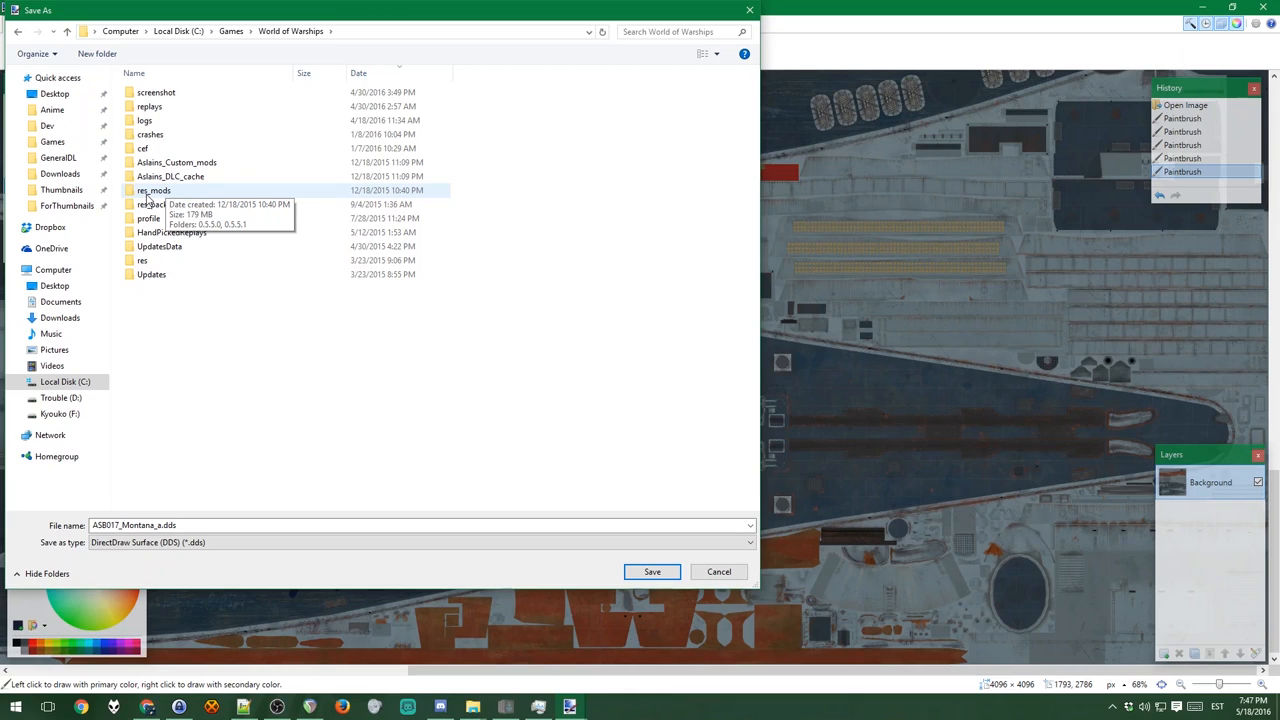
pyautogui.doubleClick(154, 190)
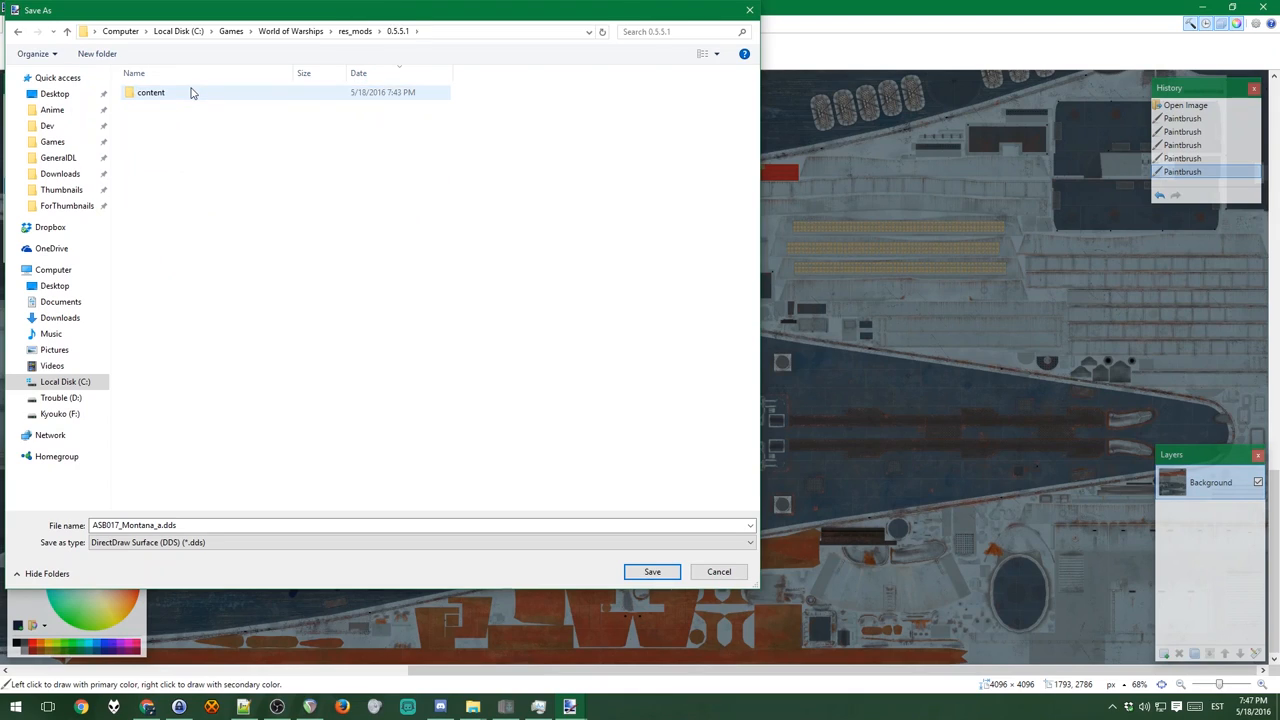
pyautogui.doubleClick(150, 92)
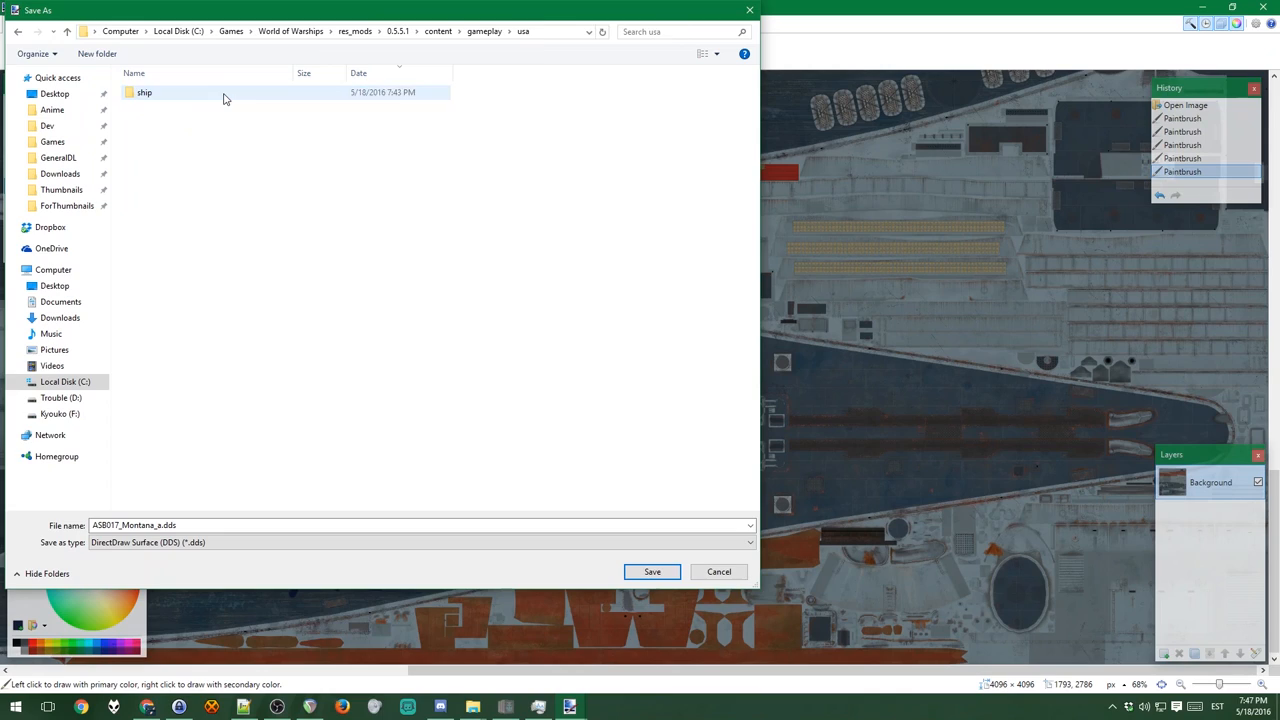
pyautogui.doubleClick(144, 92)
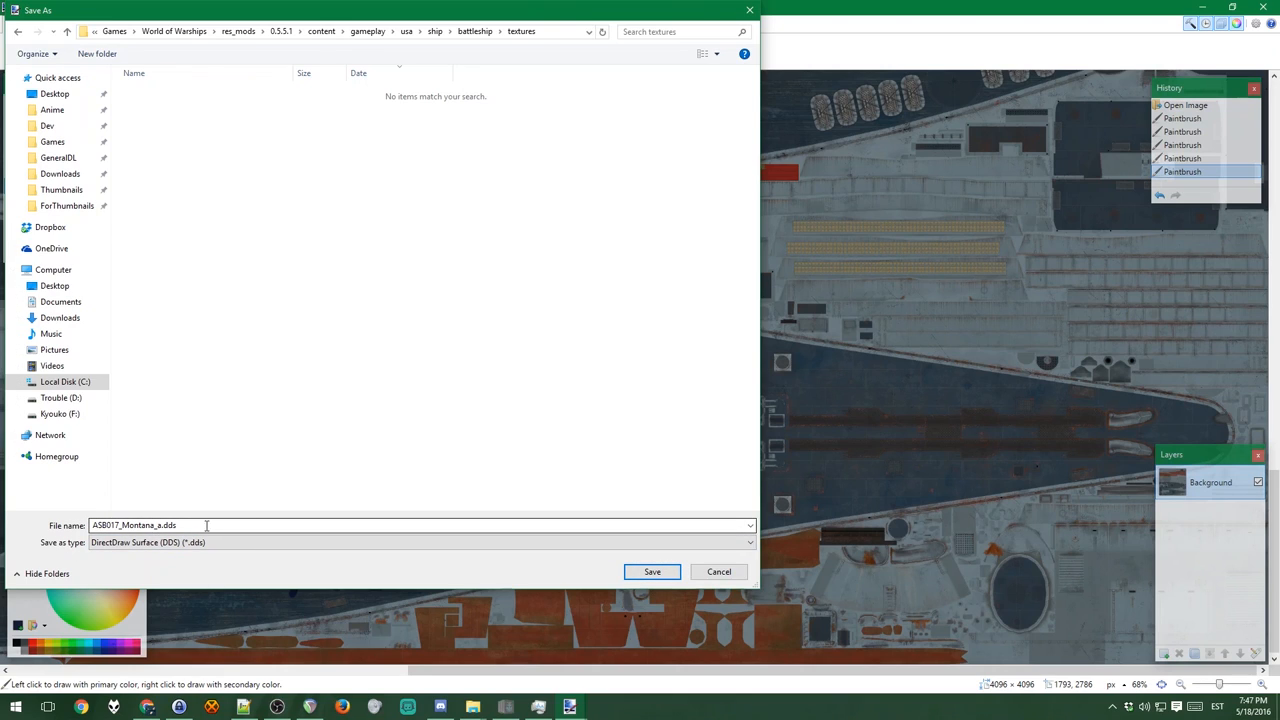
pyautogui.click(652, 572)
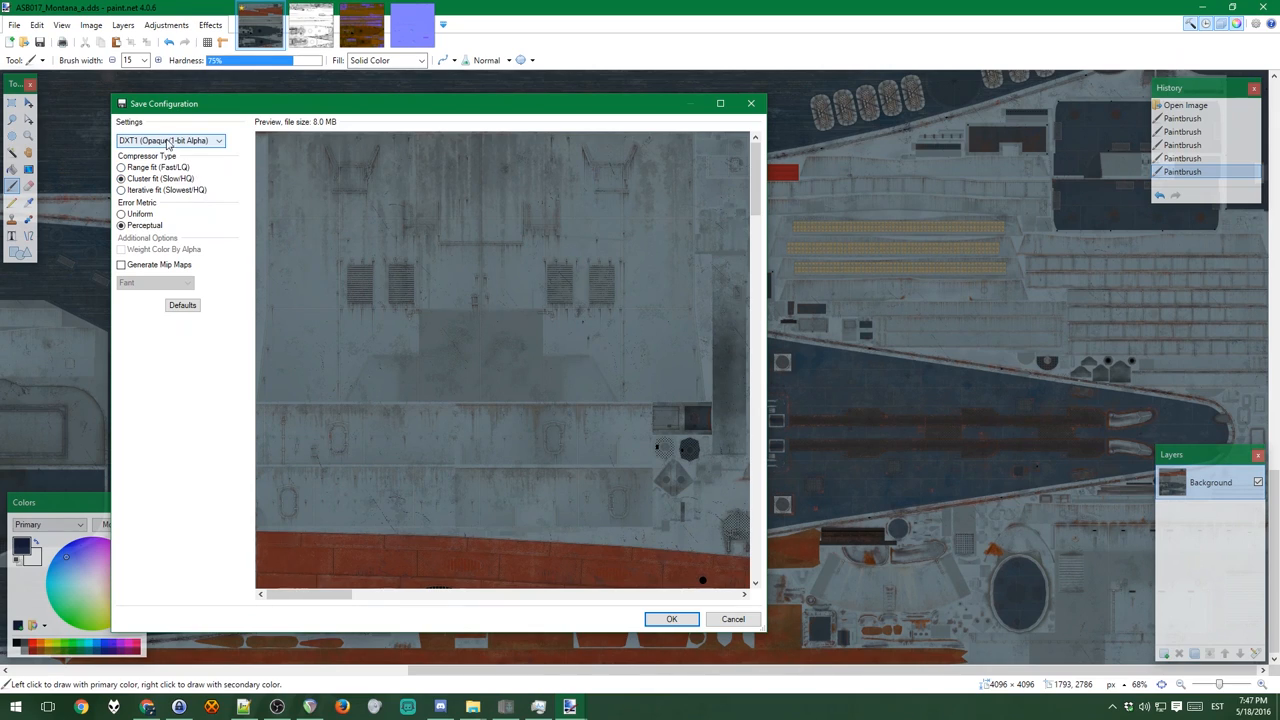
# Step: Save the texture as DDS with DXT1 (Opaque/1-bit Alpha) compression
pyautogui.click(170, 140)
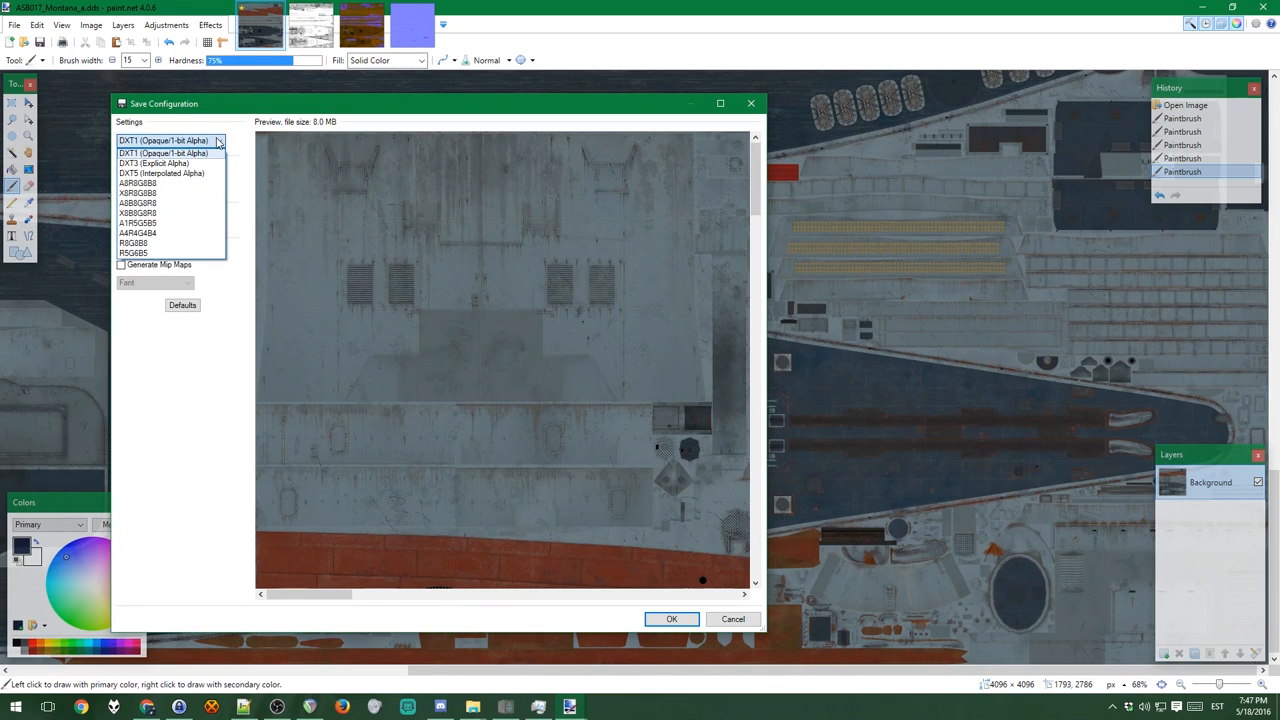
pyautogui.click(164, 140)
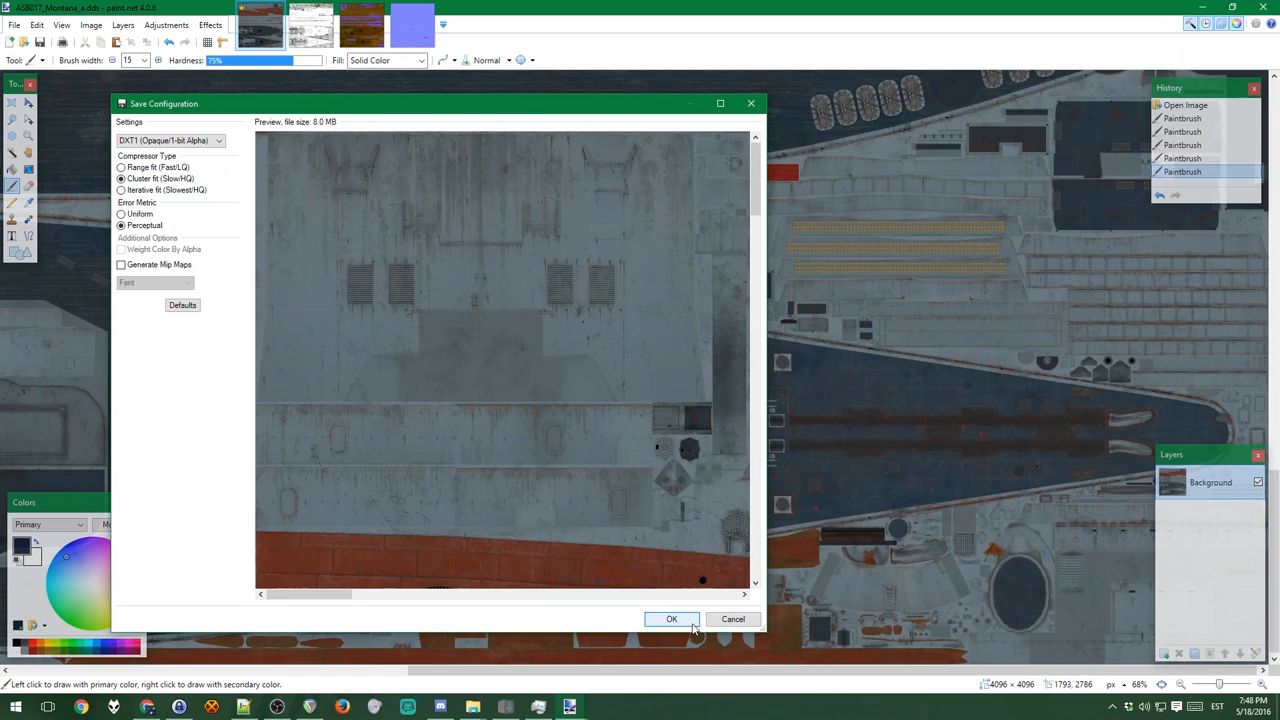
pyautogui.moveTo(690, 624)
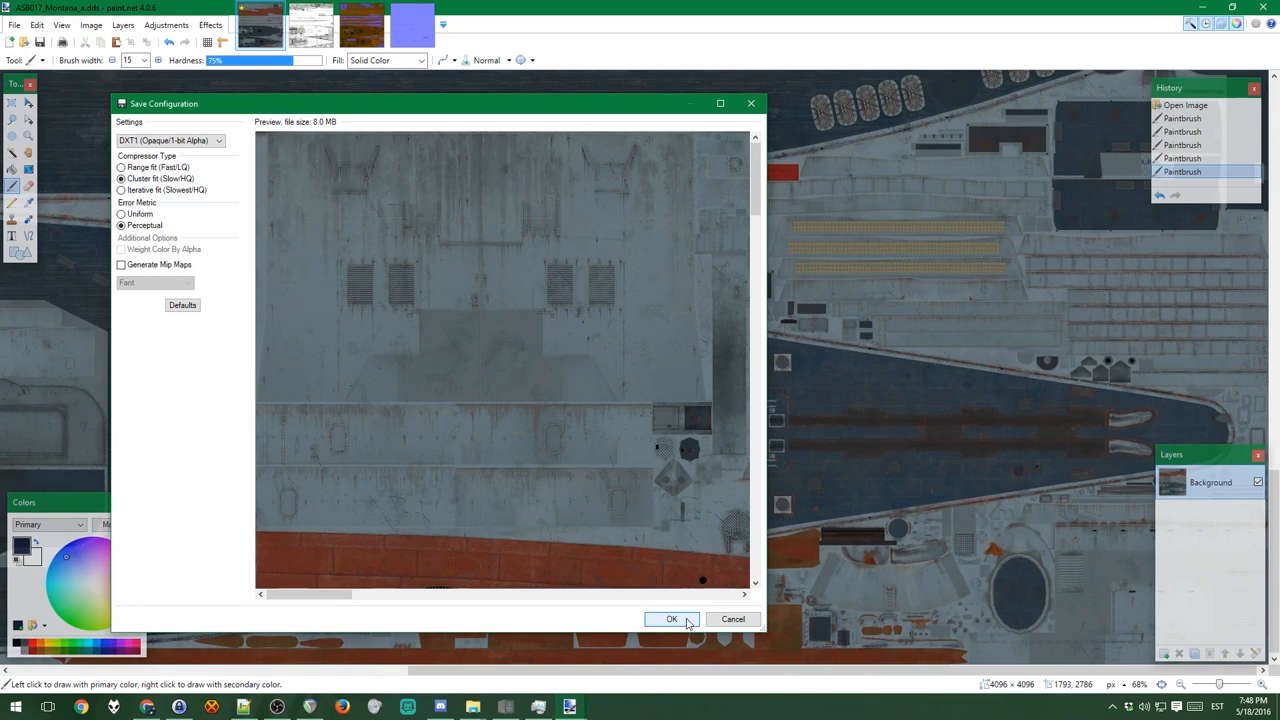
pyautogui.click(672, 620)
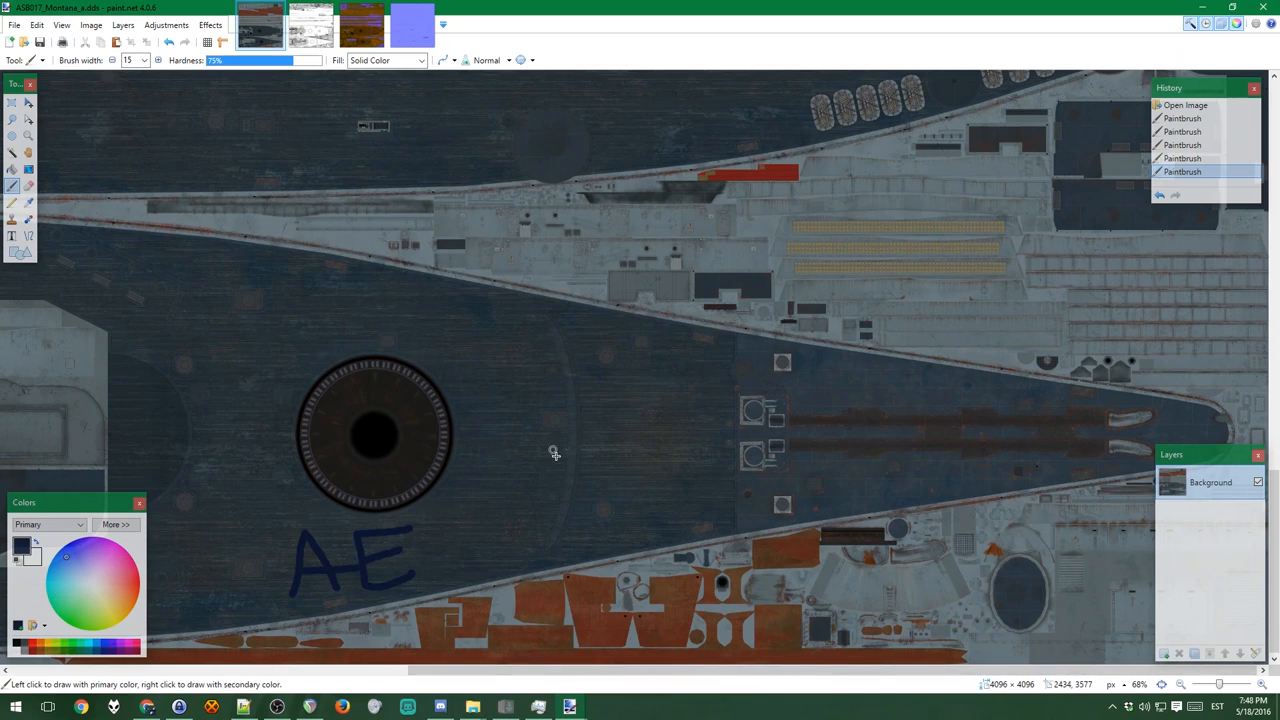
pyautogui.moveTo(352, 540)
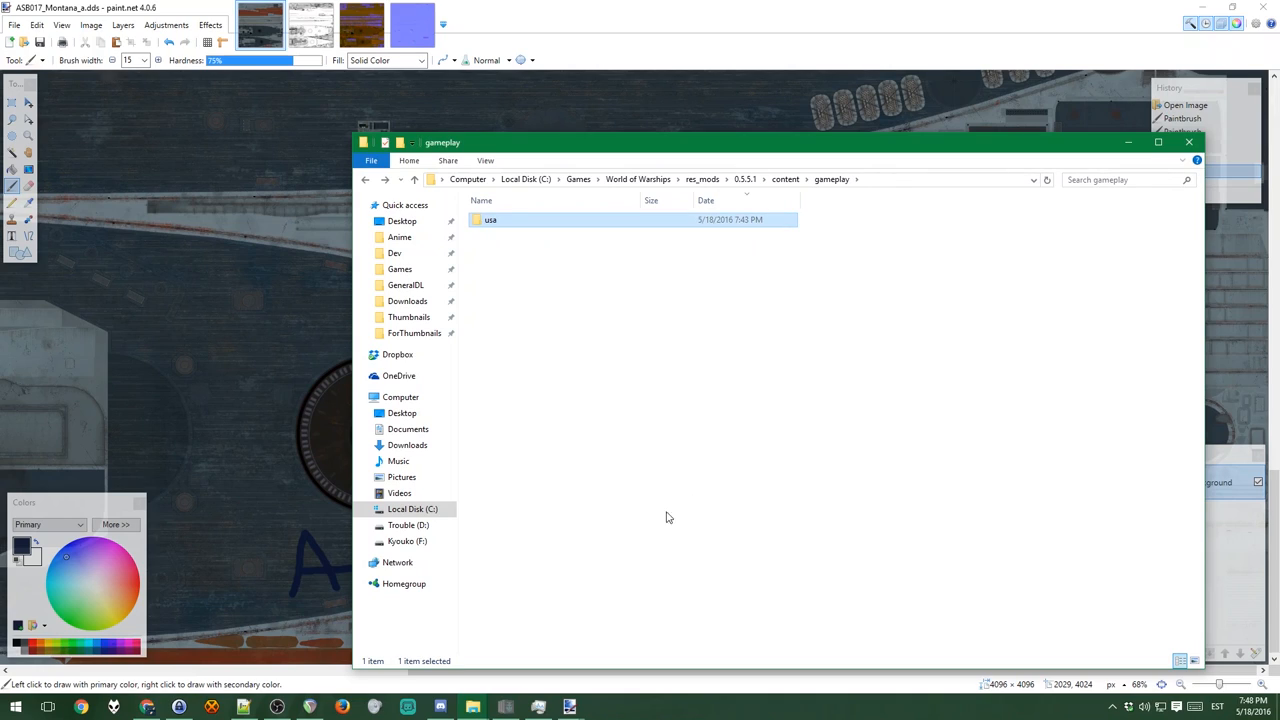
# Step: Launch WorldOfWarships.exe from the World of Warships installation folder
pyautogui.click(704, 180)
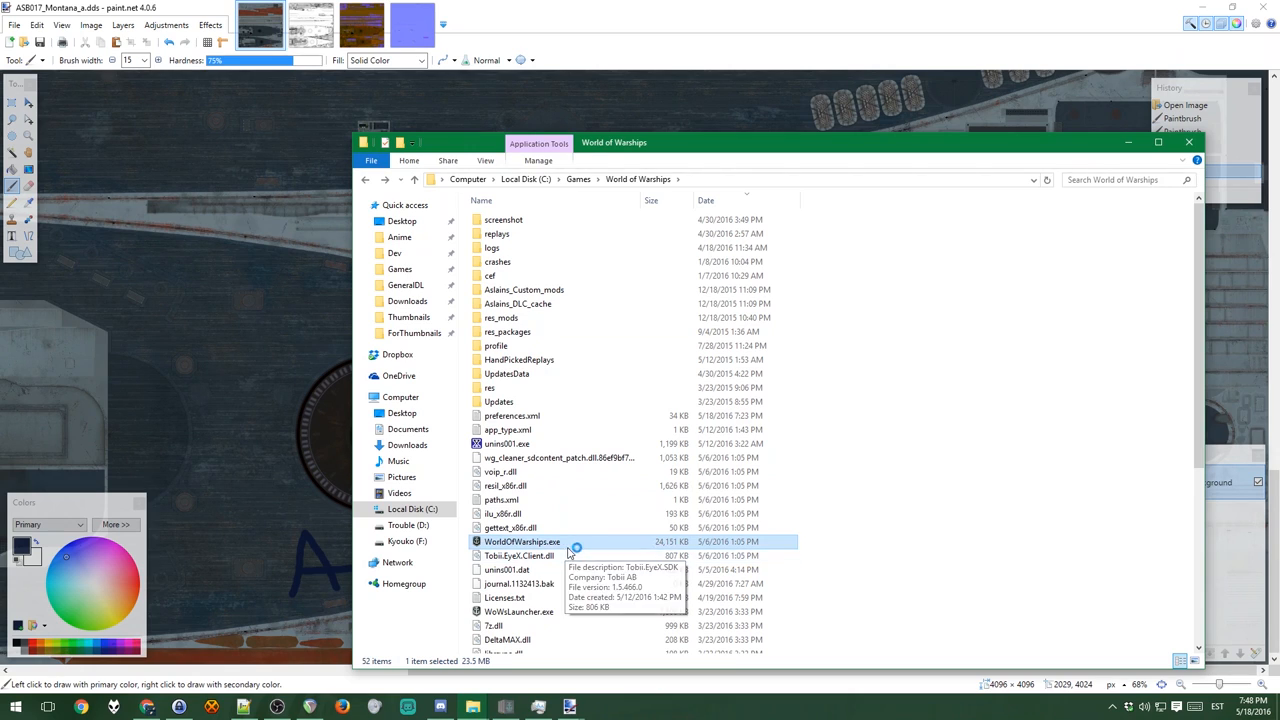
pyautogui.doubleClick(520, 540)
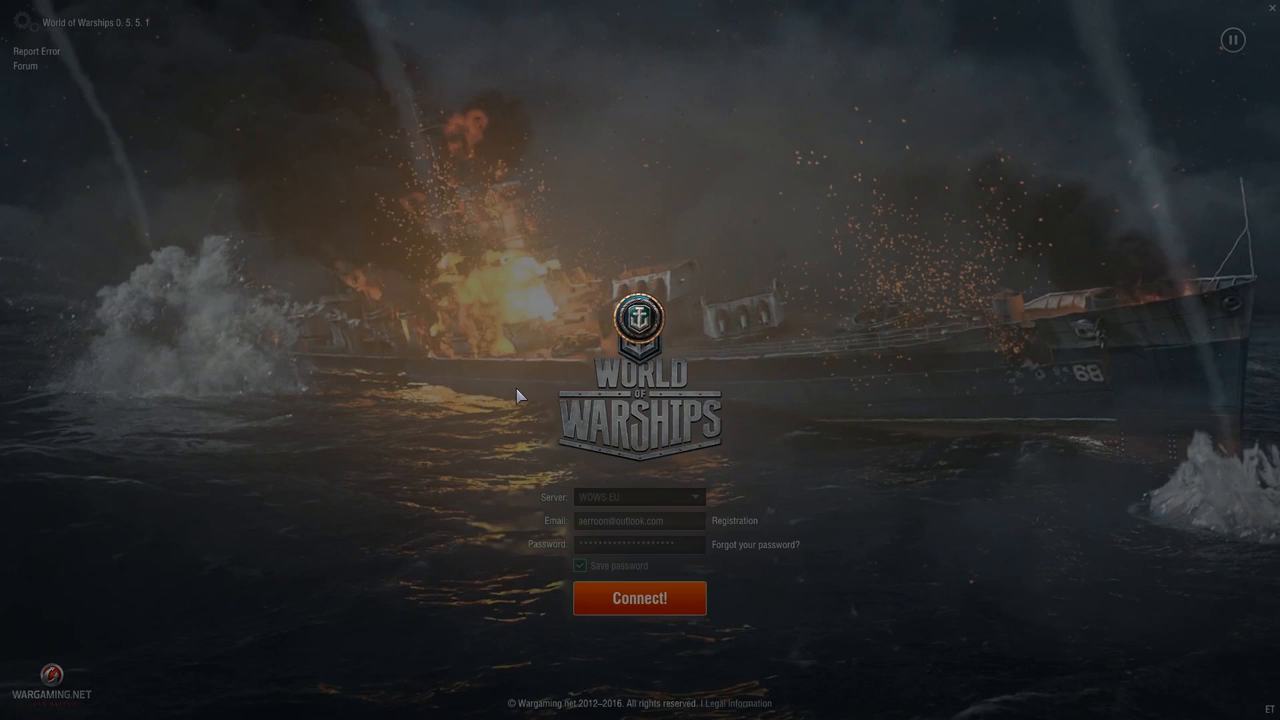
pyautogui.moveTo(590, 410)
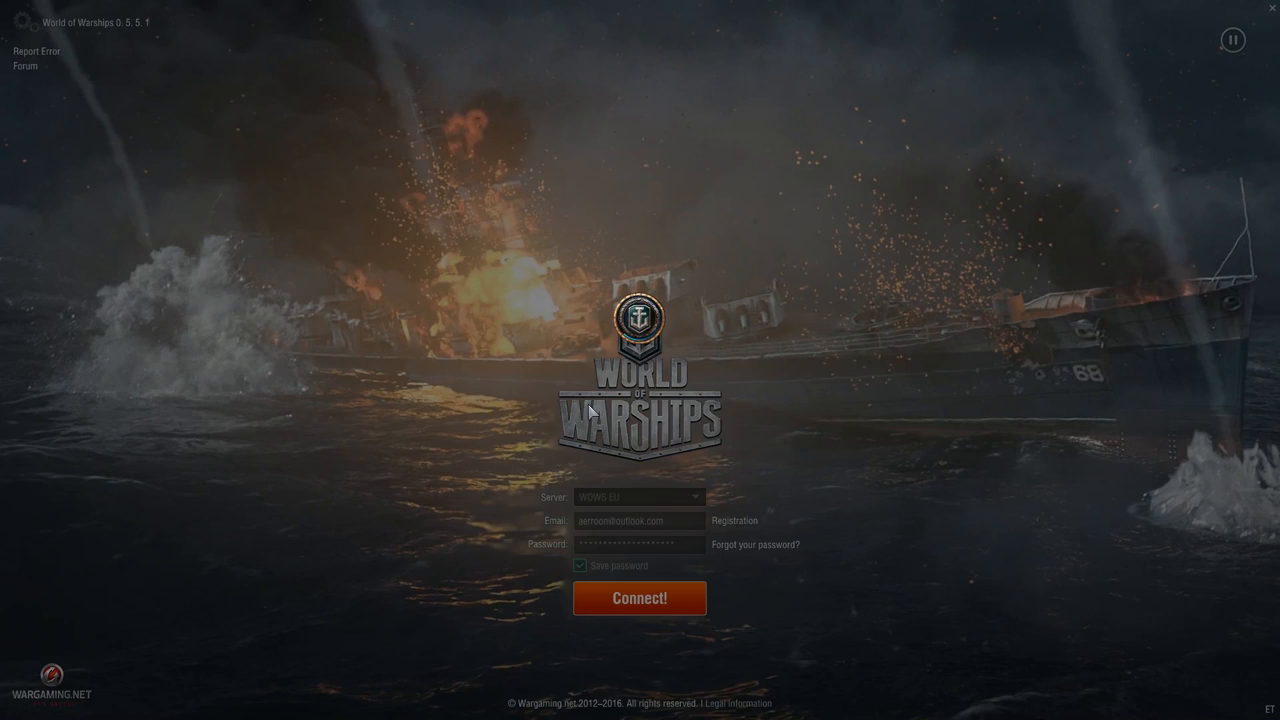
pyautogui.moveTo(406, 472)
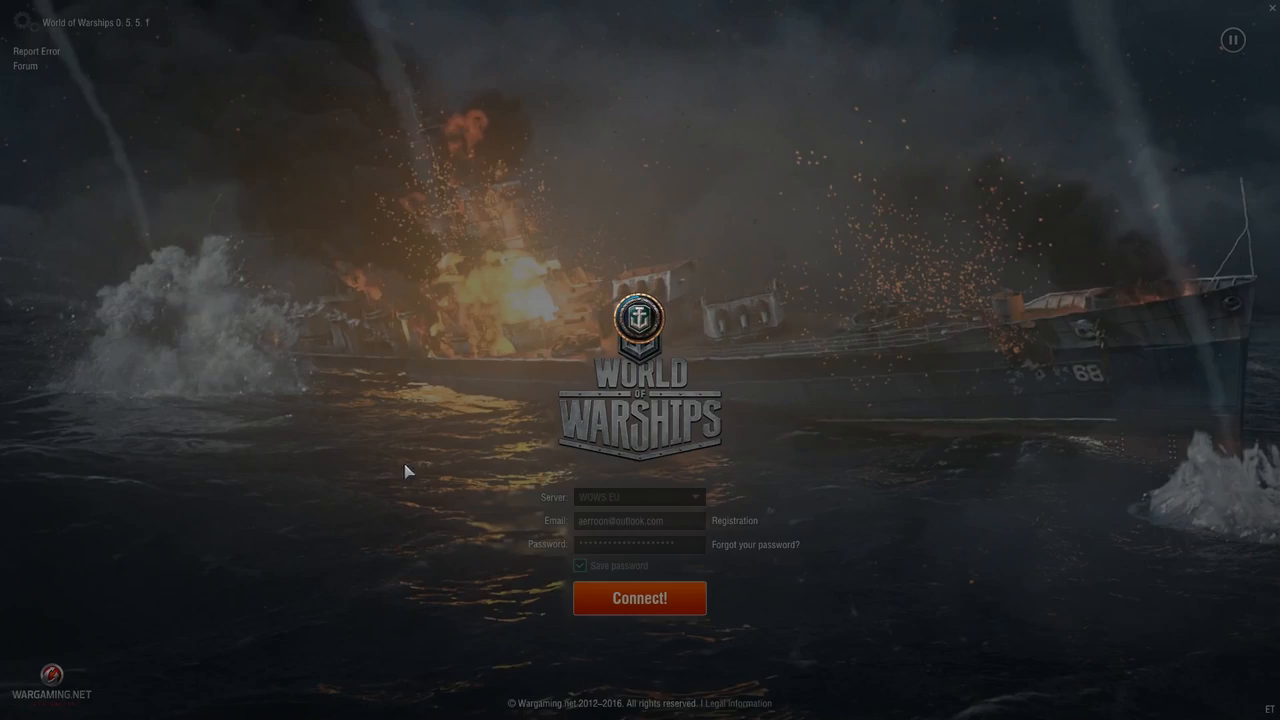
# Step: Connect on the login screen to reach the port with the Montana docked
pyautogui.click(640, 598)
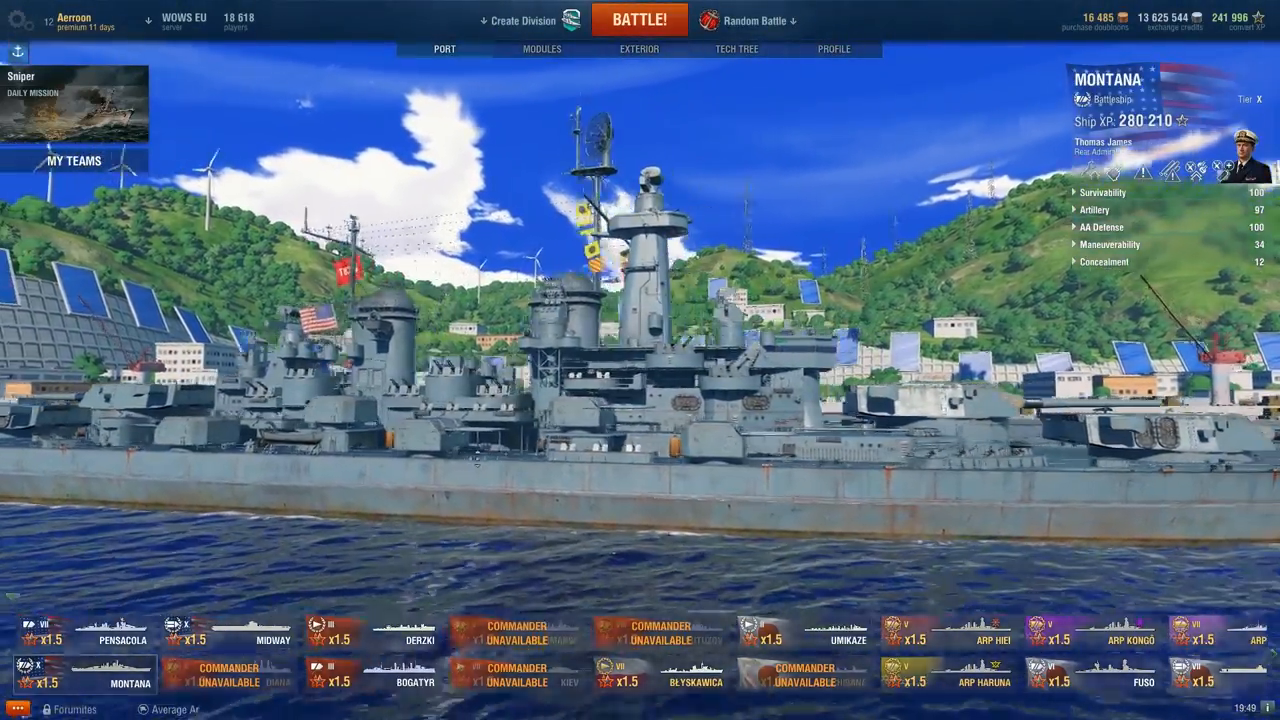
# Step: Select the U.S.S.R. Izyaslav in the Tech Tree, then switch back to File Explorer
pyautogui.click(736, 48)
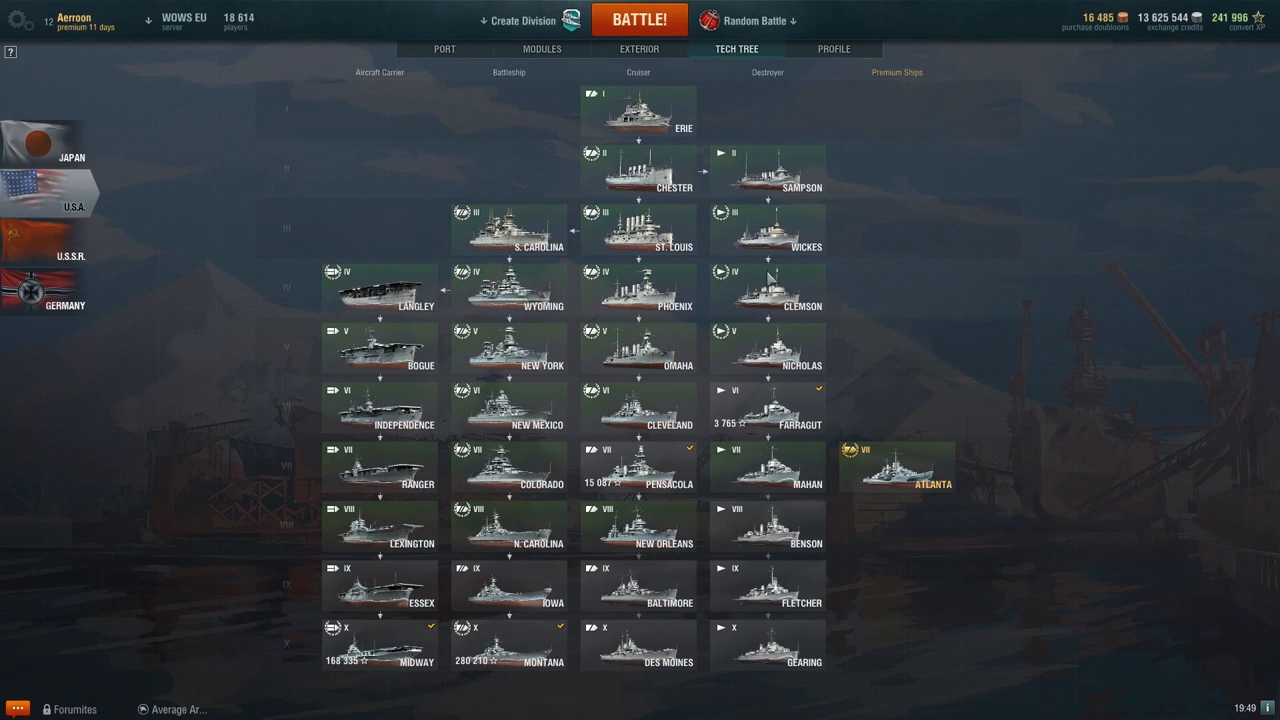
pyautogui.click(48, 240)
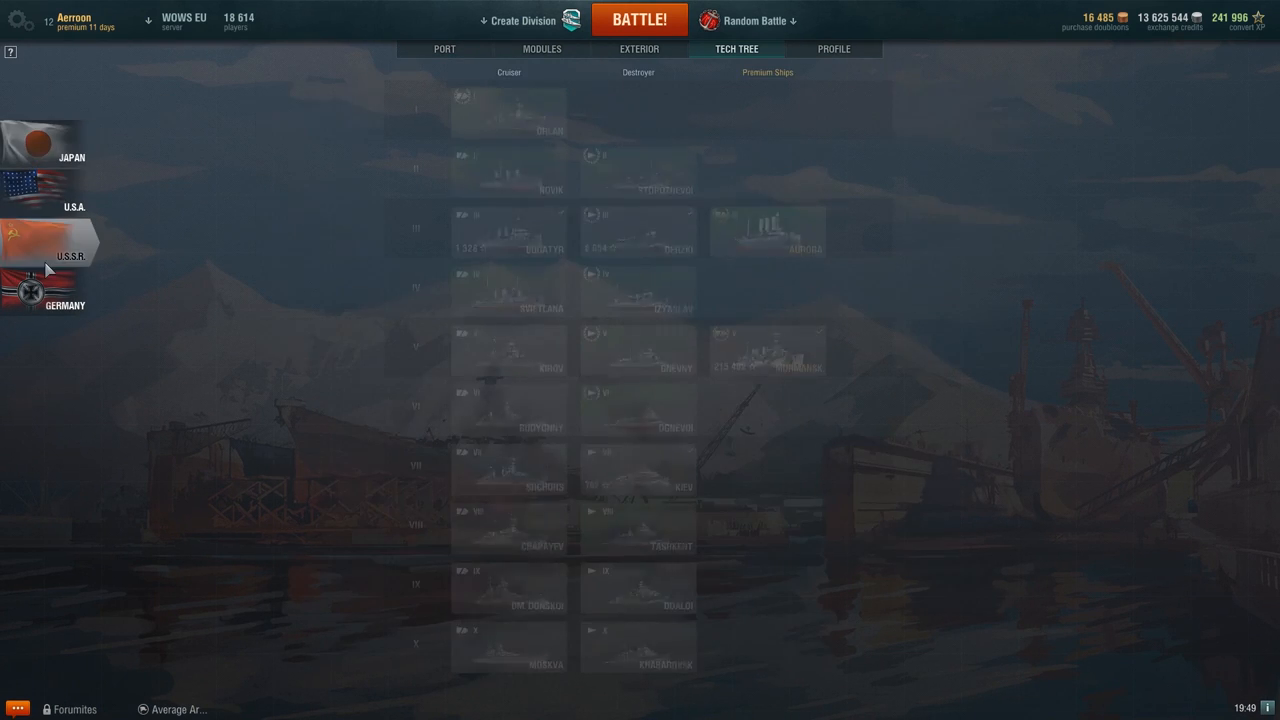
pyautogui.click(50, 242)
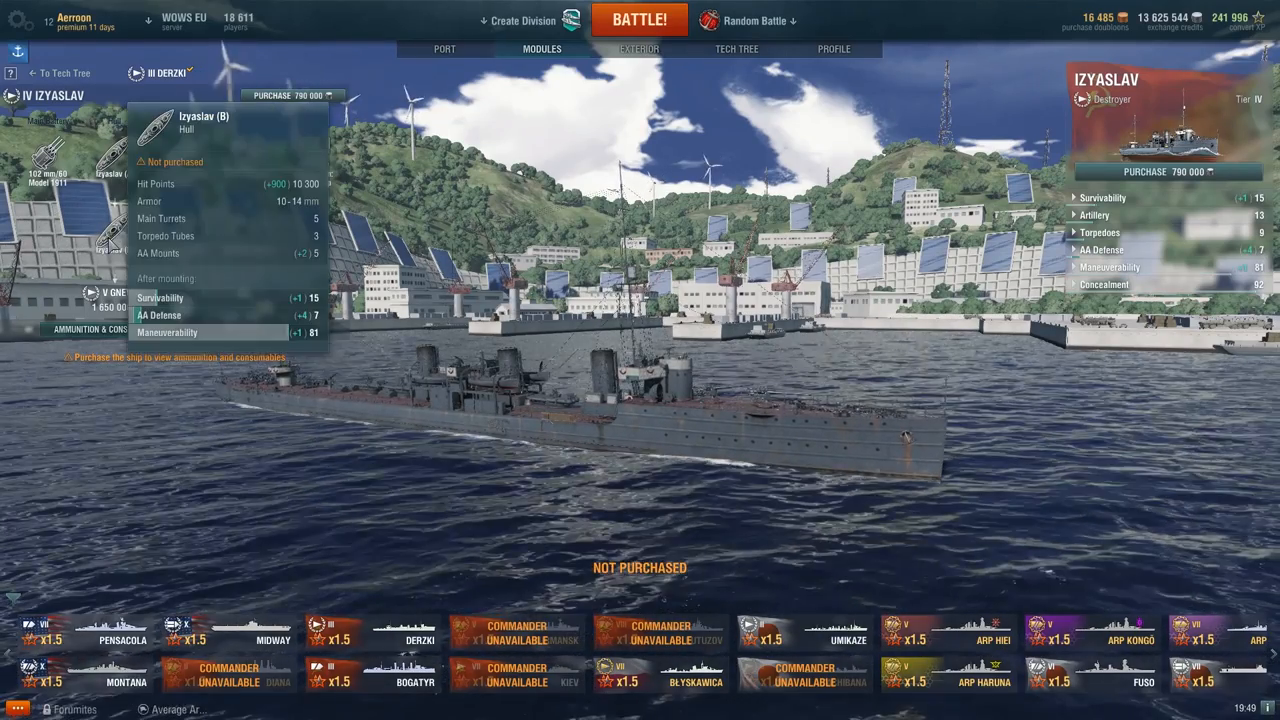
pyautogui.press('alt+tab')
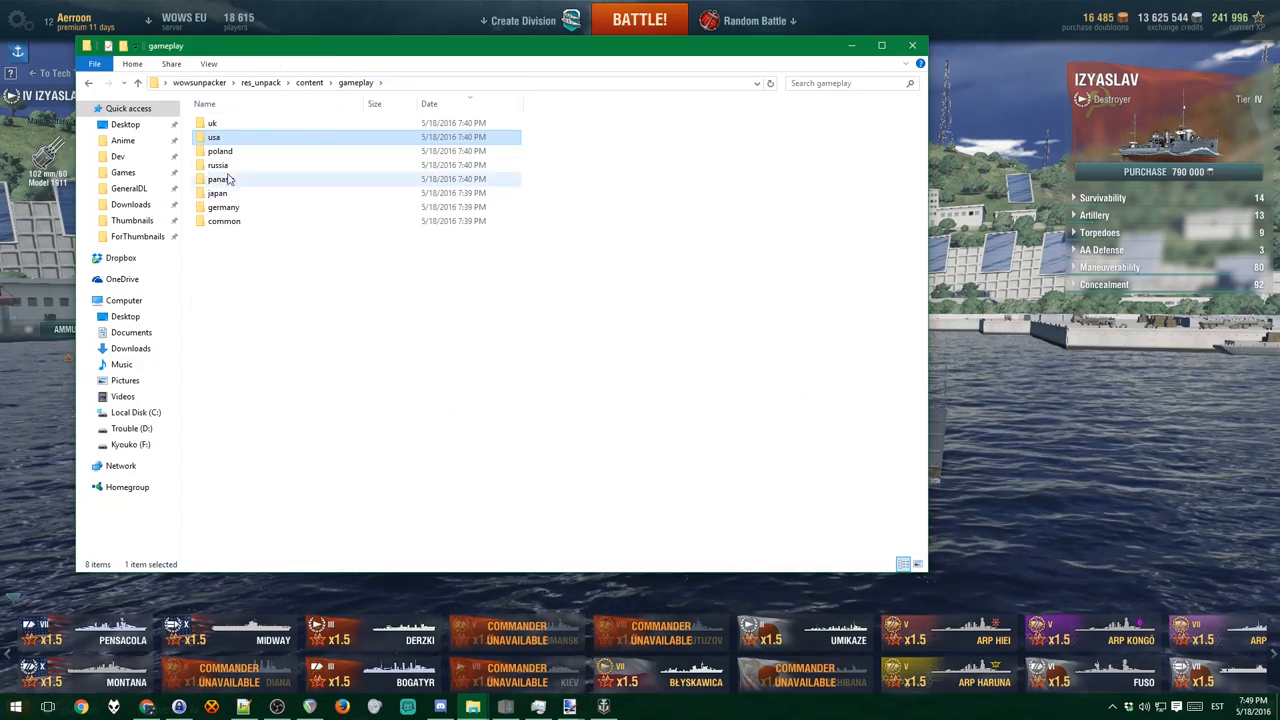
# Step: Navigate the unpacked gameplay files into russia \ ship \ destroyer
pyautogui.doubleClick(218, 164)
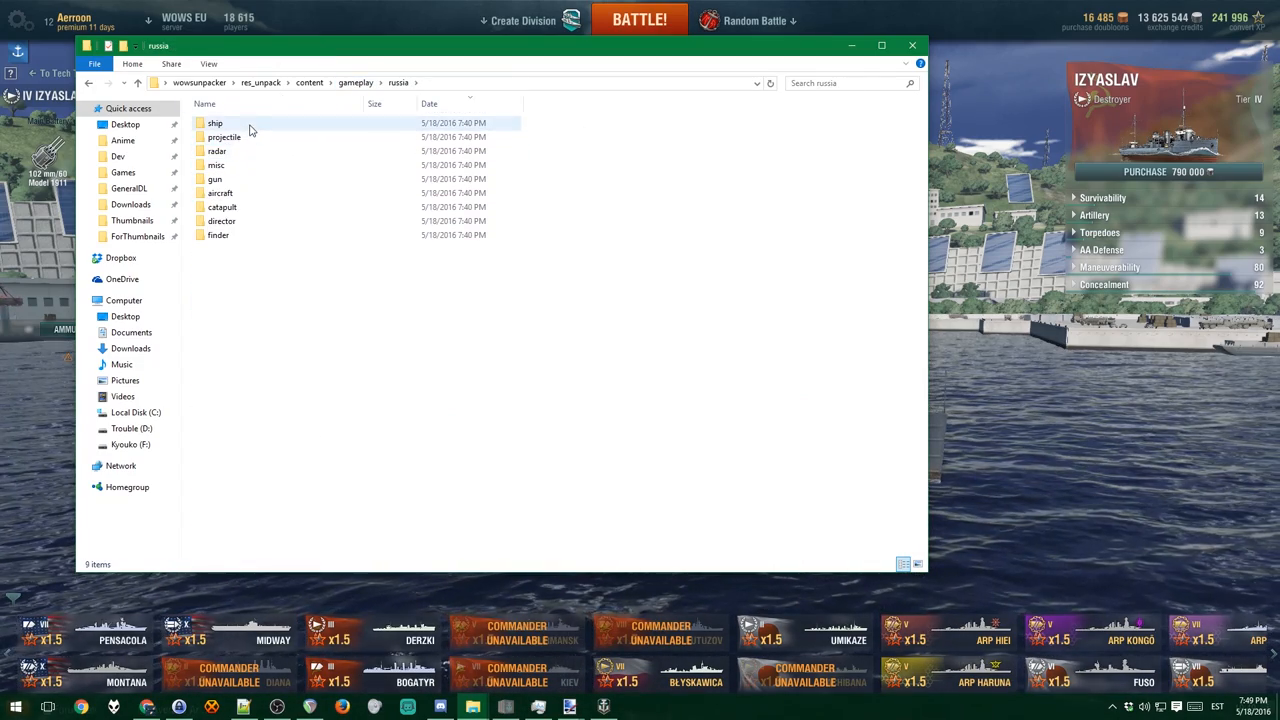
pyautogui.doubleClick(216, 122)
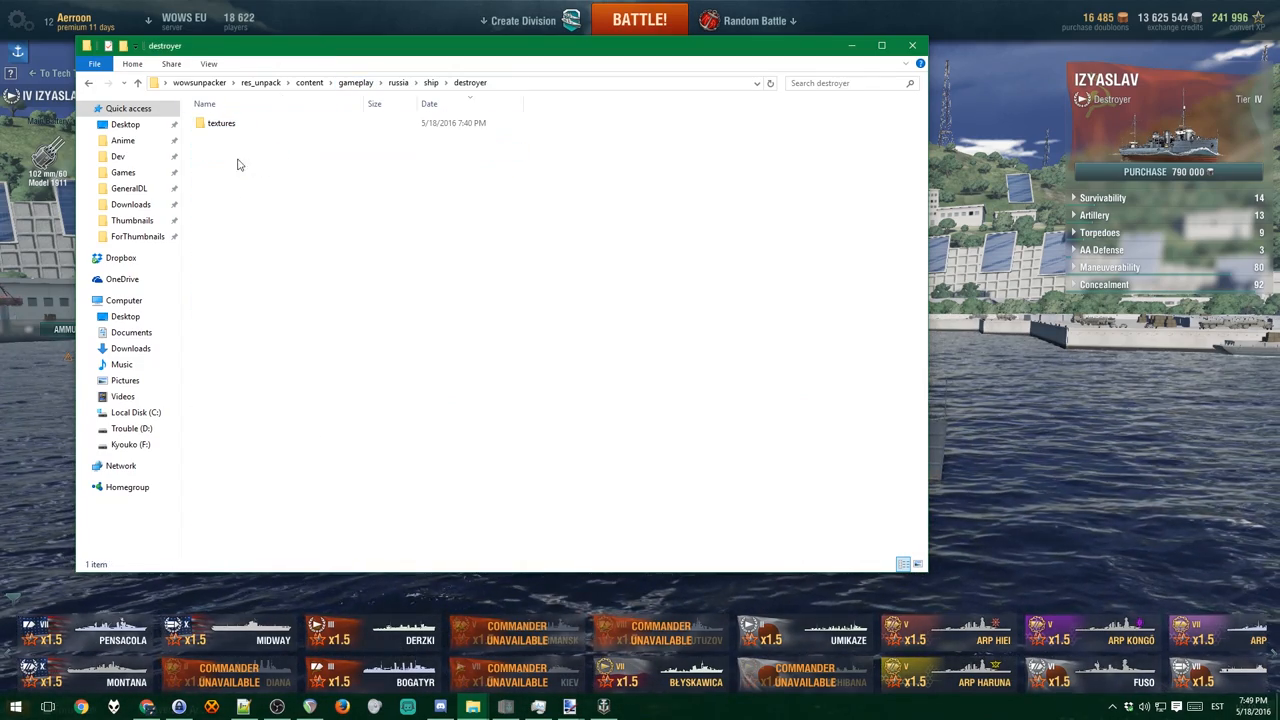
pyautogui.doubleClick(220, 122)
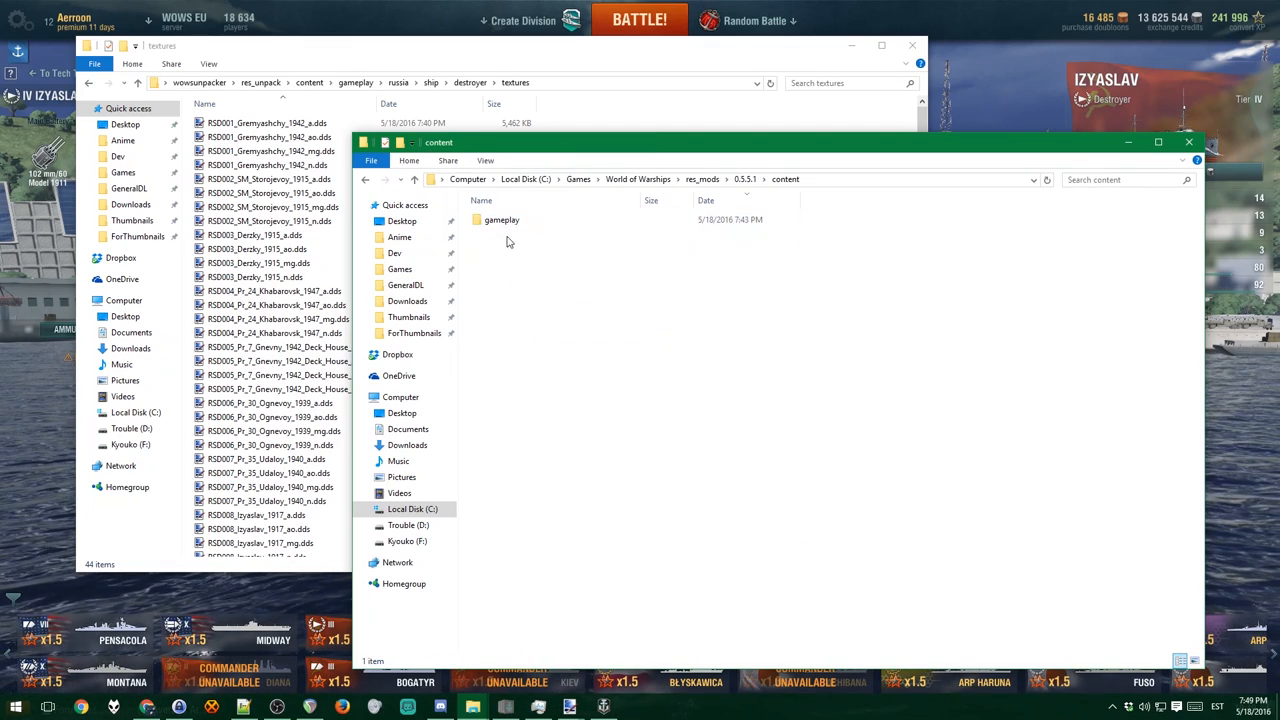
# Step: Create a destroyer folder with a textures subfolder under res_mods gameplay russia ship
pyautogui.doubleClick(502, 218)
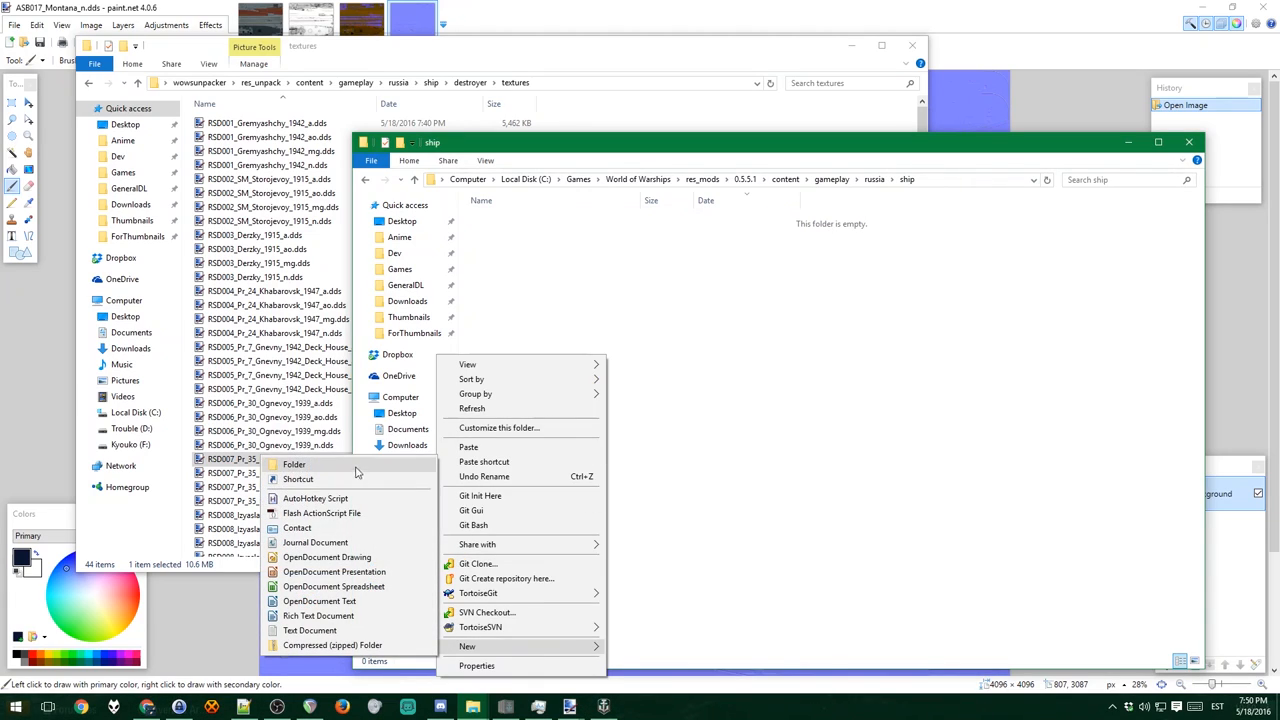
pyautogui.click(294, 464)
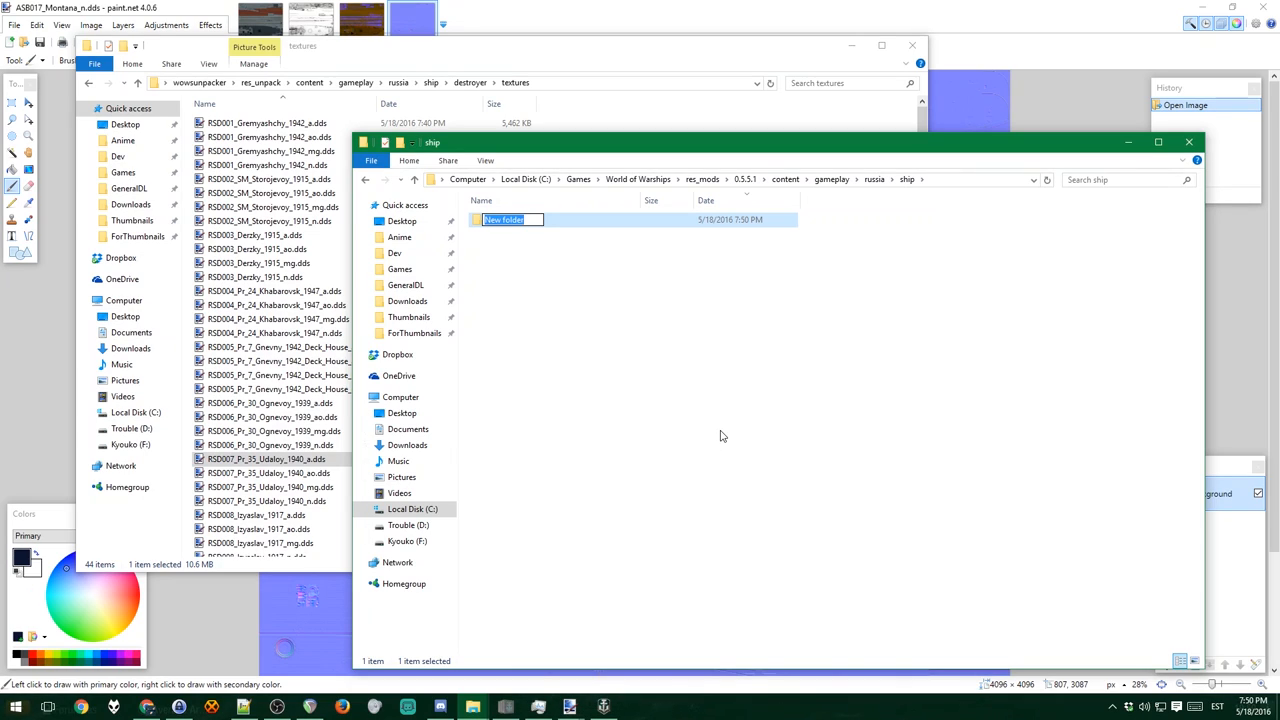
pyautogui.write('destroy')
pyautogui.write('textures')
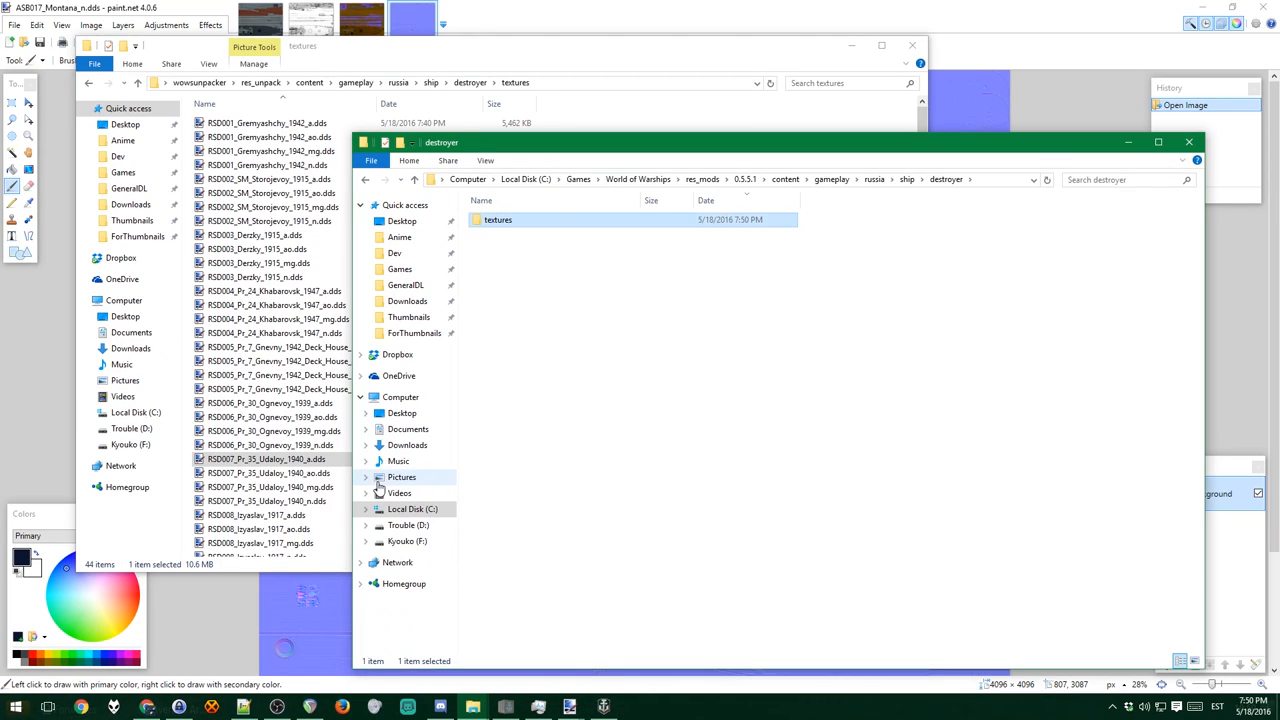
pyautogui.doubleClick(496, 218)
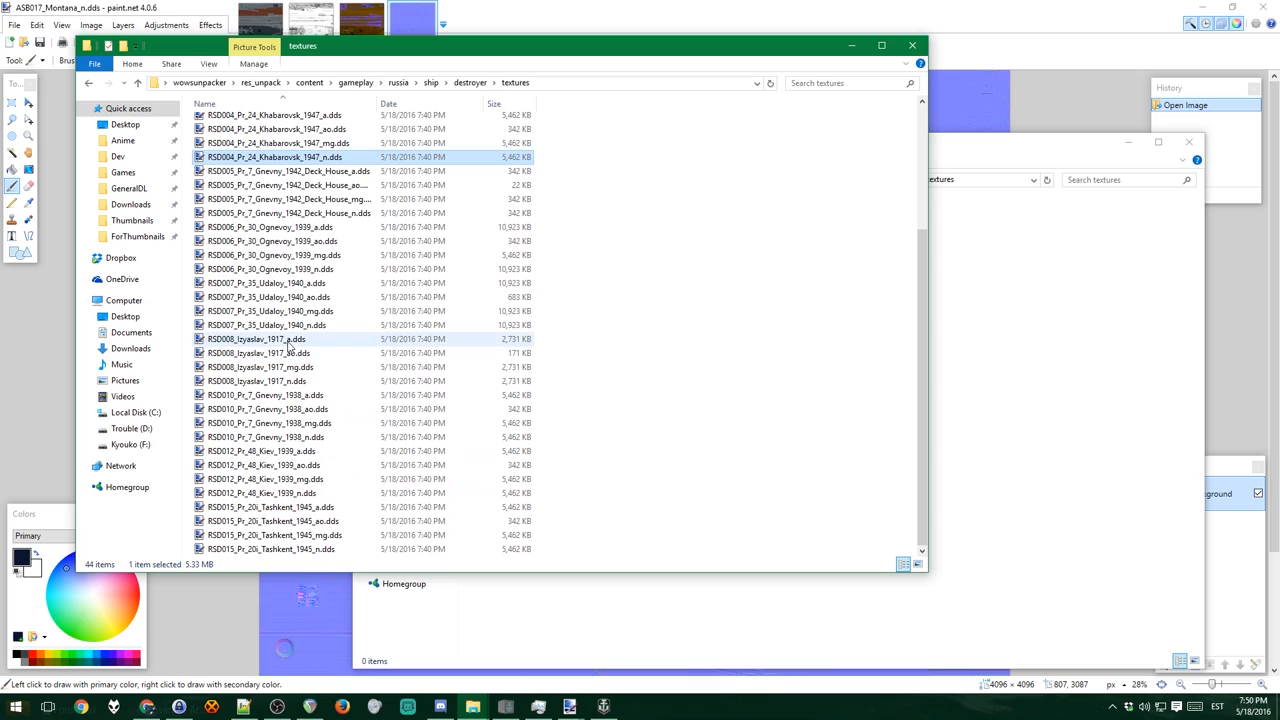
pyautogui.moveTo(288, 344)
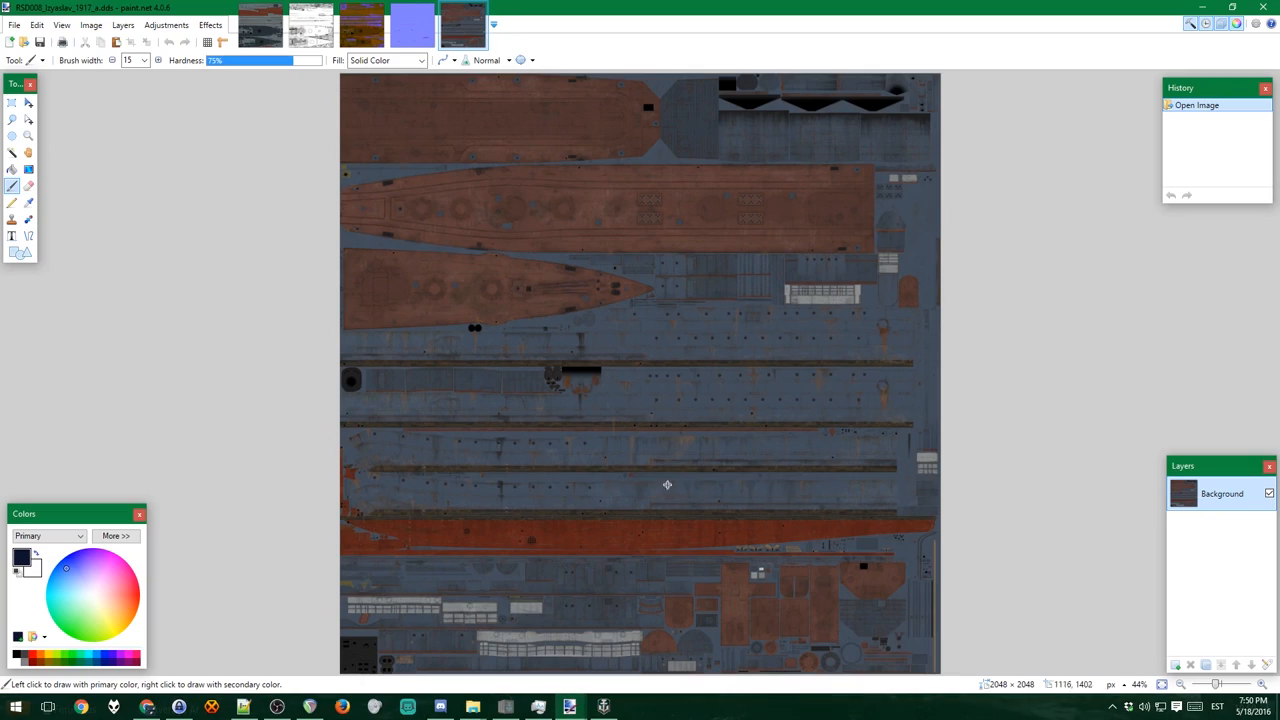
pyautogui.moveTo(920, 476)
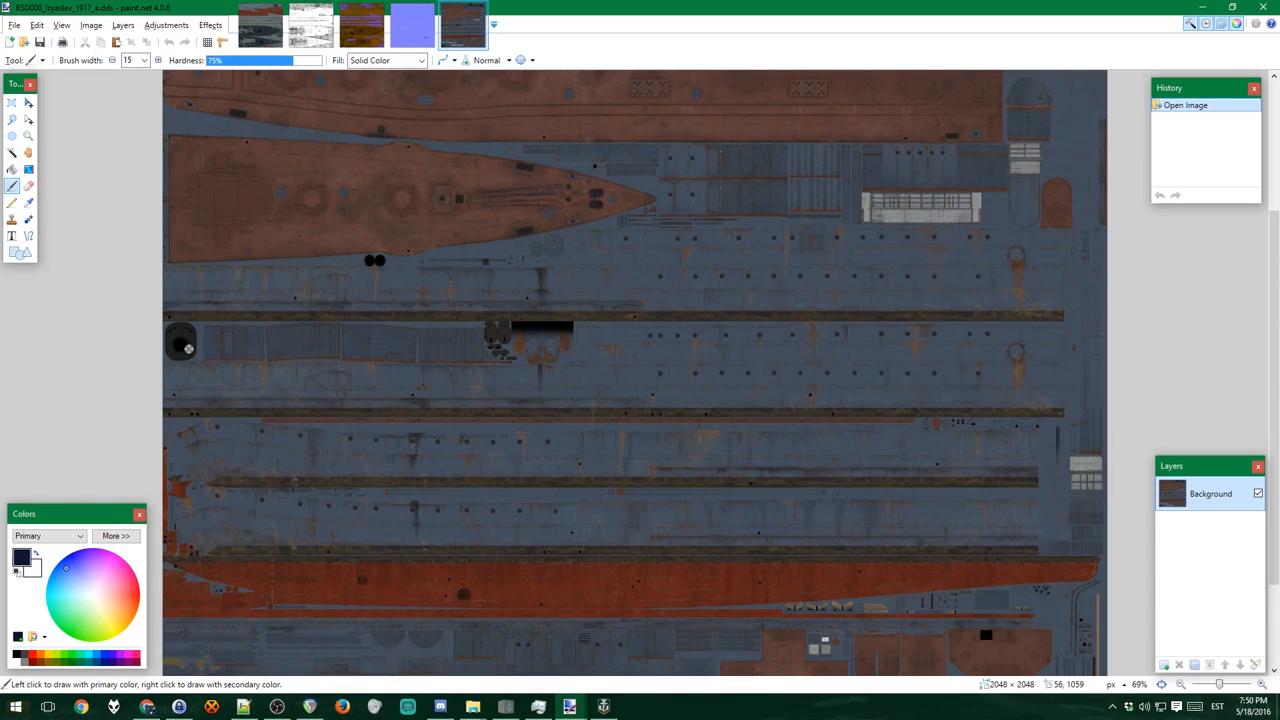
pyautogui.moveTo(548, 352)
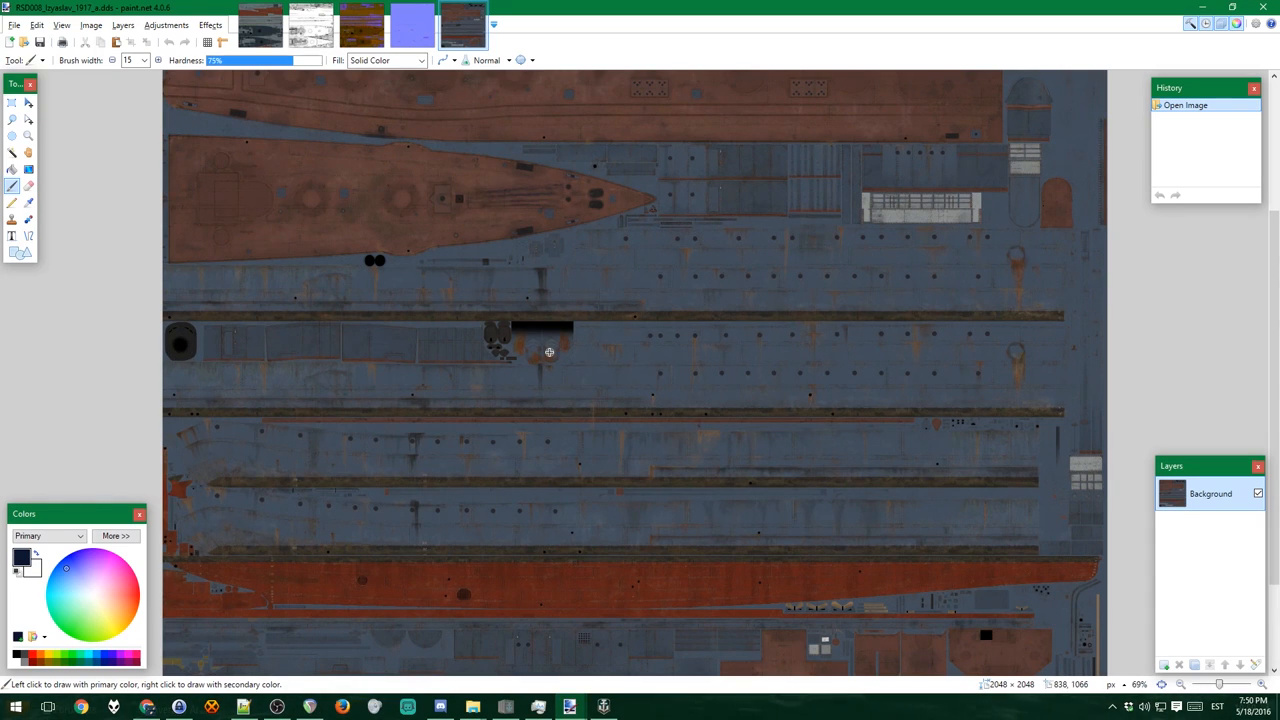
pyautogui.moveTo(544, 330)
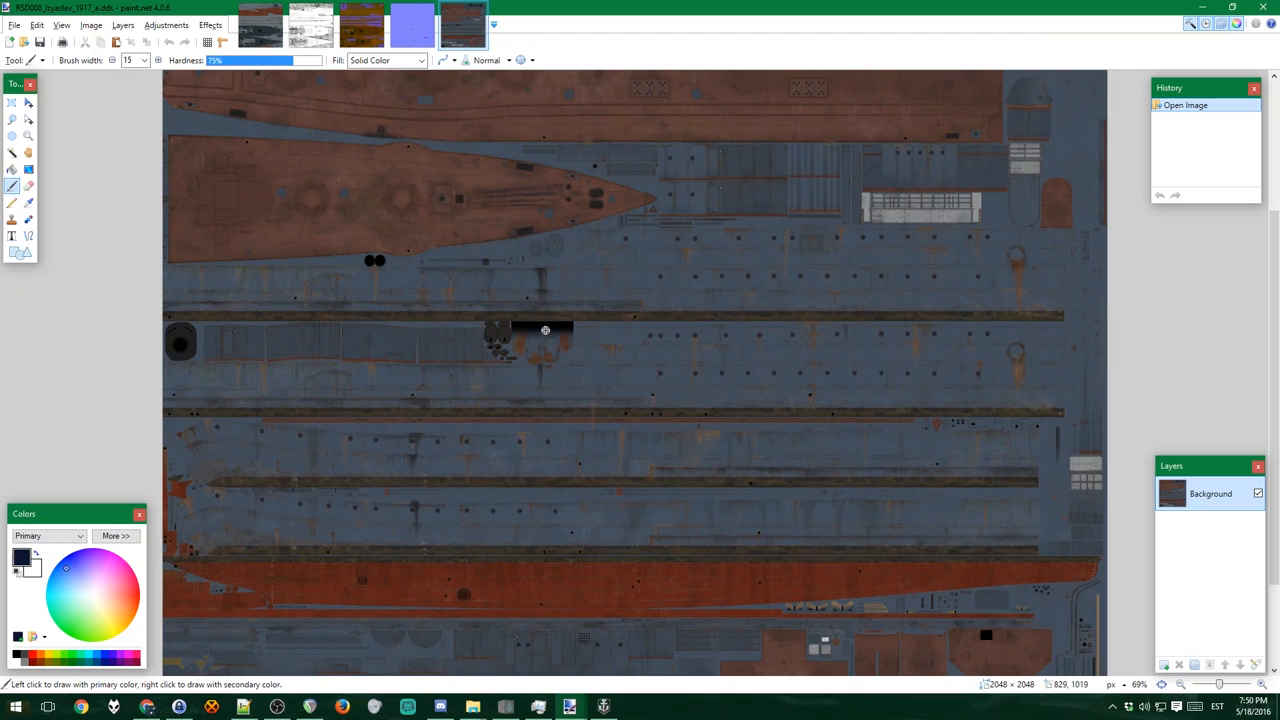
pyautogui.moveTo(664, 394)
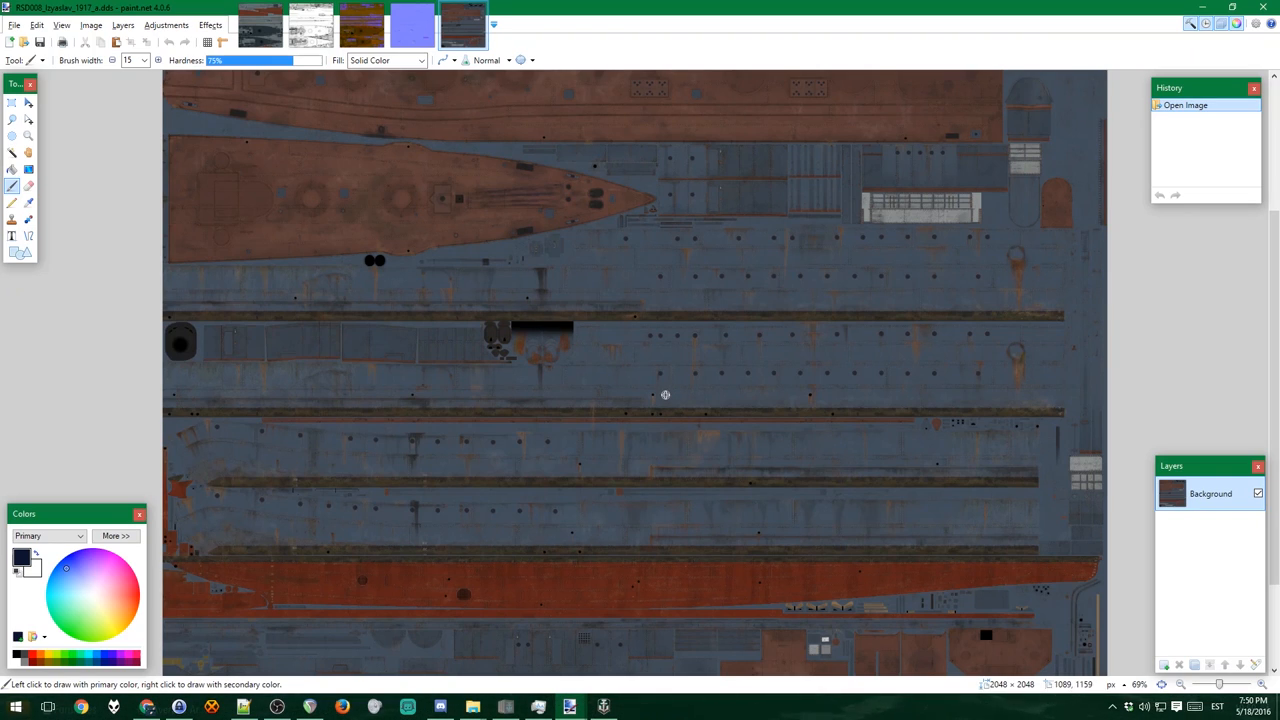
pyautogui.moveTo(784, 414)
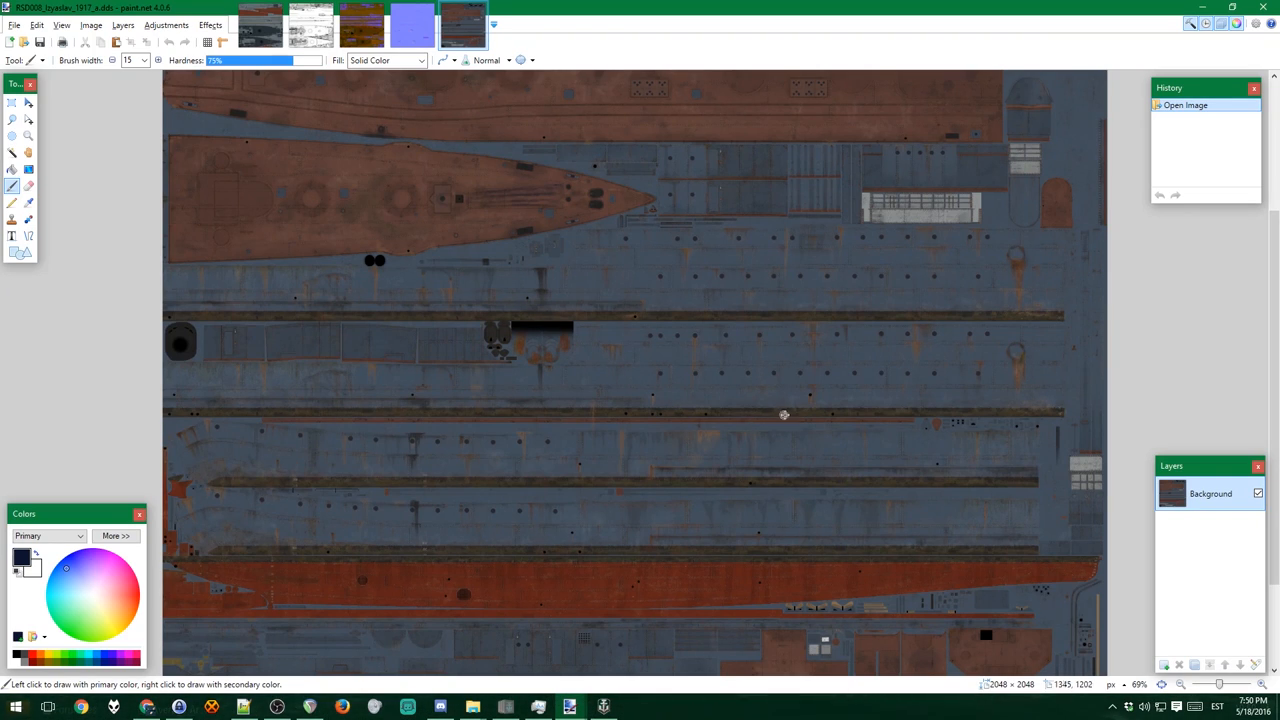
pyautogui.moveTo(998, 204)
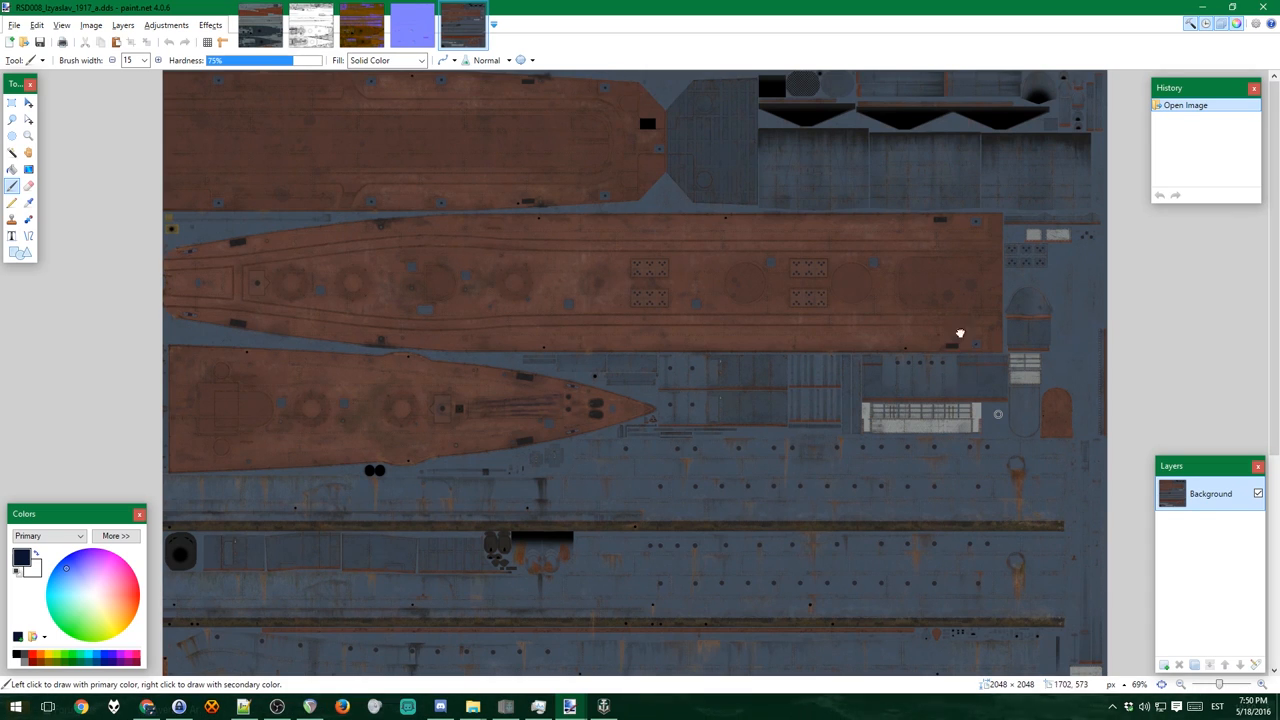
pyautogui.moveTo(168, 296)
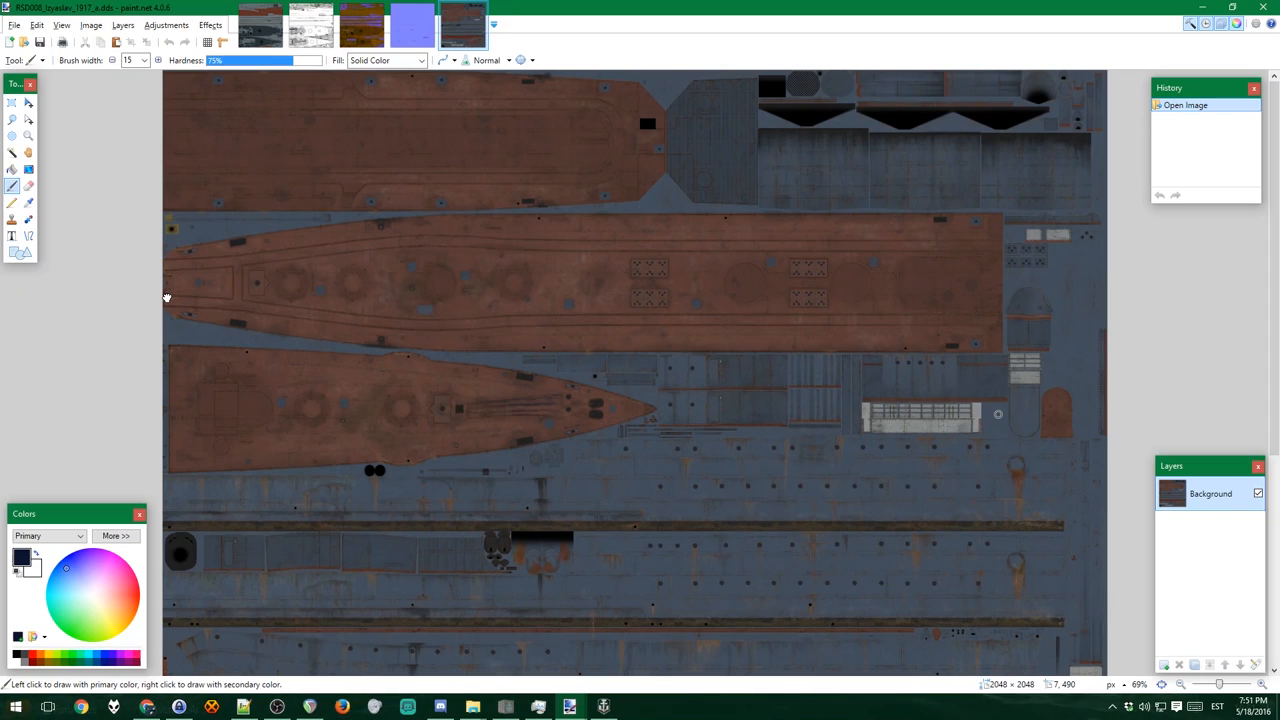
pyautogui.moveTo(176, 296)
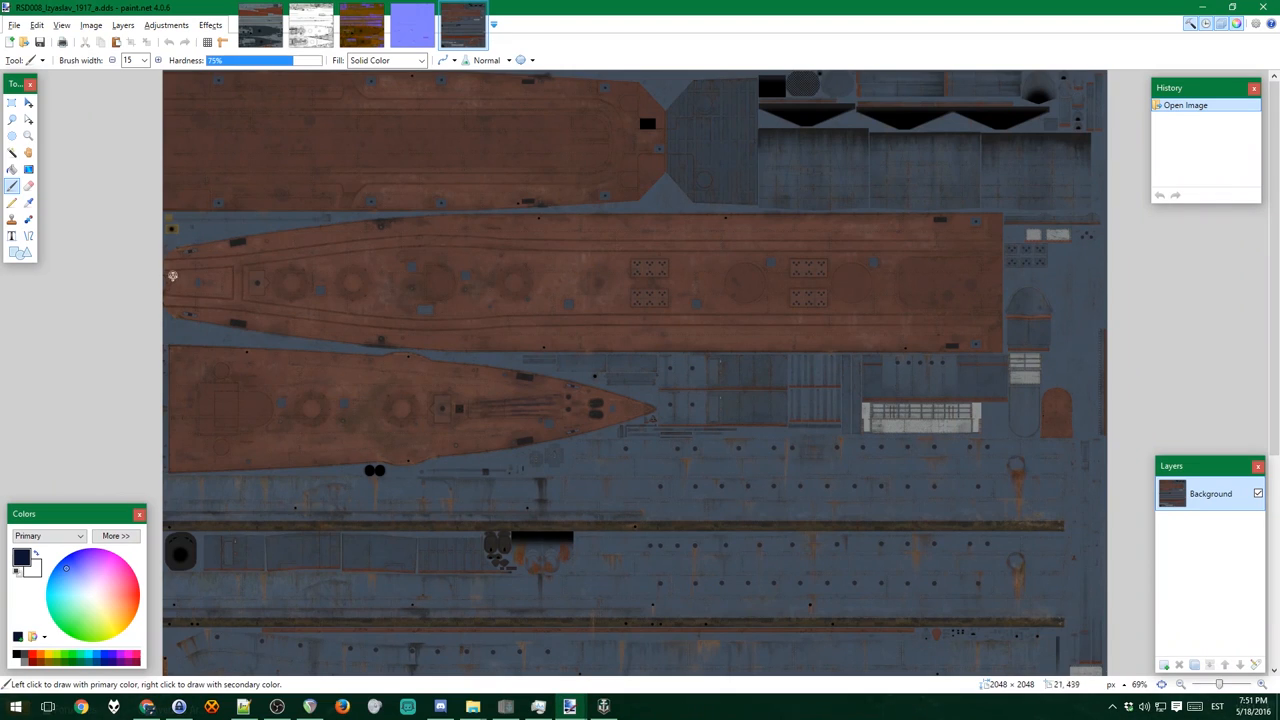
pyautogui.moveTo(296, 476)
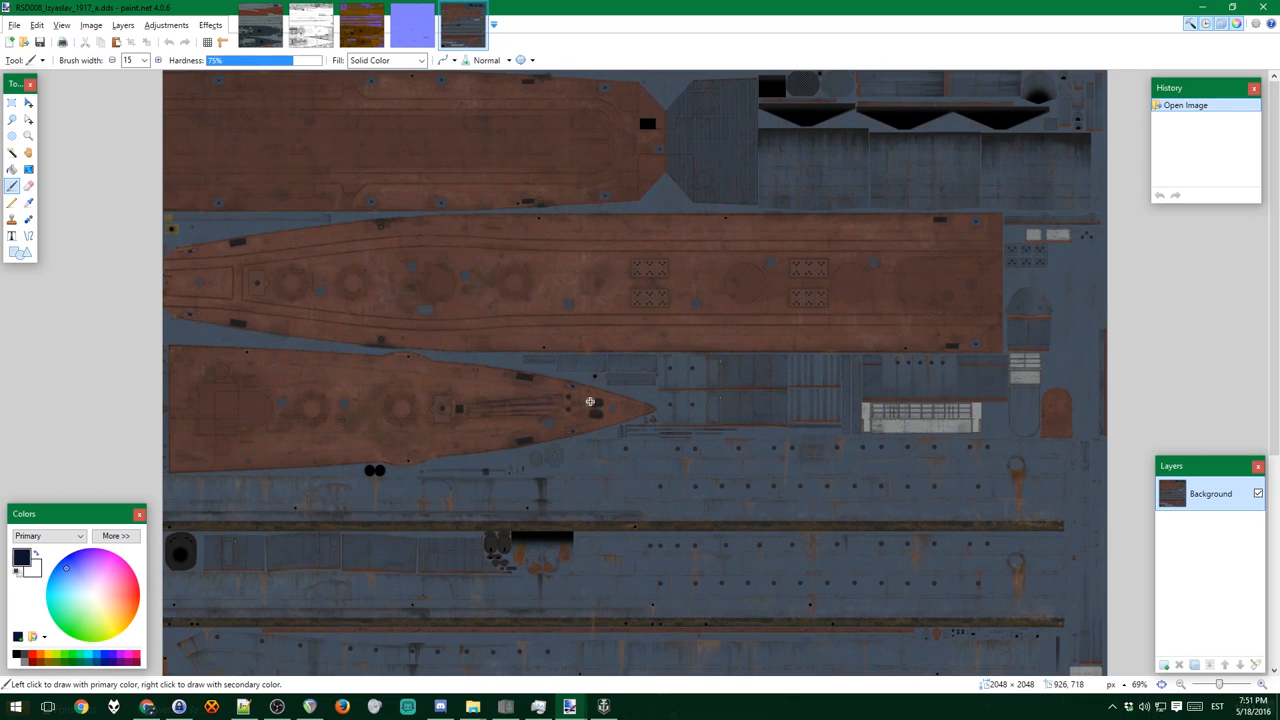
pyautogui.moveTo(456, 458)
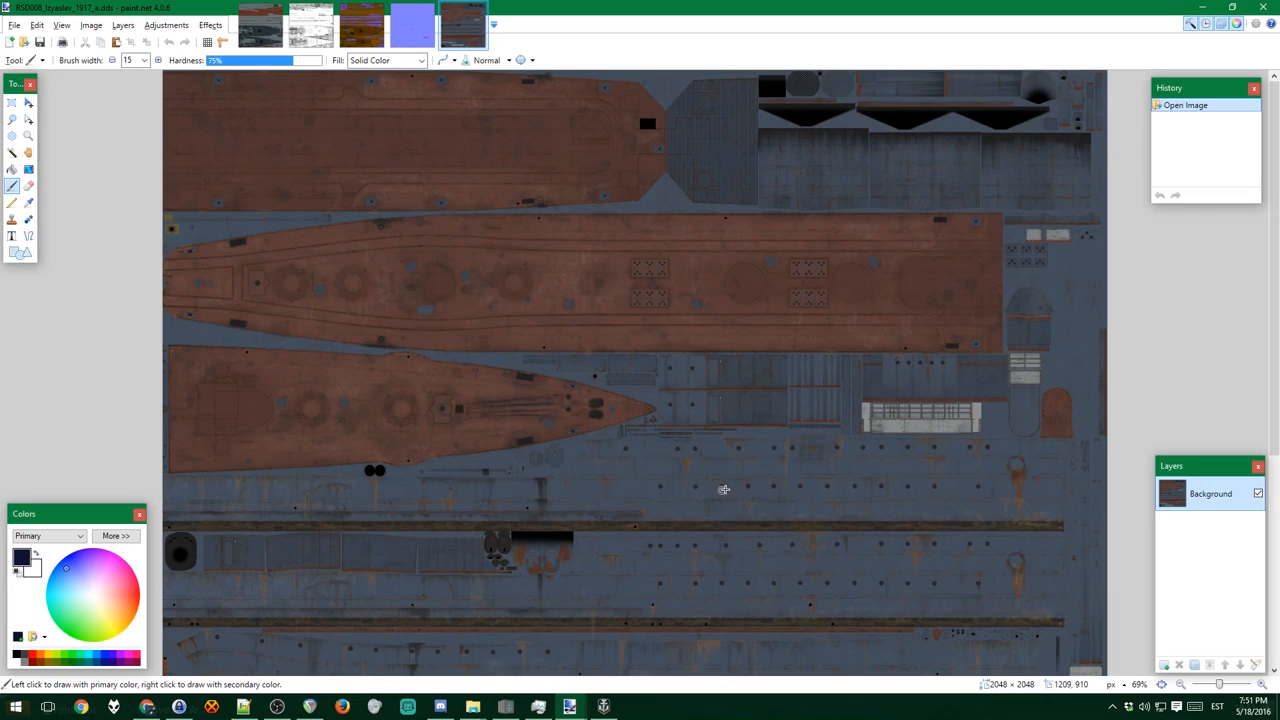
pyautogui.moveTo(828, 548)
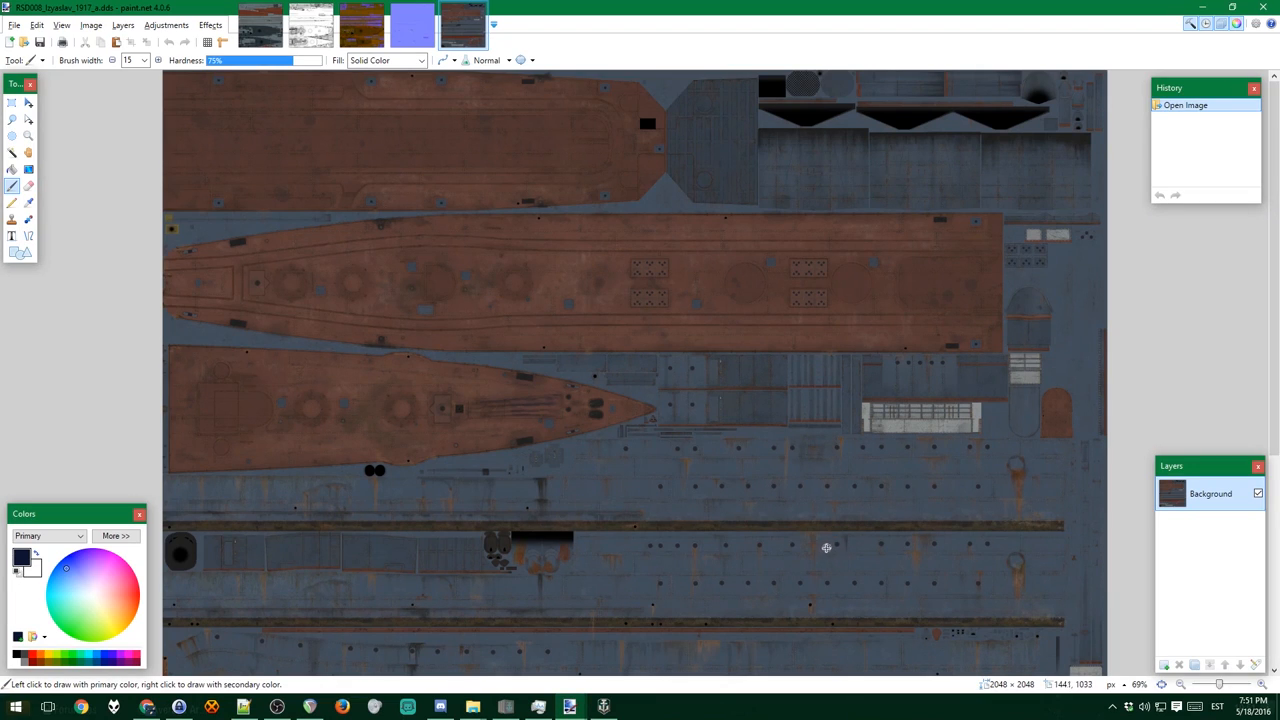
pyautogui.moveTo(584, 488)
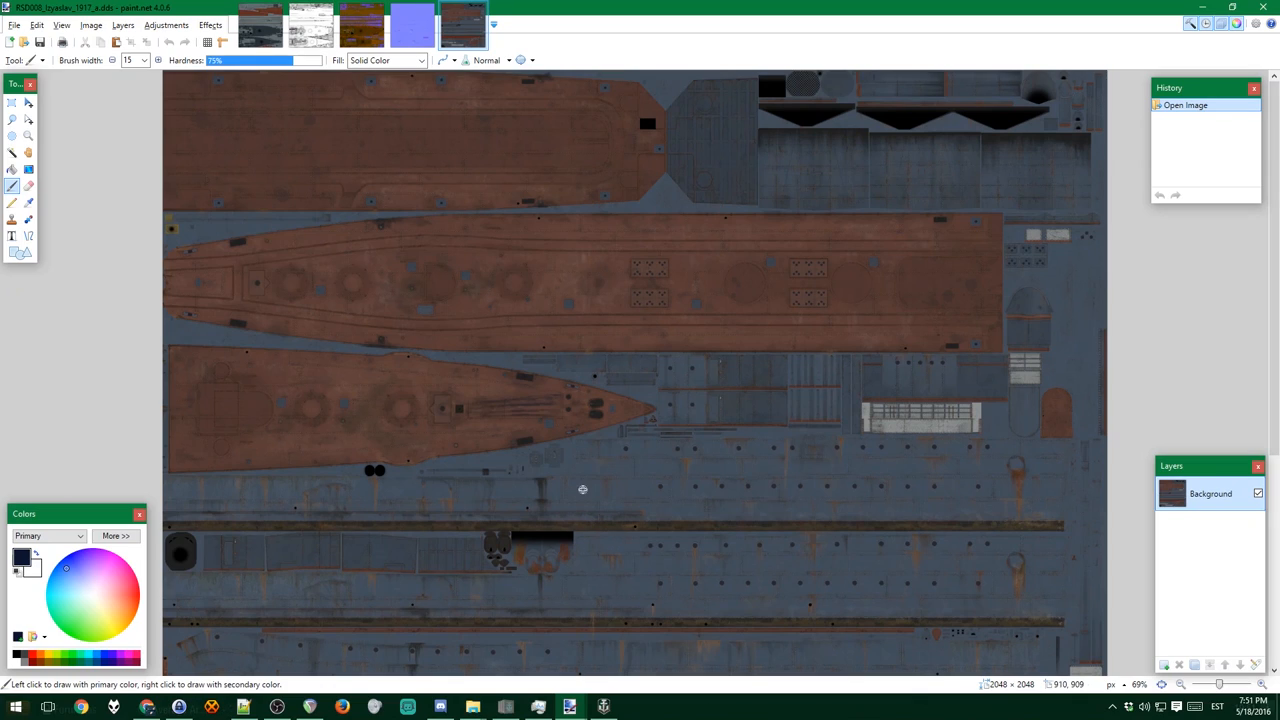
pyautogui.moveTo(766, 500)
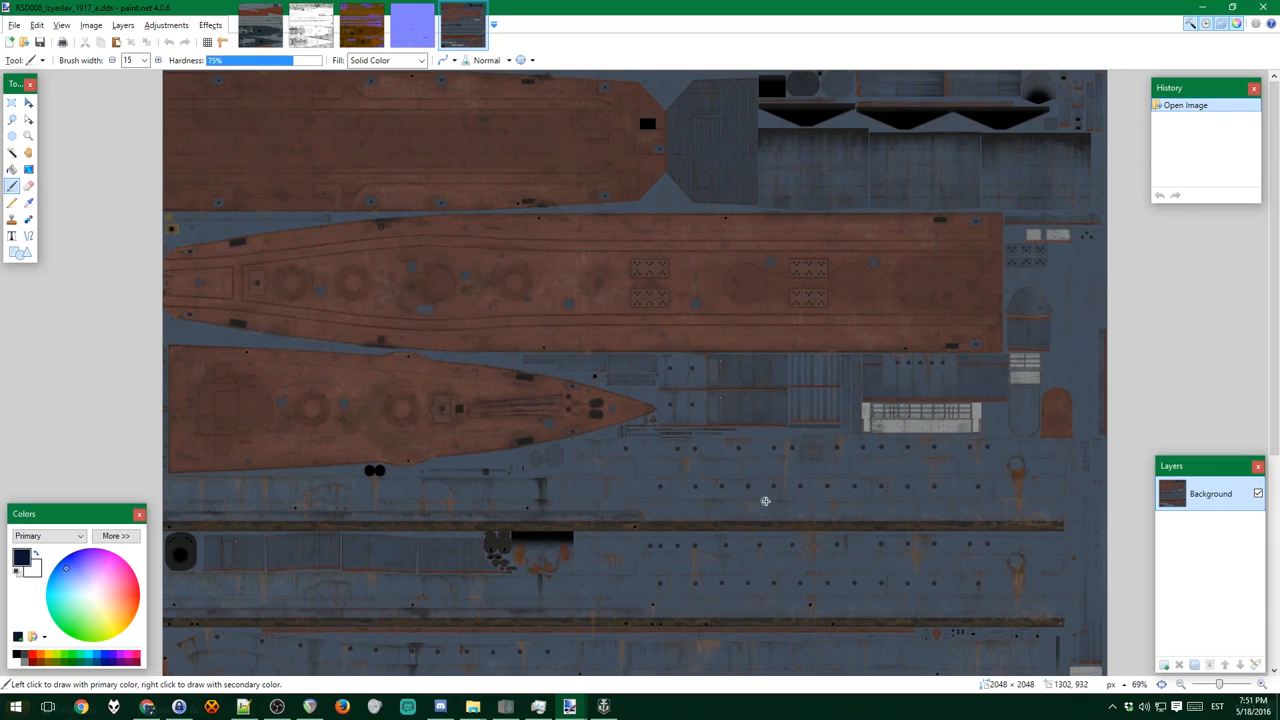
pyautogui.moveTo(892, 520)
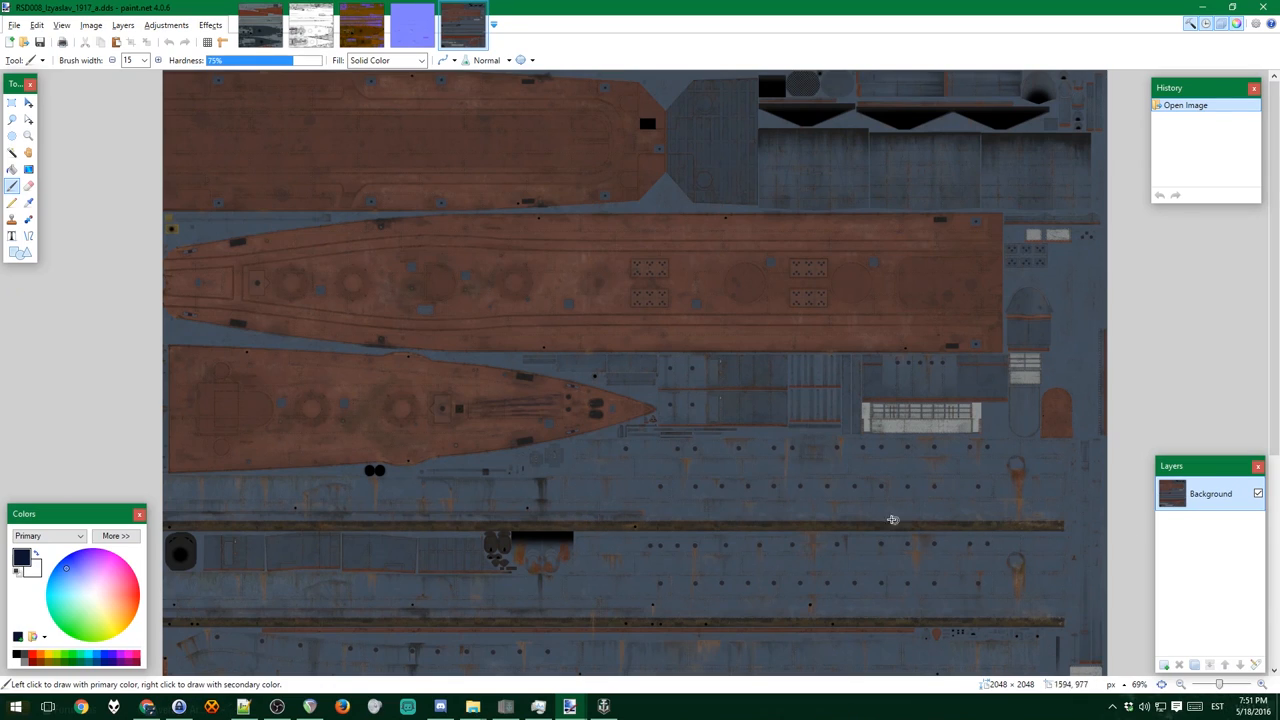
pyautogui.moveTo(848, 436); pyautogui.dragTo(862, 510)
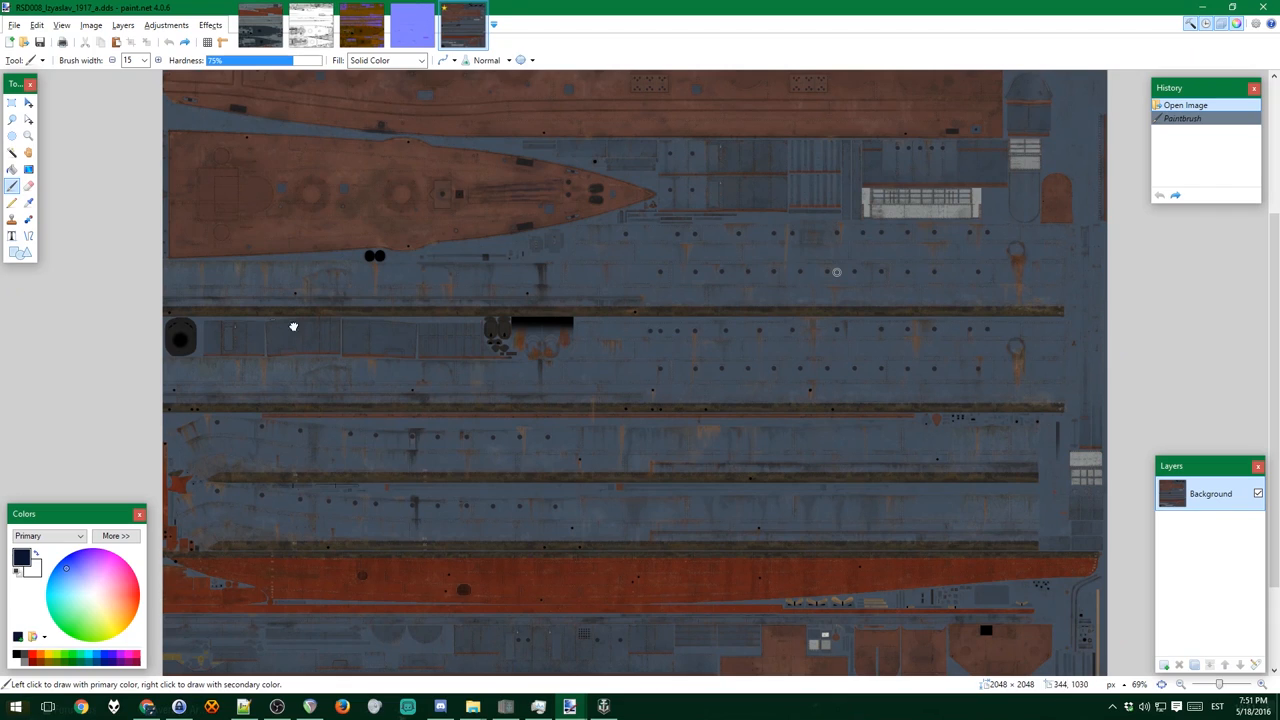
pyautogui.moveTo(1064, 512)
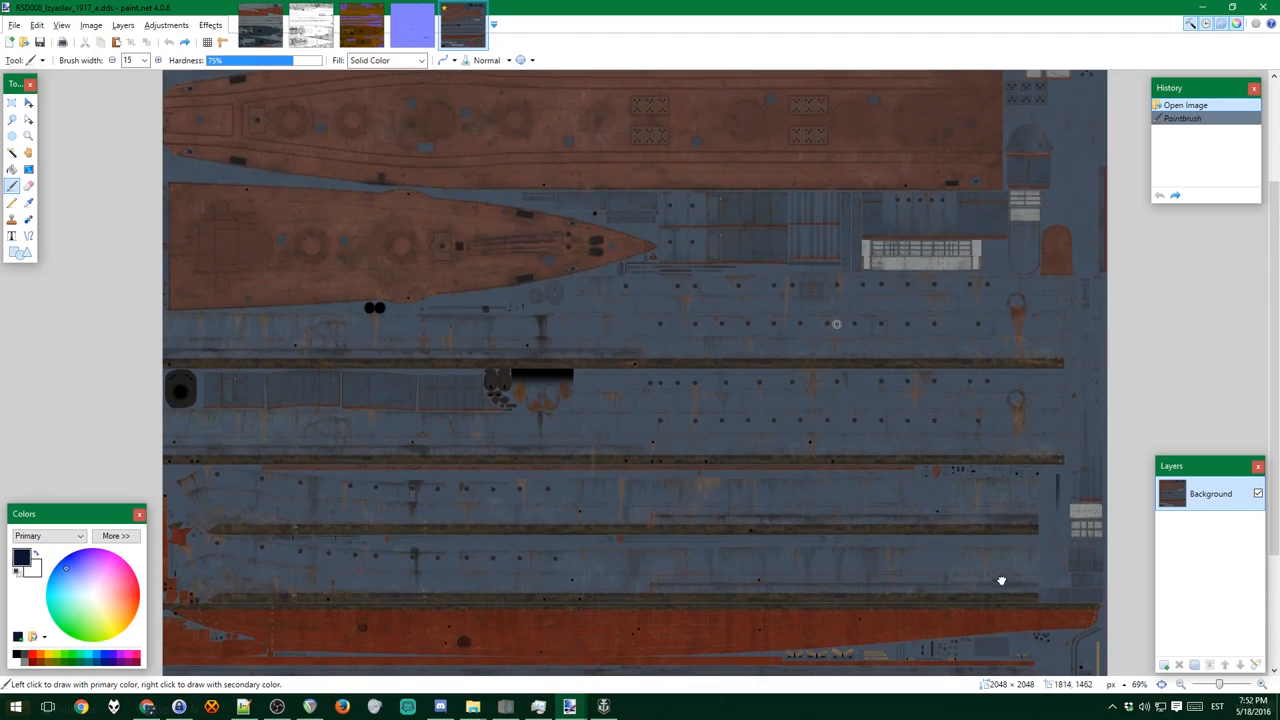
# Step: Paint a test stroke on the hull and save the texture into res_mods destroyer textures
pyautogui.moveTo(768, 178); pyautogui.dragTo(758, 570)
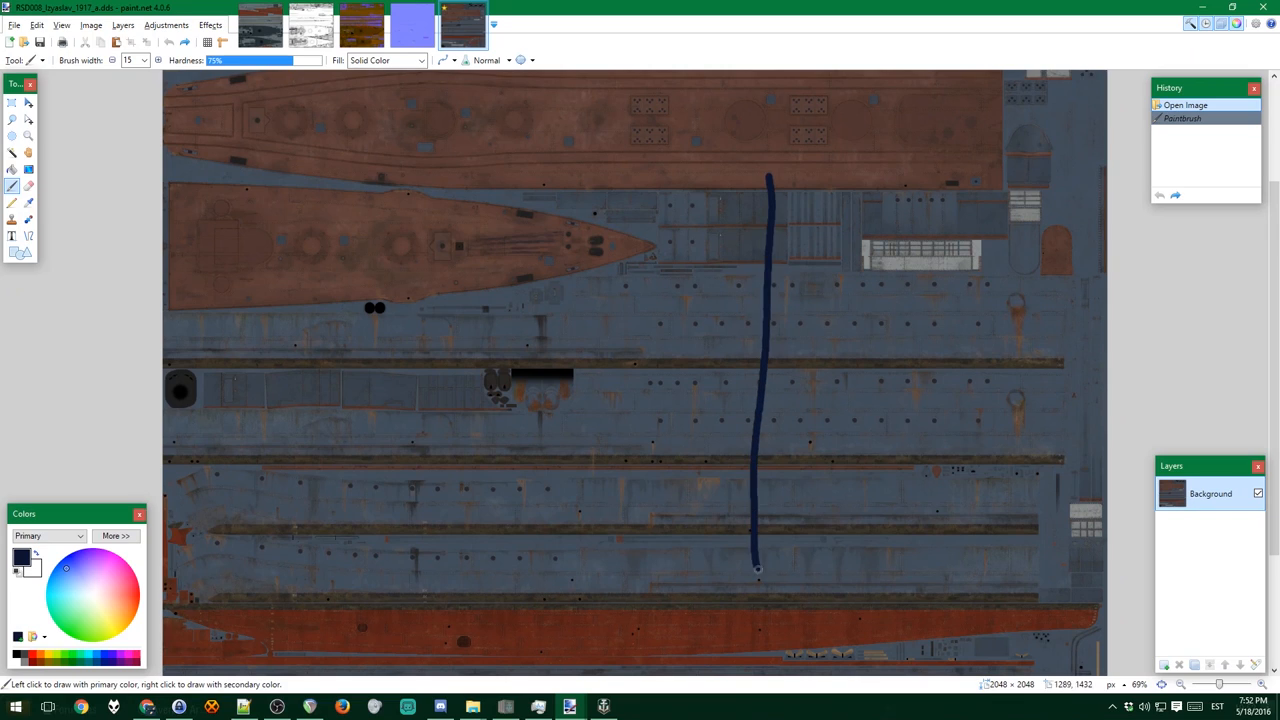
pyautogui.click(14, 24)
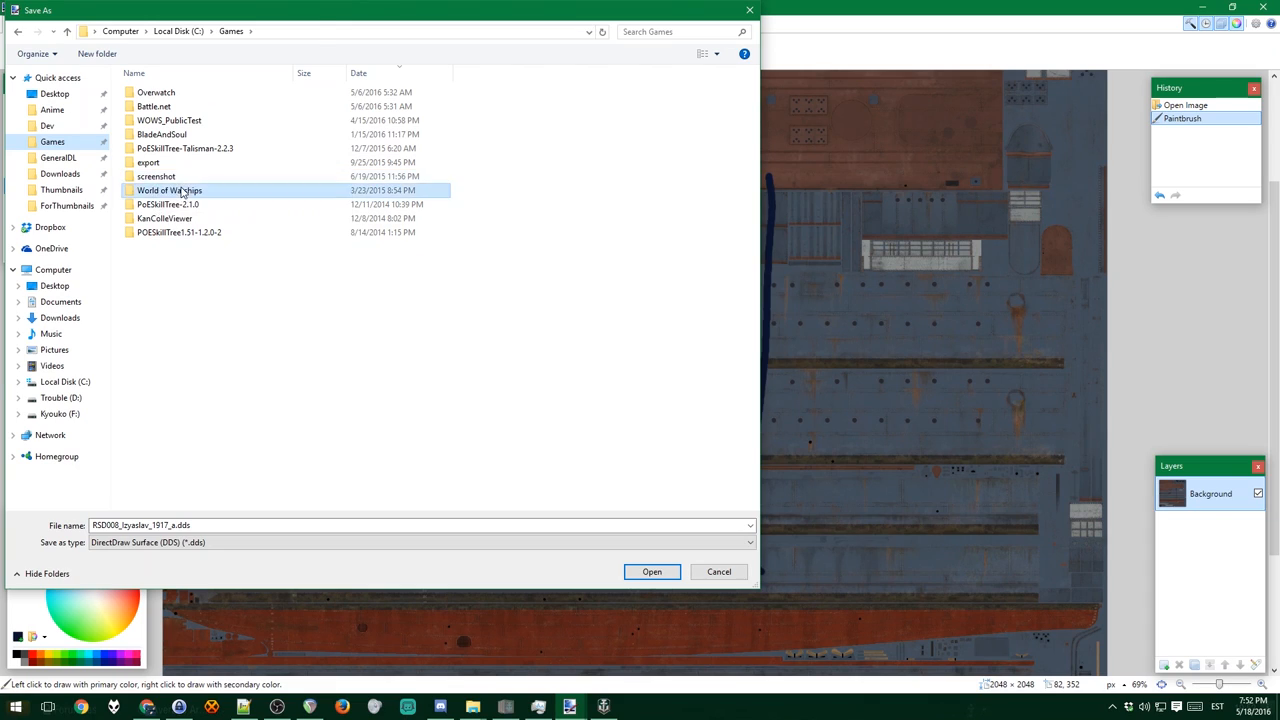
pyautogui.doubleClick(168, 190)
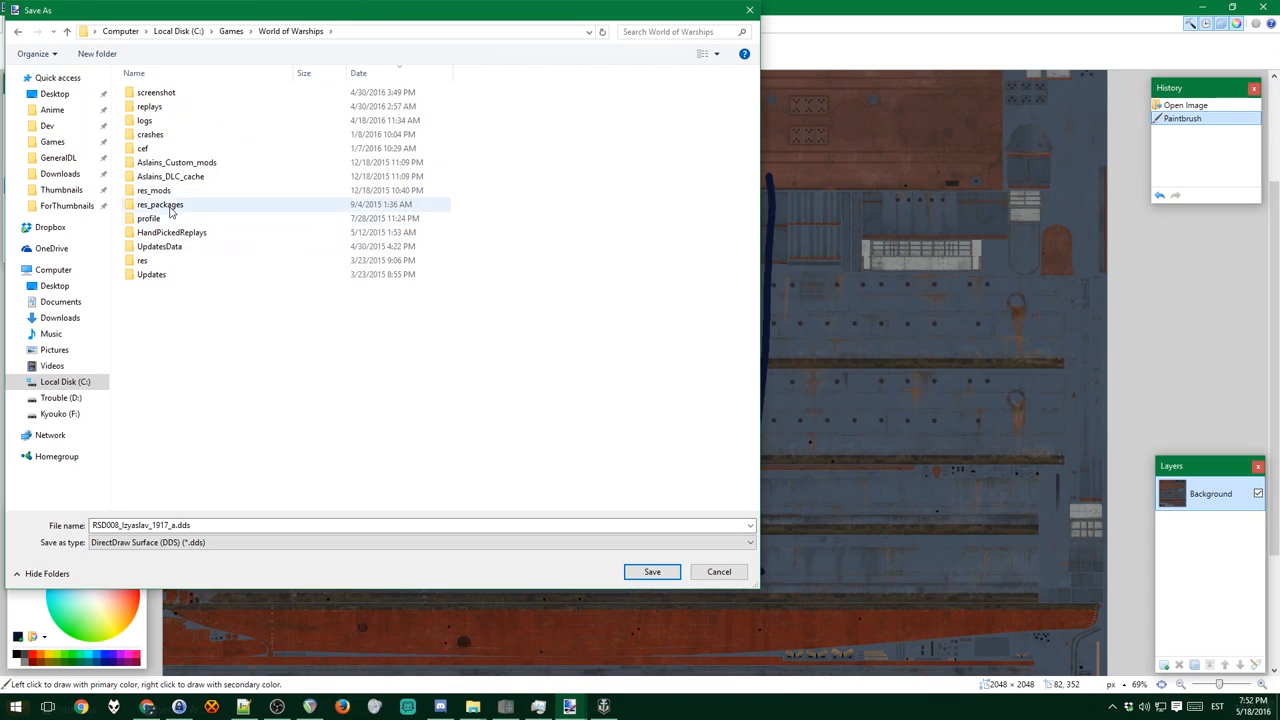
pyautogui.doubleClick(154, 190)
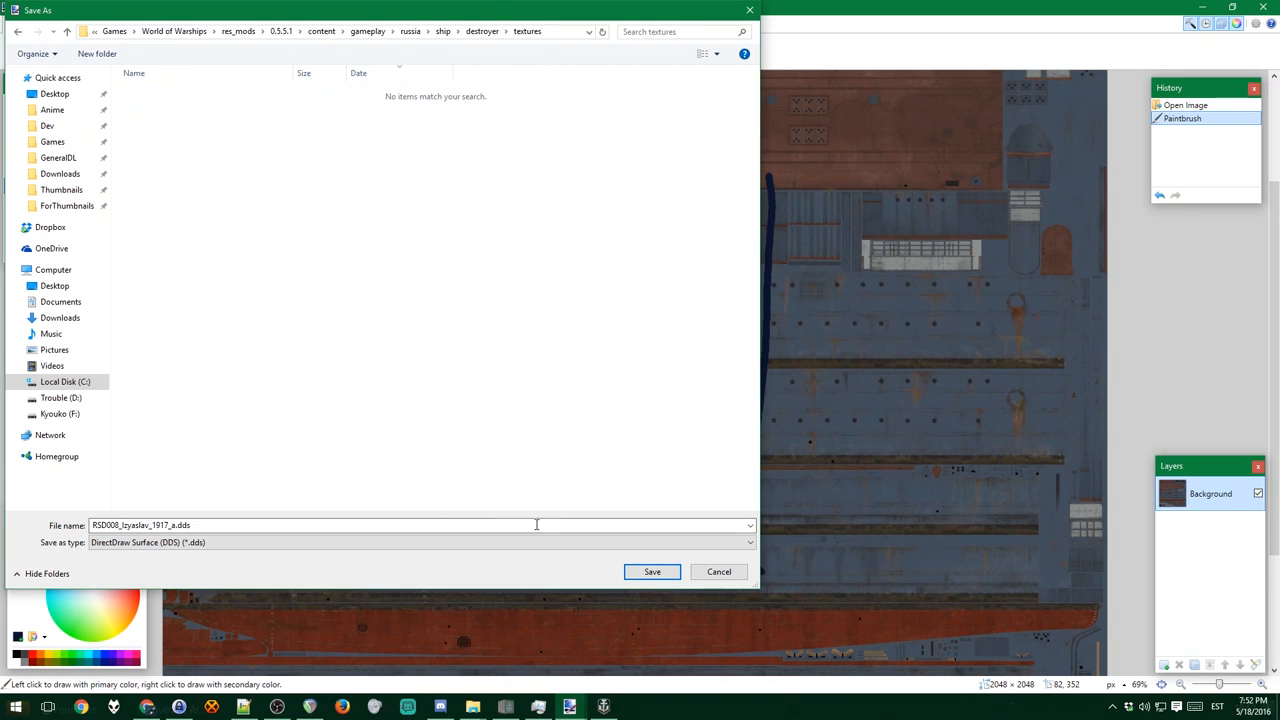
pyautogui.click(652, 572)
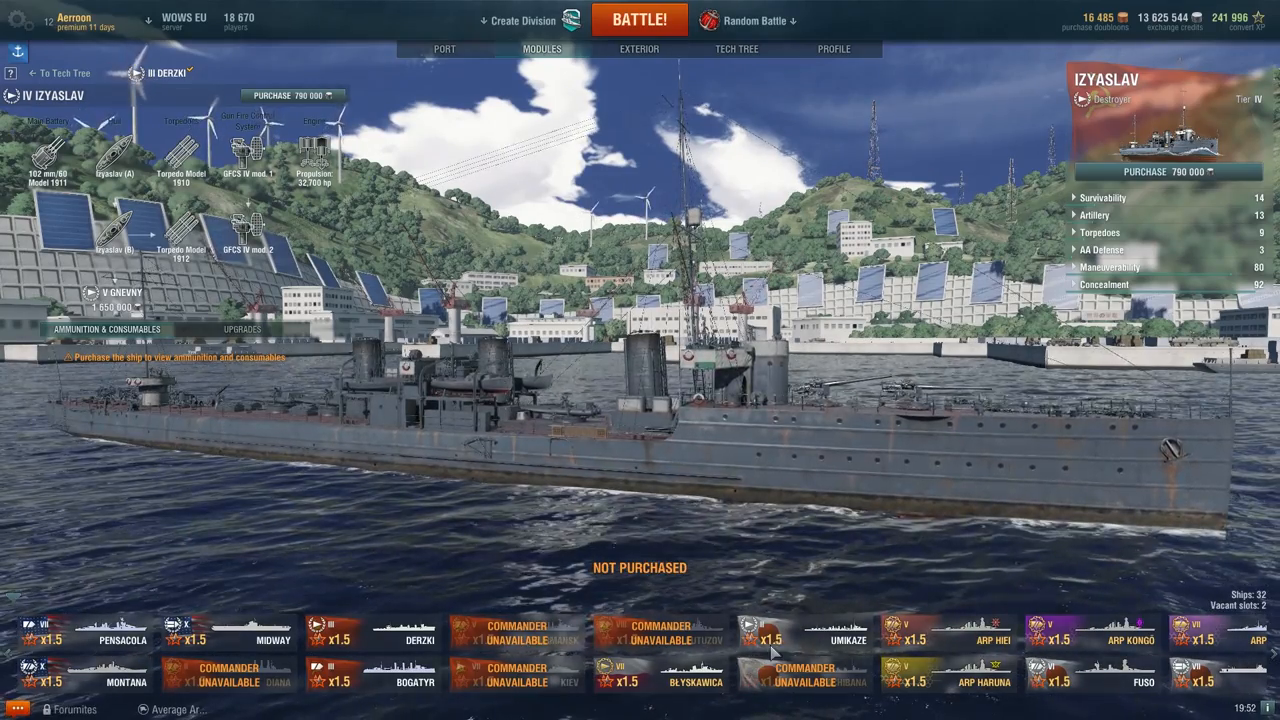
# Step: Switch the port from the Izyaslav to another ship in the carousel
pyautogui.click(660, 632)
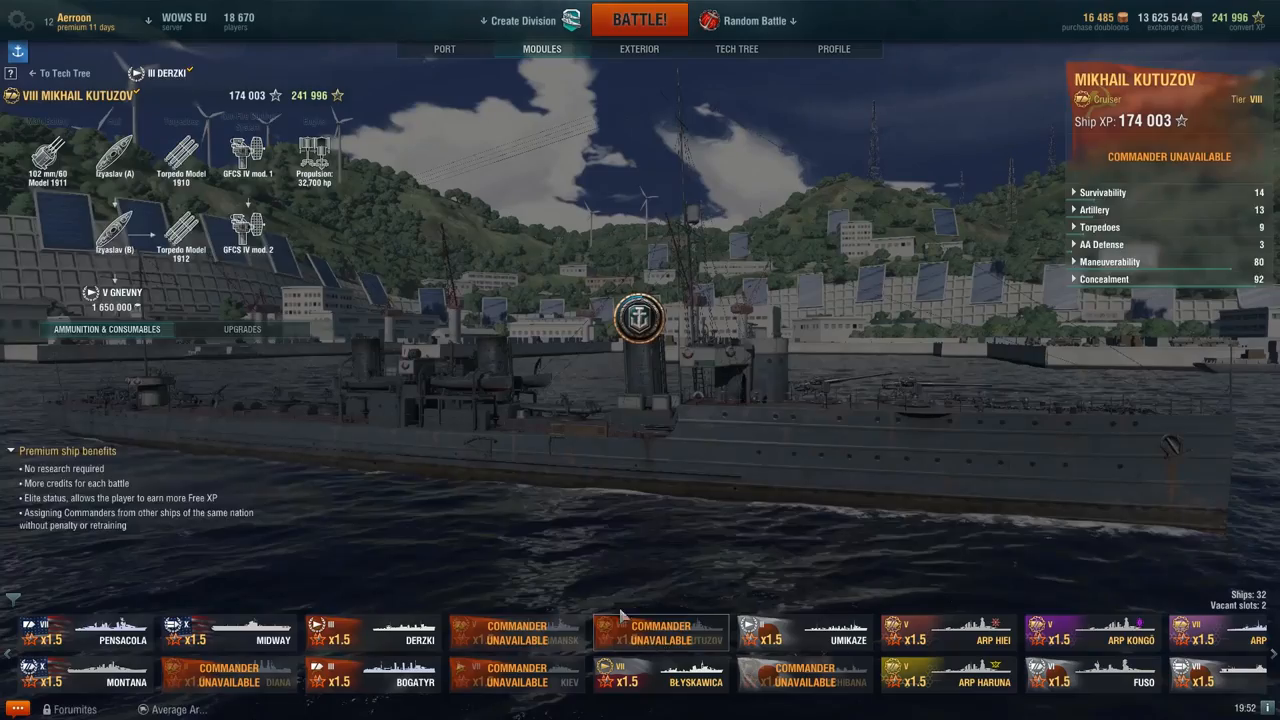
pyautogui.click(736, 48)
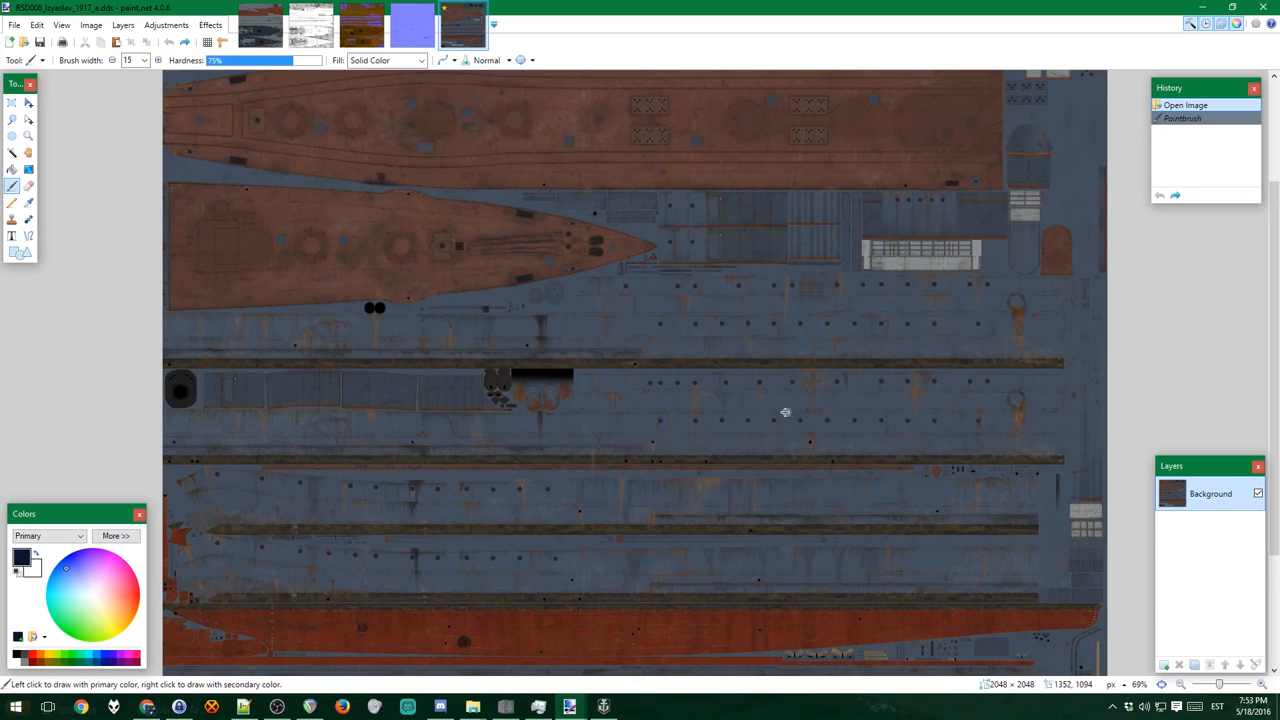
pyautogui.moveTo(800, 426)
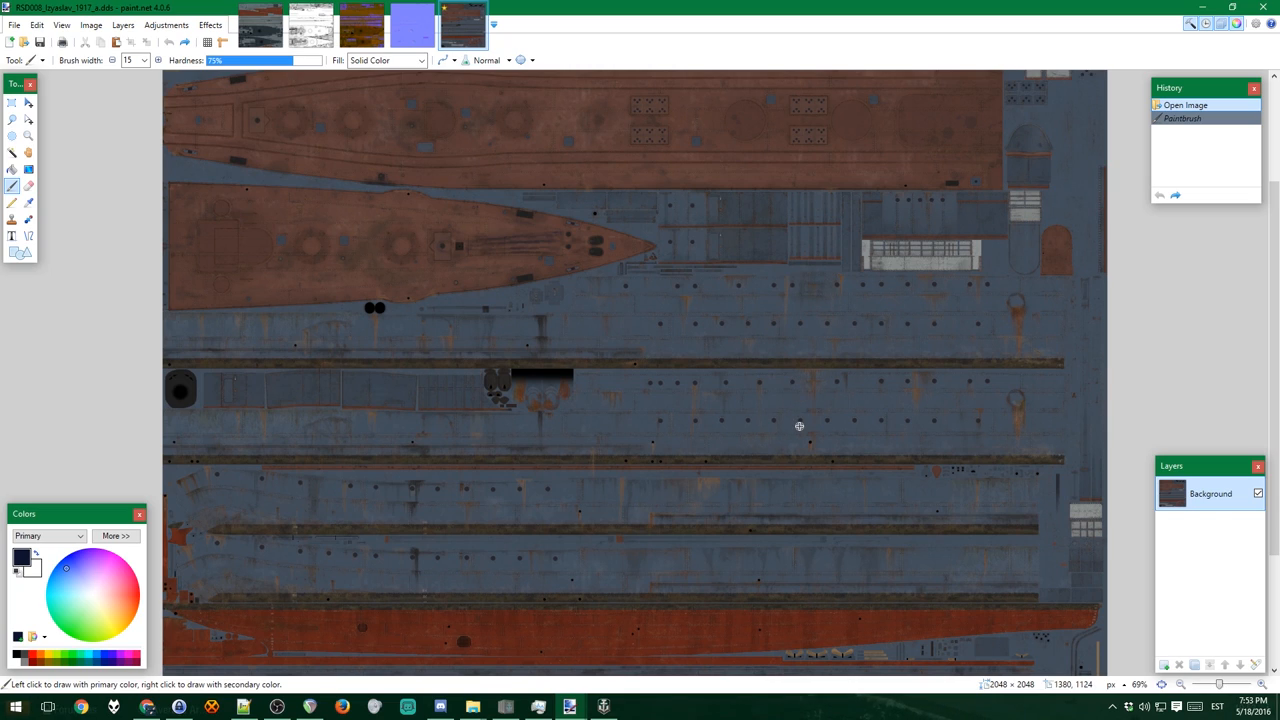
pyautogui.moveTo(780, 418)
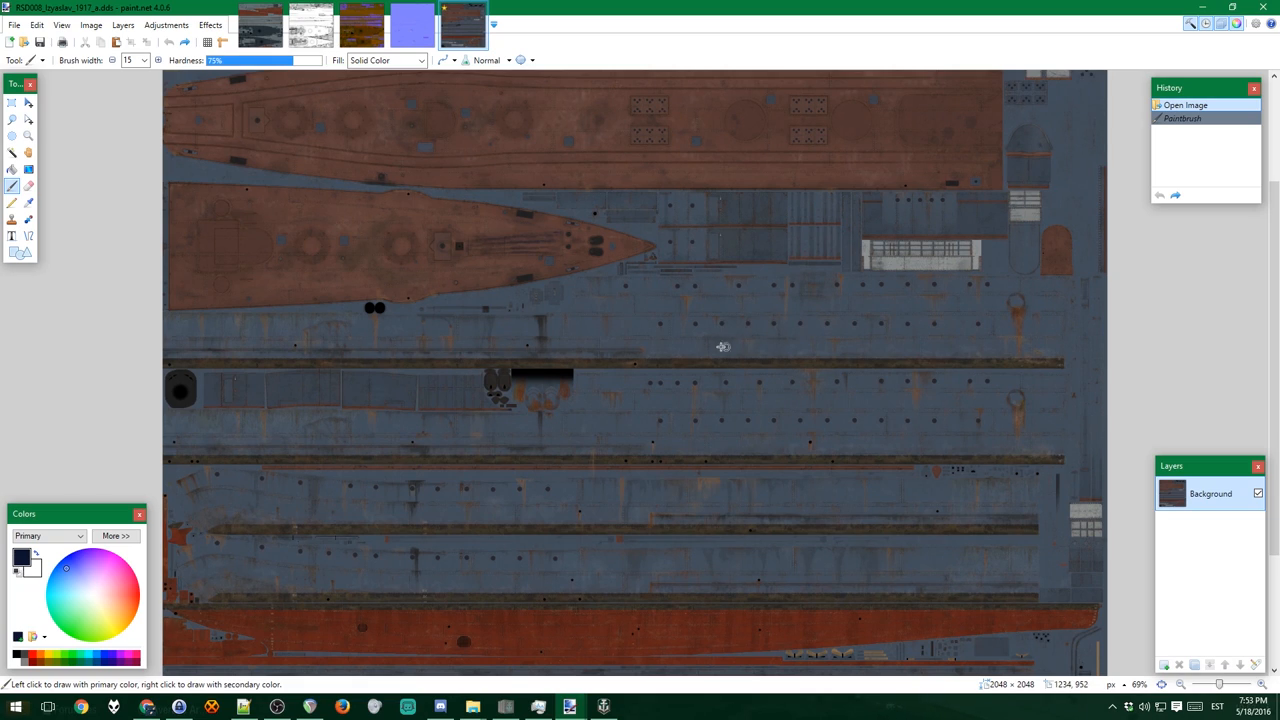
pyautogui.moveTo(600, 300)
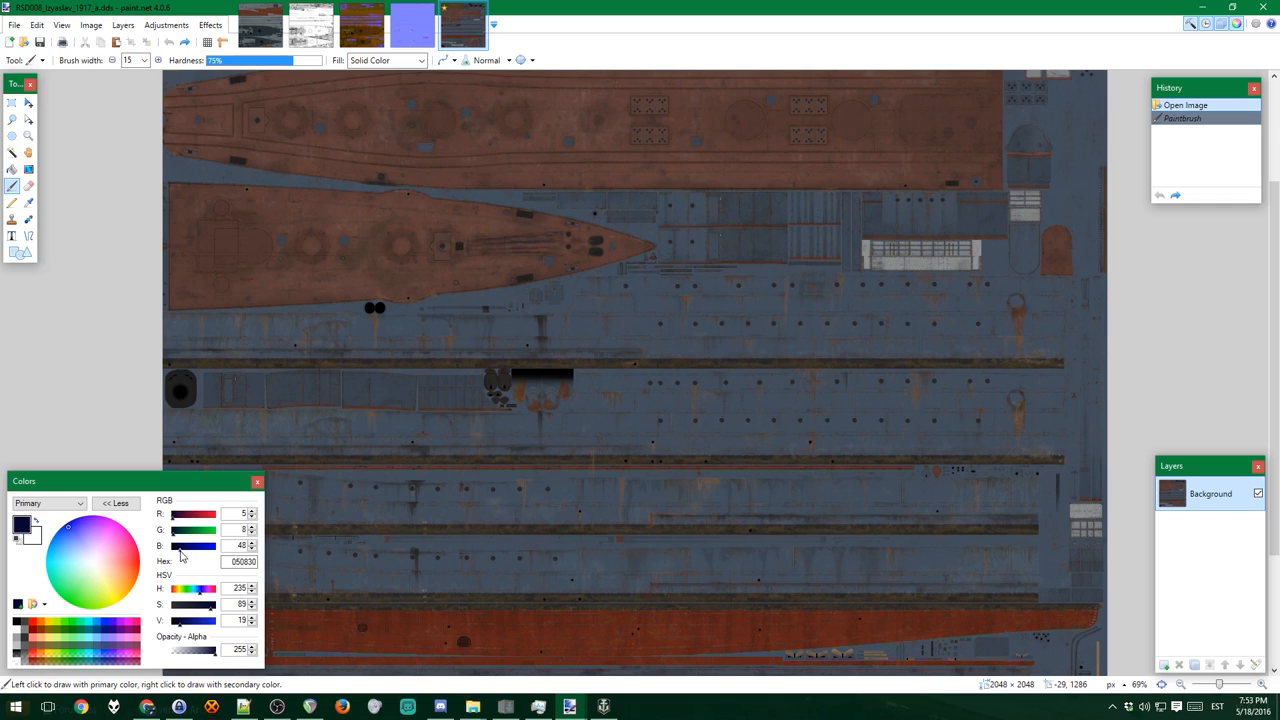
# Step: Choose a darker blue colour and a wider brush for the stripe
pyautogui.click(58, 538)
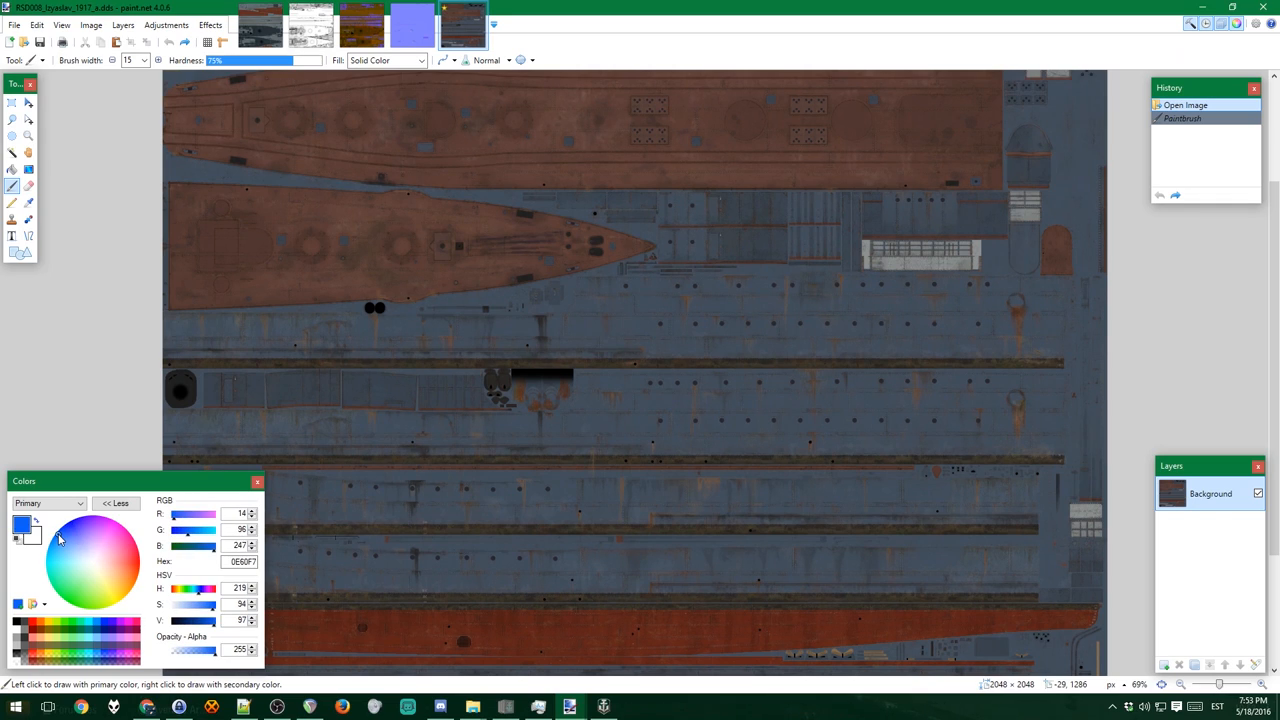
pyautogui.click(58, 538)
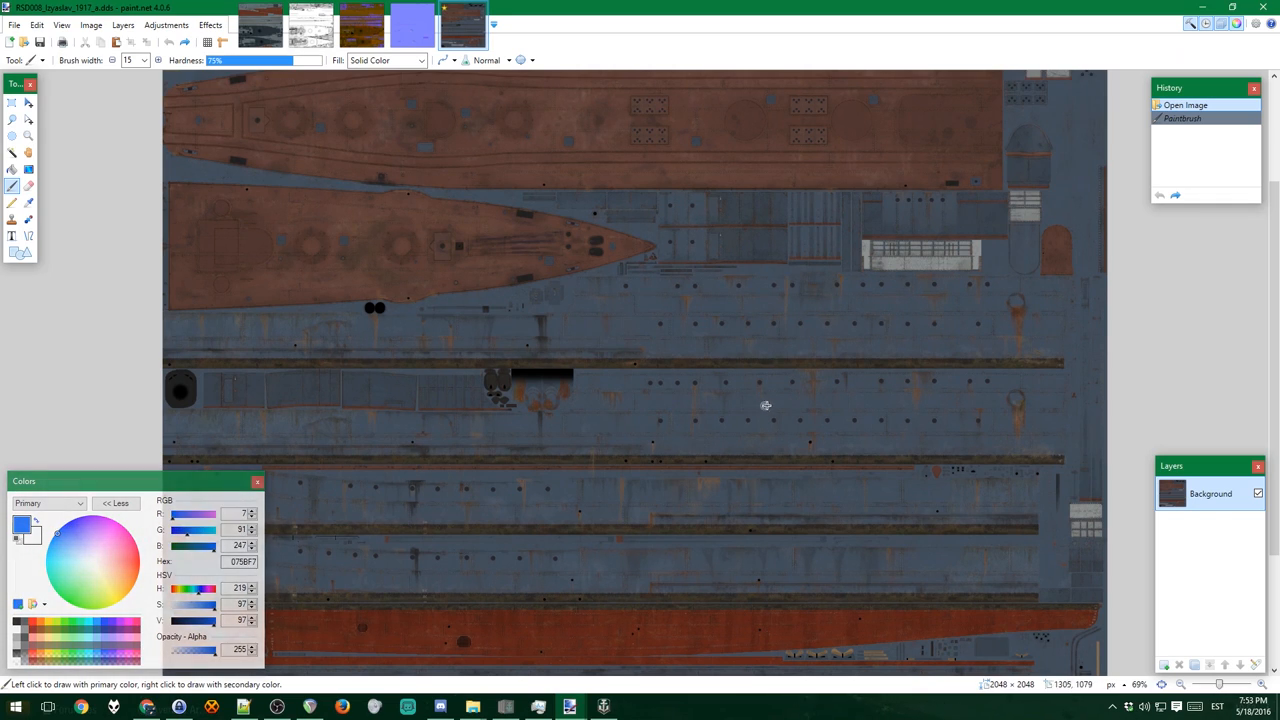
pyautogui.click(144, 60)
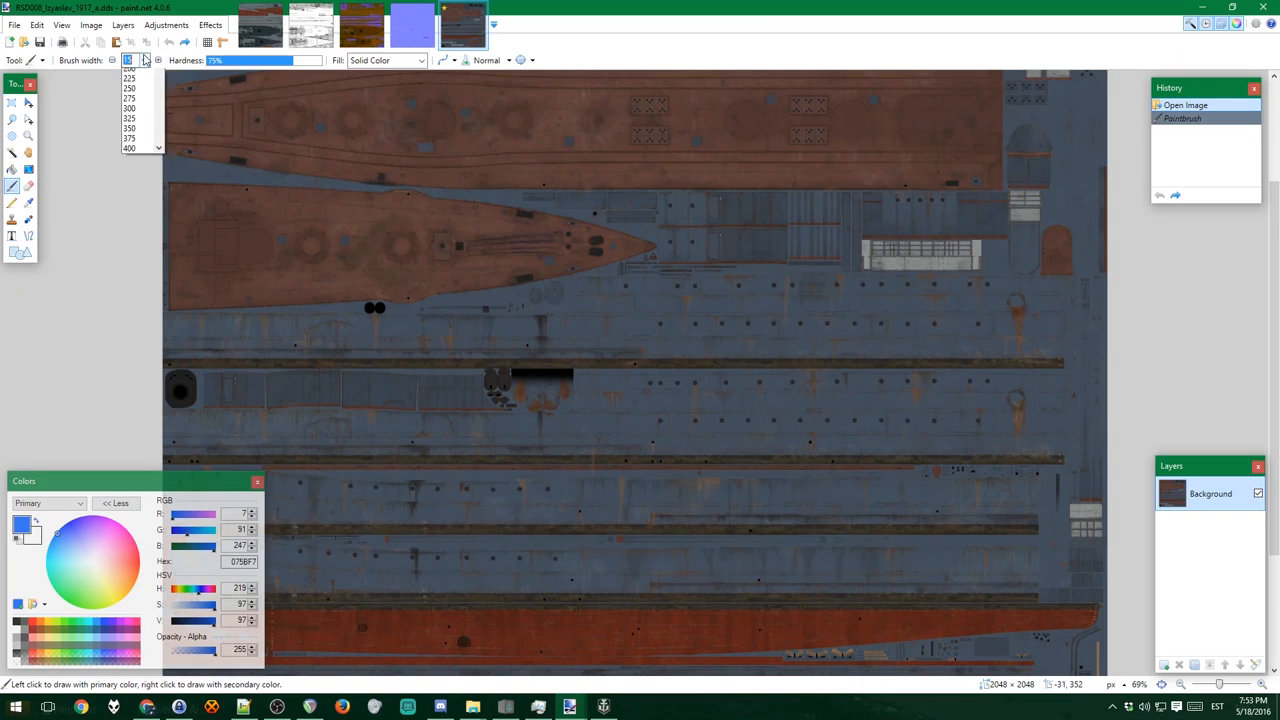
pyautogui.click(128, 78)
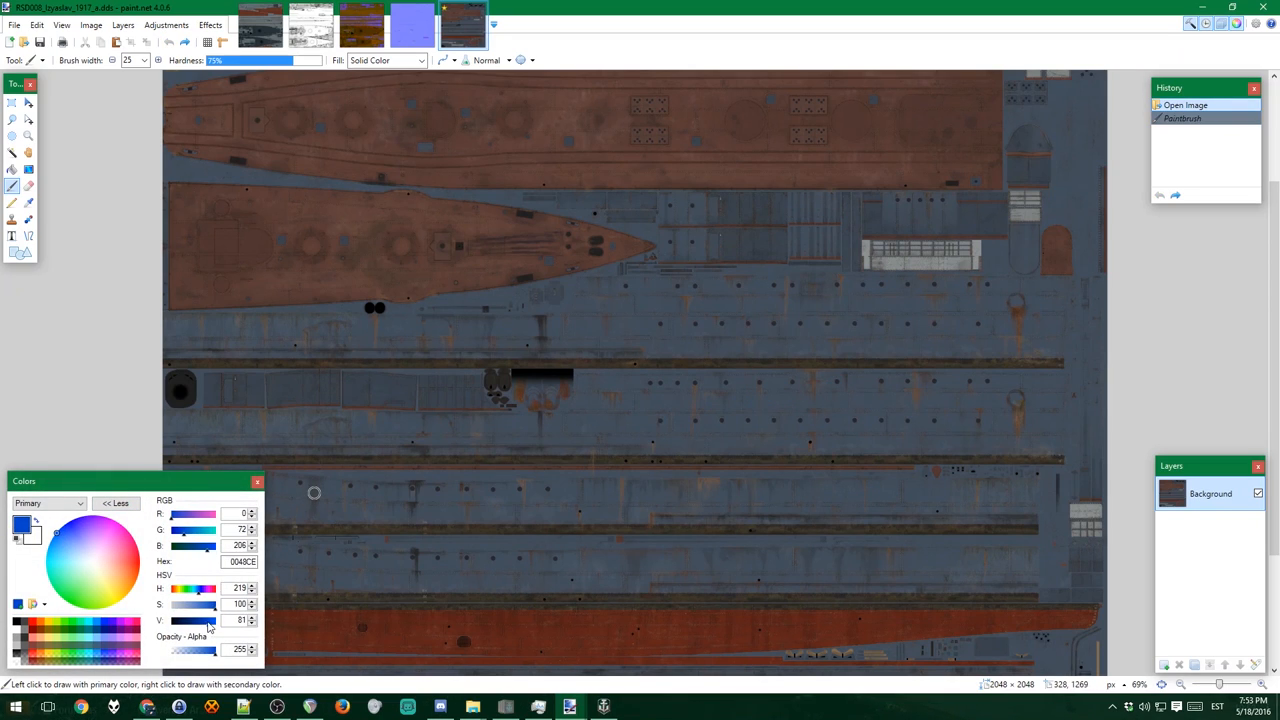
pyautogui.moveTo(738, 404); pyautogui.dragTo(824, 408)
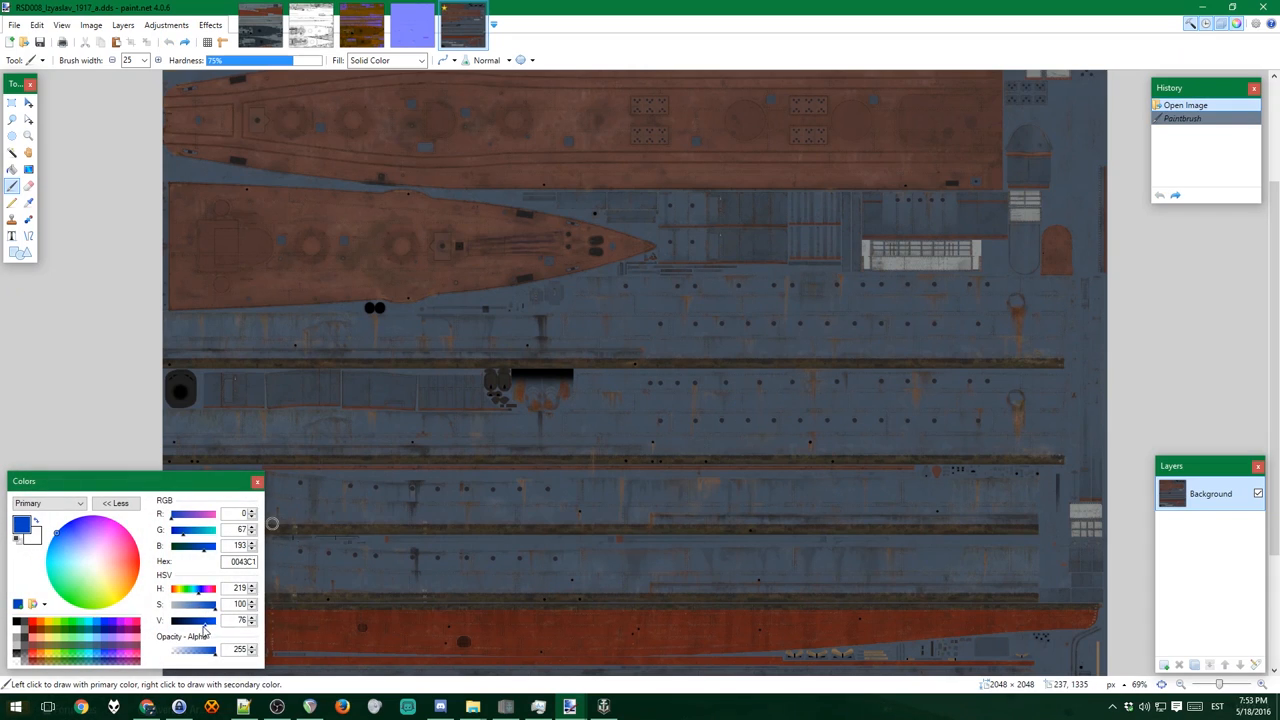
# Step: Paint blue, black and white Estonian-flag stripes across the hull texture
pyautogui.moveTo(790, 404); pyautogui.dragTo(856, 404)
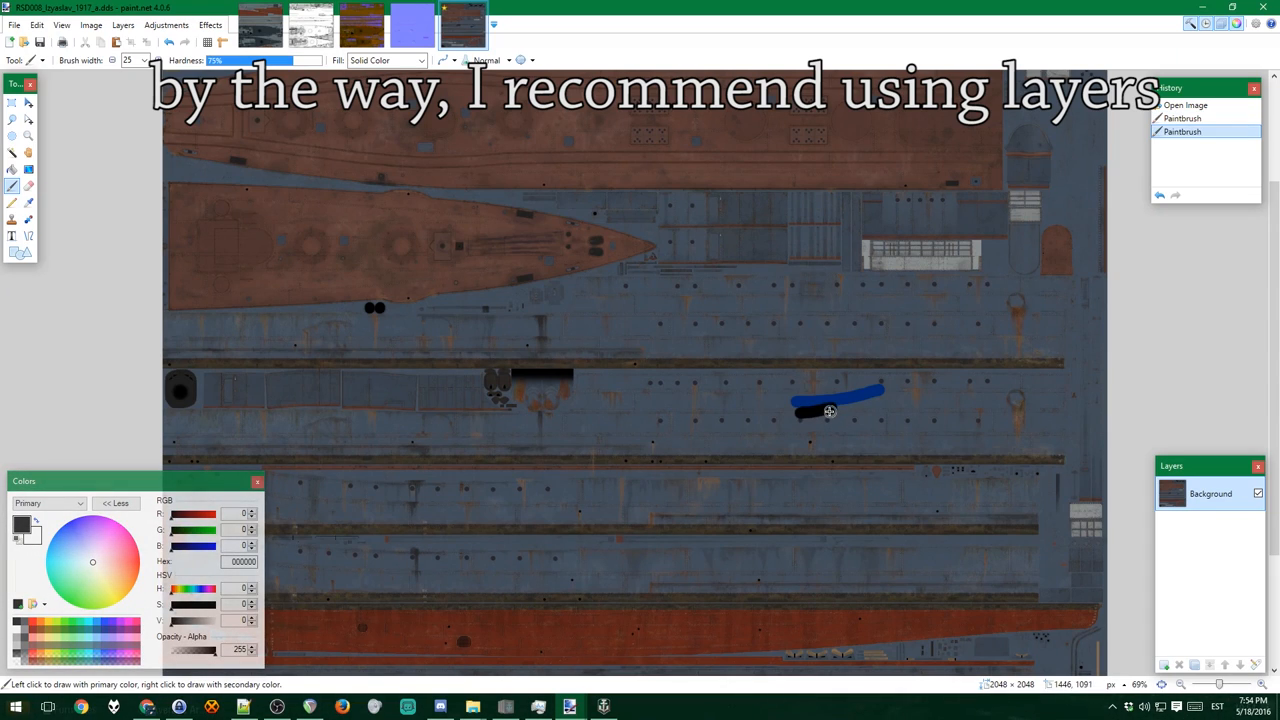
pyautogui.moveTo(830, 412); pyautogui.dragTo(880, 404)
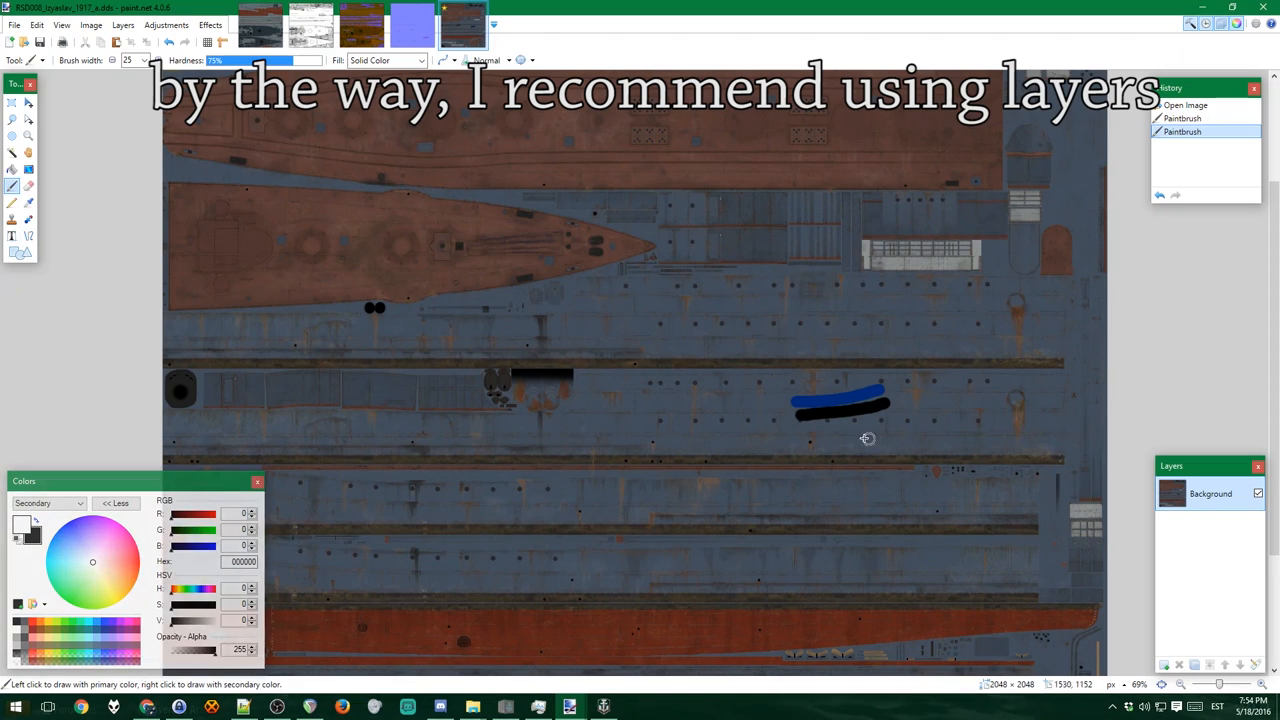
pyautogui.moveTo(800, 428); pyautogui.dragTo(856, 428)
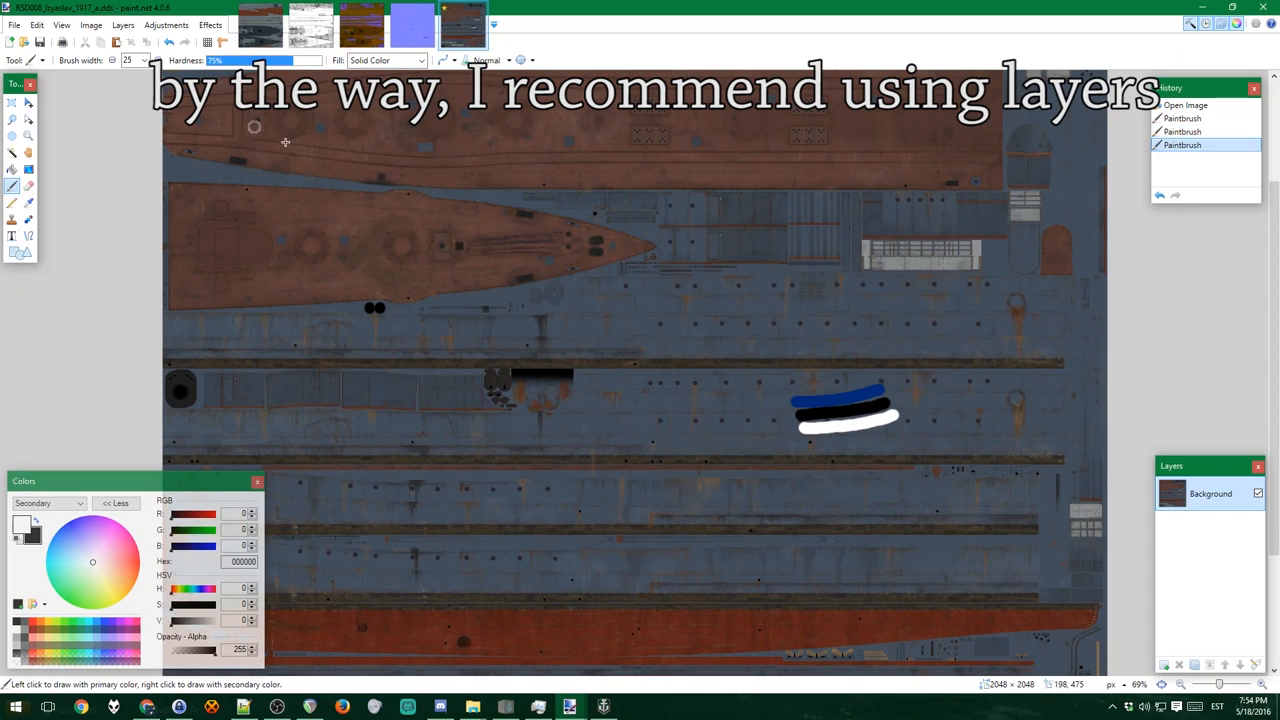
pyautogui.moveTo(896, 472)
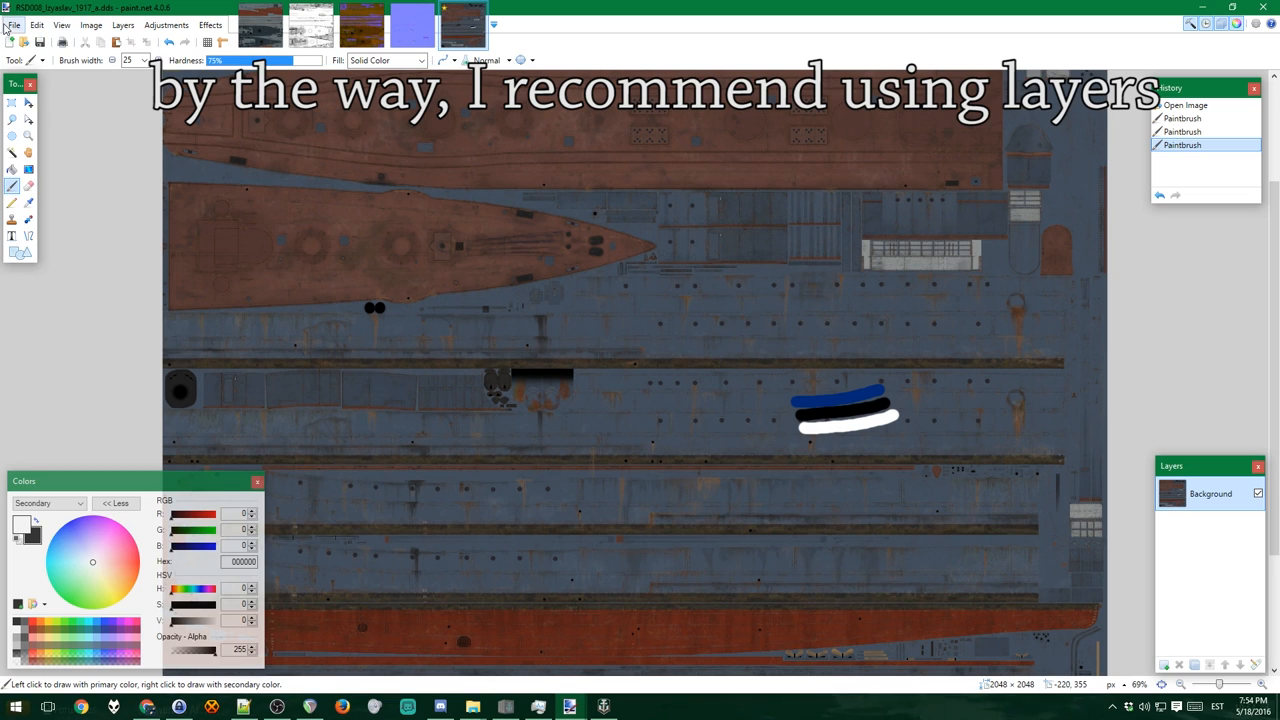
# Step: Save over the existing DDS file and reselect the Izyaslav in the tech tree to preview it
pyautogui.click(12, 24)
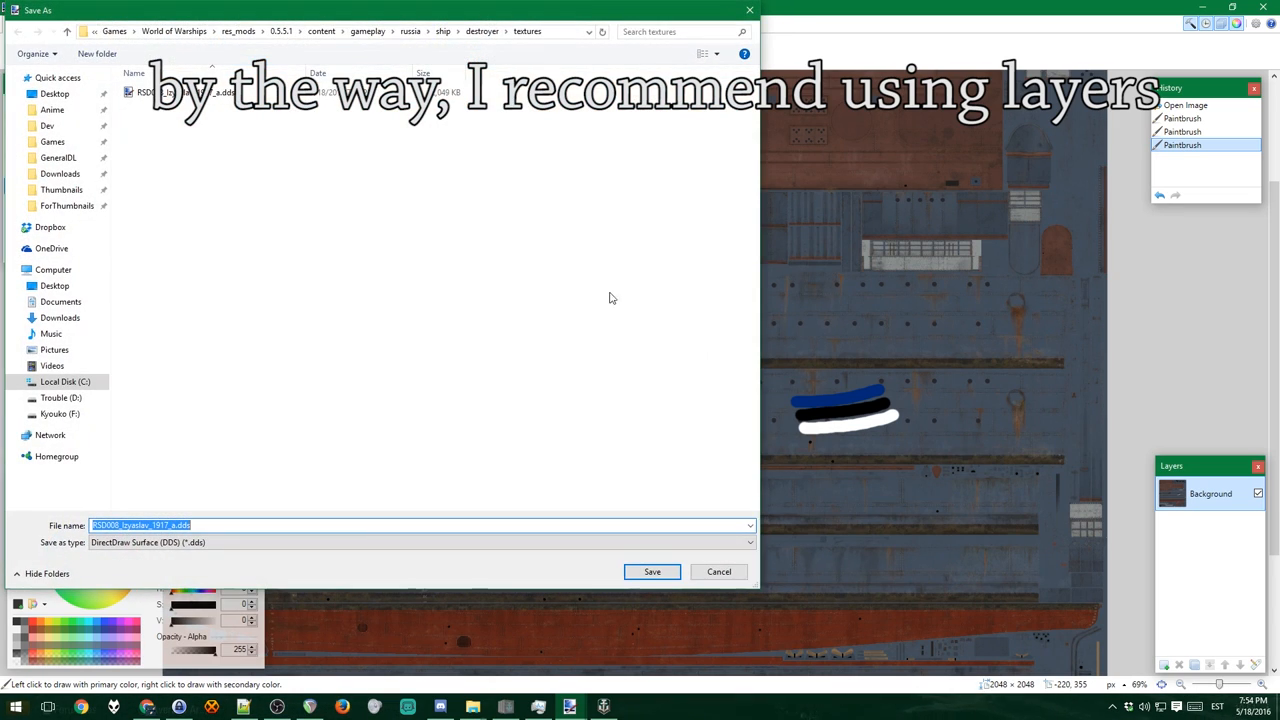
pyautogui.click(652, 572)
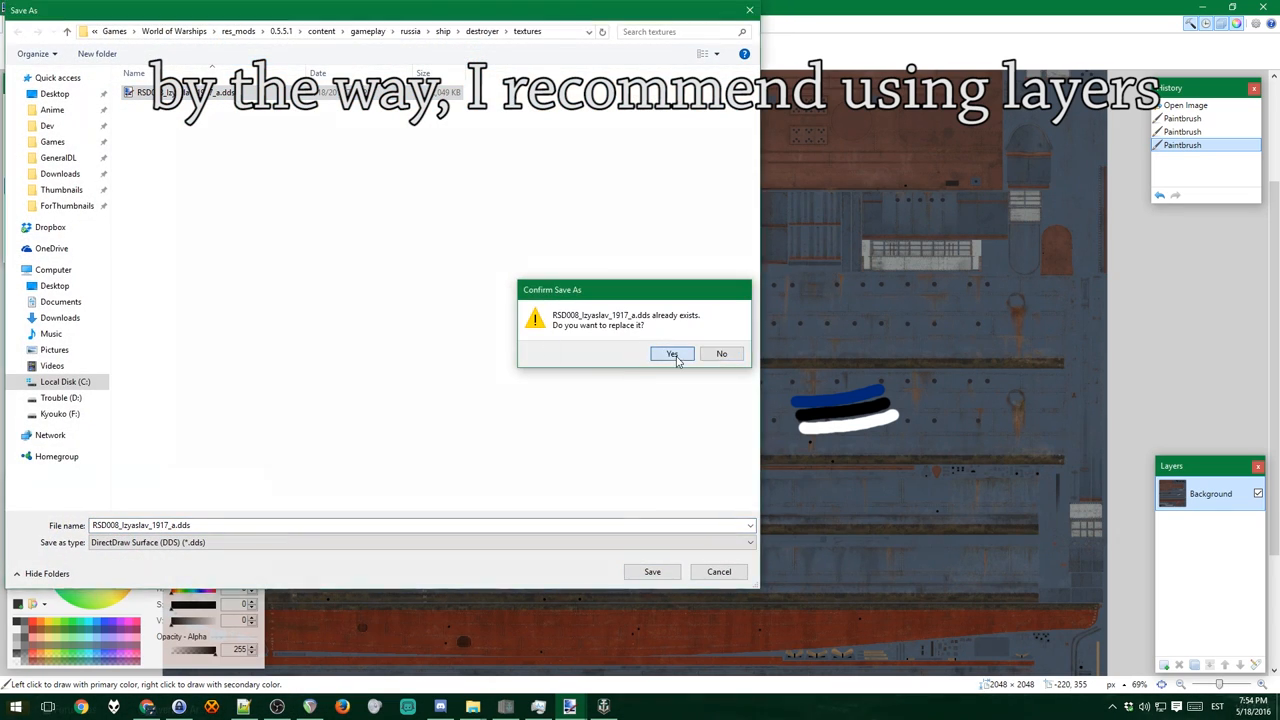
pyautogui.click(672, 352)
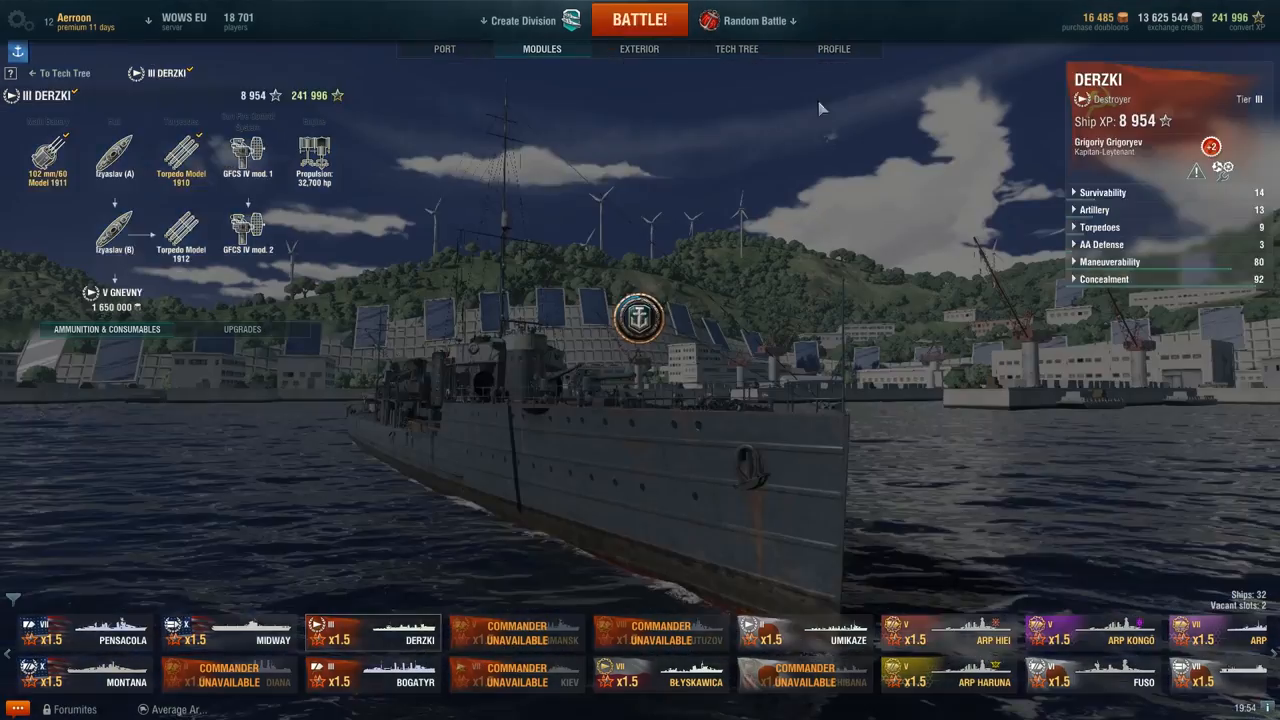
pyautogui.click(736, 48)
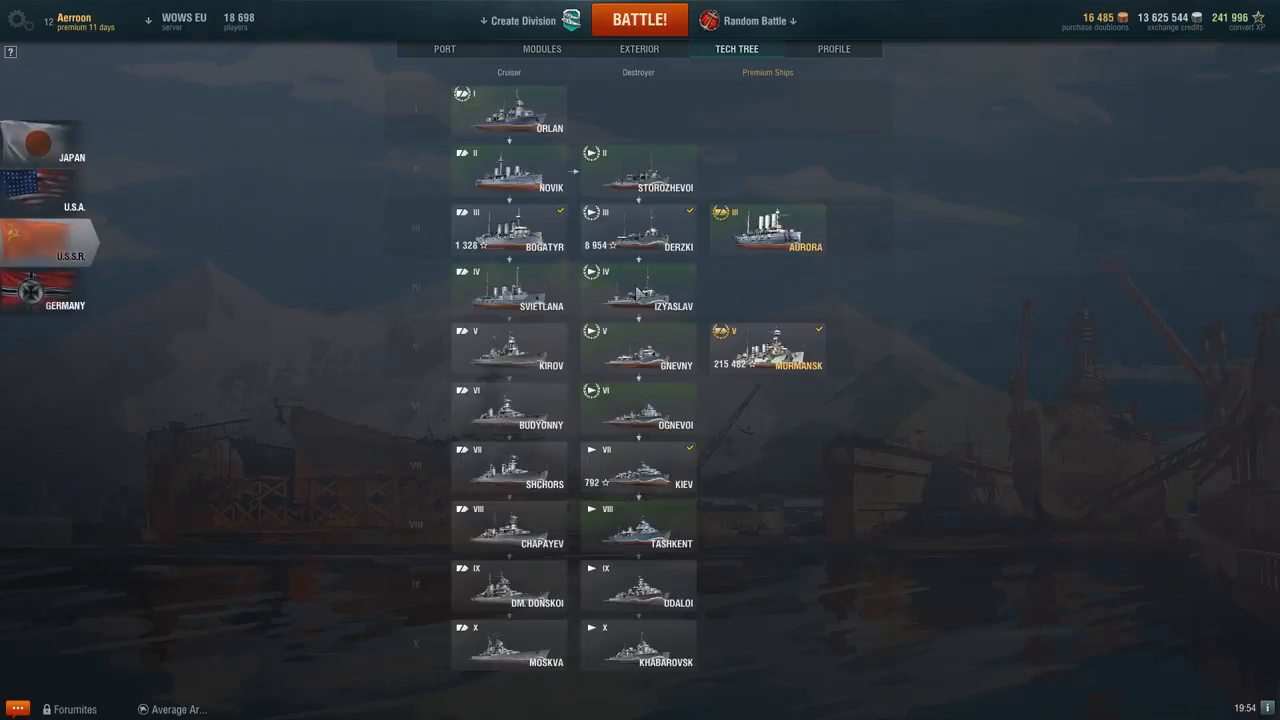
pyautogui.click(638, 290)
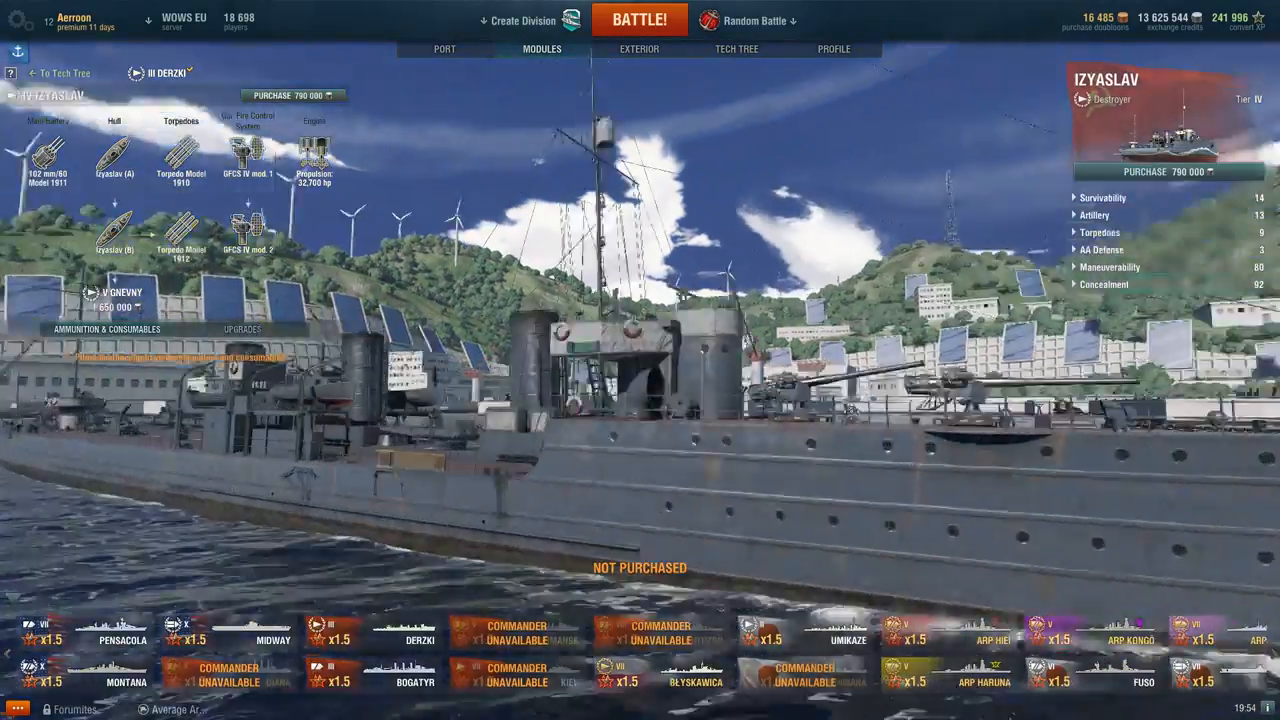